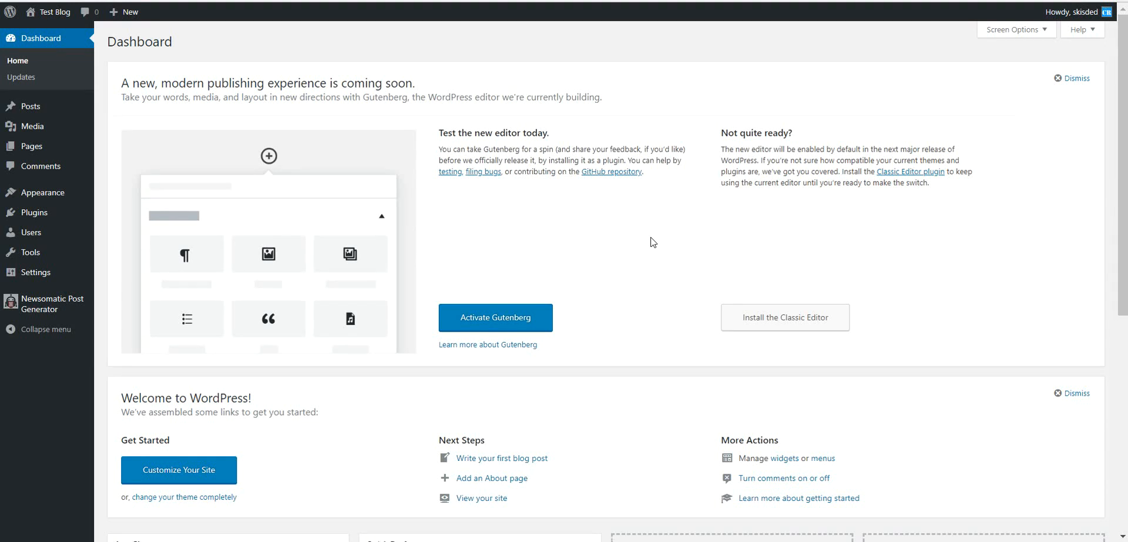
{"action": "mouse_move", "coordinate": [176, 186]}
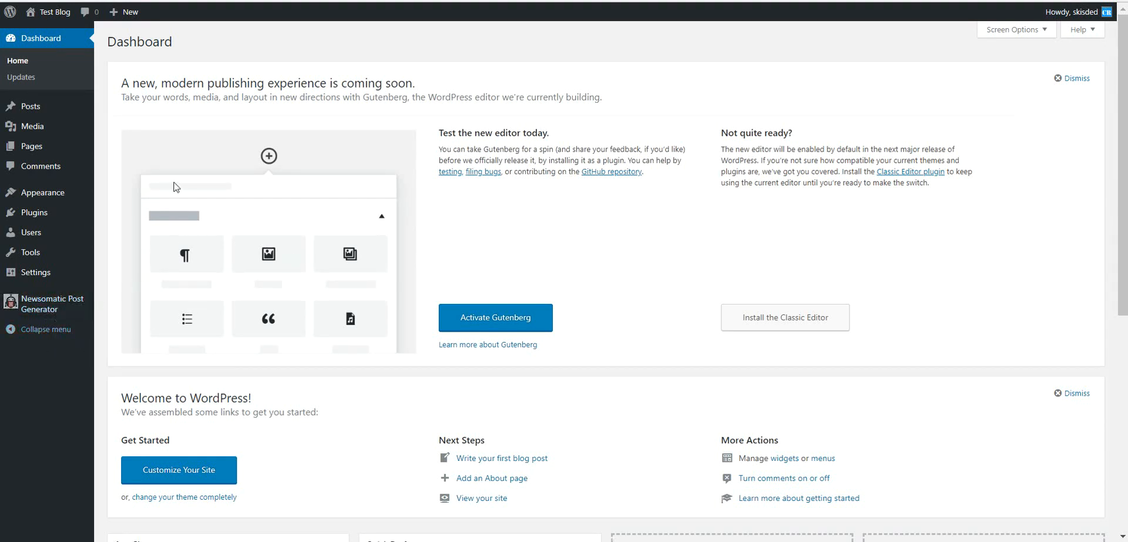
{"action": "mouse_move", "coordinate": [182, 162]}
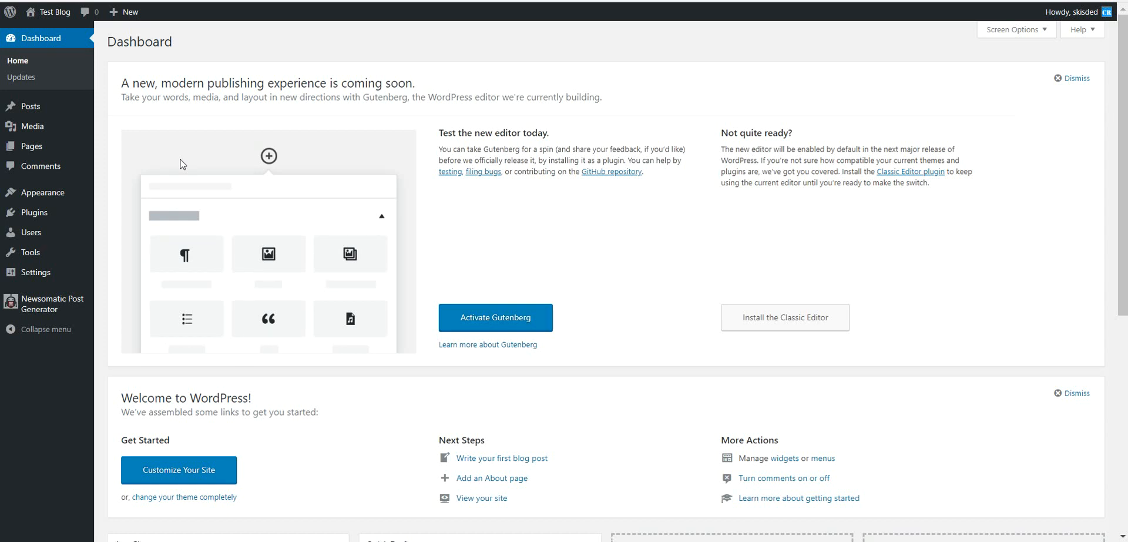
{"action": "mouse_move", "coordinate": [436, 202]}
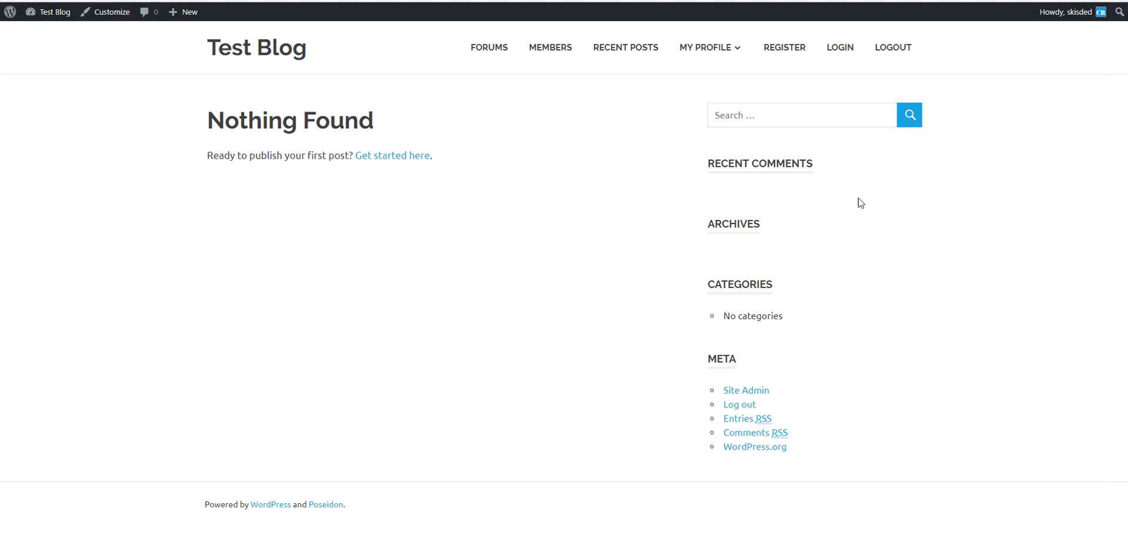
{"action": "mouse_move", "coordinate": [168, 181]}
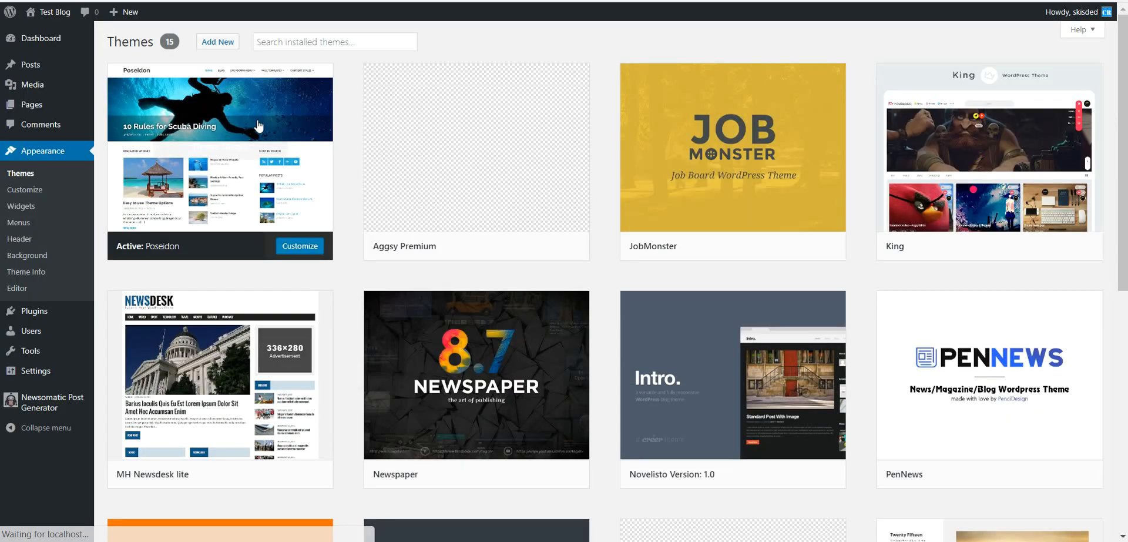
{"action": "mouse_move", "coordinate": [344, 96]}
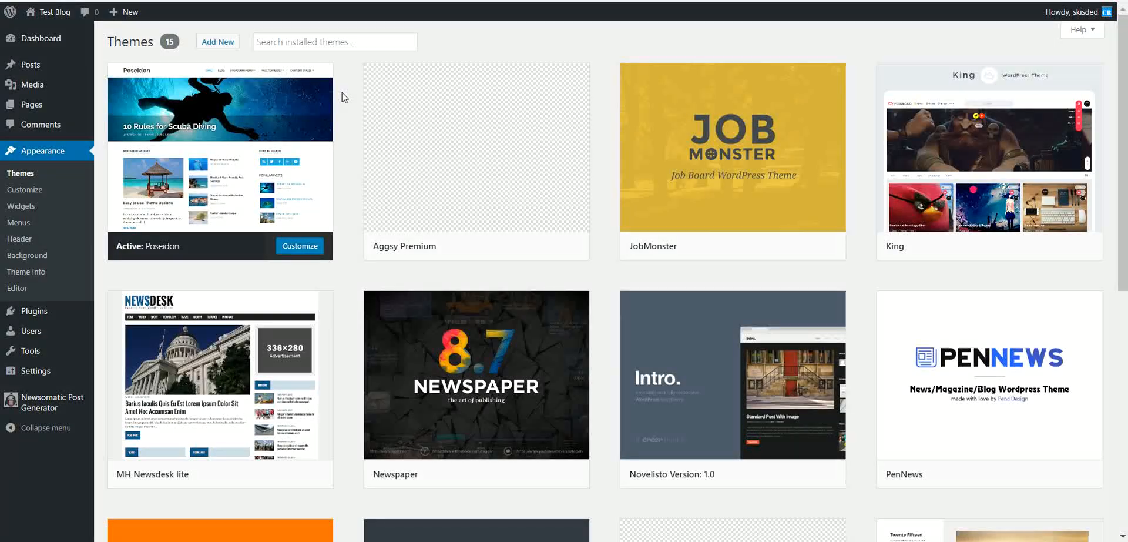
{"action": "mouse_move", "coordinate": [356, 153]}
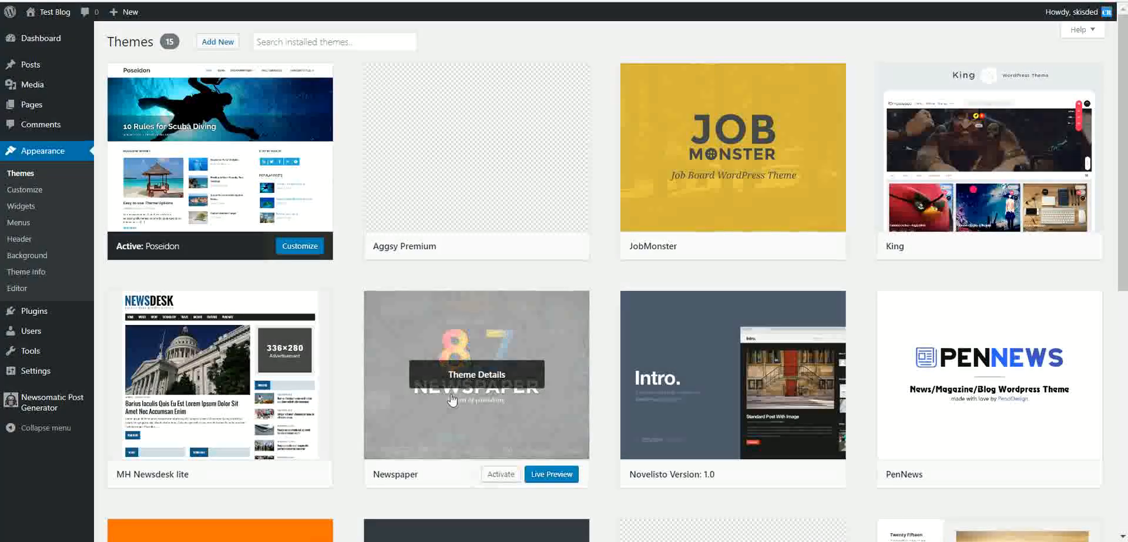
{"action": "mouse_move", "coordinate": [500, 473]}
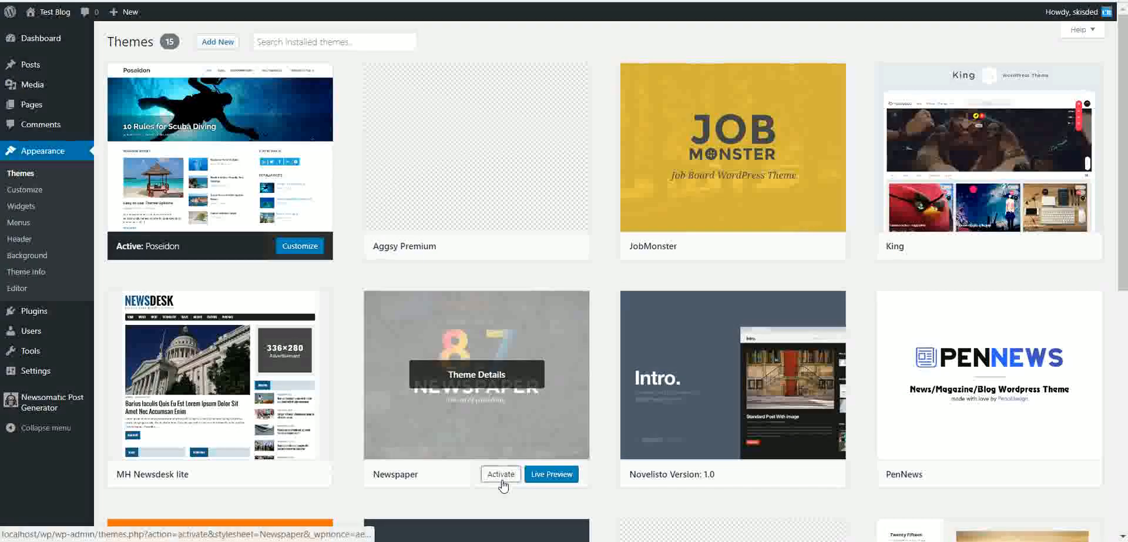
Step: Activate the Newspaper theme for the blog in place of Poseidon
{"action": "left_click", "coordinate": [501, 473]}
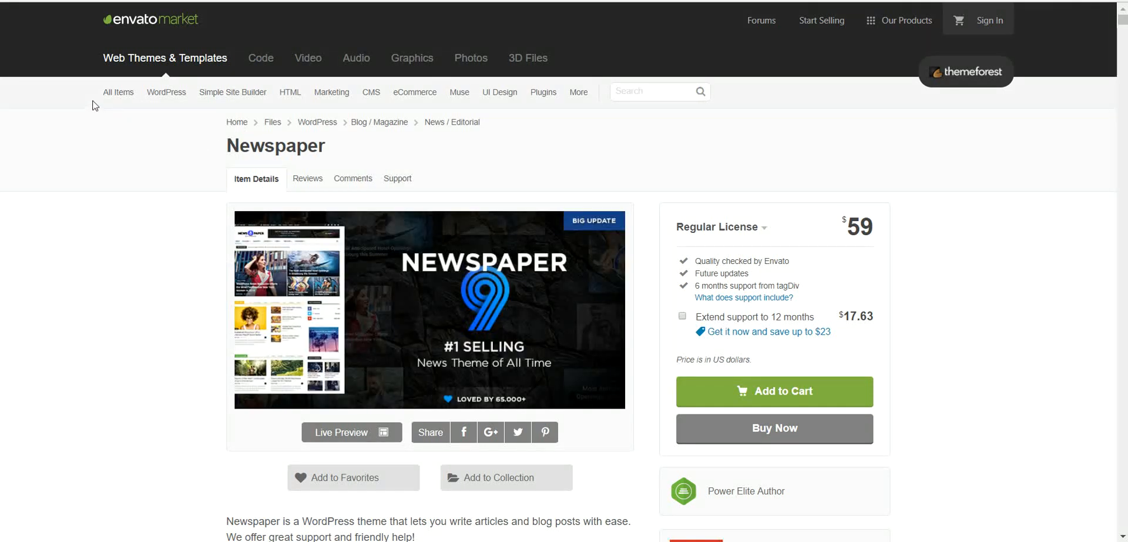
Step: Scroll the Newspaper theme's ThemeForest page showing its $59 regular license
{"action": "scroll", "scroll_direction": "down", "scroll_amount": 3}
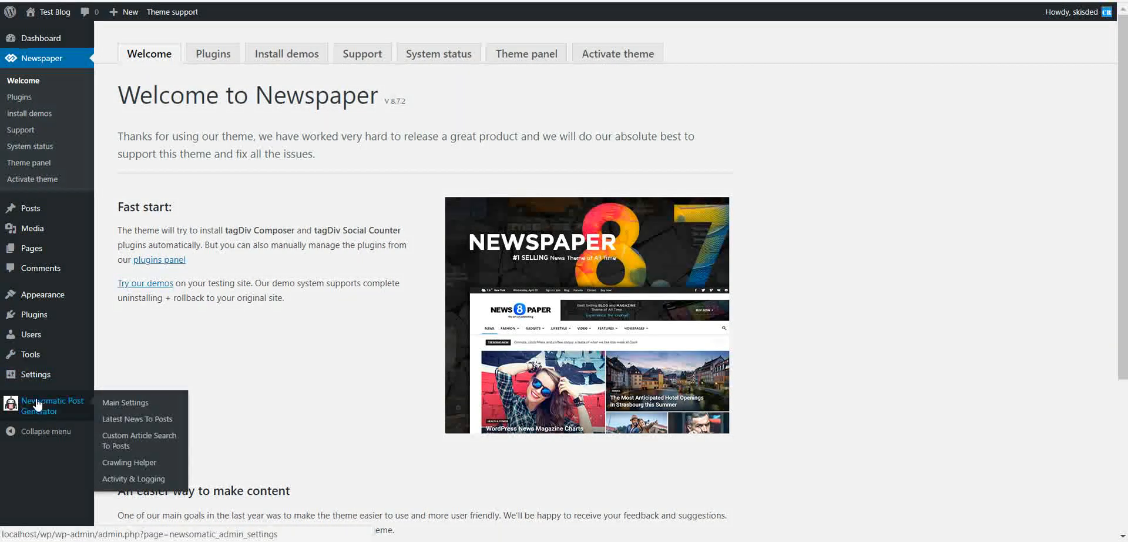
{"action": "mouse_move", "coordinate": [293, 273]}
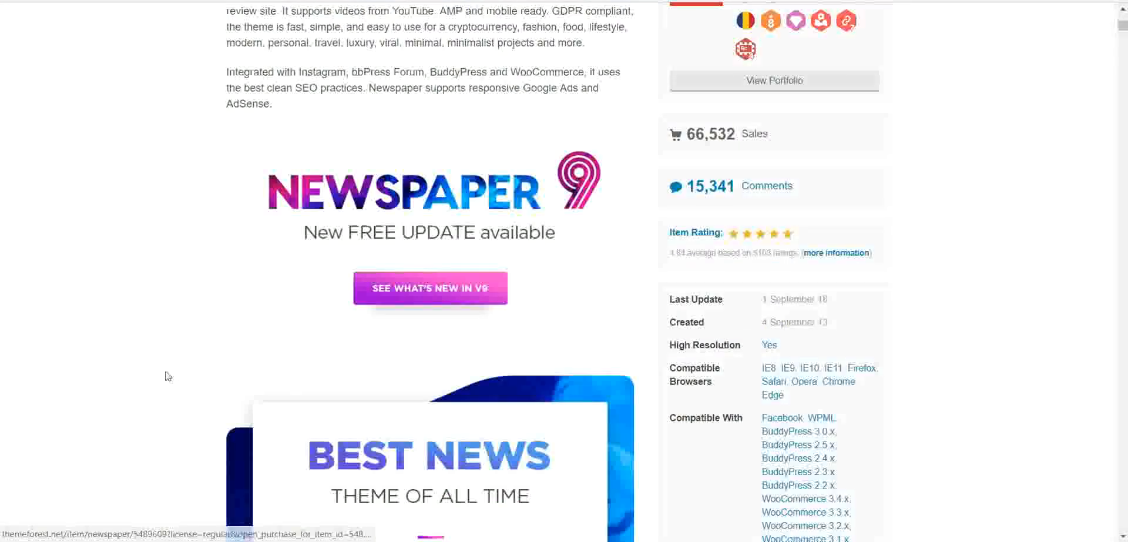
Step: Scroll through the Welcome to Newspaper page in the WordPress admin
{"action": "scroll", "scroll_direction": "down", "scroll_amount": 3}
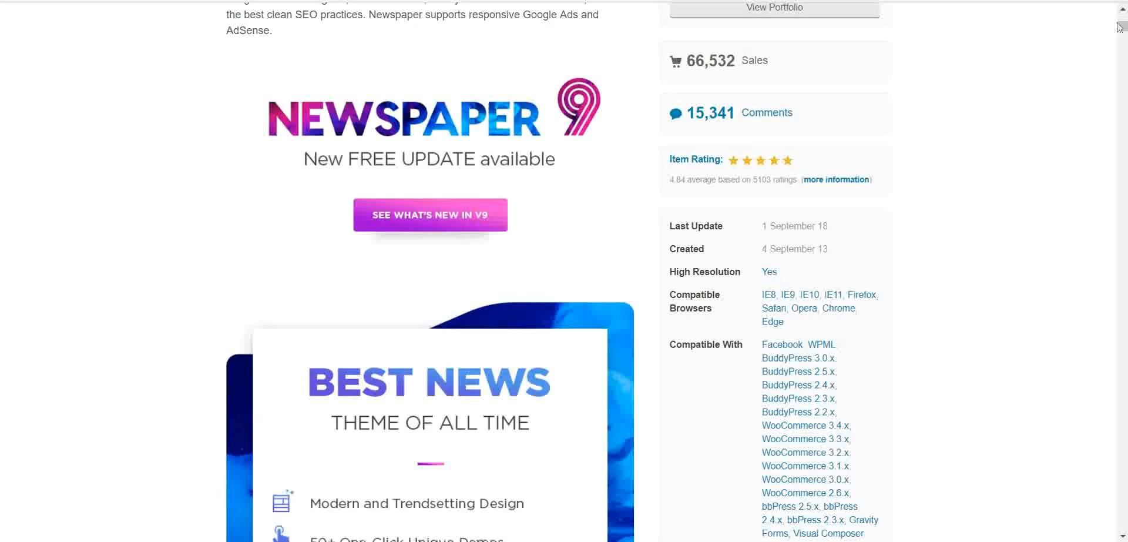
{"action": "scroll", "scroll_direction": "down", "scroll_amount": 3}
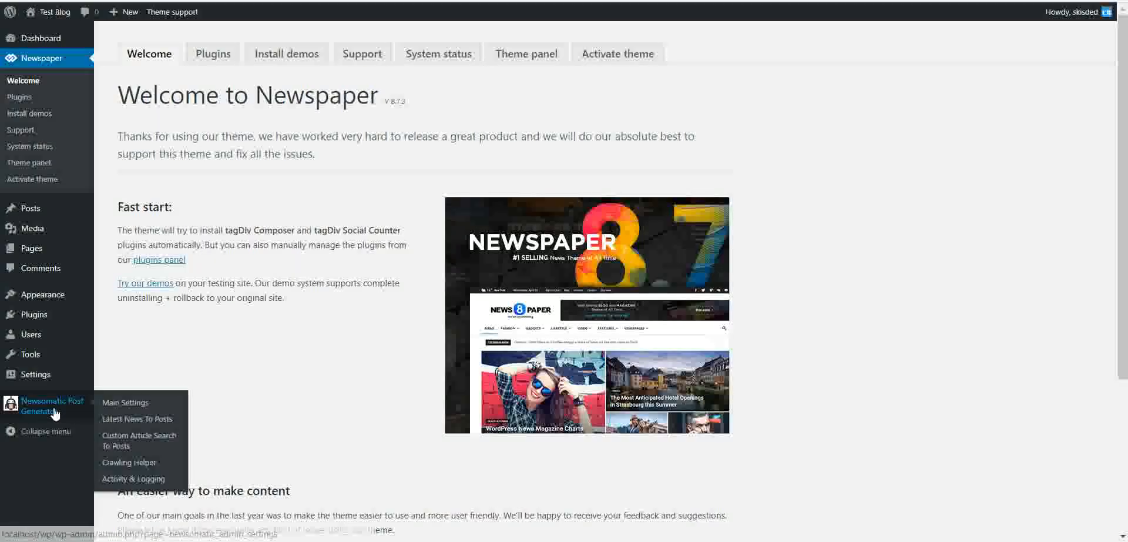
Step: View the Newsomatic Main Settings with the NewsAPI key and its sign-up link
{"action": "left_click", "coordinate": [125, 402]}
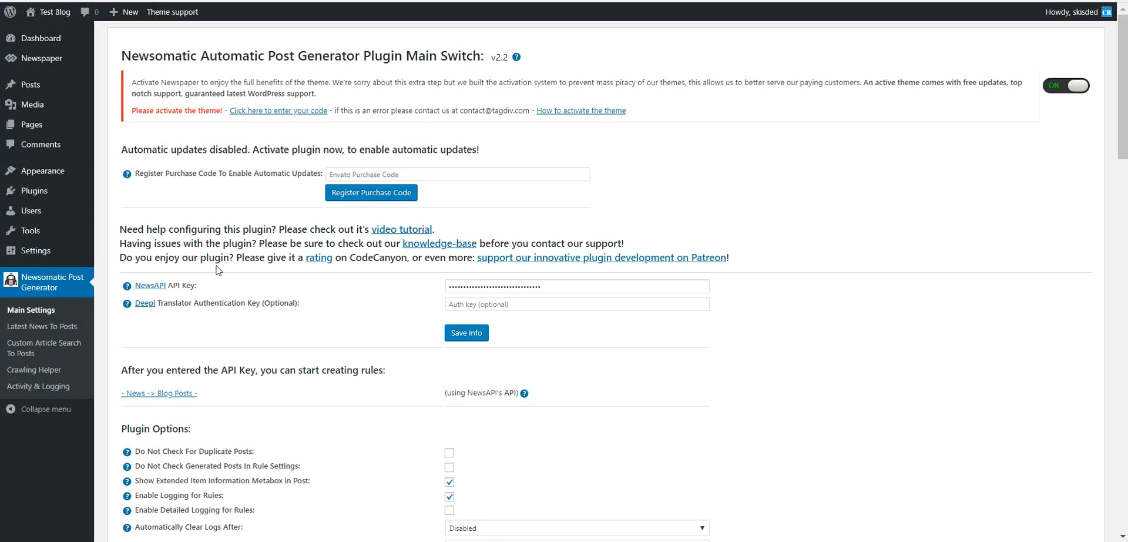
{"action": "mouse_move", "coordinate": [148, 288]}
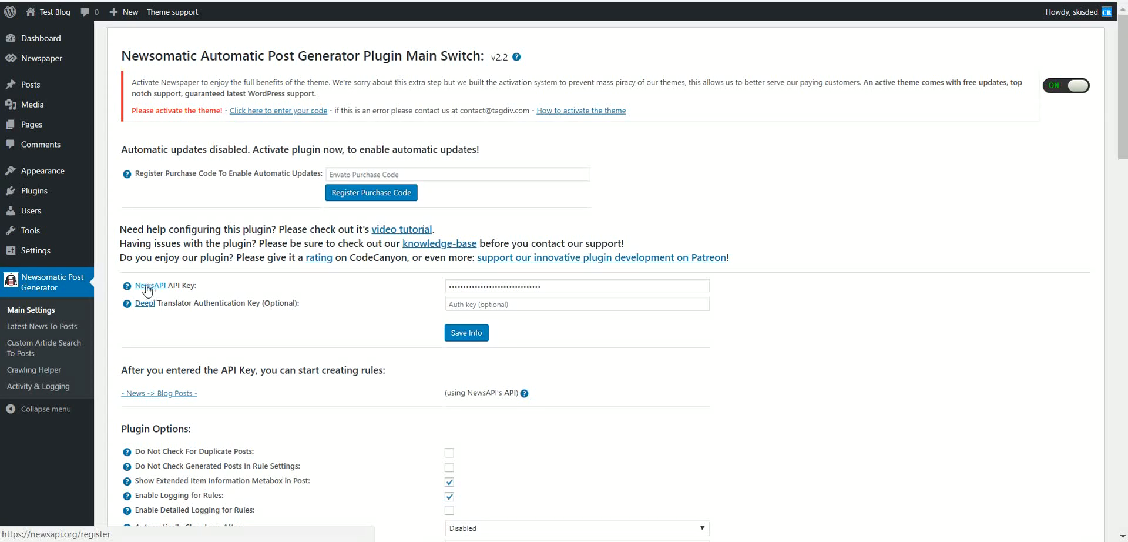
{"action": "left_click", "coordinate": [149, 285]}
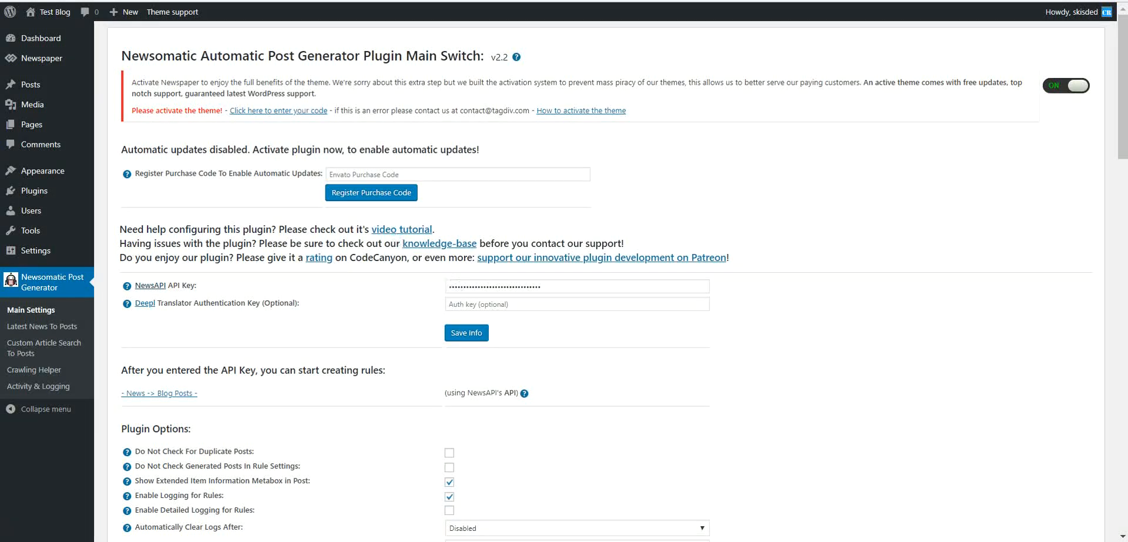
{"action": "mouse_move", "coordinate": [215, 331]}
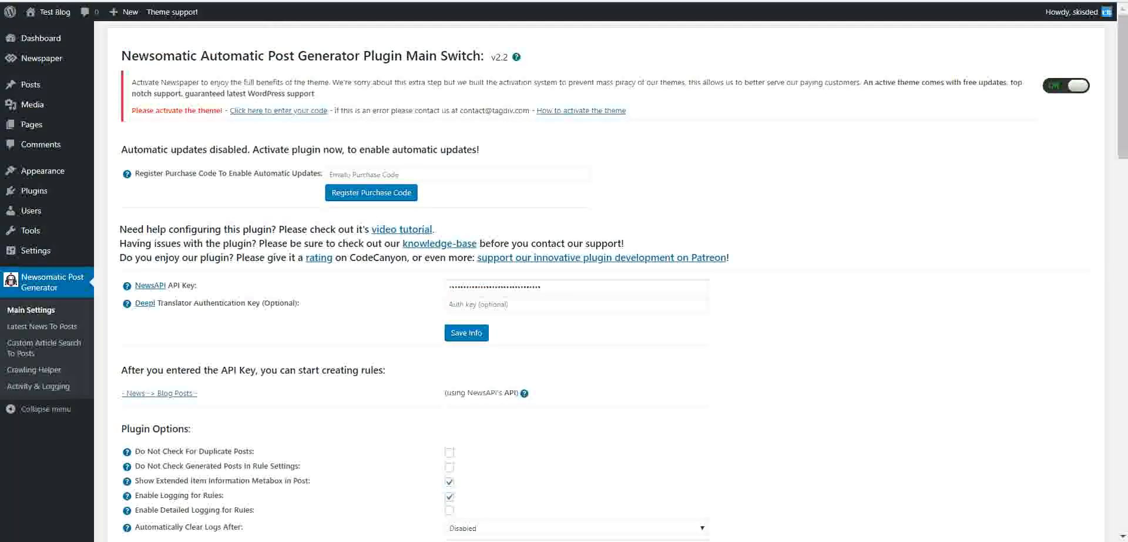
{"action": "scroll", "scroll_direction": "down", "scroll_amount": 3}
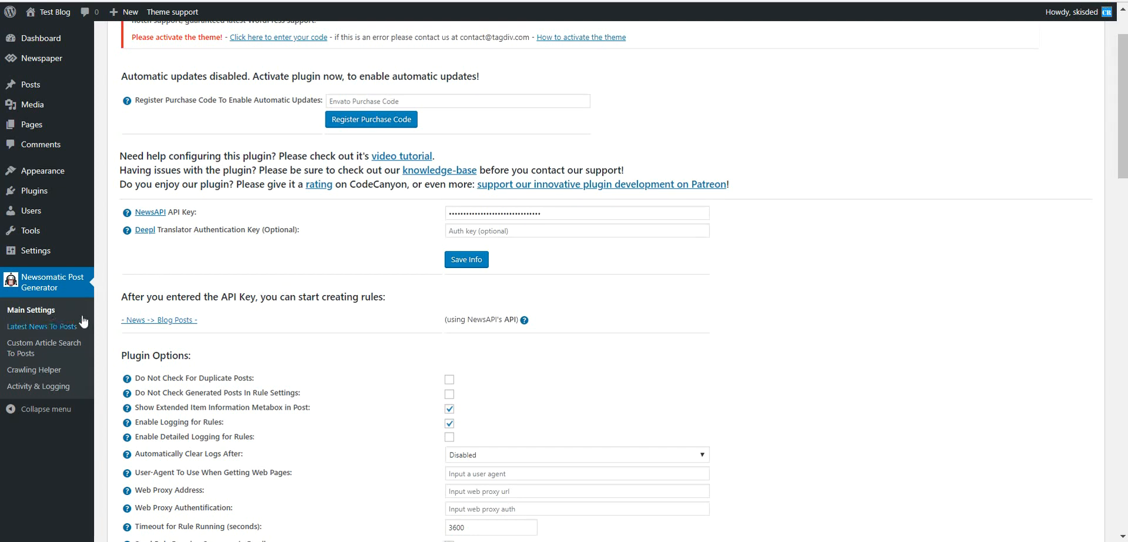
{"action": "mouse_move", "coordinate": [39, 331]}
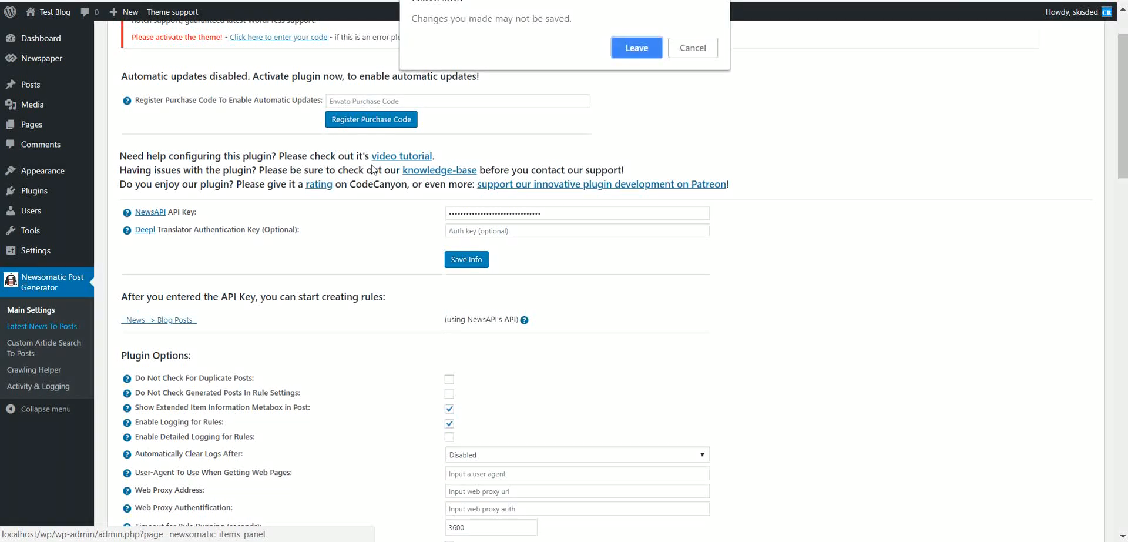
Step: Reach the Latest News To Posts rules page, glancing at Custom Article Search To Posts on the way
{"action": "left_click", "coordinate": [636, 47]}
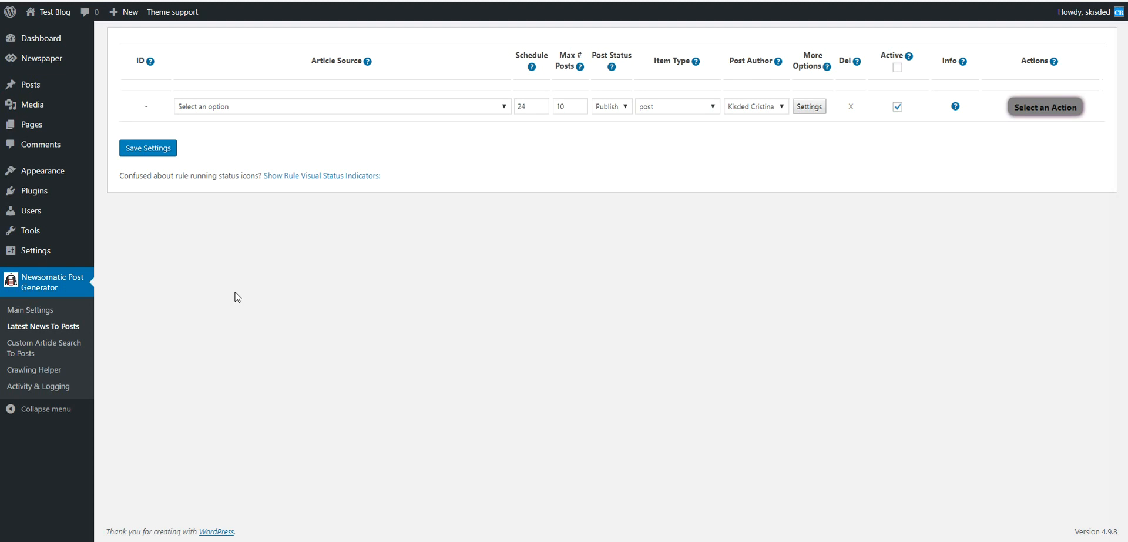
{"action": "mouse_move", "coordinate": [24, 351]}
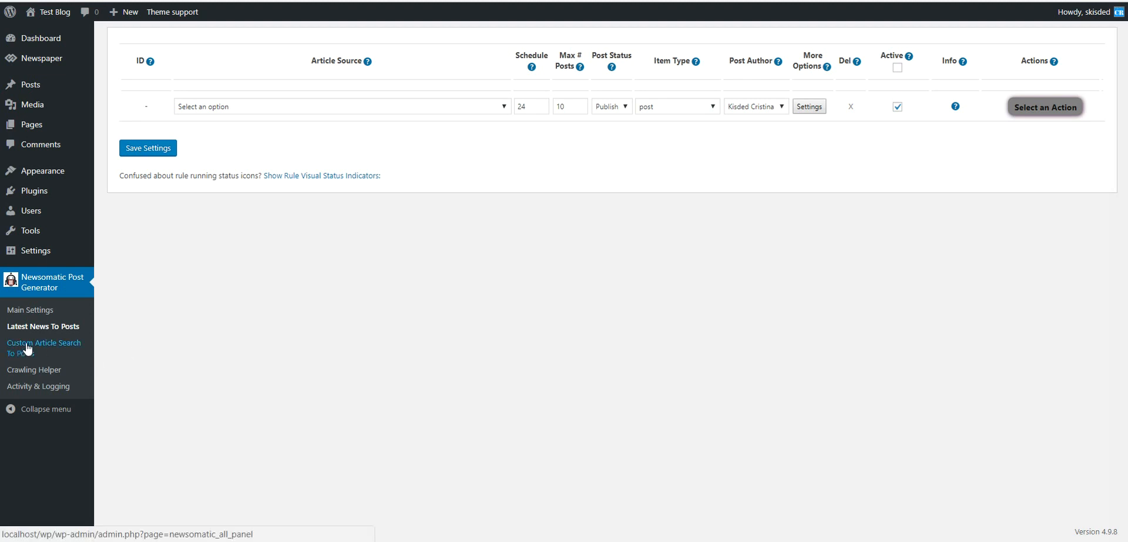
{"action": "left_click", "coordinate": [44, 342]}
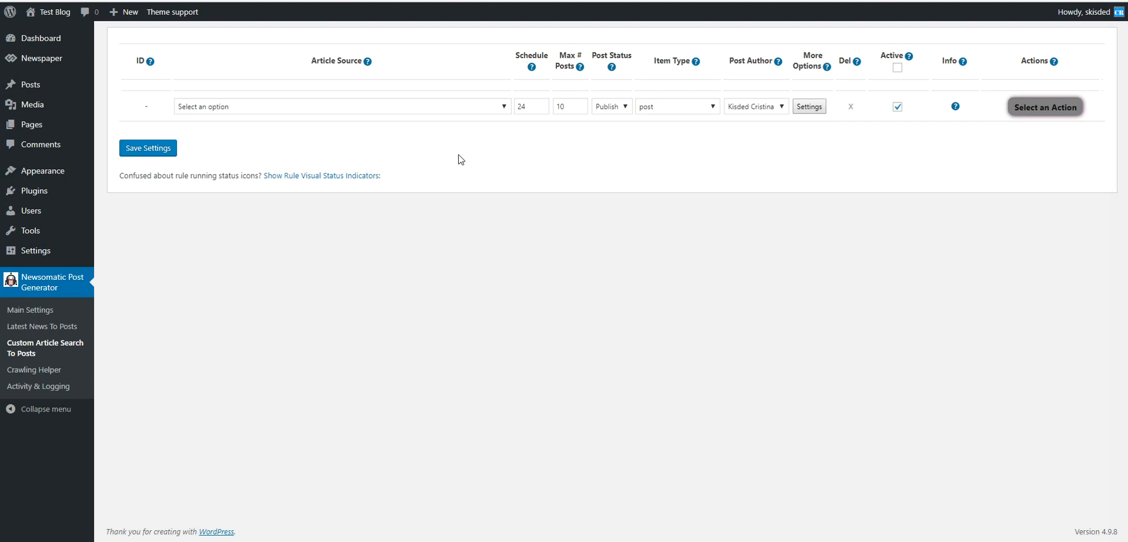
{"action": "left_click", "coordinate": [43, 325]}
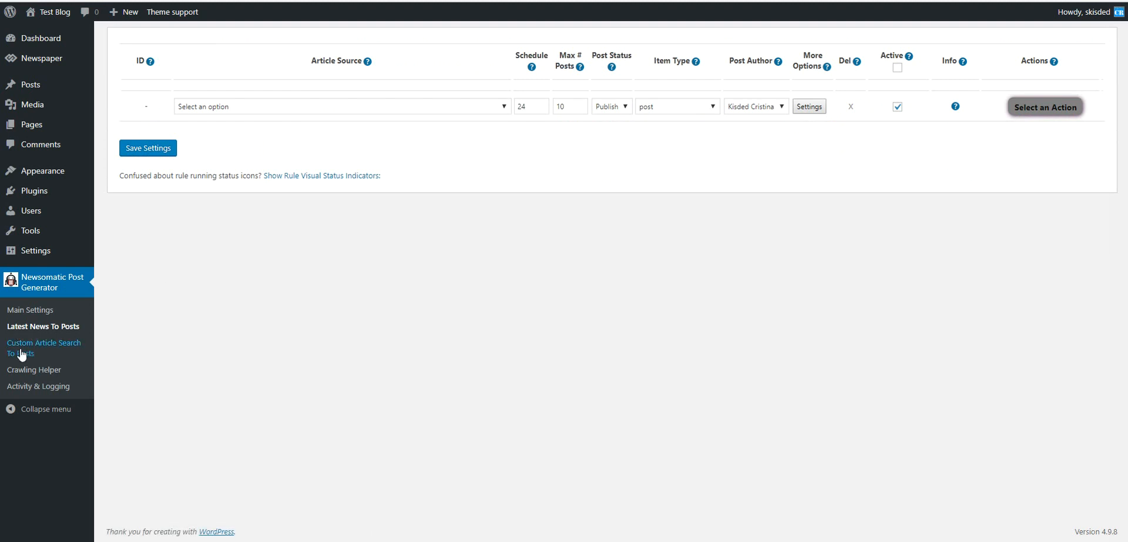
{"action": "mouse_move", "coordinate": [318, 251]}
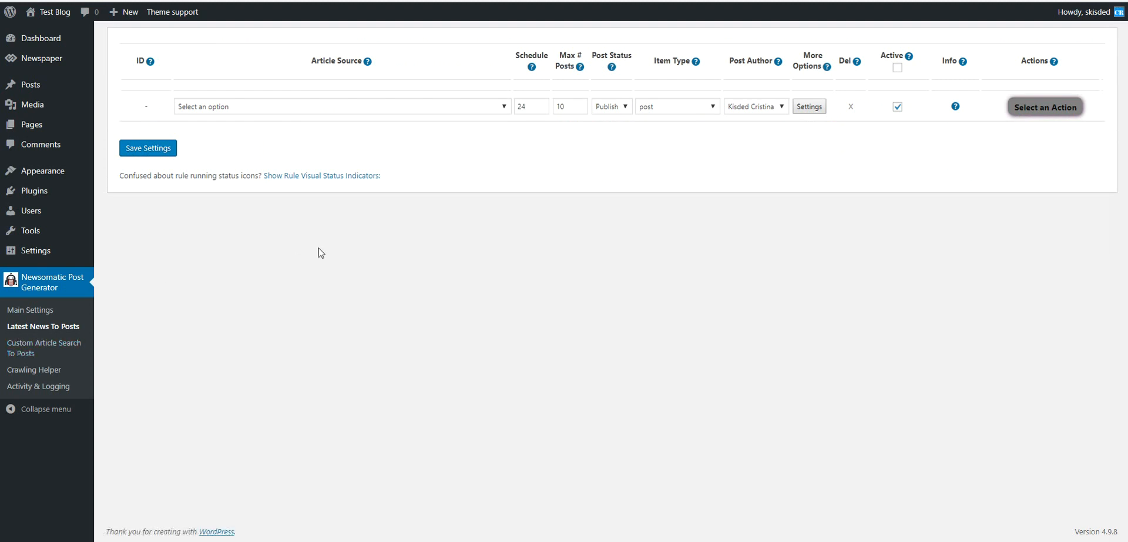
Step: Set the new rule's article source to Category - Sport
{"action": "left_click", "coordinate": [341, 106]}
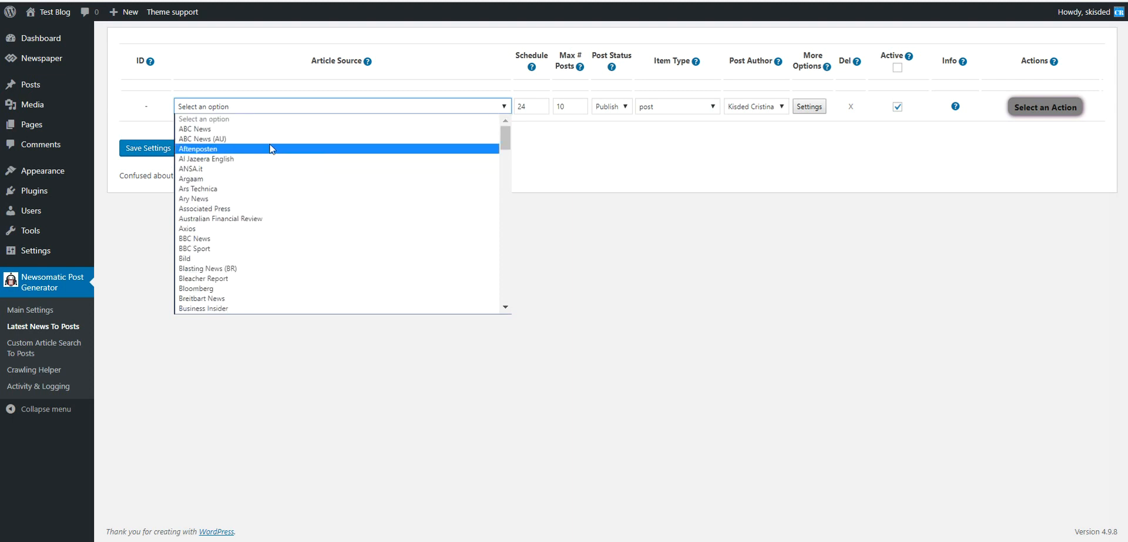
{"action": "scroll", "scroll_direction": "down", "scroll_amount": 3}
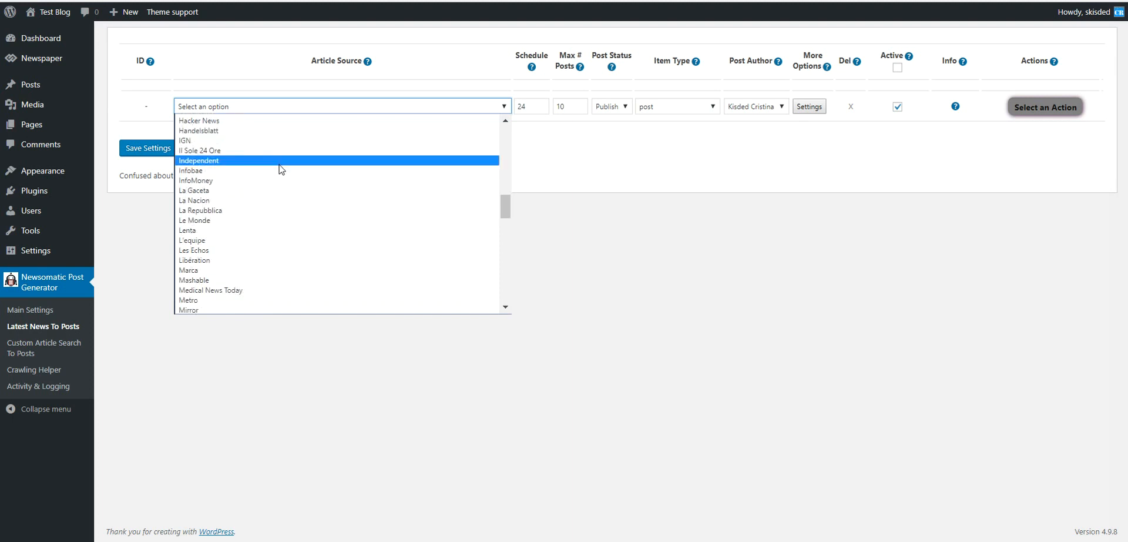
{"action": "scroll", "scroll_direction": "down", "scroll_amount": 3}
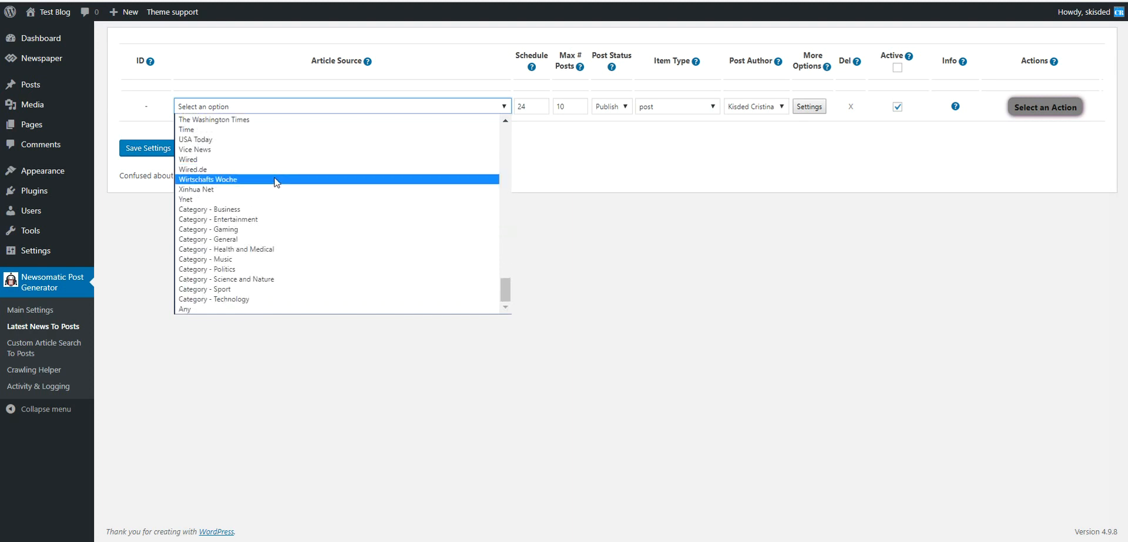
{"action": "mouse_move", "coordinate": [254, 238]}
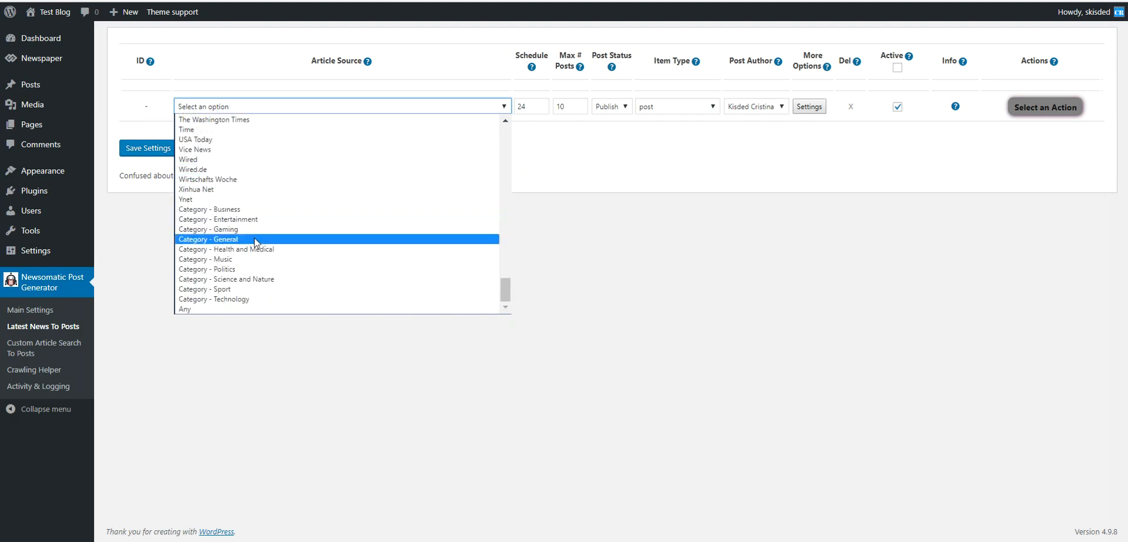
{"action": "mouse_move", "coordinate": [234, 289]}
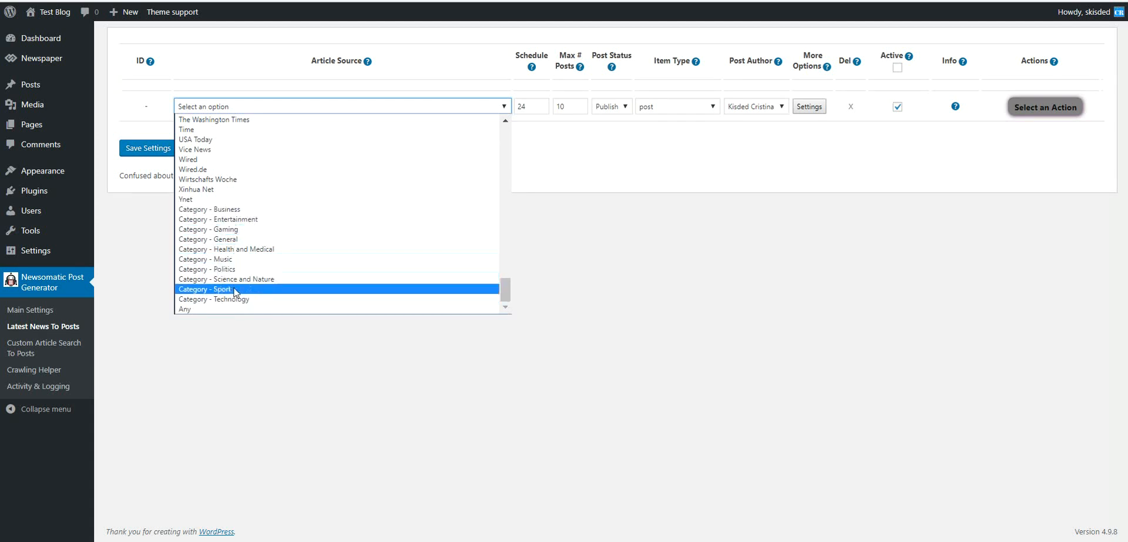
{"action": "mouse_move", "coordinate": [228, 265]}
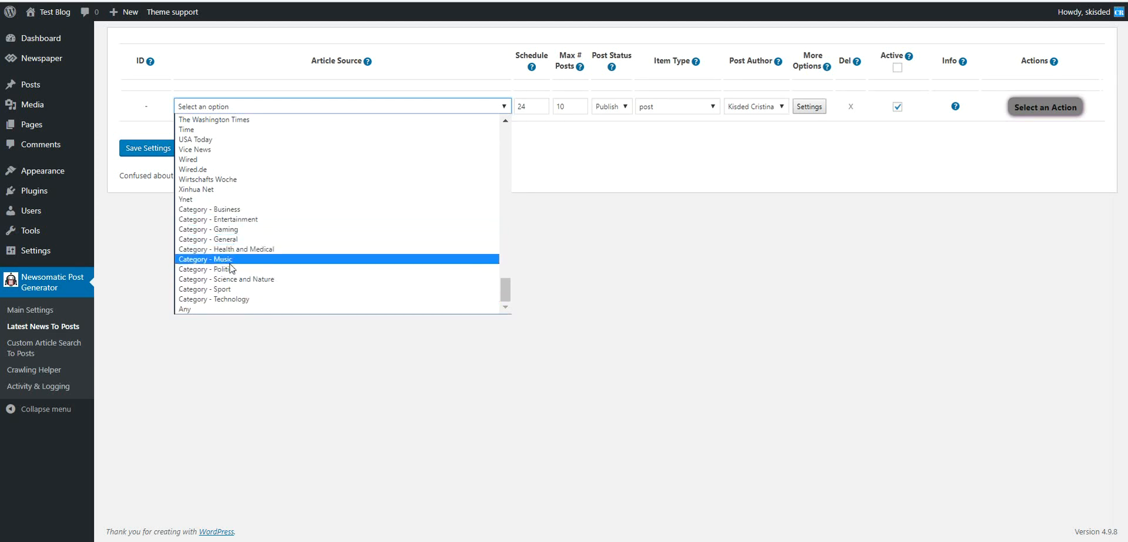
{"action": "mouse_move", "coordinate": [233, 210]}
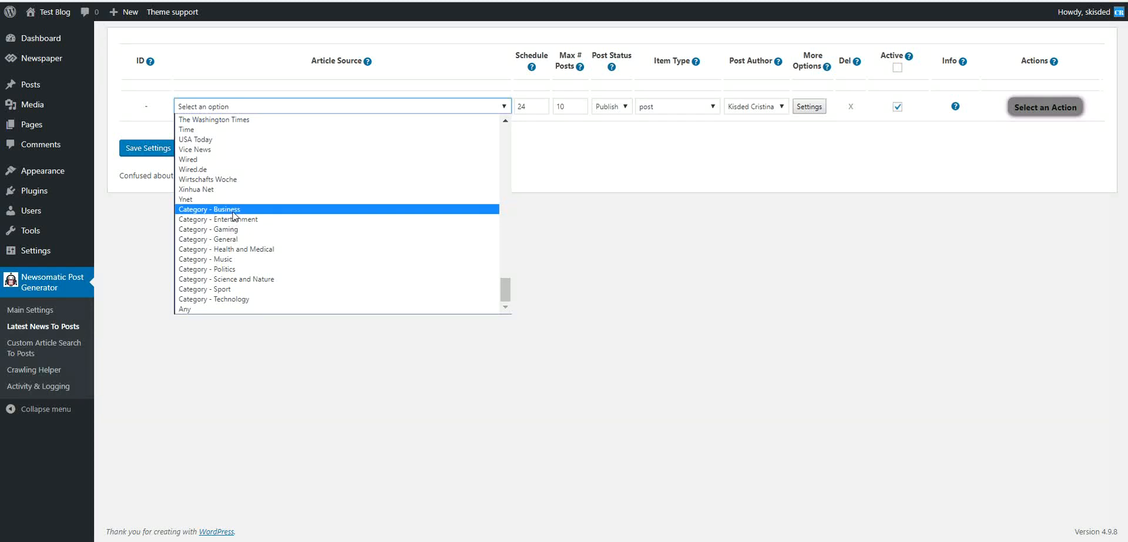
{"action": "mouse_move", "coordinate": [231, 289]}
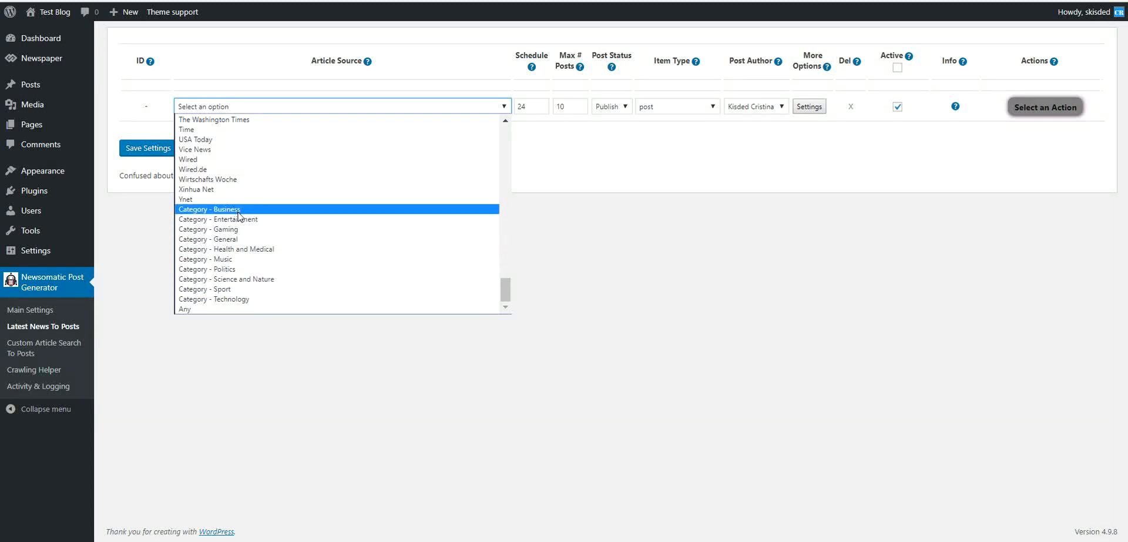
{"action": "mouse_move", "coordinate": [305, 275]}
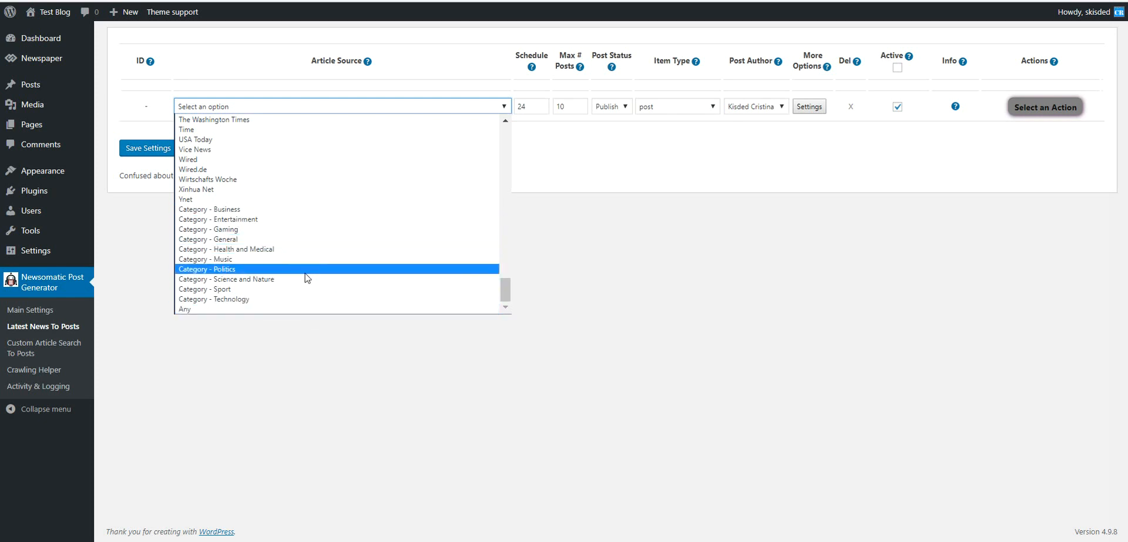
{"action": "mouse_move", "coordinate": [185, 309]}
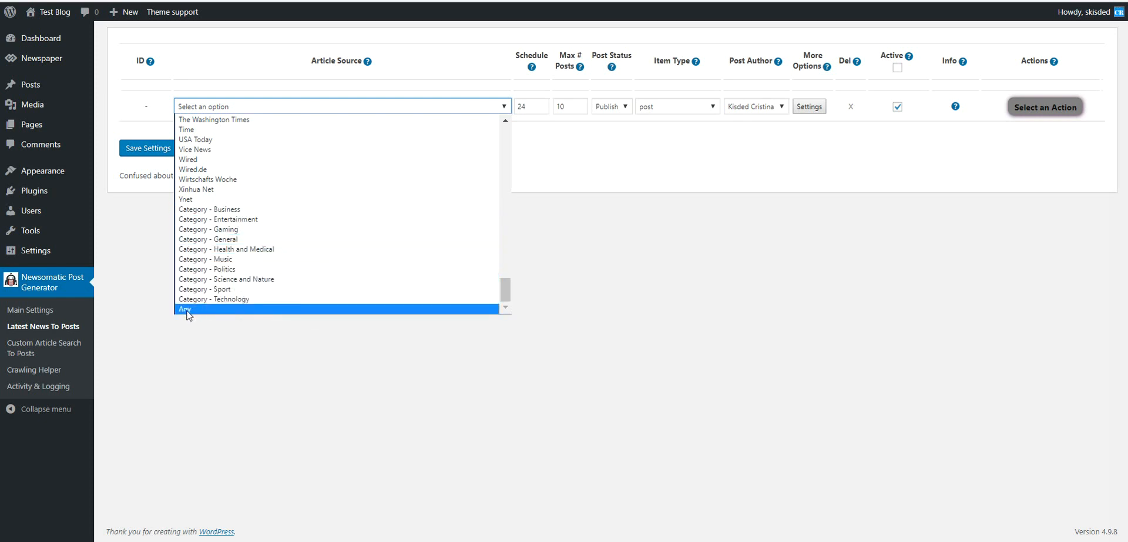
{"action": "mouse_move", "coordinate": [186, 312]}
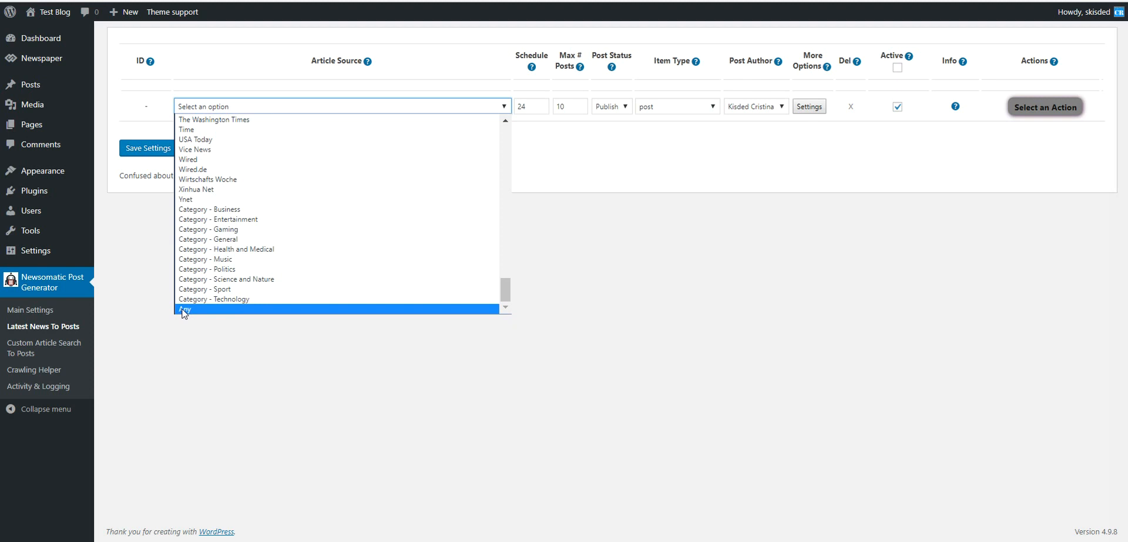
{"action": "mouse_move", "coordinate": [214, 289]}
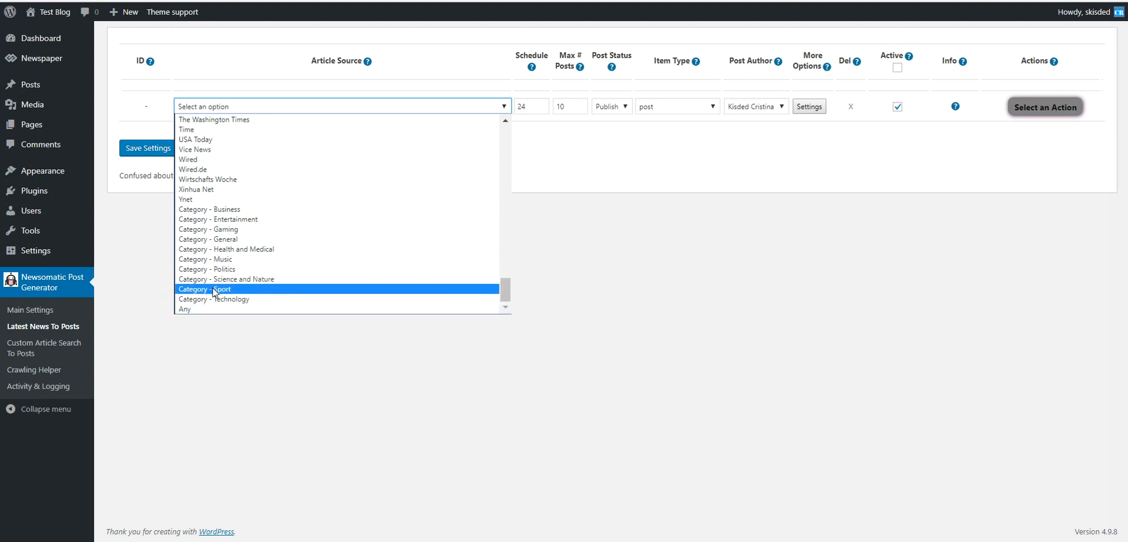
{"action": "left_click", "coordinate": [205, 289]}
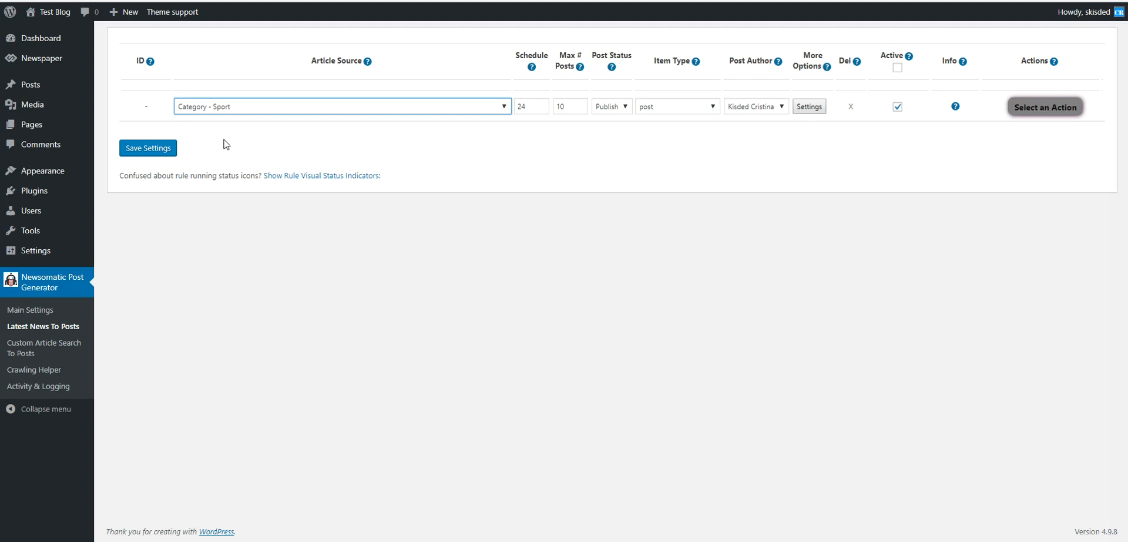
{"action": "mouse_move", "coordinate": [249, 140]}
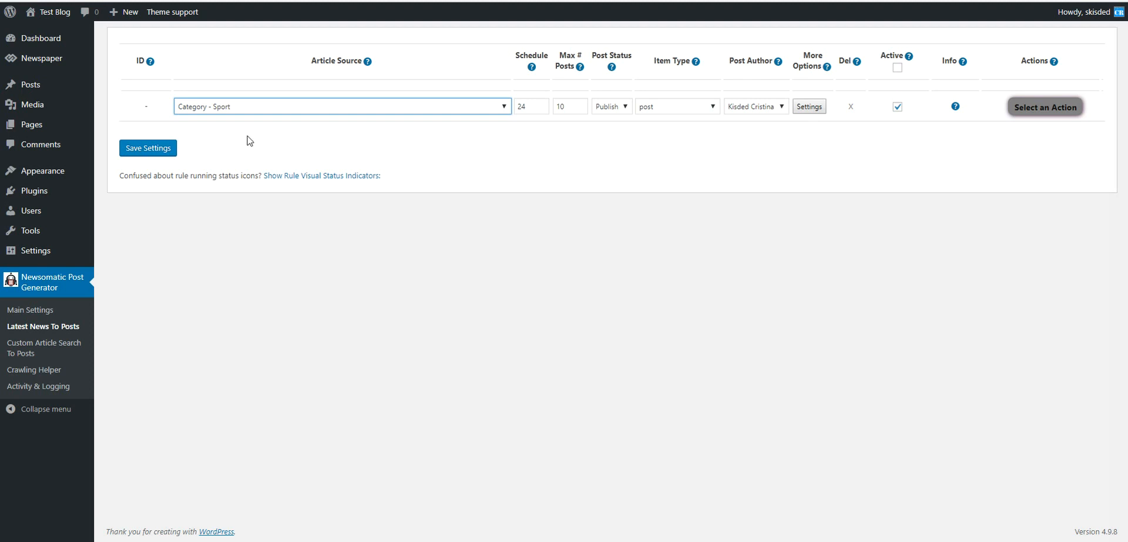
{"action": "mouse_move", "coordinate": [256, 138]}
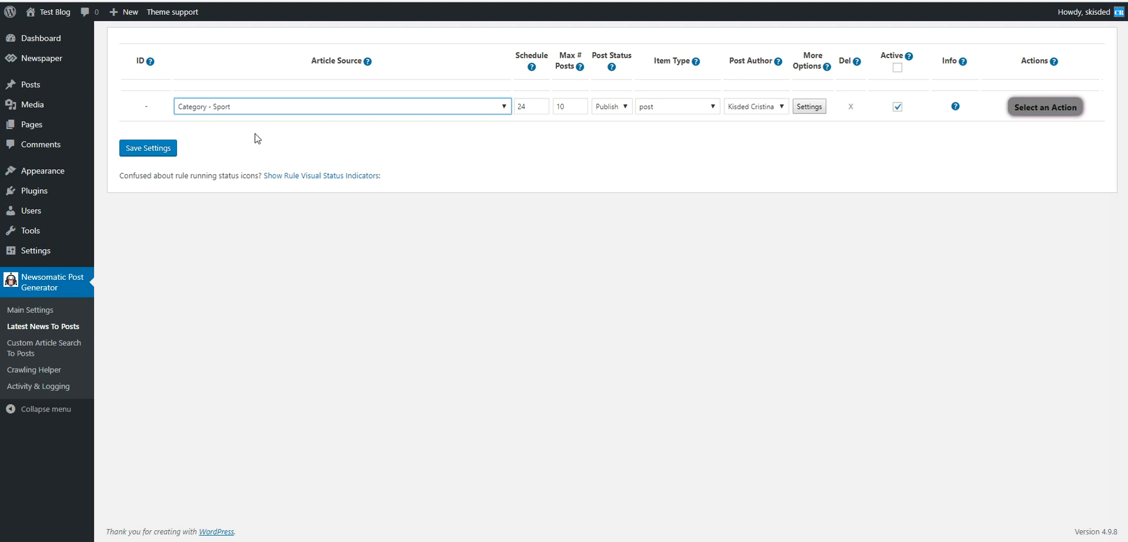
{"action": "mouse_move", "coordinate": [260, 128]}
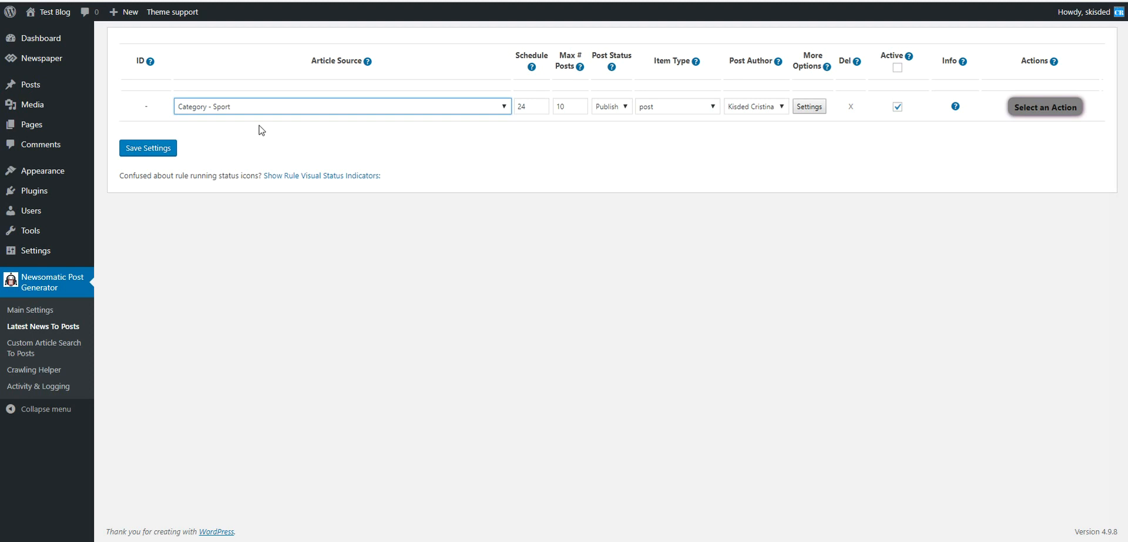
{"action": "mouse_move", "coordinate": [806, 108]}
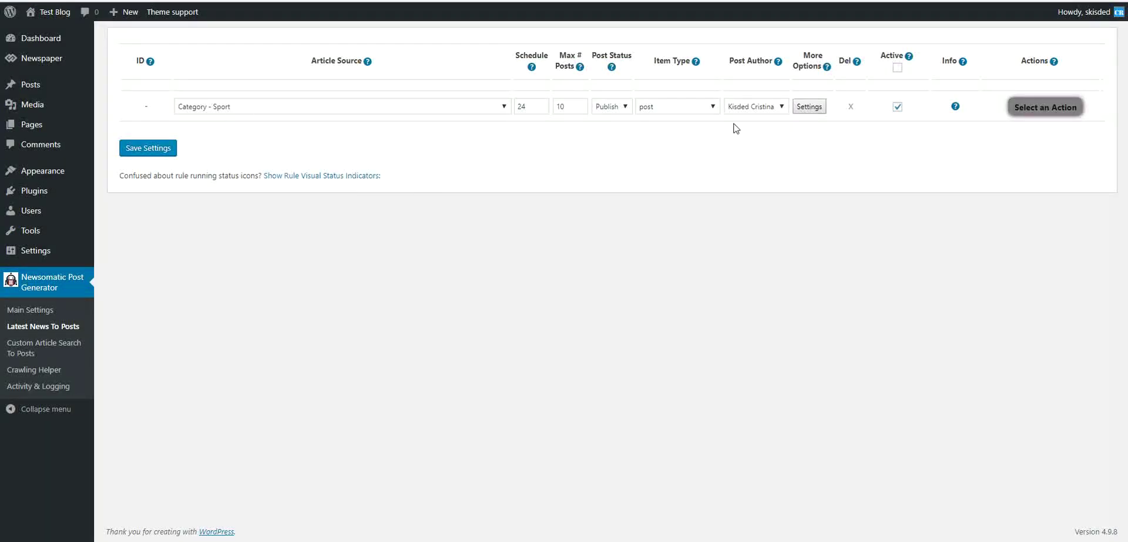
Step: Review the rule's advanced post title/content templates and keep United States as post country
{"action": "left_click", "coordinate": [809, 106]}
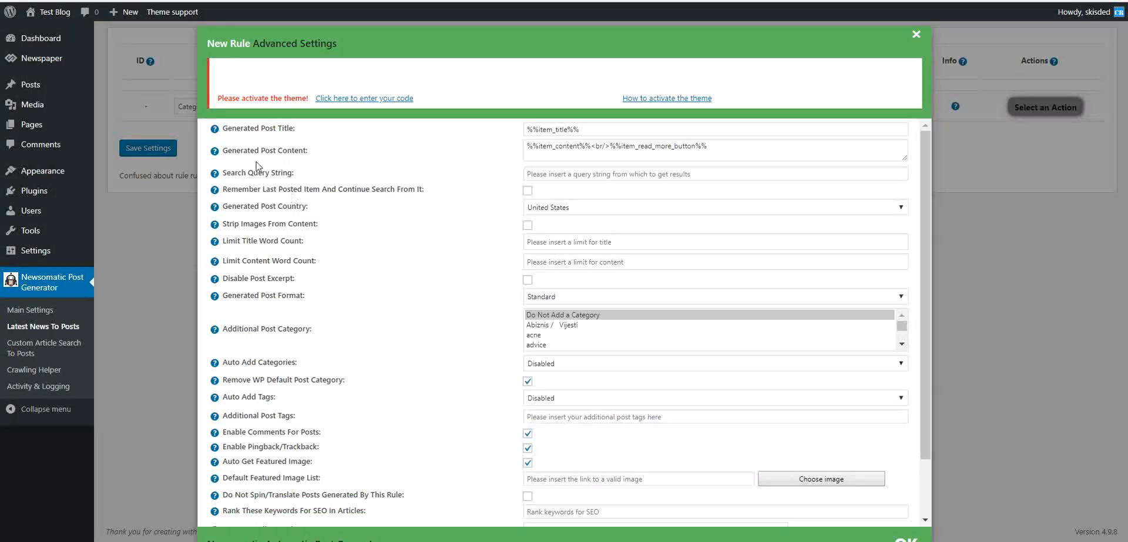
{"action": "double_click", "coordinate": [264, 150]}
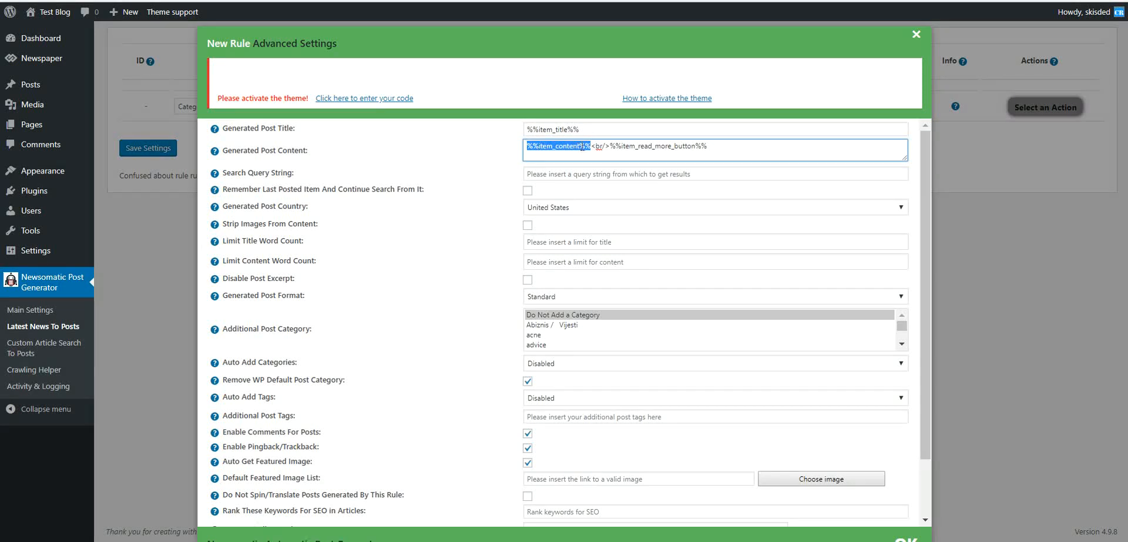
{"action": "left_click", "coordinate": [594, 146]}
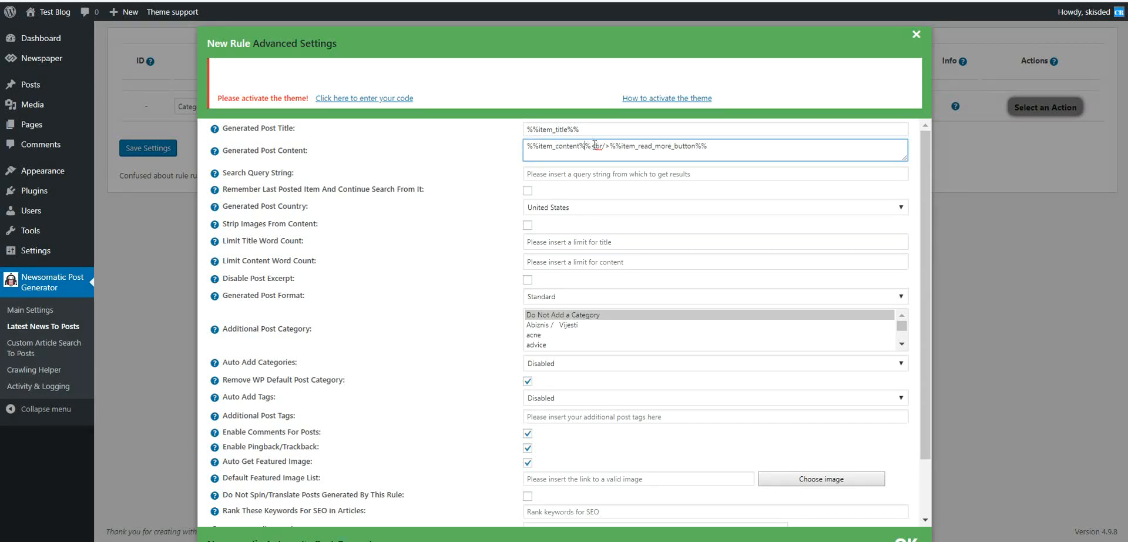
{"action": "double_click", "coordinate": [557, 146]}
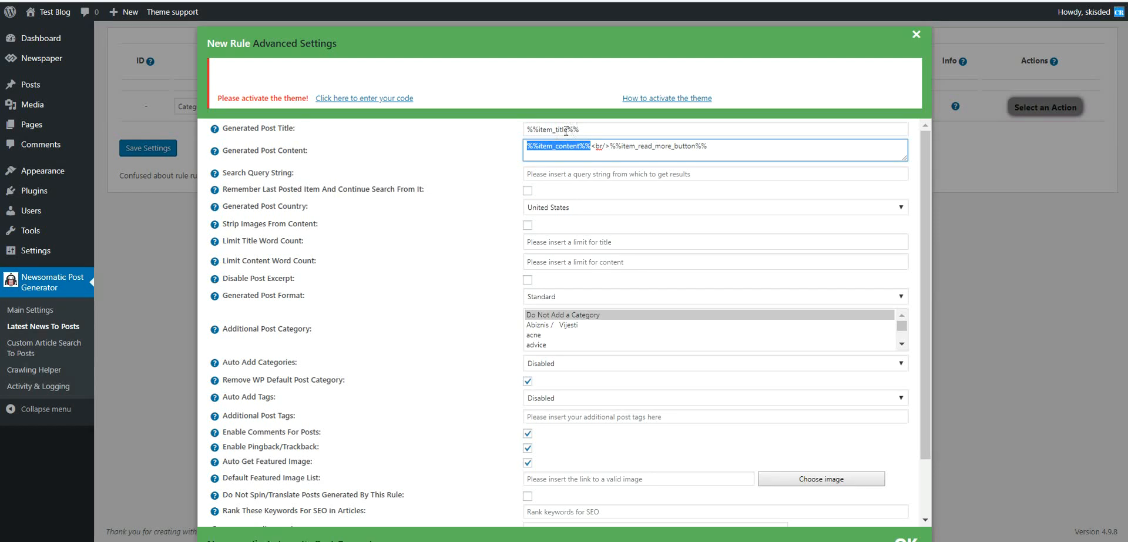
{"action": "mouse_move", "coordinate": [608, 146]}
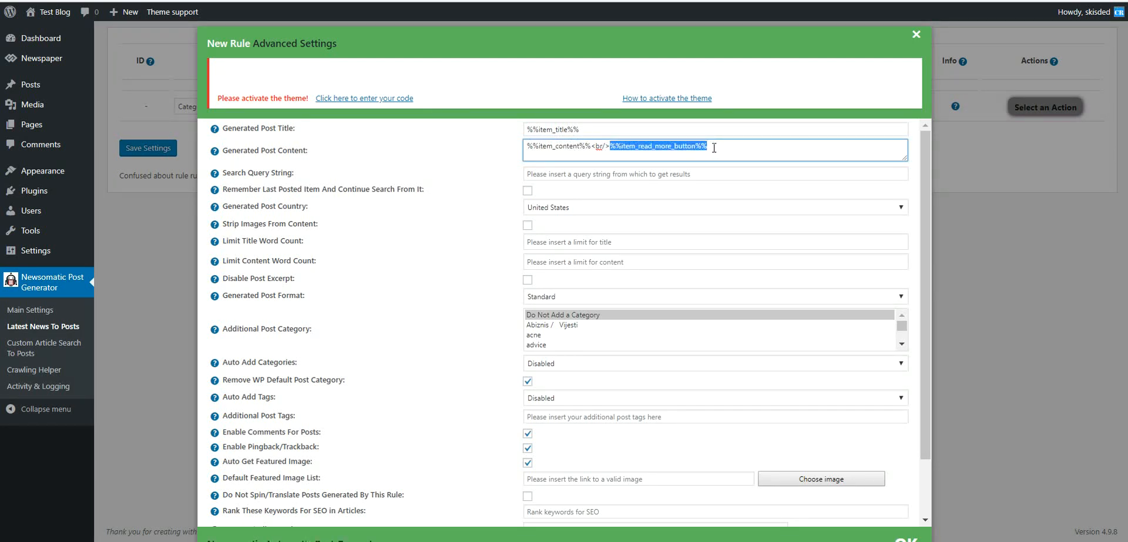
{"action": "mouse_move", "coordinate": [677, 160]}
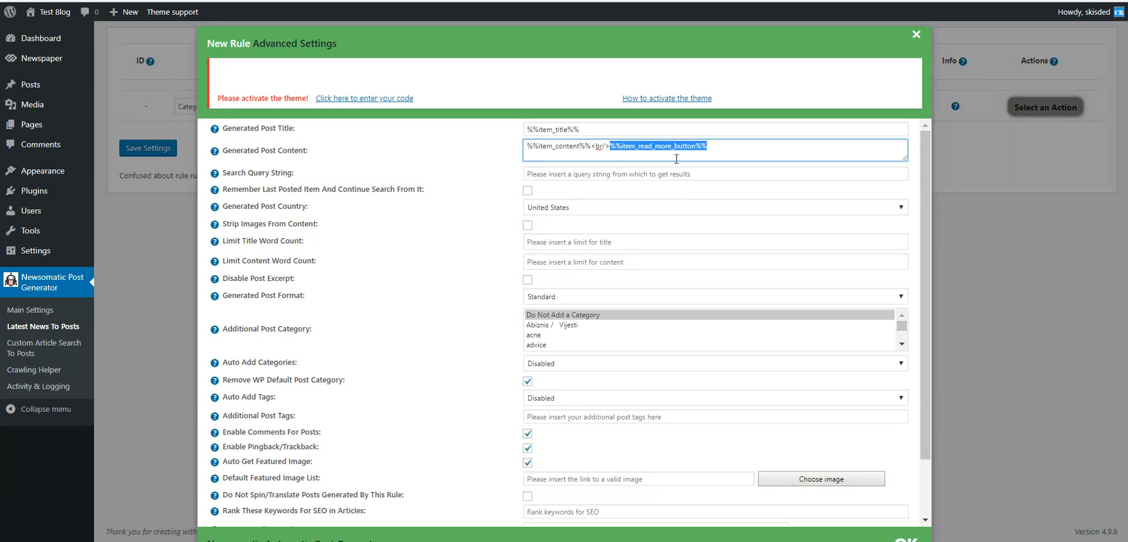
{"action": "mouse_move", "coordinate": [526, 132]}
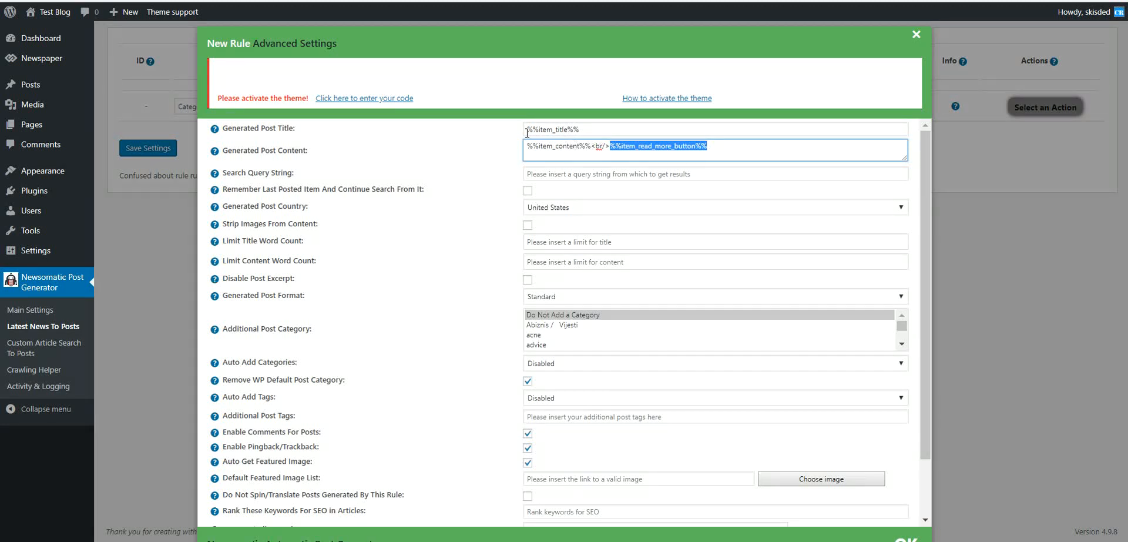
{"action": "scroll", "scroll_direction": "down", "scroll_amount": 3}
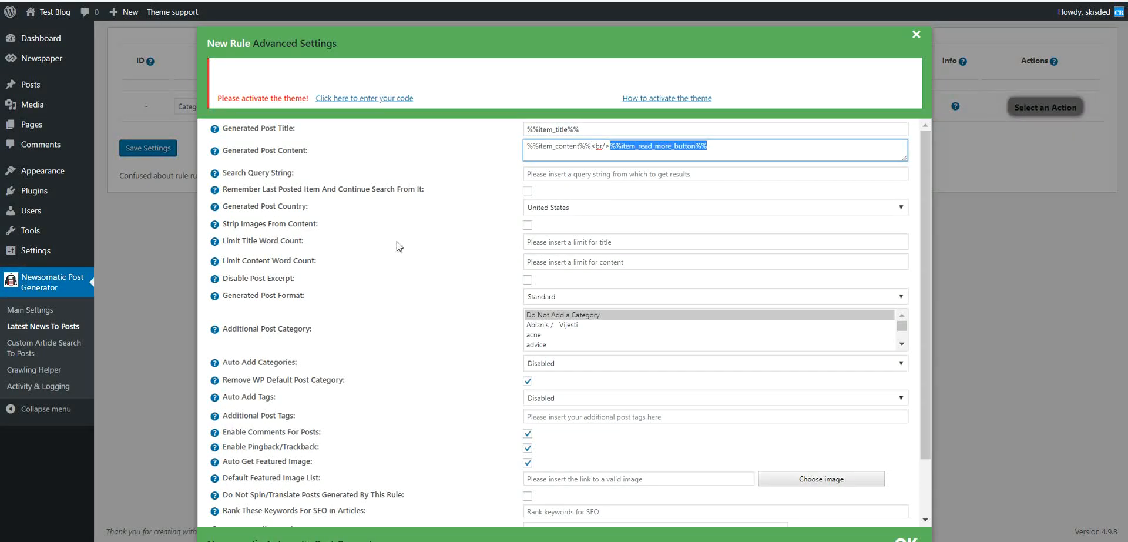
{"action": "mouse_move", "coordinate": [395, 241]}
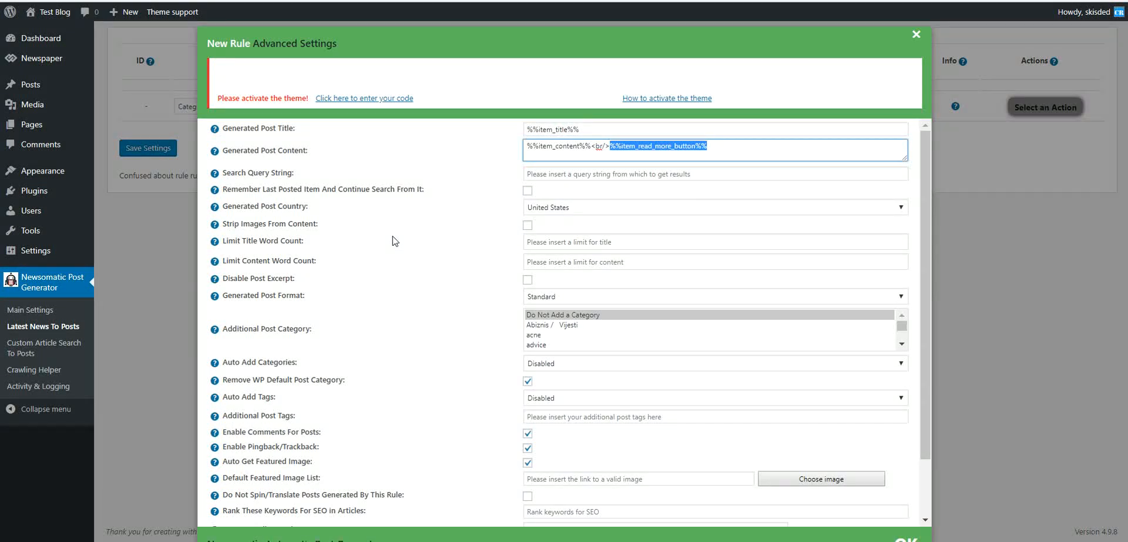
{"action": "mouse_move", "coordinate": [401, 212]}
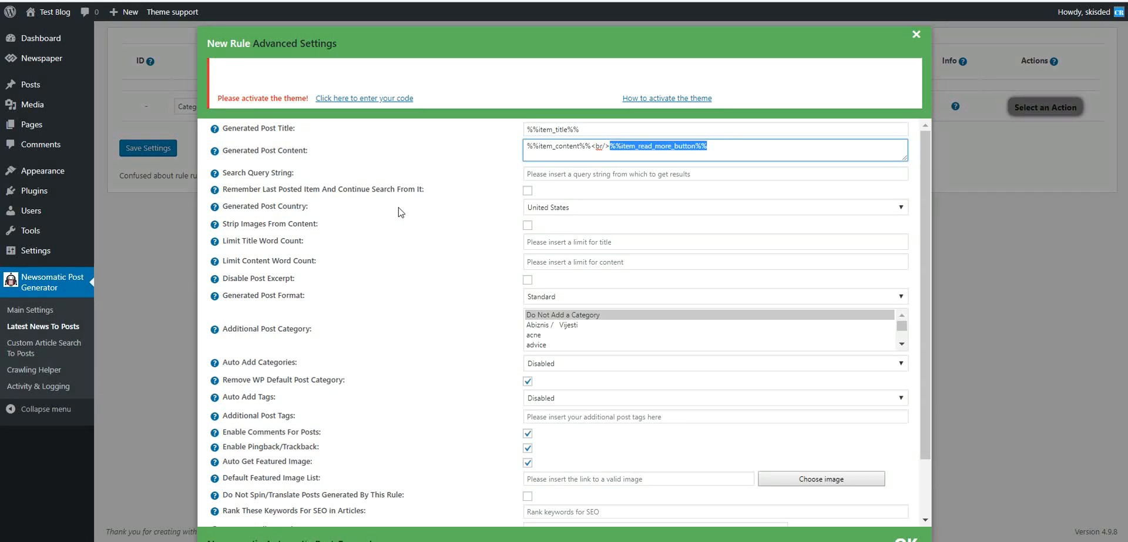
{"action": "mouse_move", "coordinate": [389, 214]}
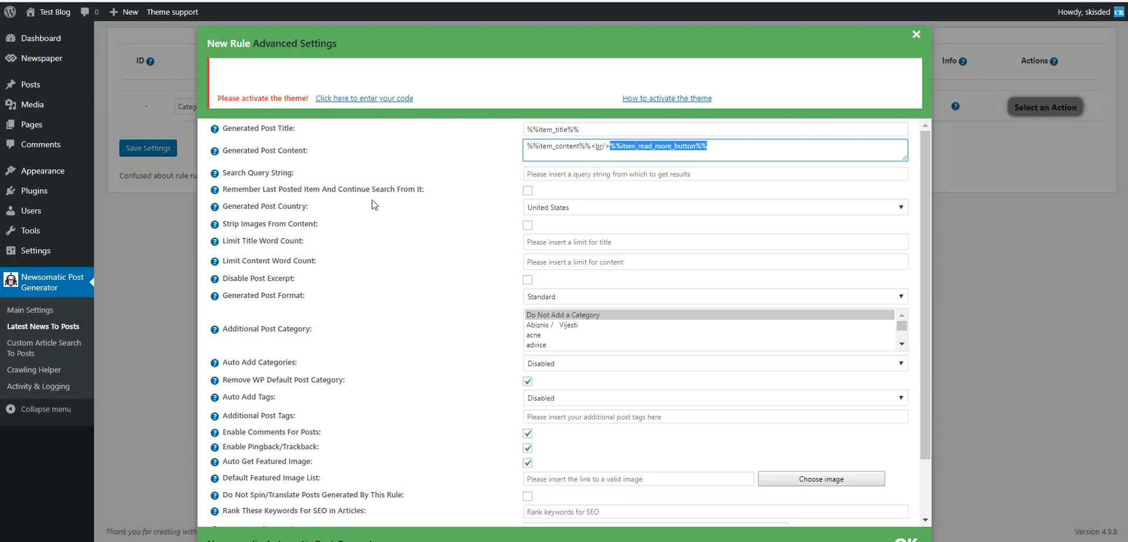
{"action": "left_click", "coordinate": [716, 207]}
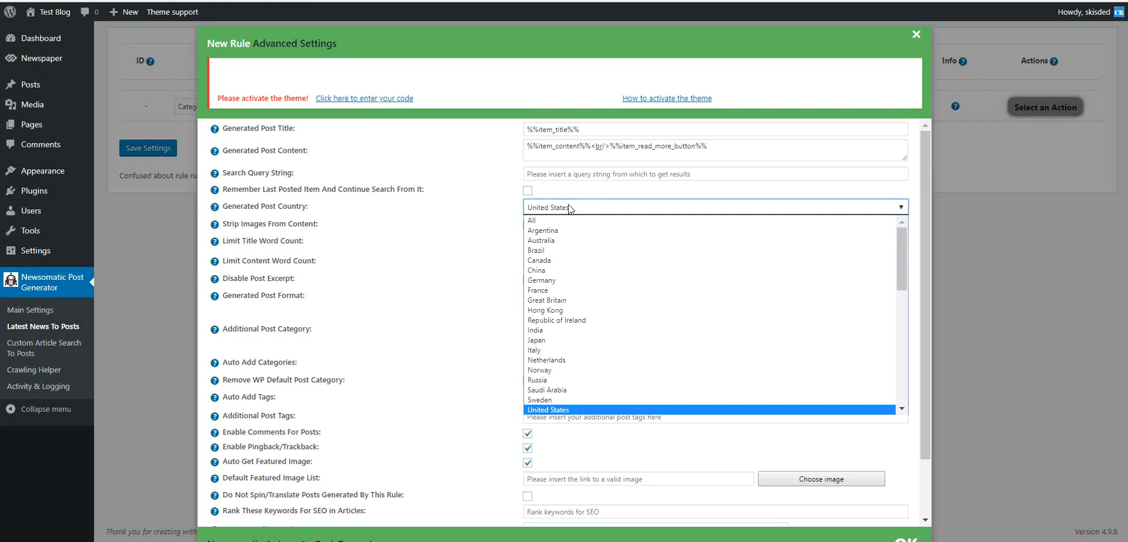
{"action": "mouse_move", "coordinate": [565, 209]}
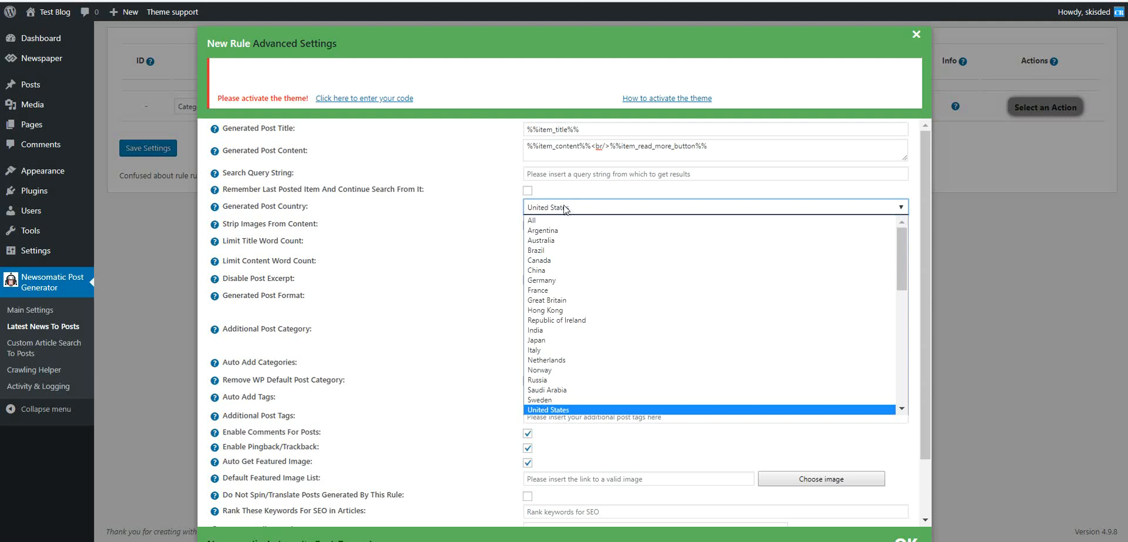
{"action": "left_click", "coordinate": [548, 408]}
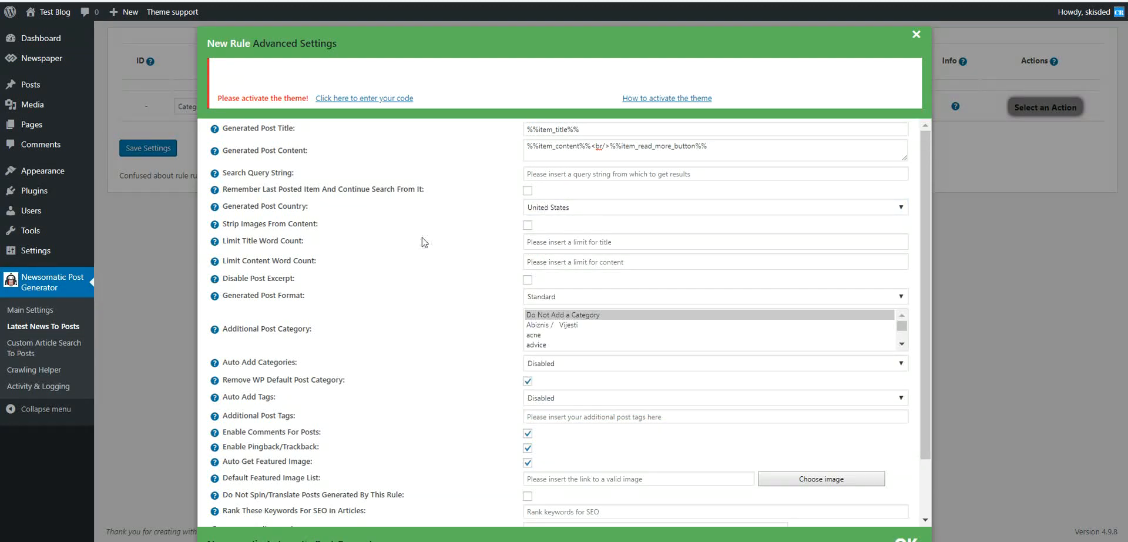
Step: Add blogging as a post category and make auto tags come from post titles
{"action": "scroll", "scroll_direction": "down", "scroll_amount": 3}
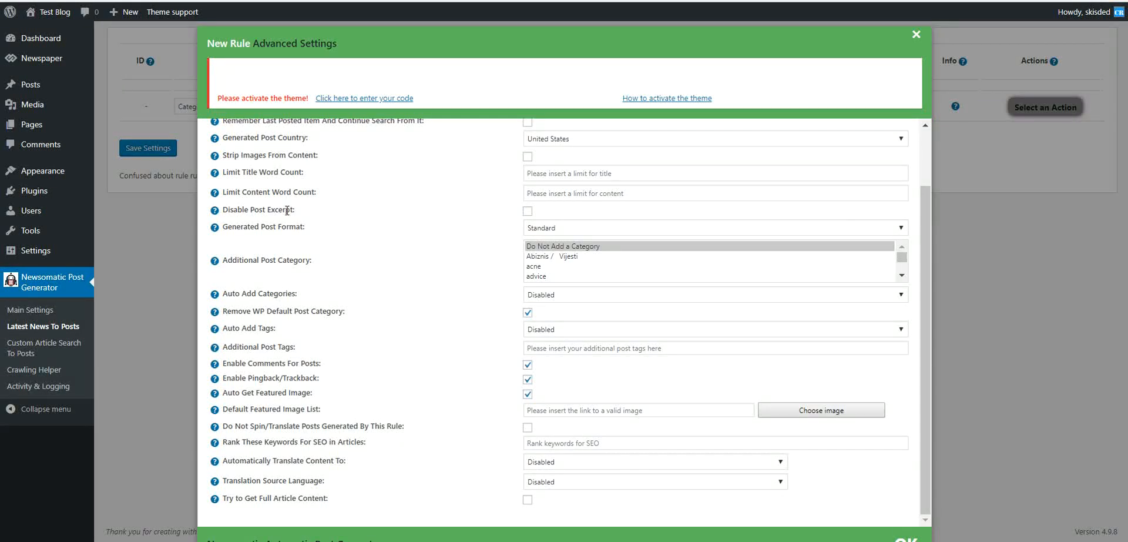
{"action": "mouse_move", "coordinate": [524, 256]}
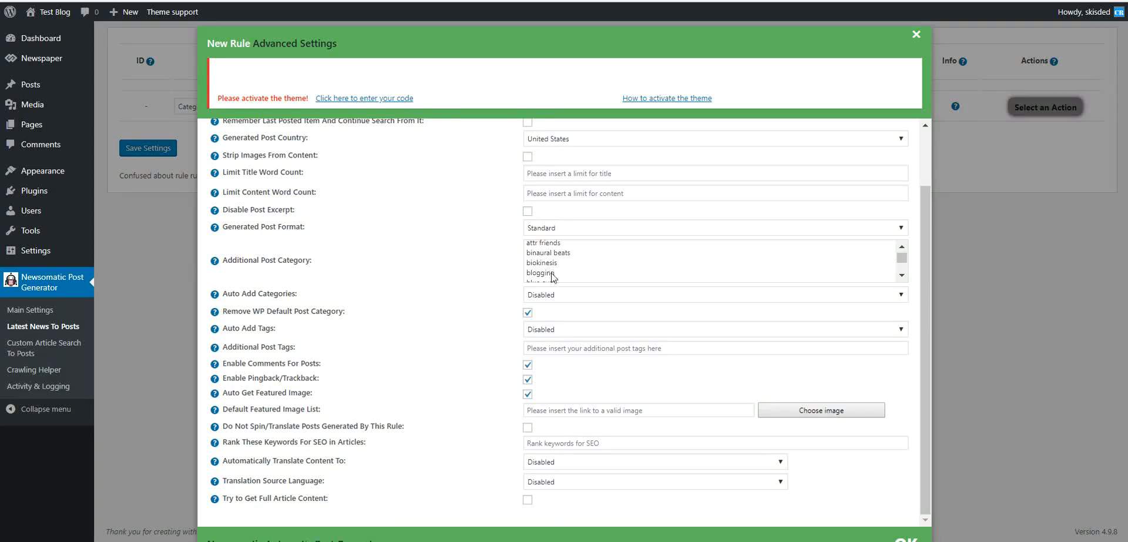
{"action": "left_click", "coordinate": [540, 271]}
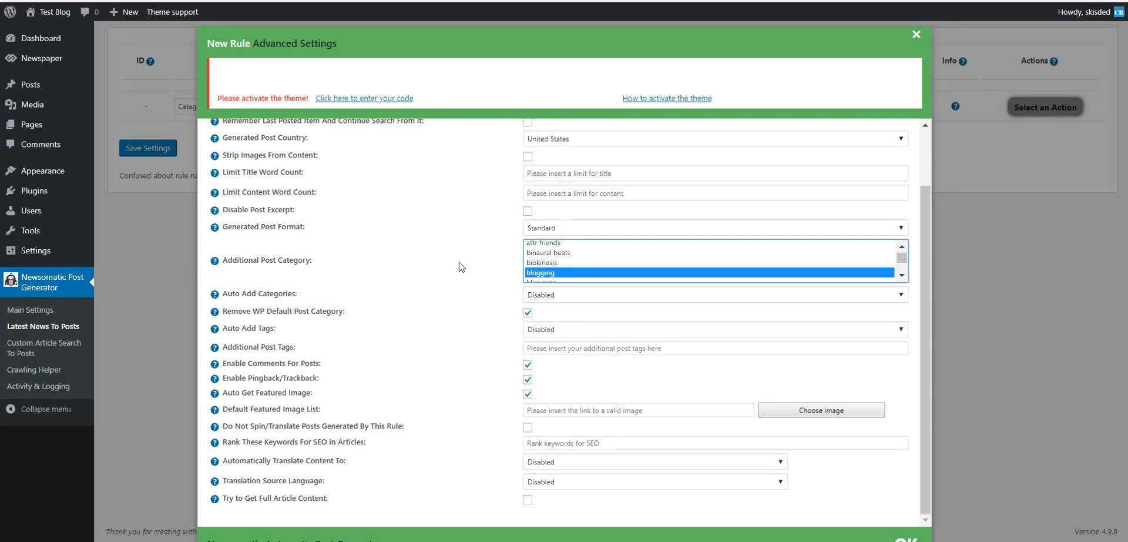
{"action": "mouse_move", "coordinate": [486, 266]}
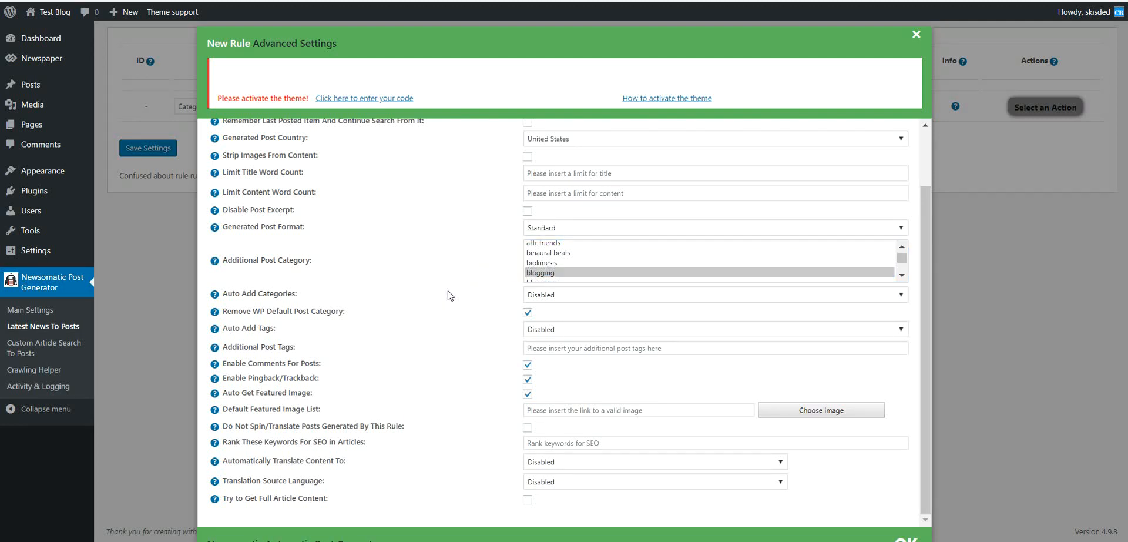
{"action": "mouse_move", "coordinate": [589, 296]}
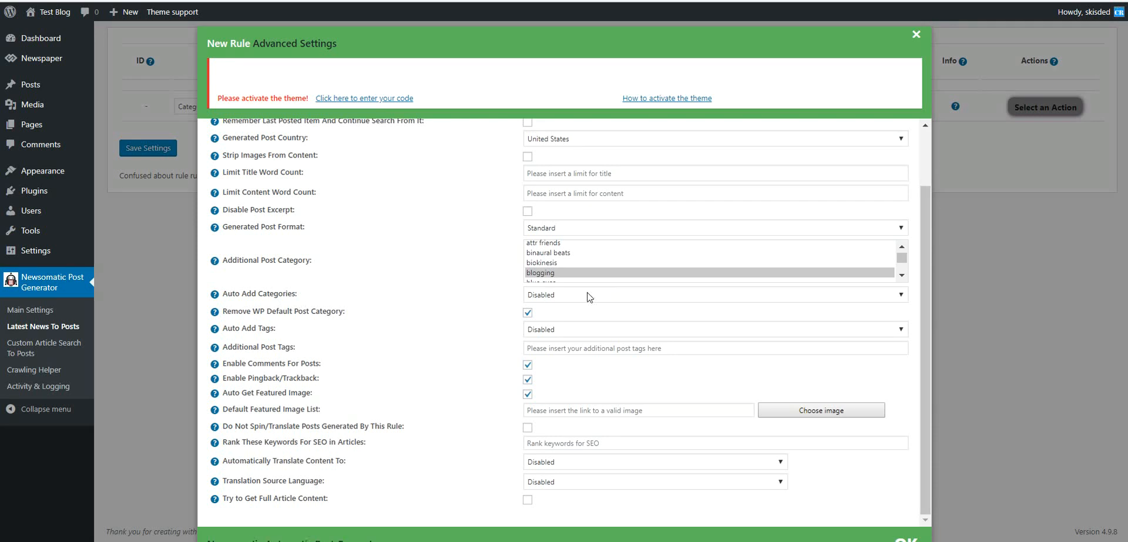
{"action": "left_click", "coordinate": [715, 293]}
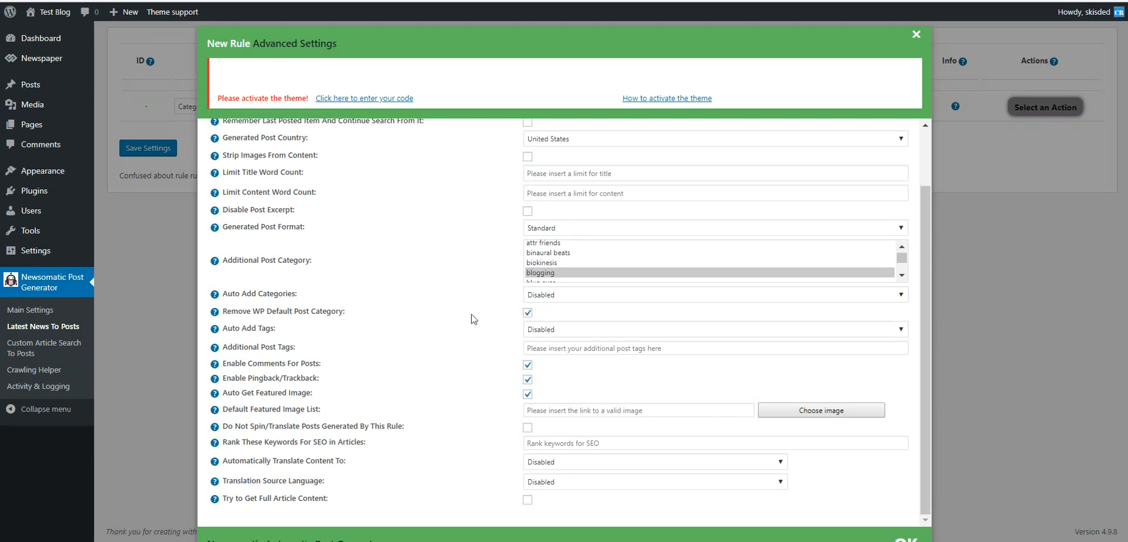
{"action": "mouse_move", "coordinate": [406, 313]}
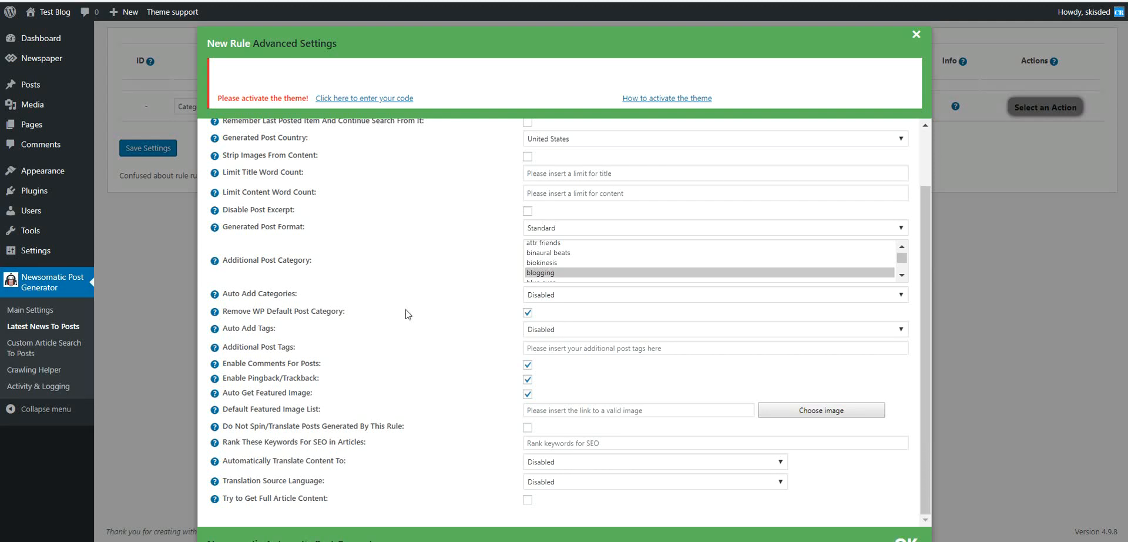
{"action": "mouse_move", "coordinate": [543, 339]}
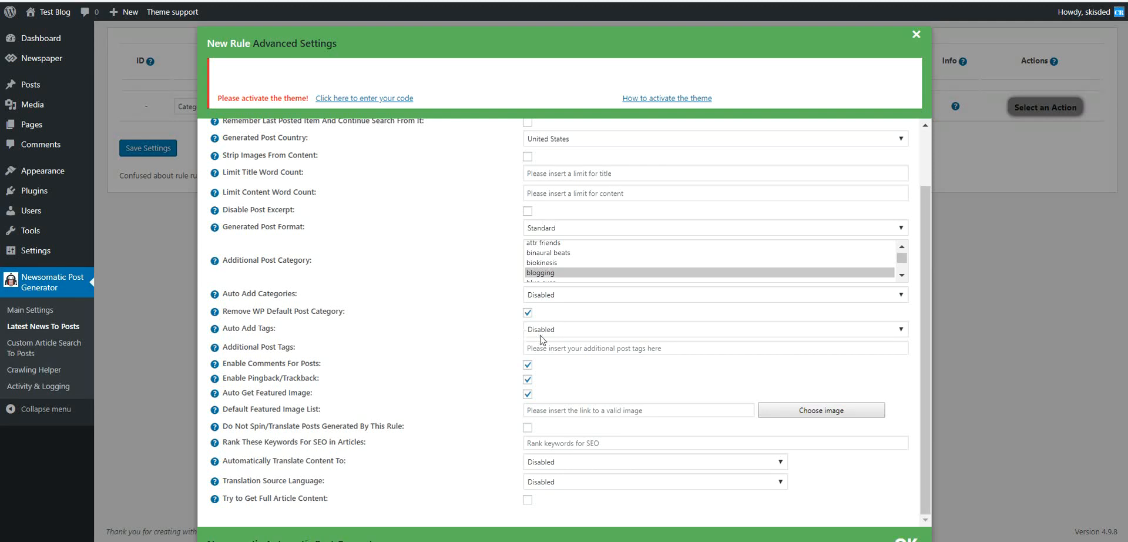
{"action": "left_click", "coordinate": [715, 329]}
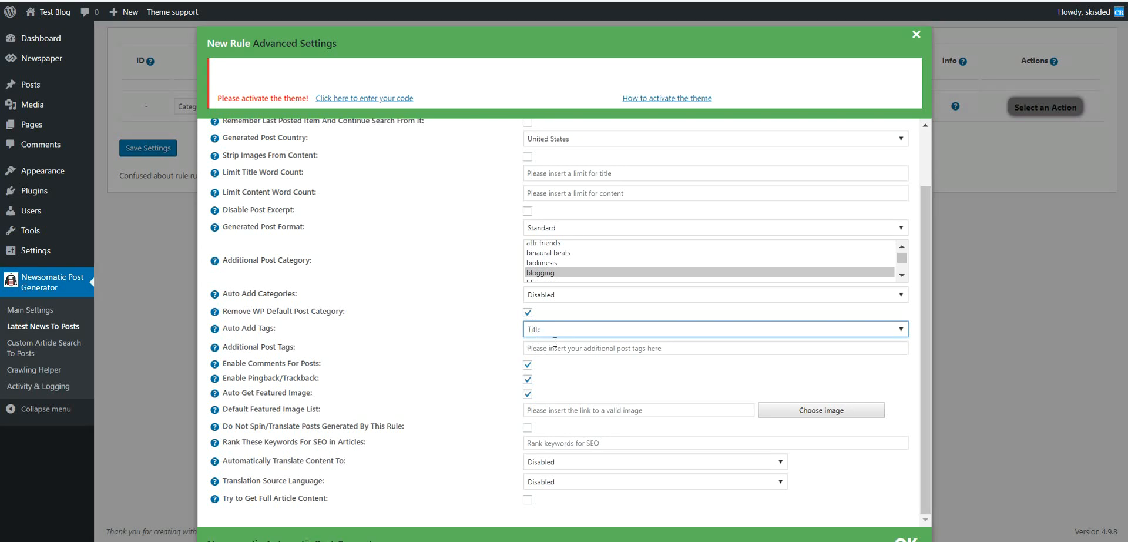
{"action": "mouse_move", "coordinate": [476, 350]}
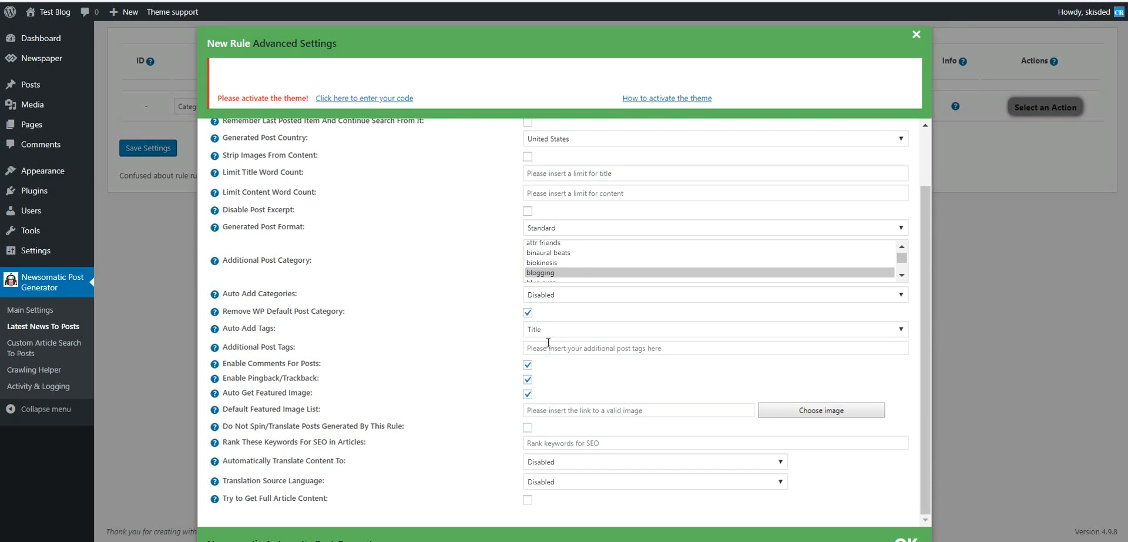
Step: Set 'news' as the additional post tag and close the advanced settings
{"action": "left_click", "coordinate": [717, 348]}
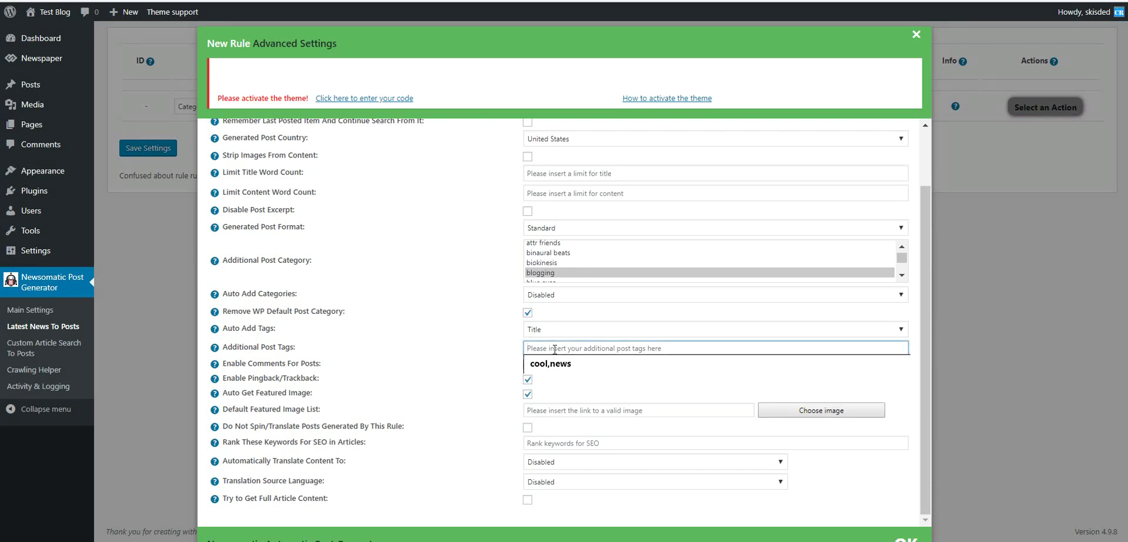
{"action": "type", "text": "cool"}
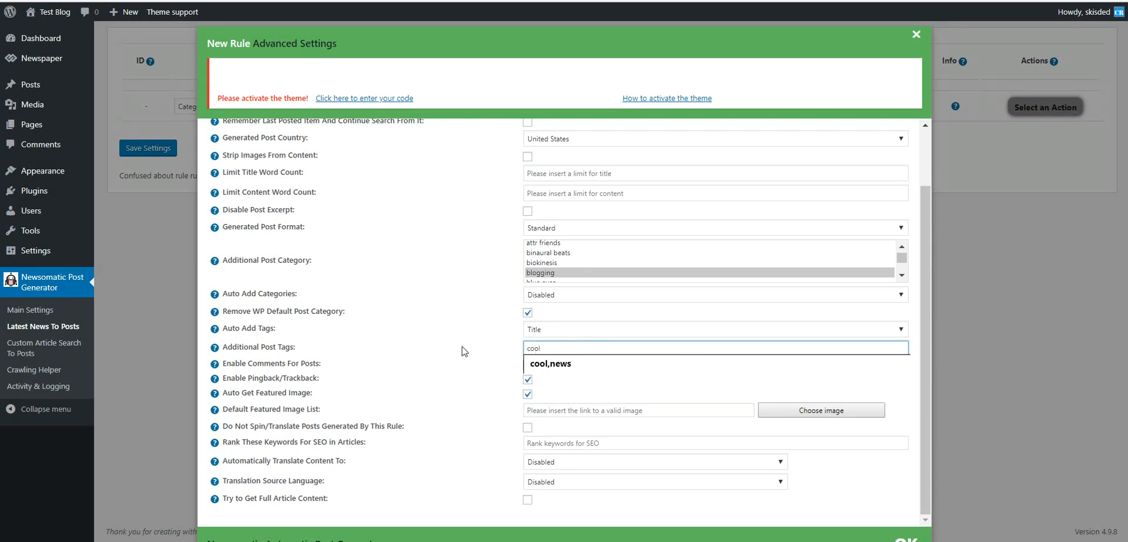
{"action": "double_click", "coordinate": [534, 347]}
{"action": "type", "text": "news"}
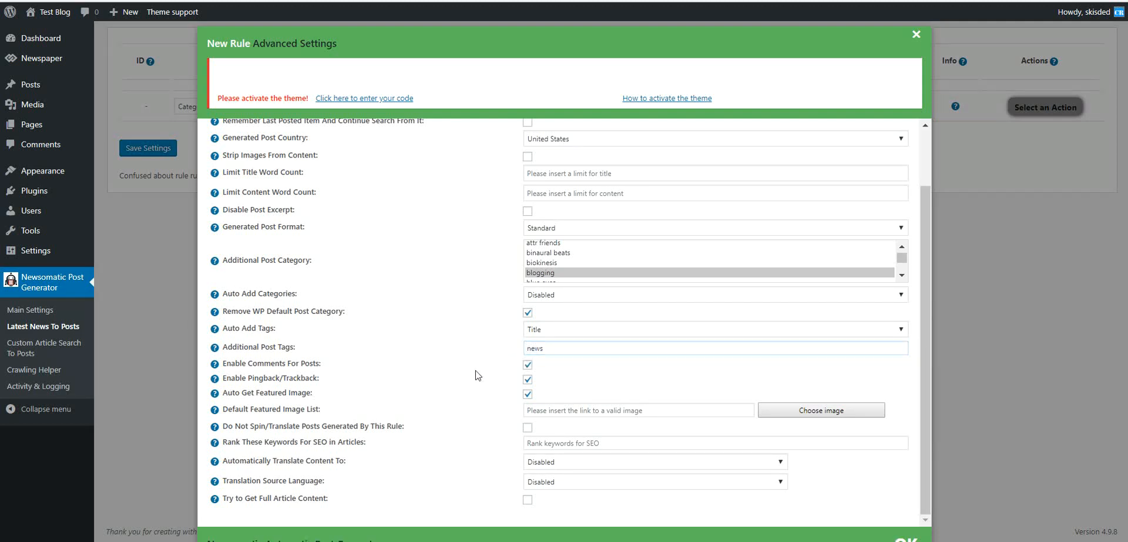
{"action": "mouse_move", "coordinate": [289, 395]}
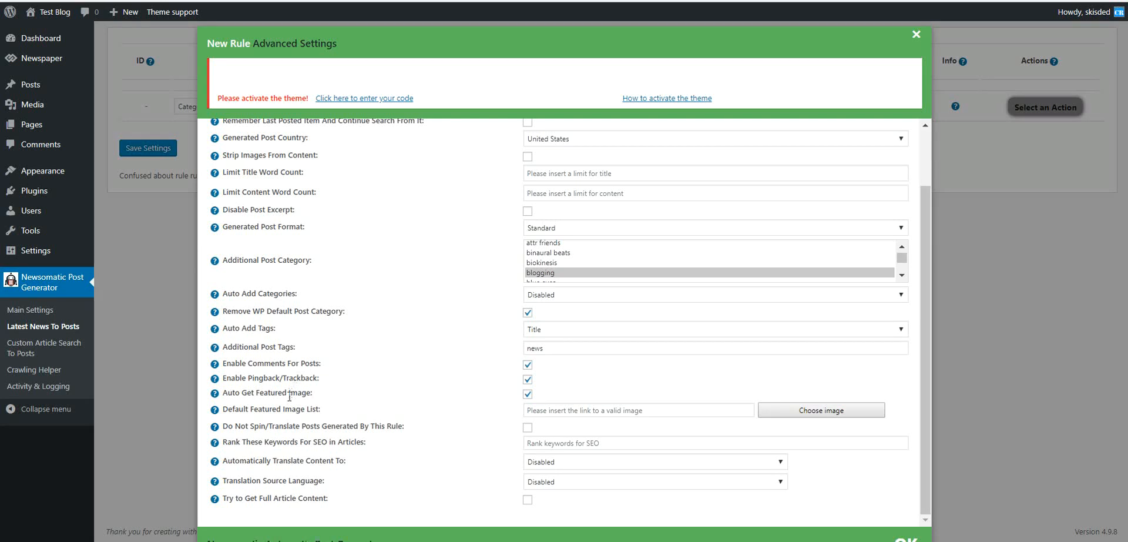
{"action": "mouse_move", "coordinate": [190, 279]}
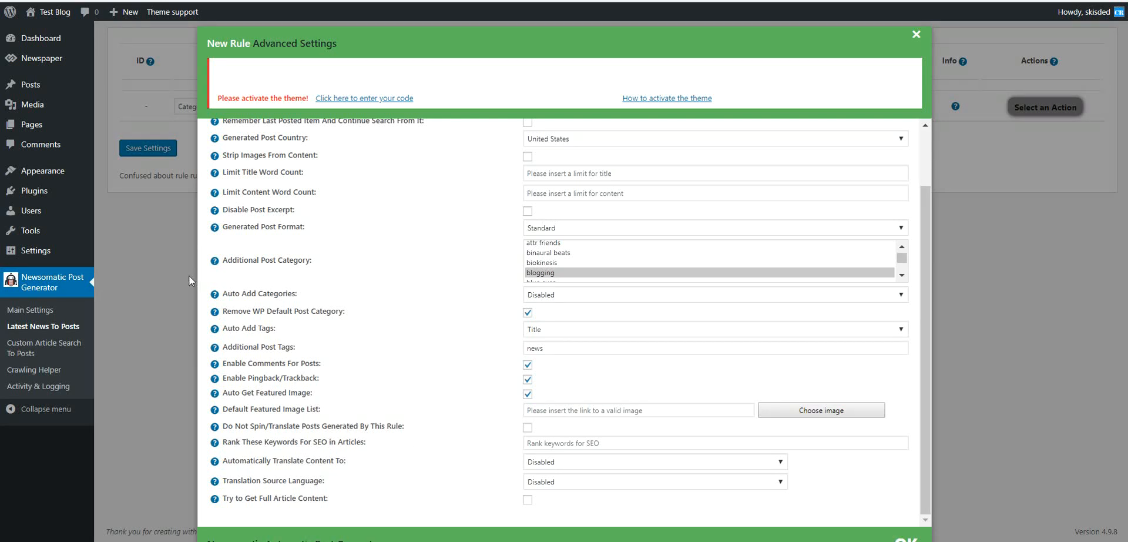
{"action": "left_click", "coordinate": [914, 32]}
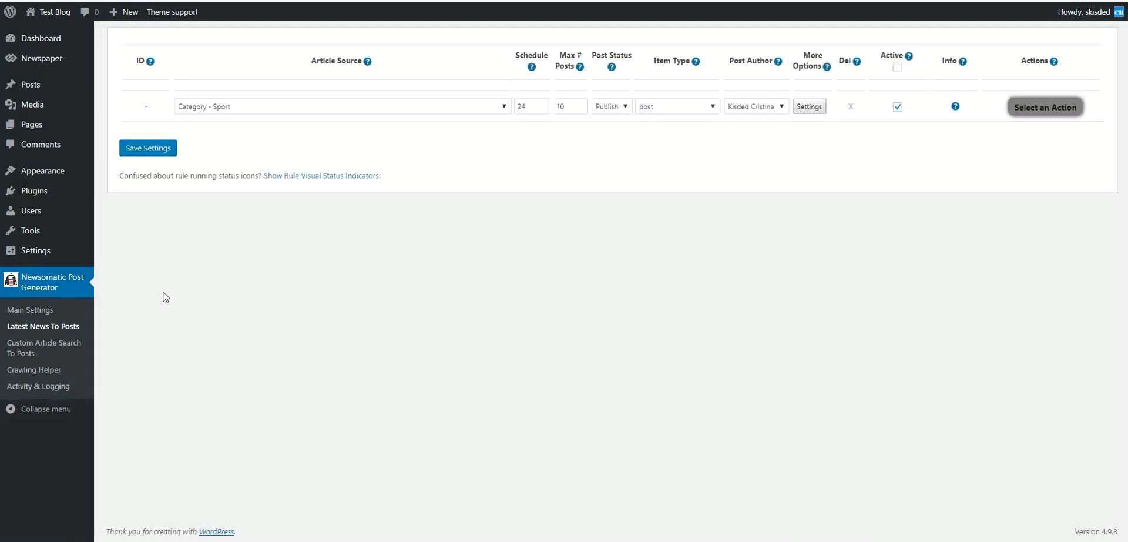
Step: Save the Sport category rule, which gets ID 0 with a blank row below
{"action": "left_click", "coordinate": [147, 146]}
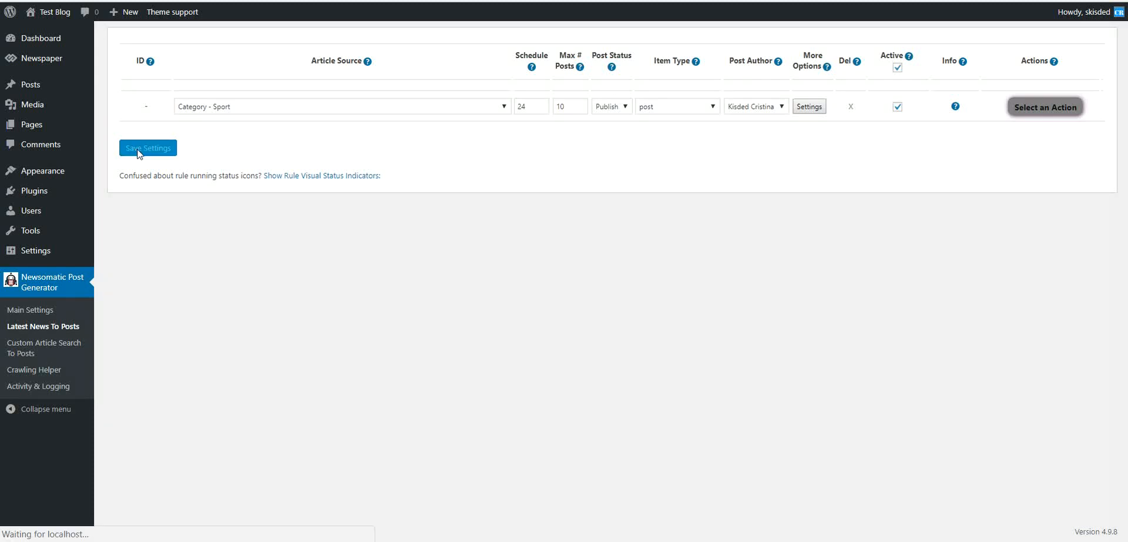
{"action": "left_click", "coordinate": [147, 147]}
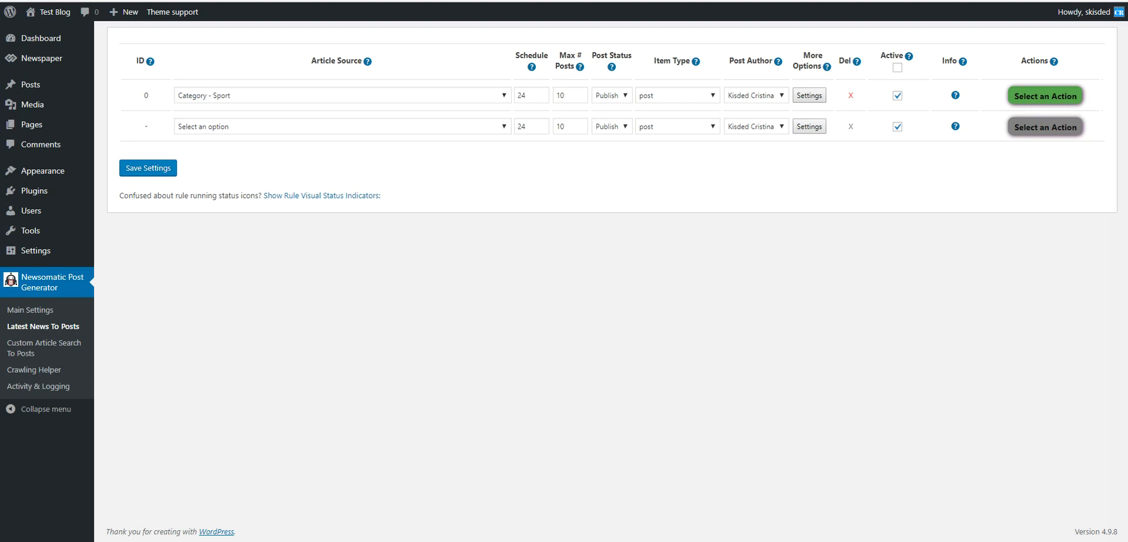
Step: Run rule 0 immediately via Run This Rule Now and confirm
{"action": "left_click", "coordinate": [1045, 95]}
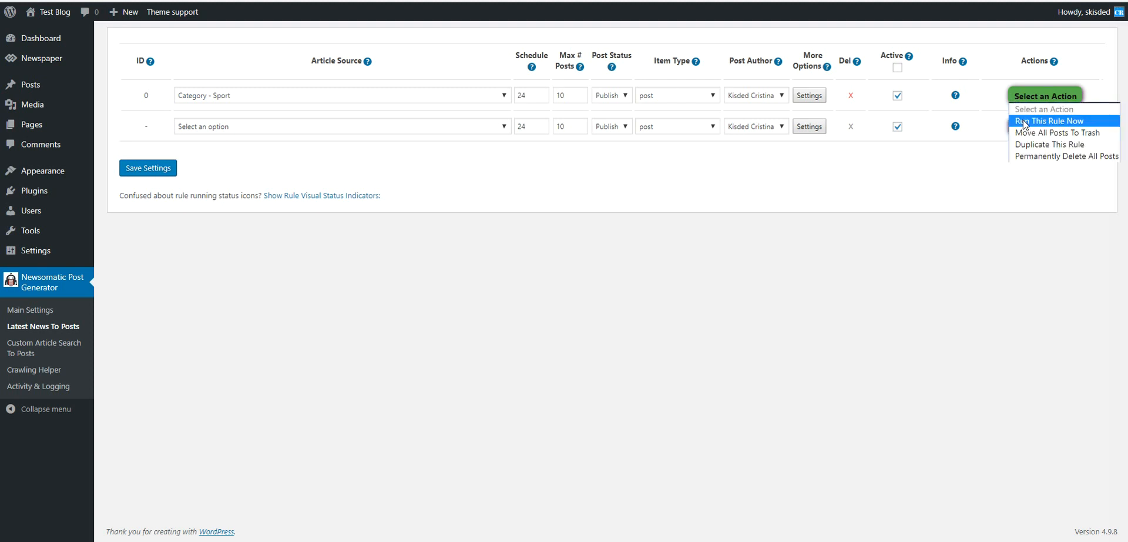
{"action": "left_click", "coordinate": [1048, 120]}
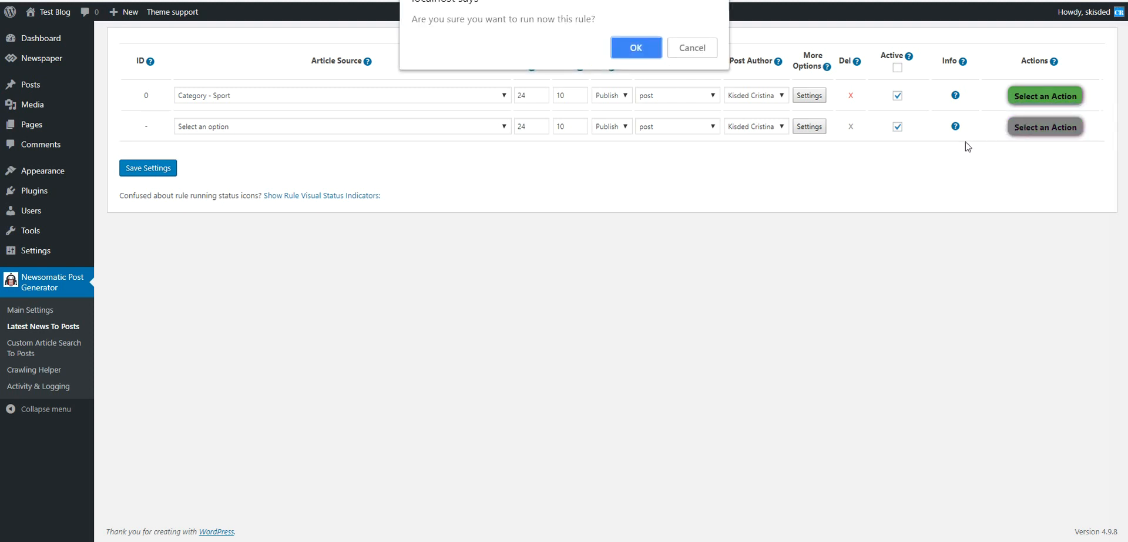
{"action": "left_click", "coordinate": [636, 47]}
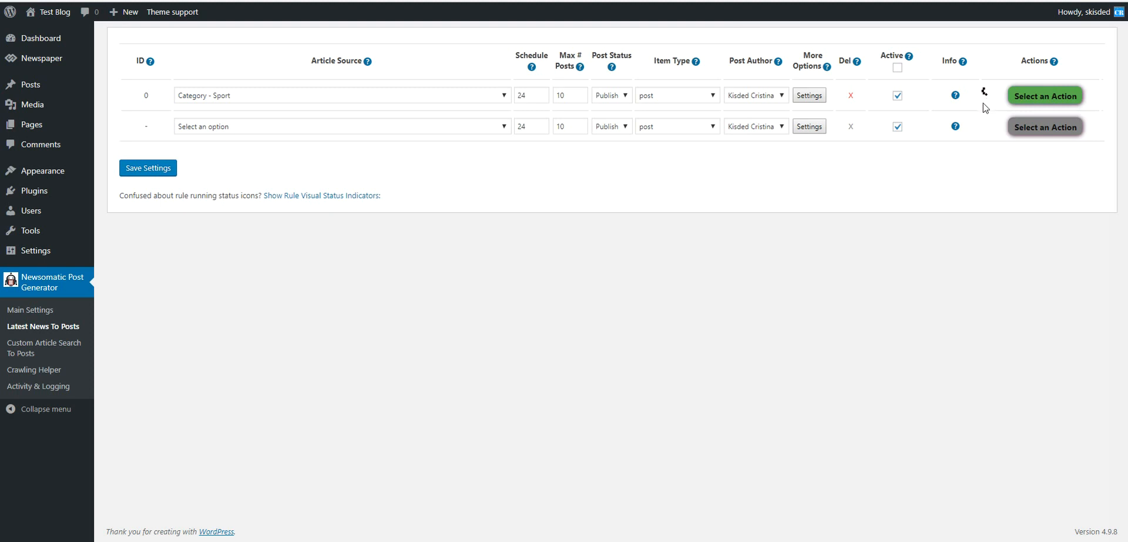
{"action": "mouse_move", "coordinate": [954, 94]}
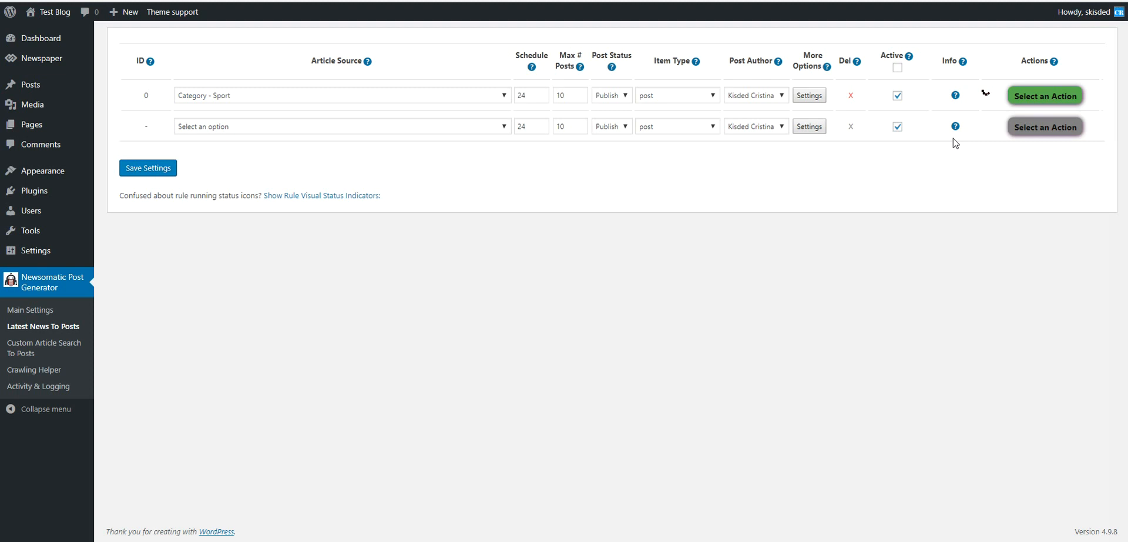
{"action": "mouse_move", "coordinate": [534, 95]}
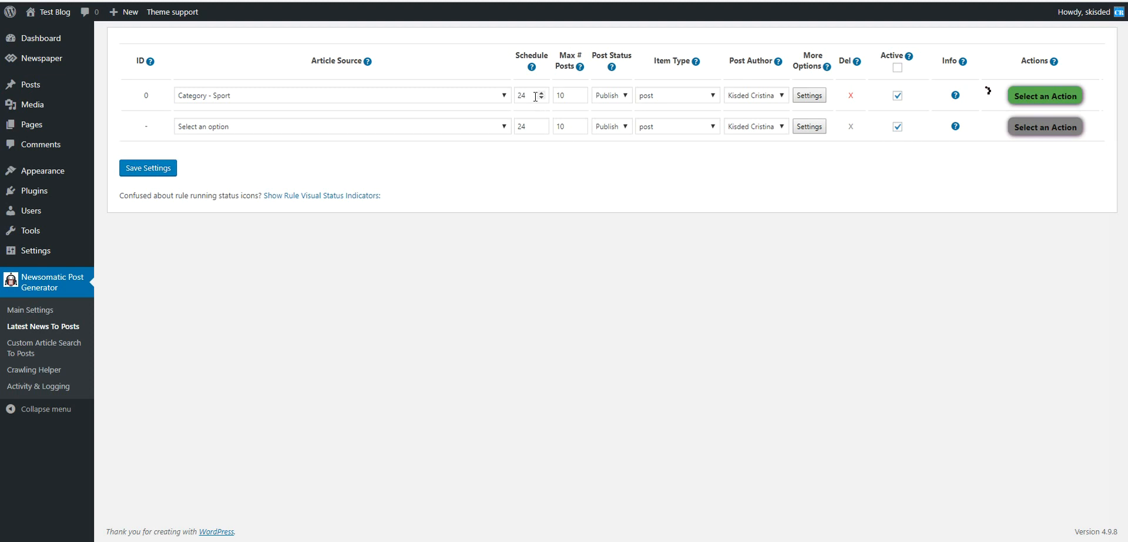
{"action": "mouse_move", "coordinate": [575, 157]}
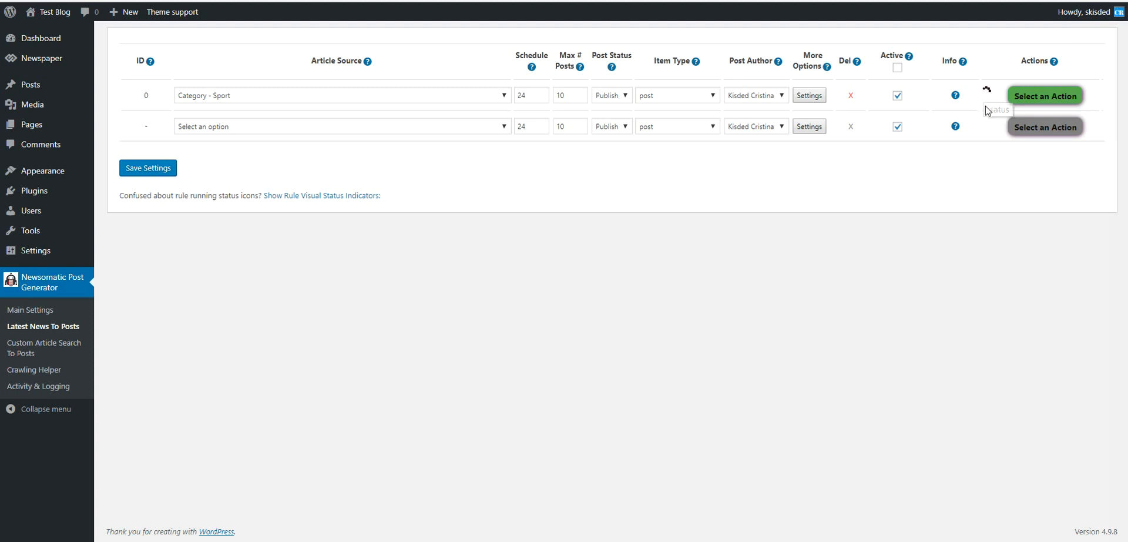
{"action": "mouse_move", "coordinate": [919, 169]}
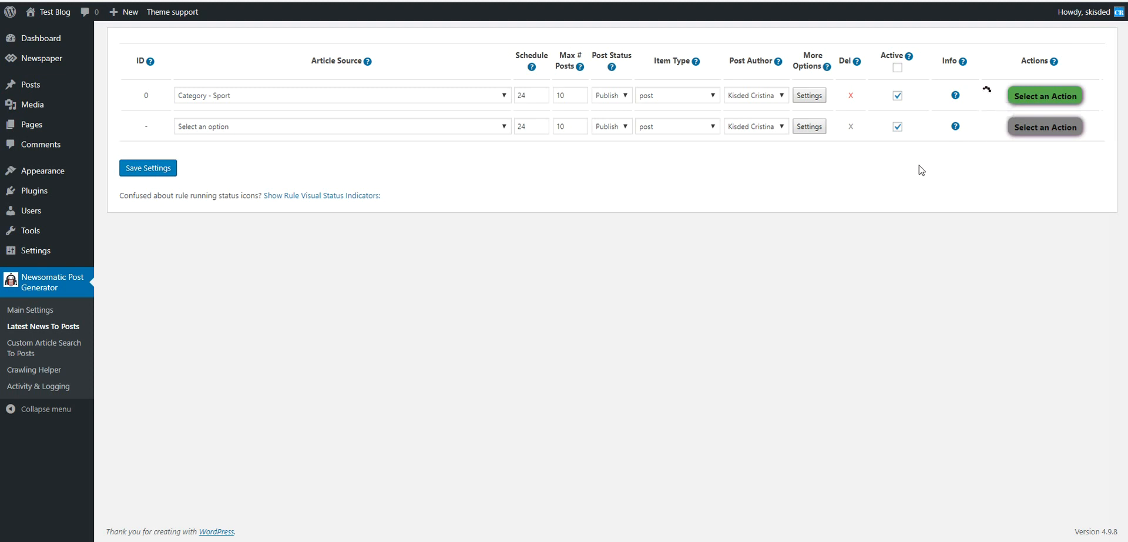
{"action": "mouse_move", "coordinate": [686, 203]}
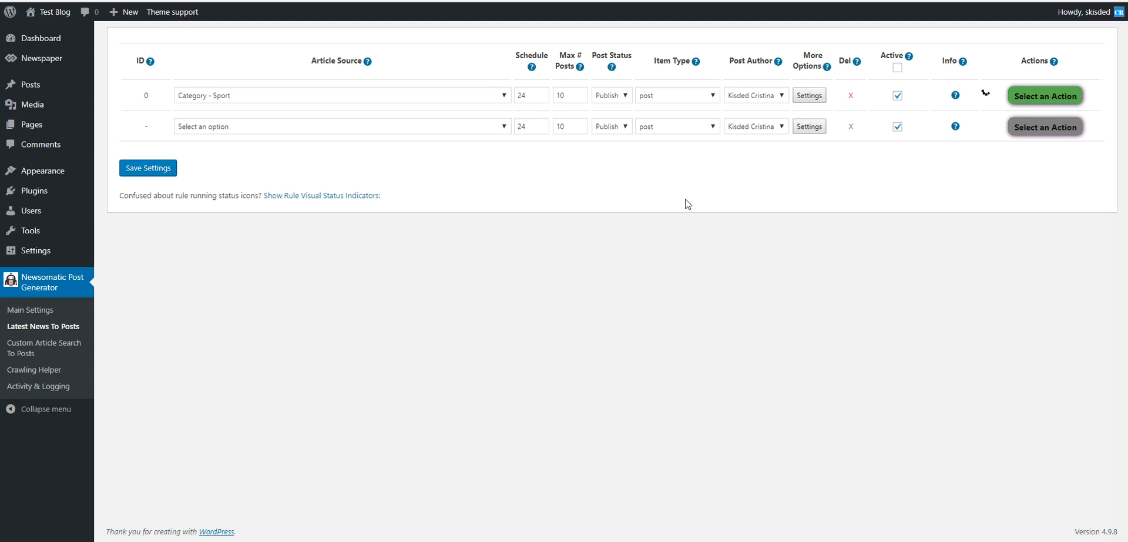
{"action": "mouse_move", "coordinate": [855, 166]}
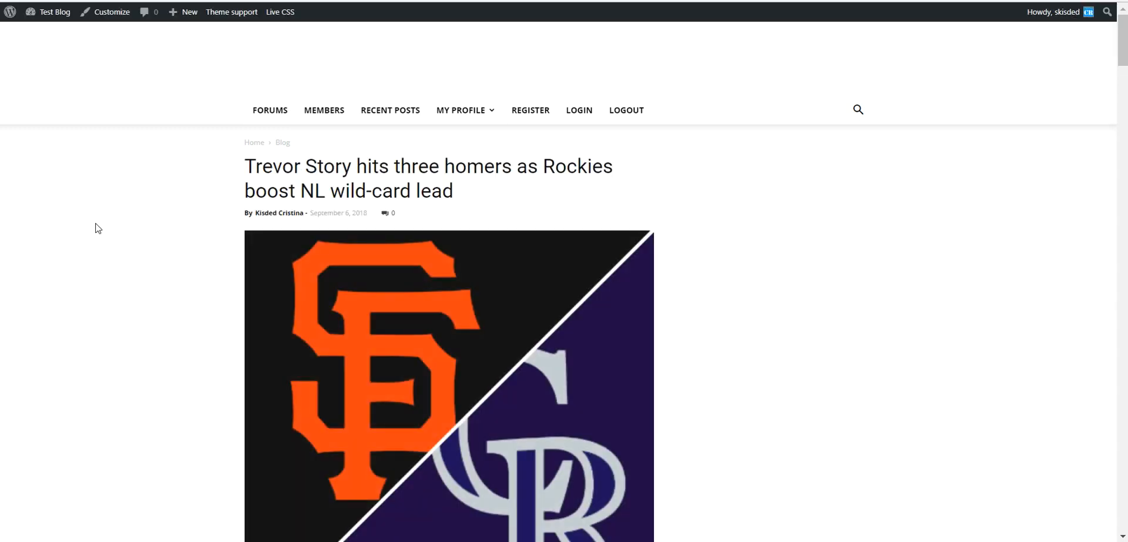
Step: View the imported Fantasy Football Week 1 post and select its short excerpt text
{"action": "scroll", "scroll_direction": "down", "scroll_amount": 3}
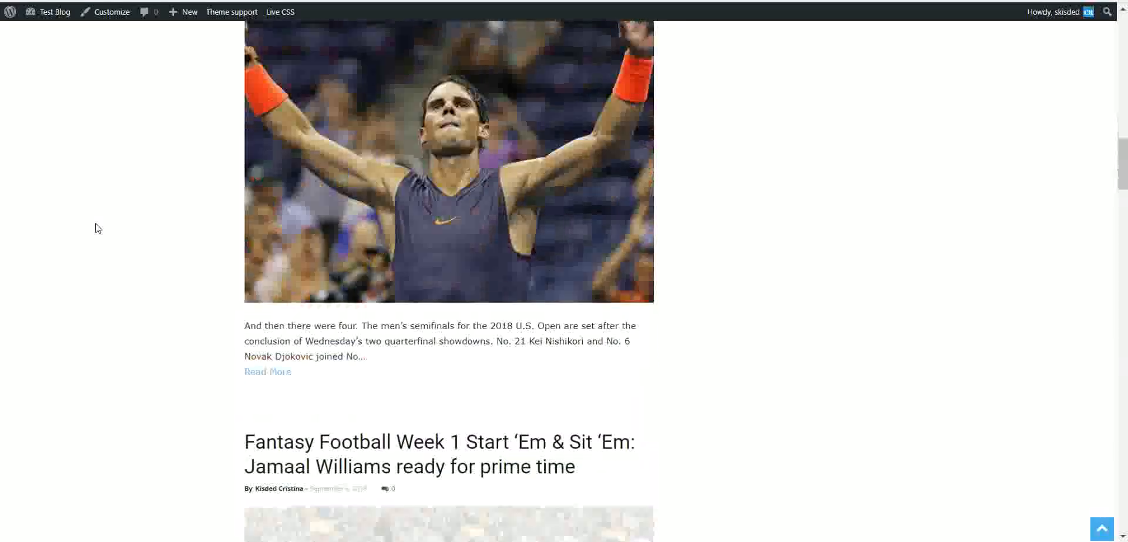
{"action": "scroll", "scroll_direction": "down", "scroll_amount": 3}
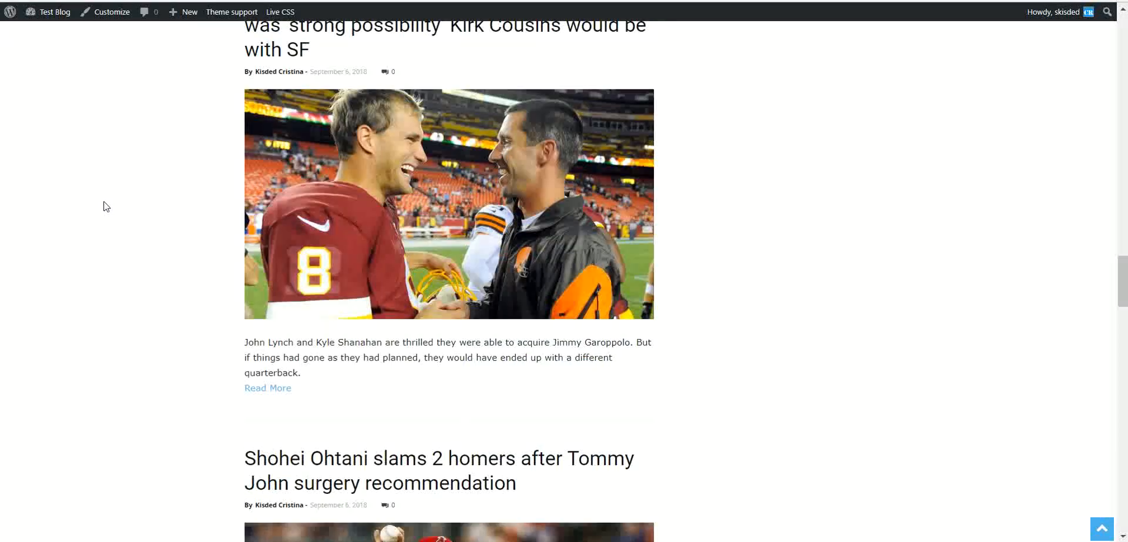
{"action": "scroll", "scroll_direction": "down", "scroll_amount": 3}
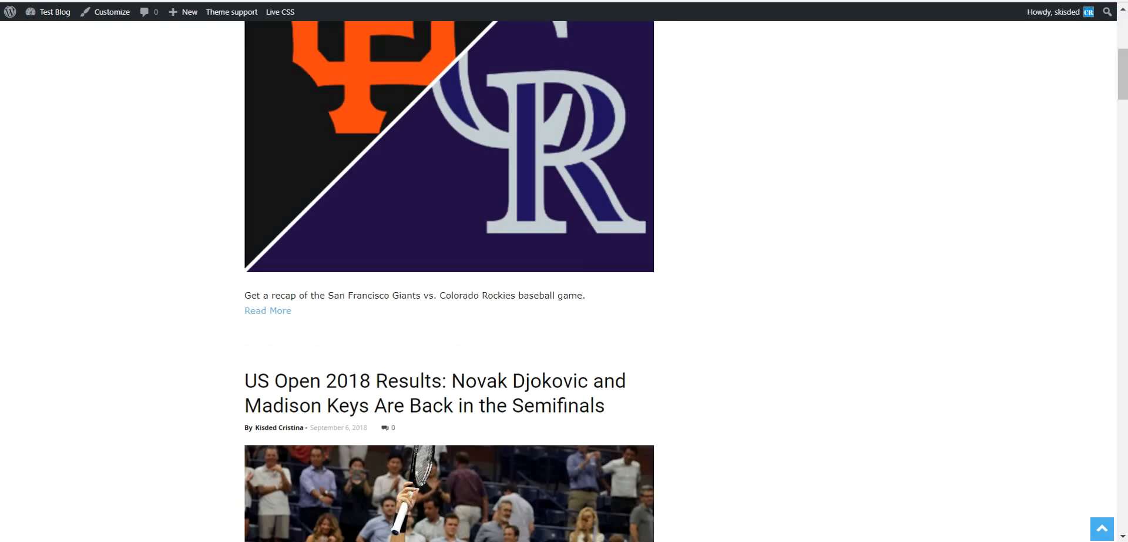
{"action": "left_click", "coordinate": [268, 310]}
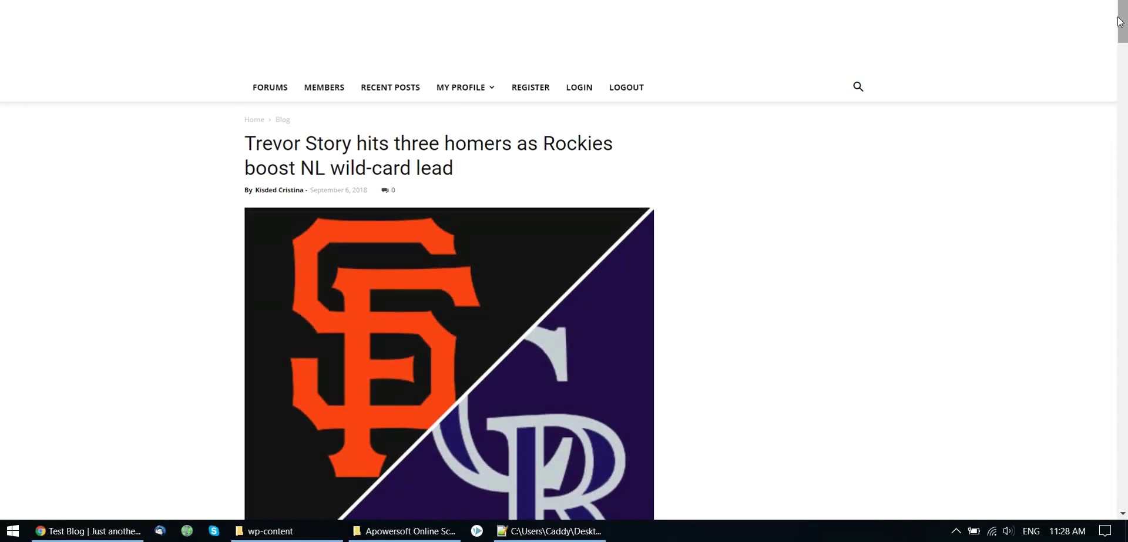
{"action": "scroll", "scroll_direction": "down", "scroll_amount": 3}
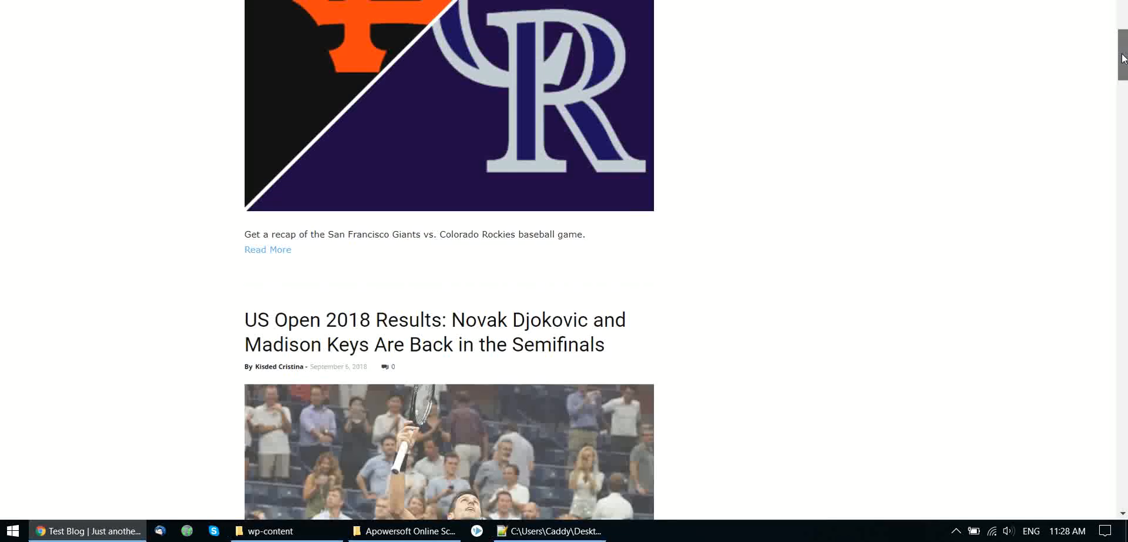
{"action": "scroll", "scroll_direction": "down", "scroll_amount": 3}
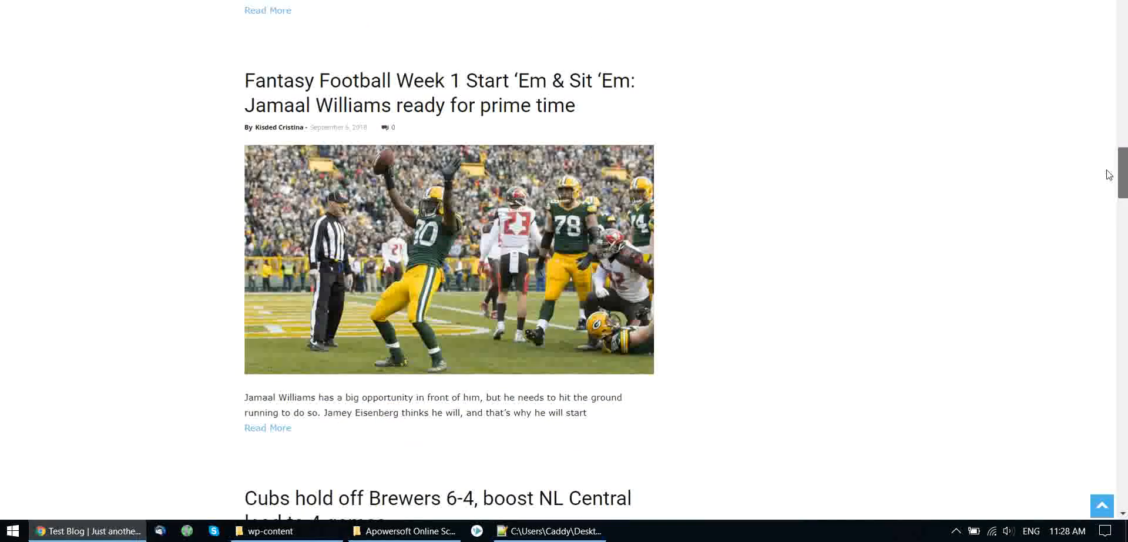
{"action": "mouse_move", "coordinate": [422, 83]}
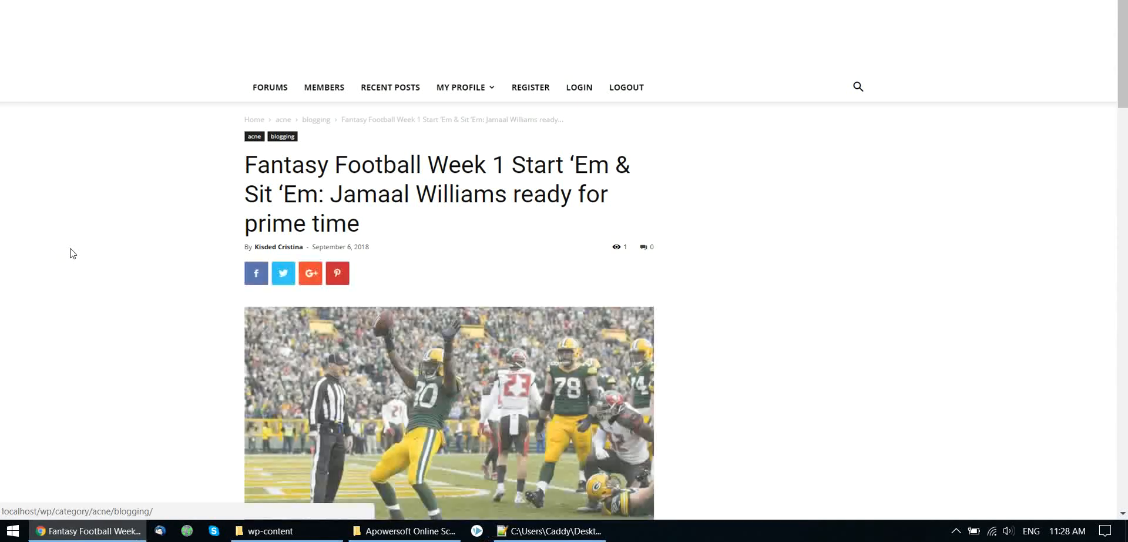
{"action": "scroll", "scroll_direction": "down", "scroll_amount": 3}
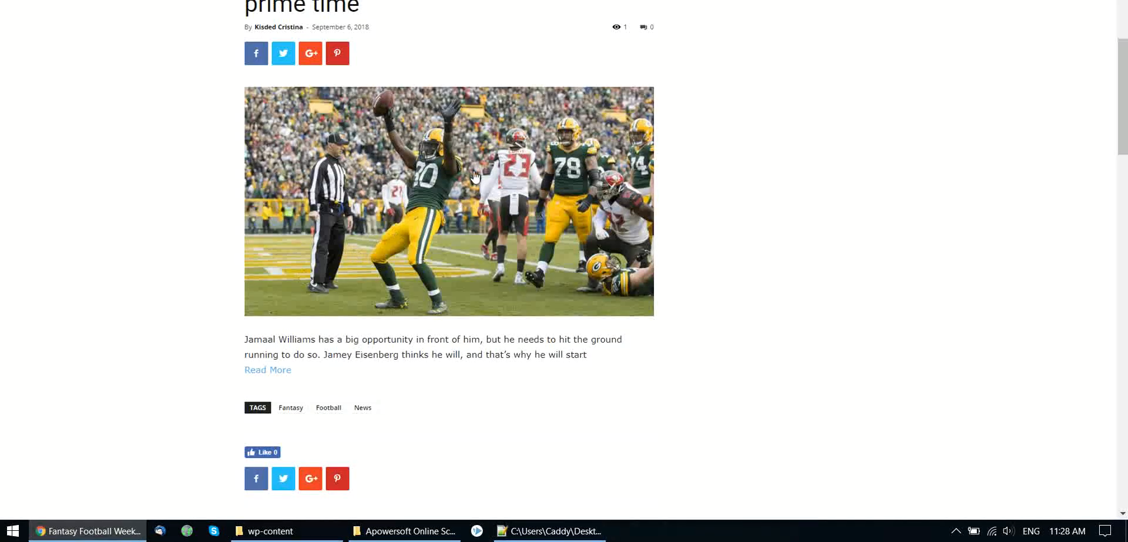
{"action": "scroll", "scroll_direction": "down", "scroll_amount": 3}
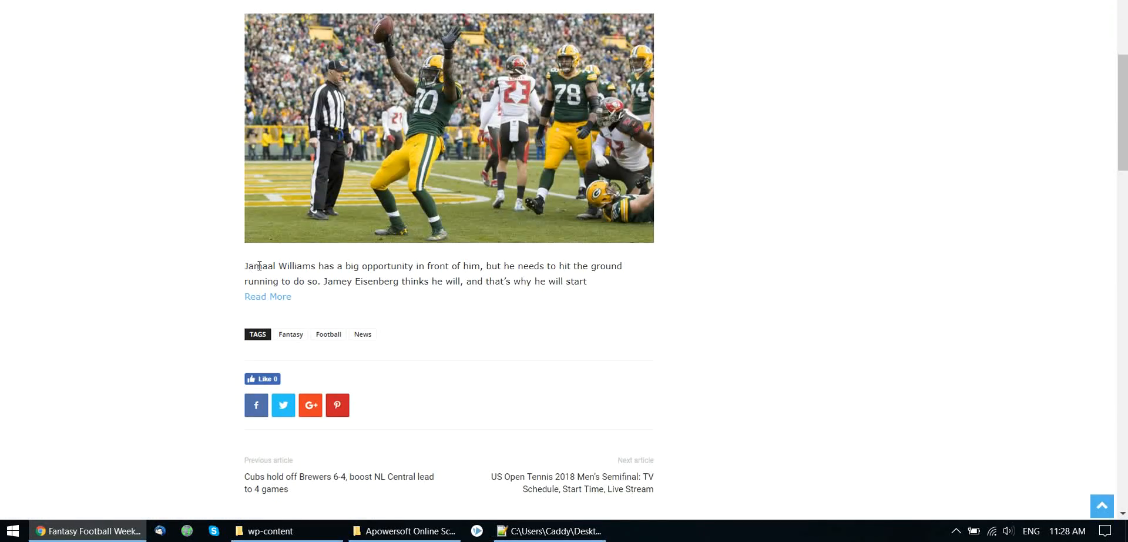
{"action": "left_click_drag", "start_coordinate": [264, 265], "coordinate": [587, 280]}
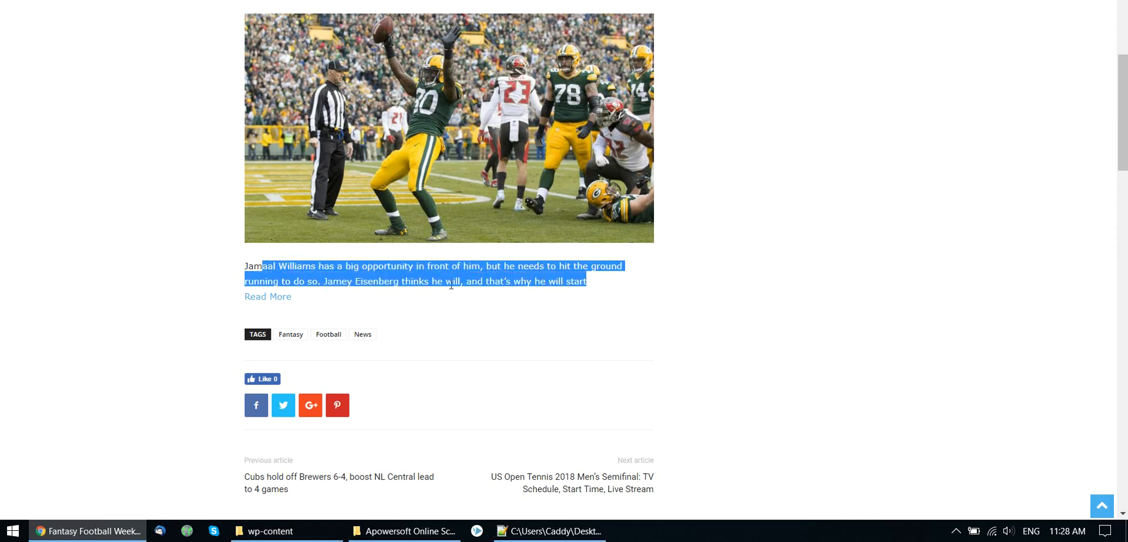
{"action": "mouse_move", "coordinate": [275, 380]}
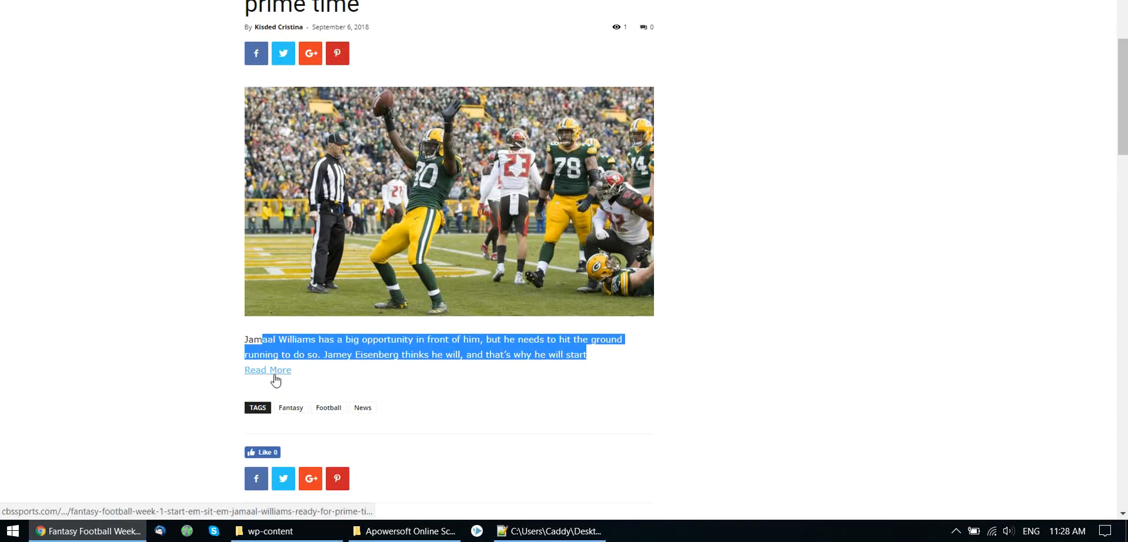
Step: Follow Read More to the original CBS Sports article, then return to the post
{"action": "left_click", "coordinate": [268, 369]}
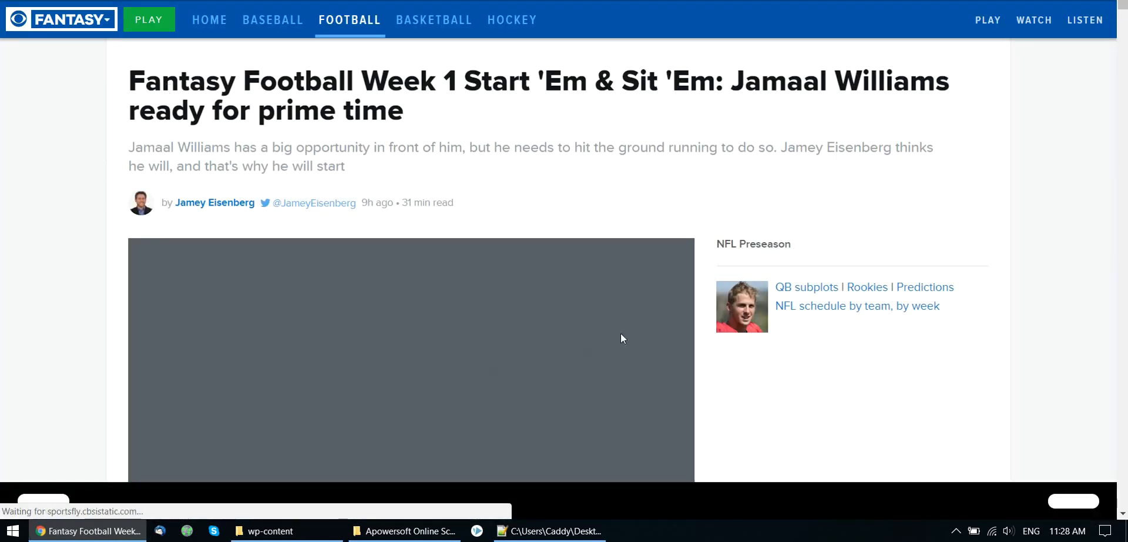
{"action": "scroll", "scroll_direction": "down", "scroll_amount": 3}
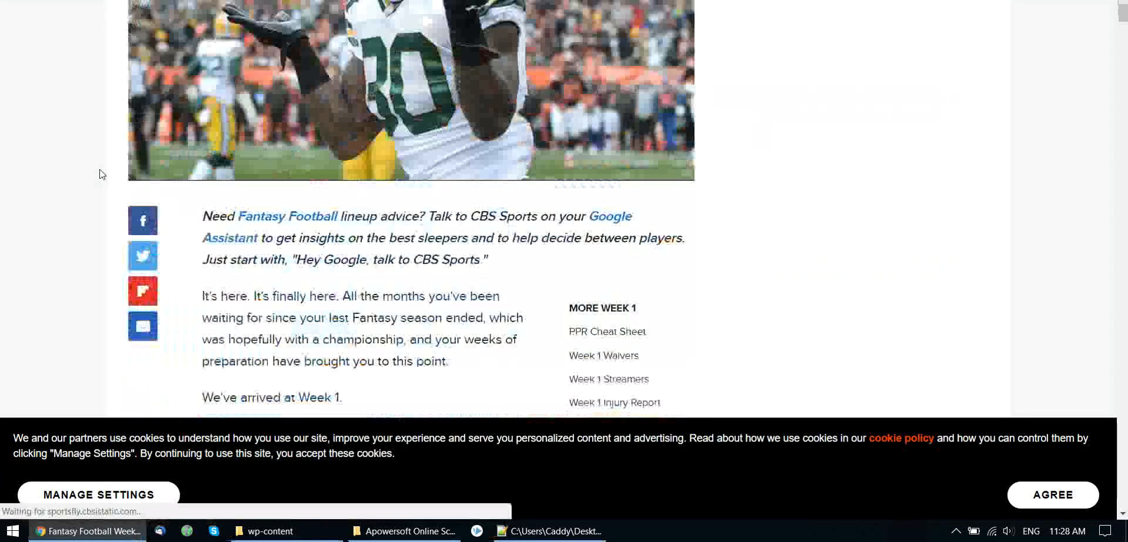
{"action": "scroll", "scroll_direction": "down", "scroll_amount": 3}
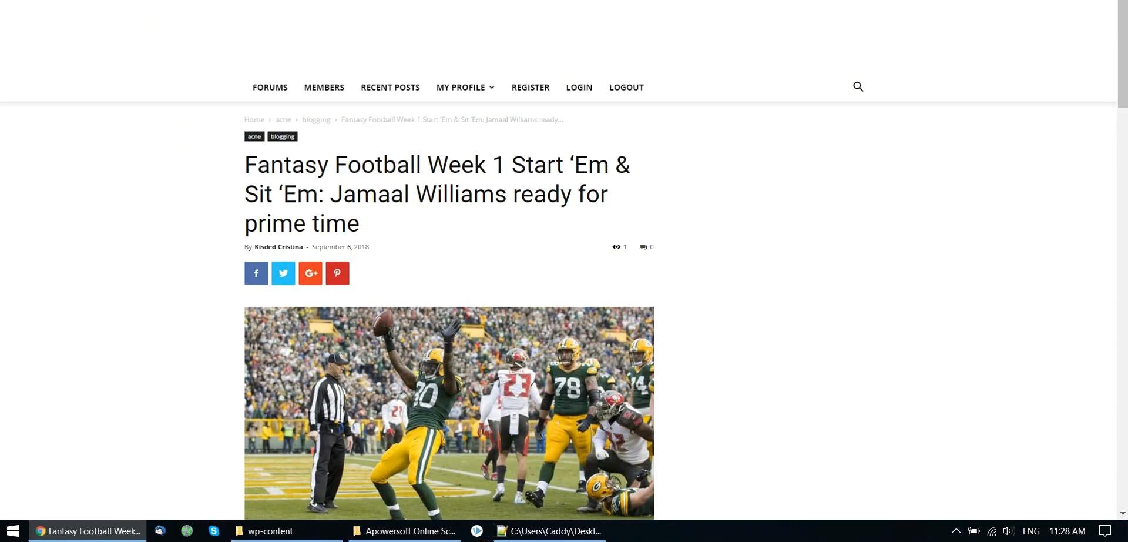
{"action": "mouse_move", "coordinate": [281, 205]}
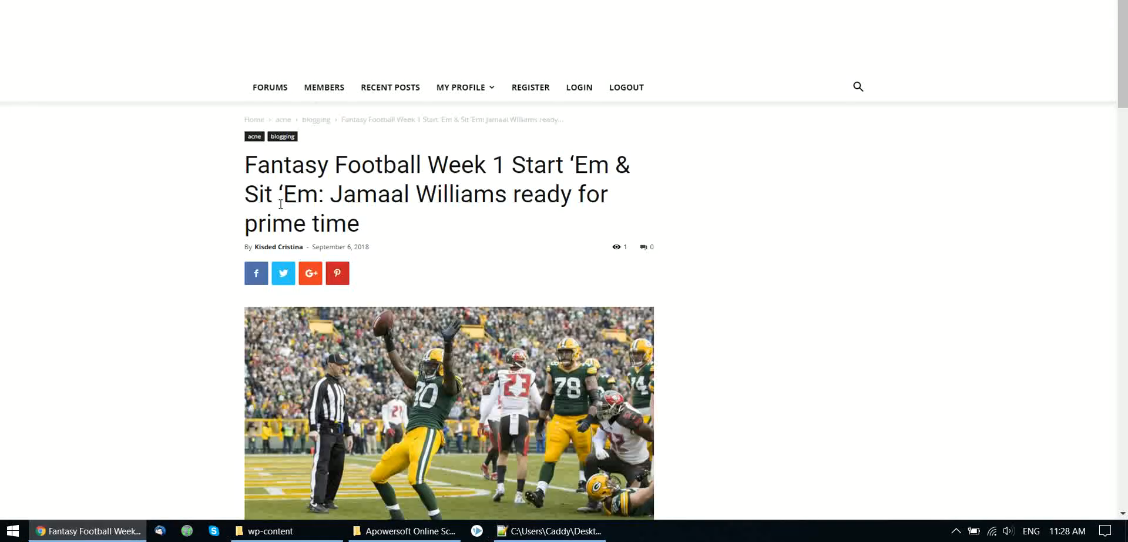
{"action": "scroll", "scroll_direction": "down", "scroll_amount": 3}
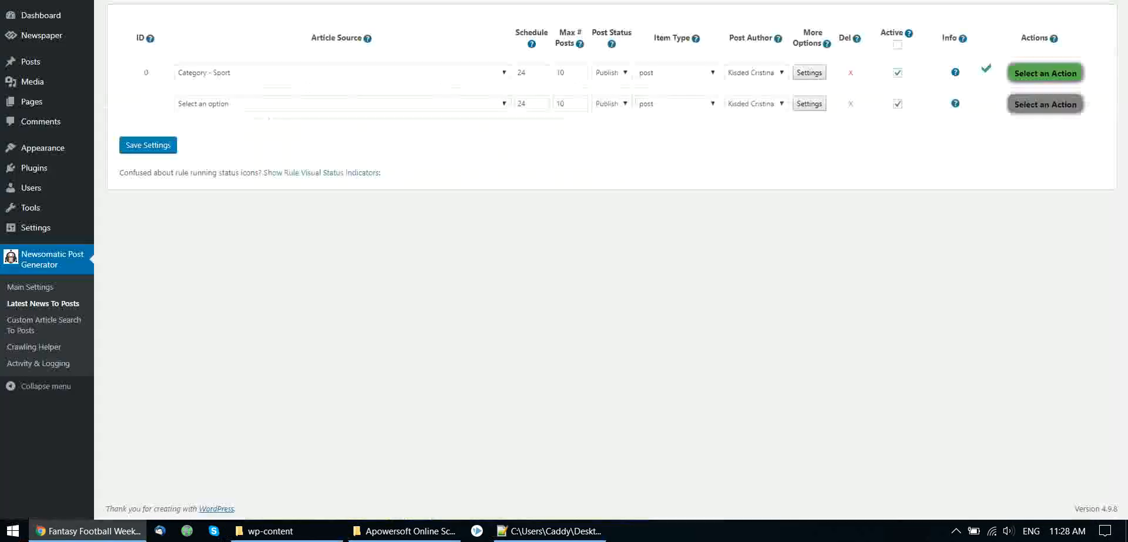
Step: Switch rule 0's article source from Category - Sport to TechCrunch
{"action": "left_click", "coordinate": [1045, 73]}
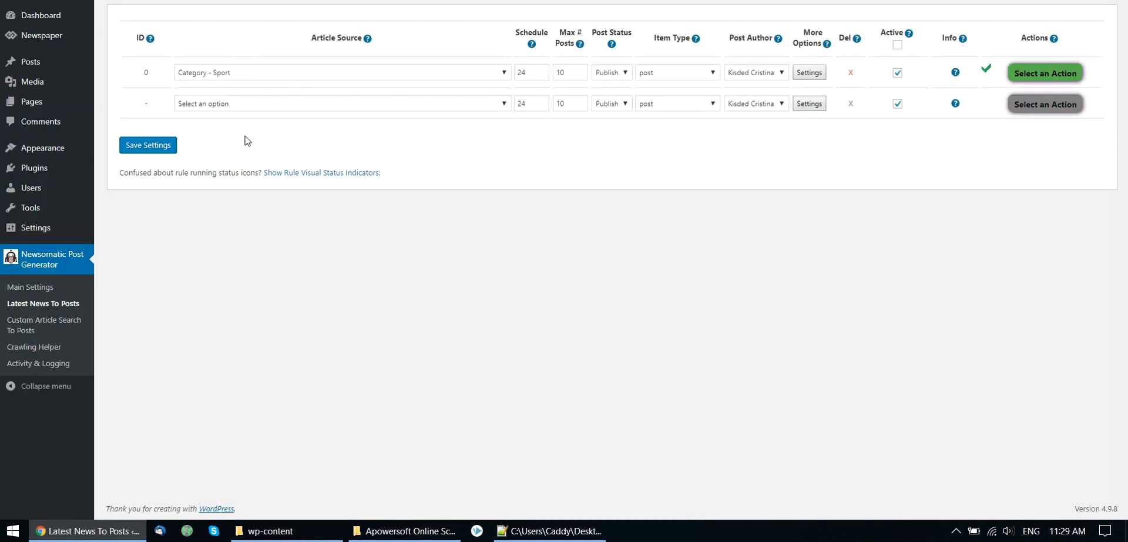
{"action": "mouse_move", "coordinate": [198, 67]}
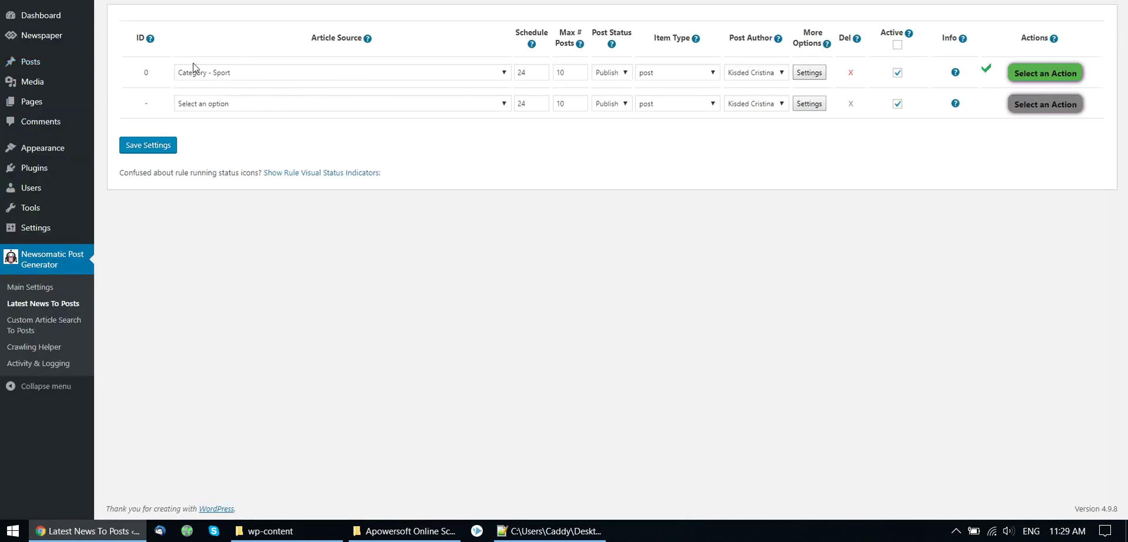
{"action": "left_click", "coordinate": [341, 71]}
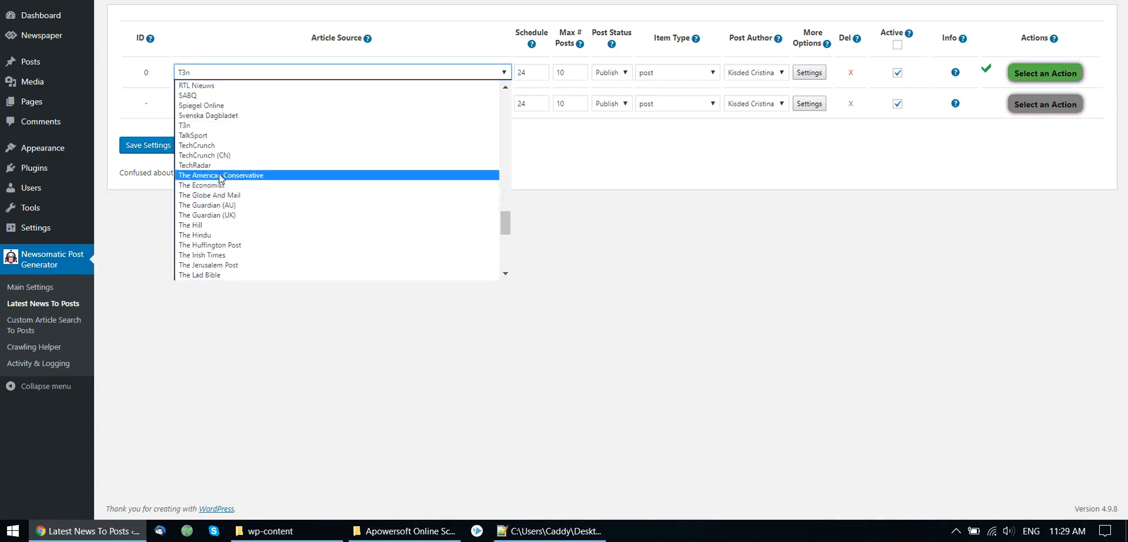
{"action": "left_click", "coordinate": [198, 145]}
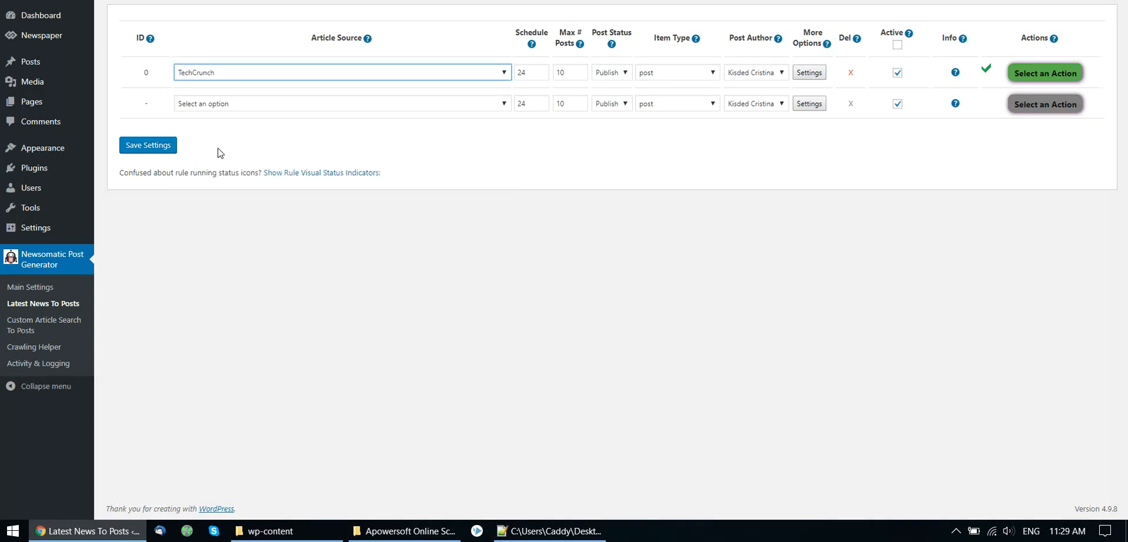
{"action": "mouse_move", "coordinate": [515, 124]}
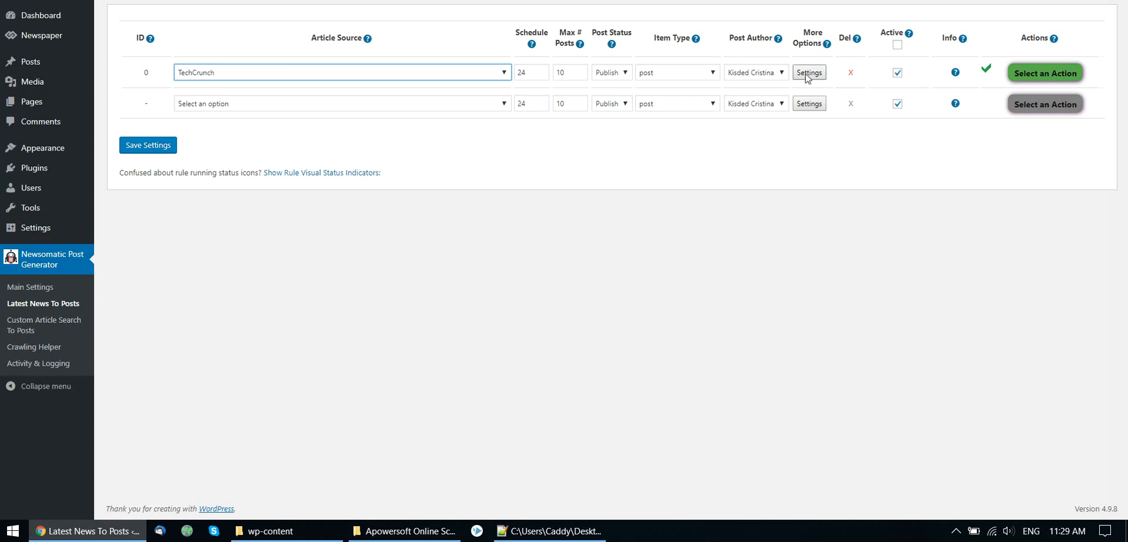
Step: Enable Try to Get Full Article Content in rule 0's advanced settings and close the dialog
{"action": "left_click", "coordinate": [808, 72]}
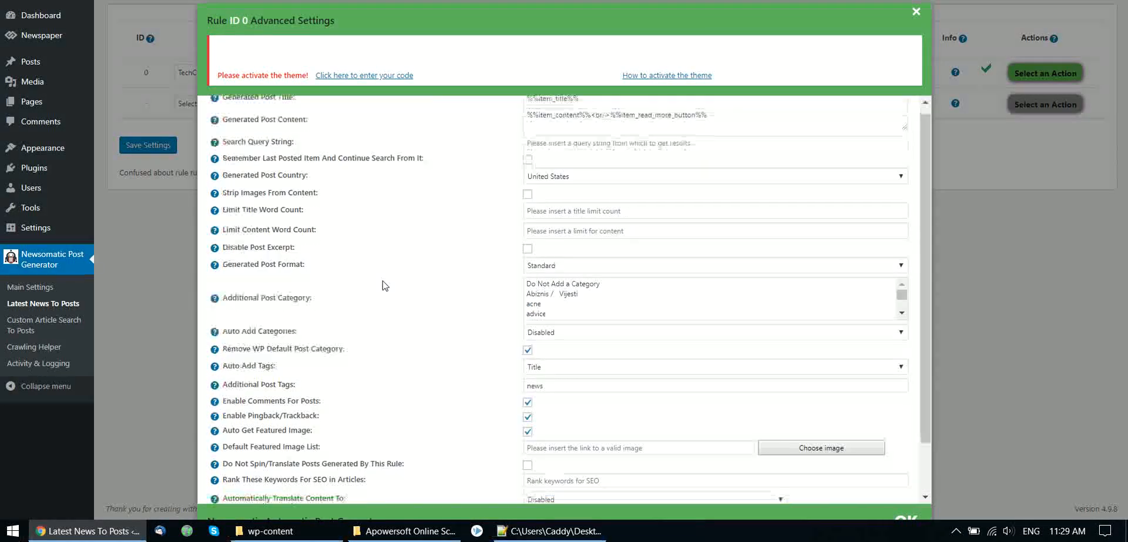
{"action": "scroll", "scroll_direction": "down", "scroll_amount": 3}
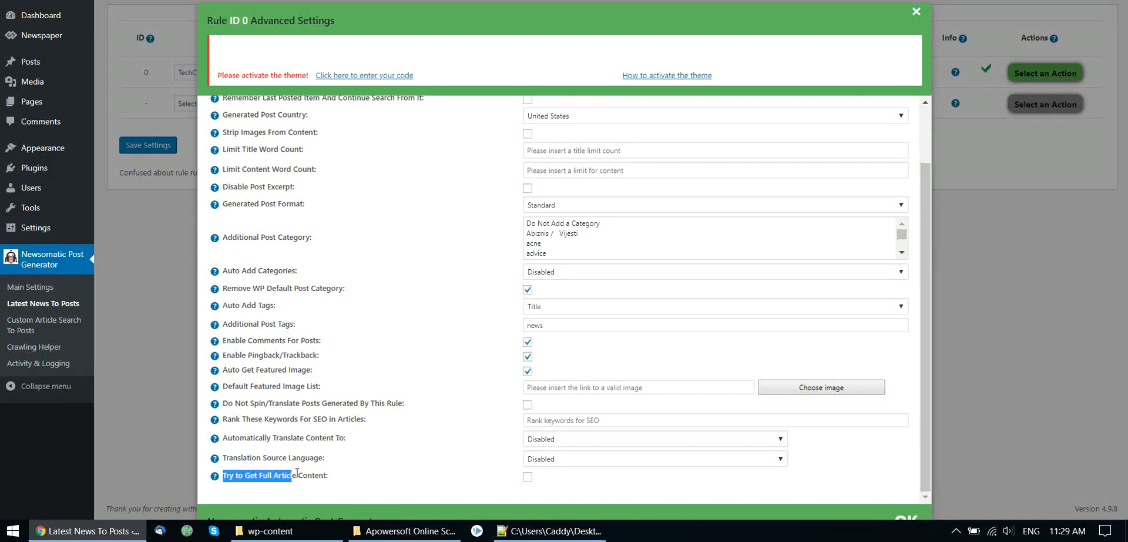
{"action": "left_click", "coordinate": [527, 476]}
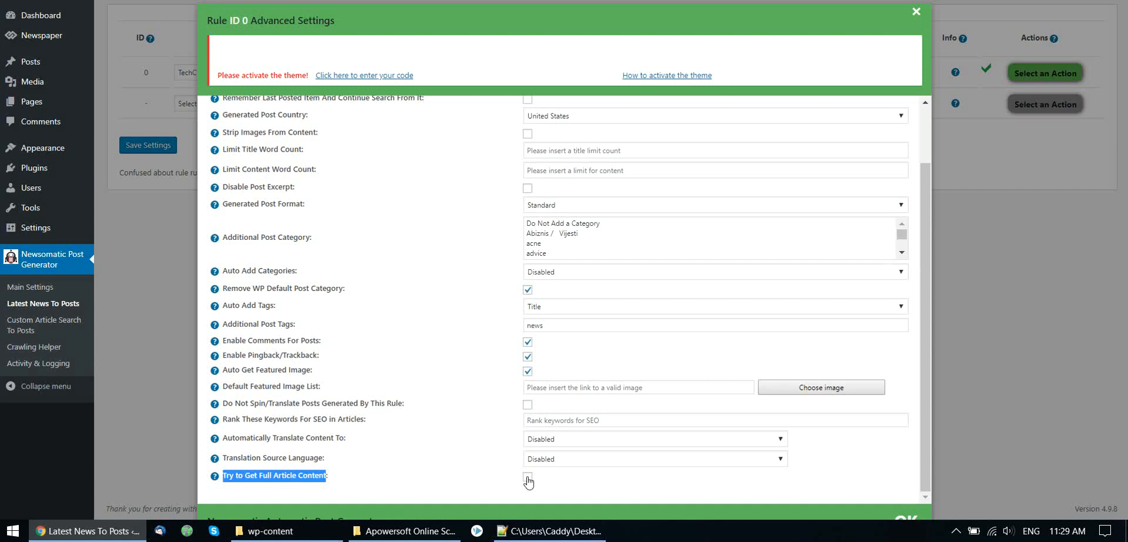
{"action": "left_click", "coordinate": [527, 481]}
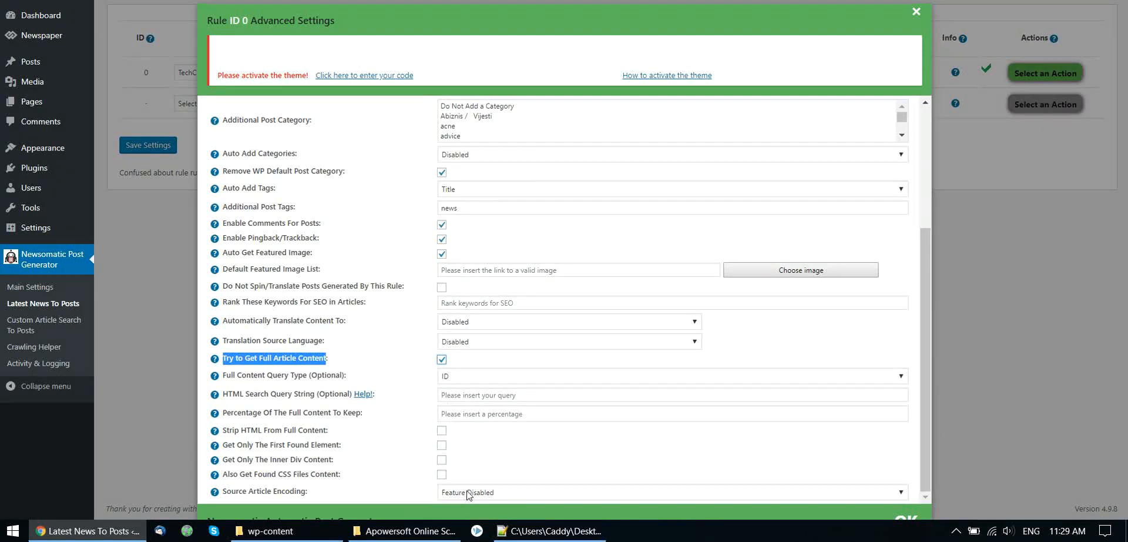
{"action": "mouse_move", "coordinate": [449, 394]}
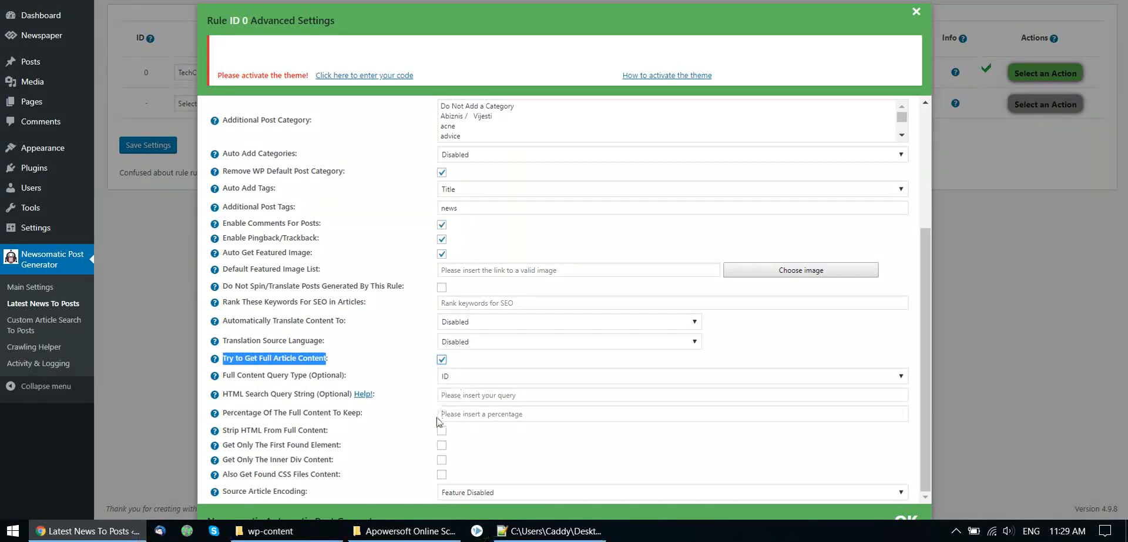
{"action": "mouse_move", "coordinate": [449, 387]}
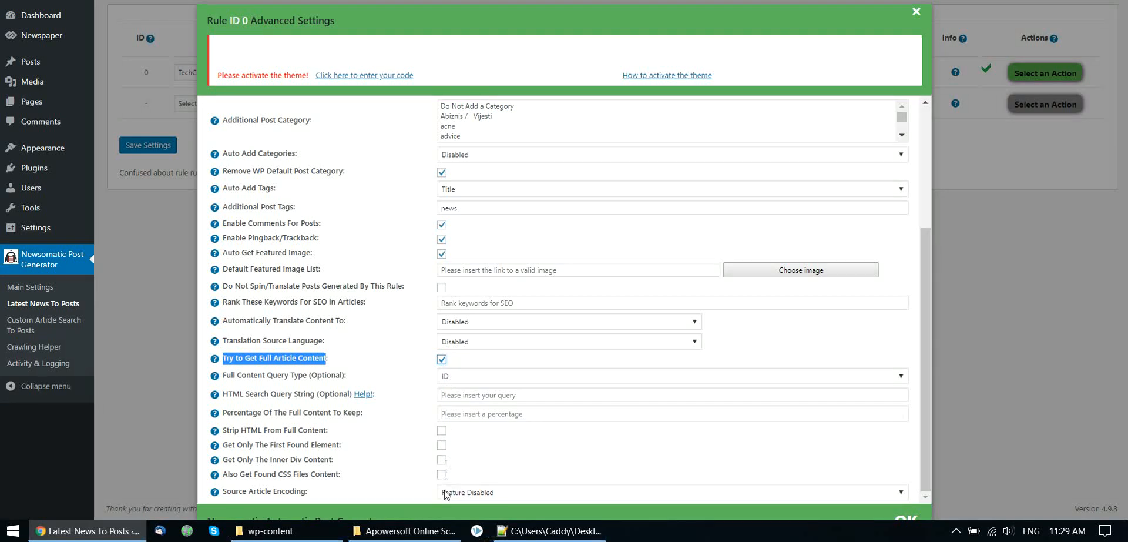
{"action": "left_click", "coordinate": [915, 11]}
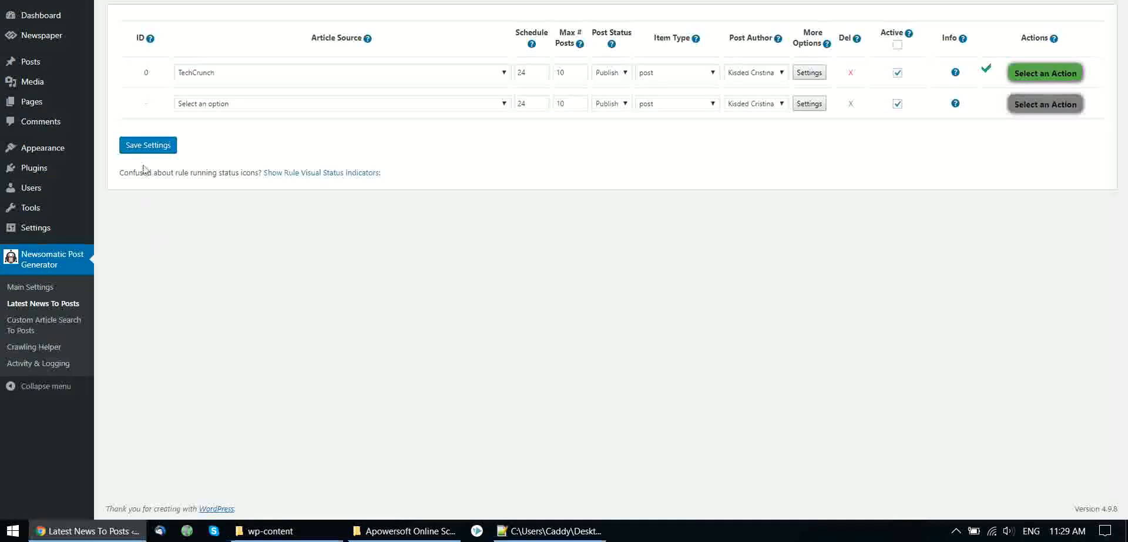
Step: Set the TechCrunch rule's Max # Posts to 5, save the settings and run the rule now
{"action": "left_click", "coordinate": [147, 145]}
{"action": "type", "text": "5"}
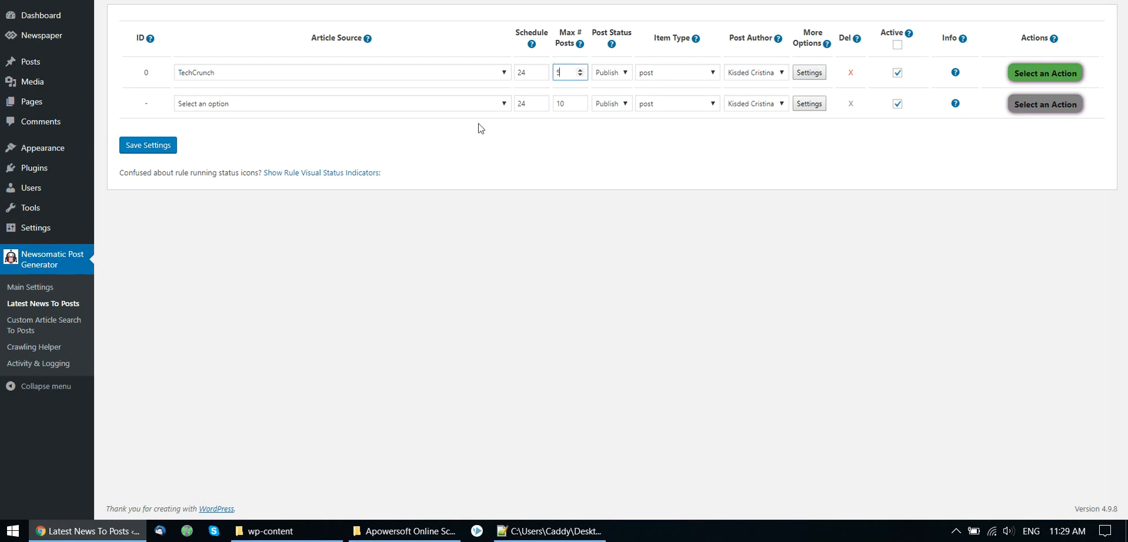
{"action": "left_click", "coordinate": [148, 144]}
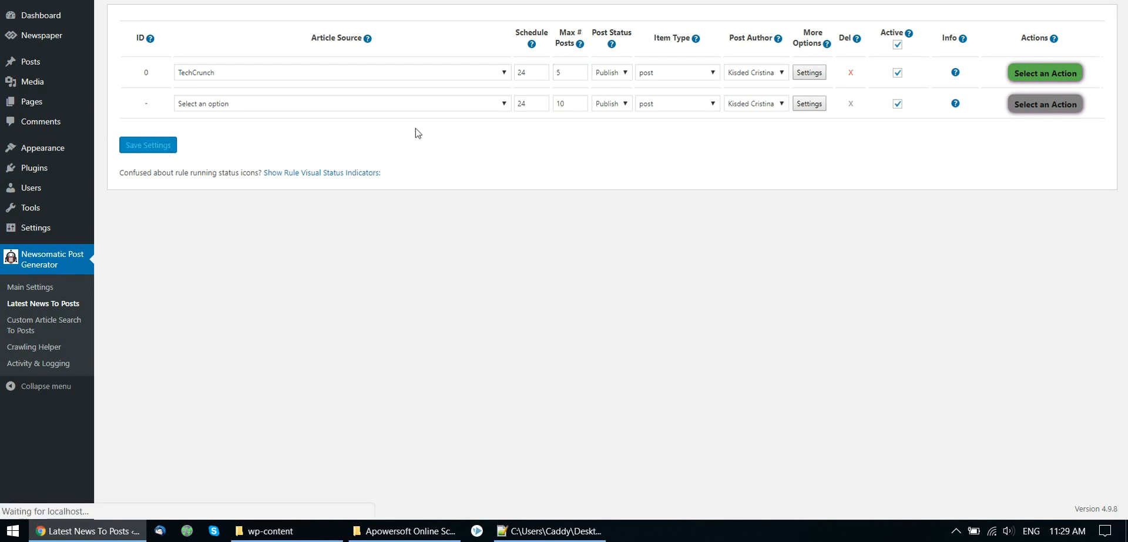
{"action": "left_click", "coordinate": [1046, 72]}
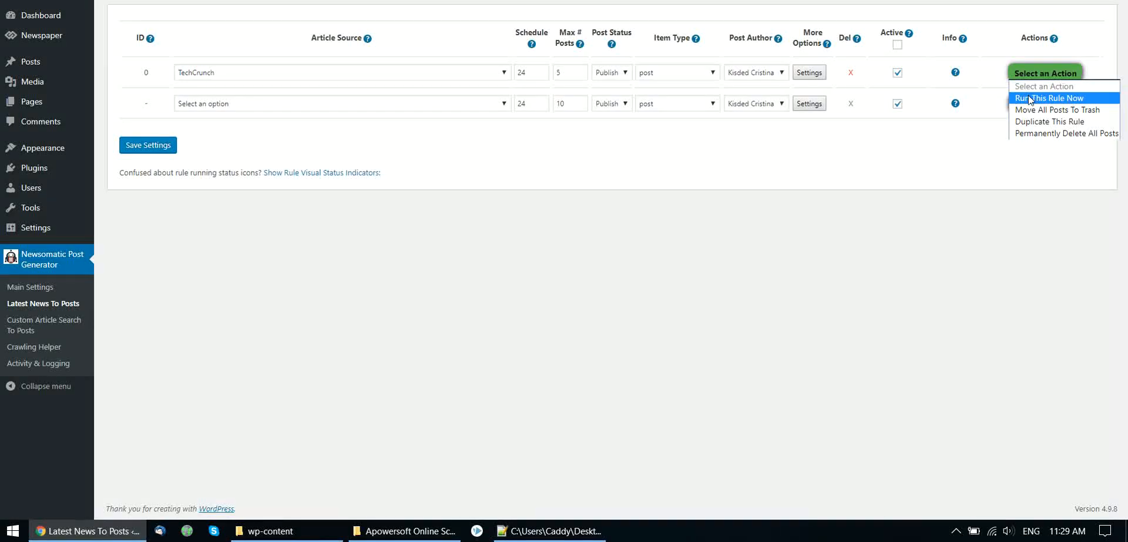
{"action": "left_click", "coordinate": [1040, 98]}
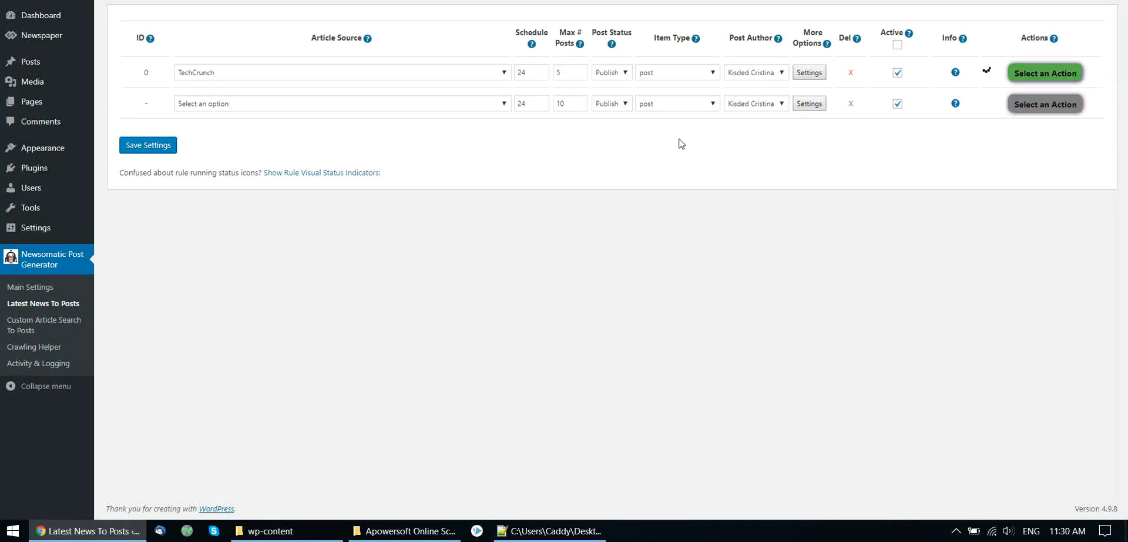
{"action": "mouse_move", "coordinate": [380, 152]}
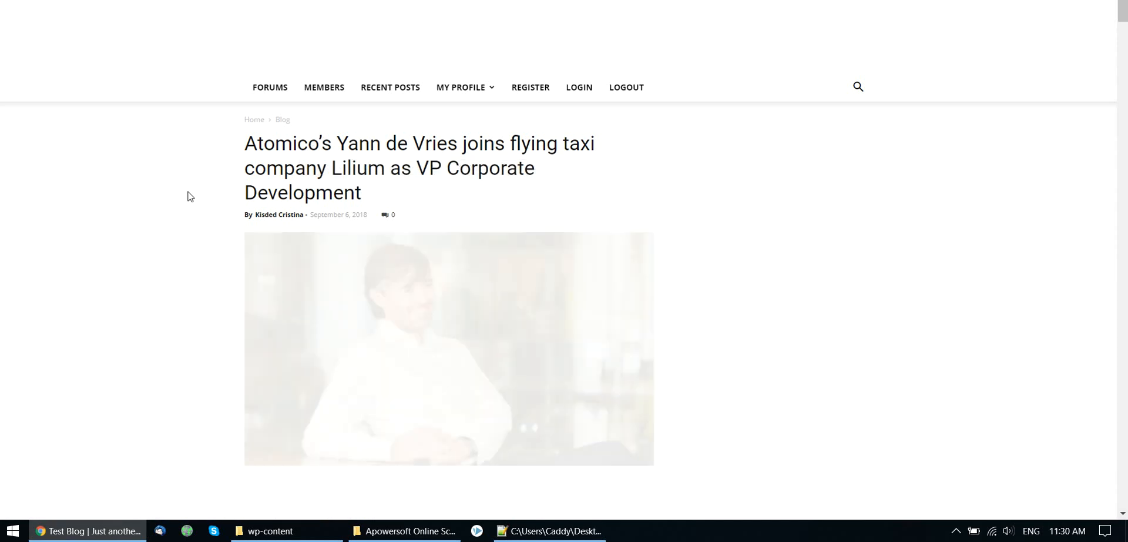
{"action": "scroll", "scroll_direction": "down", "scroll_amount": 3}
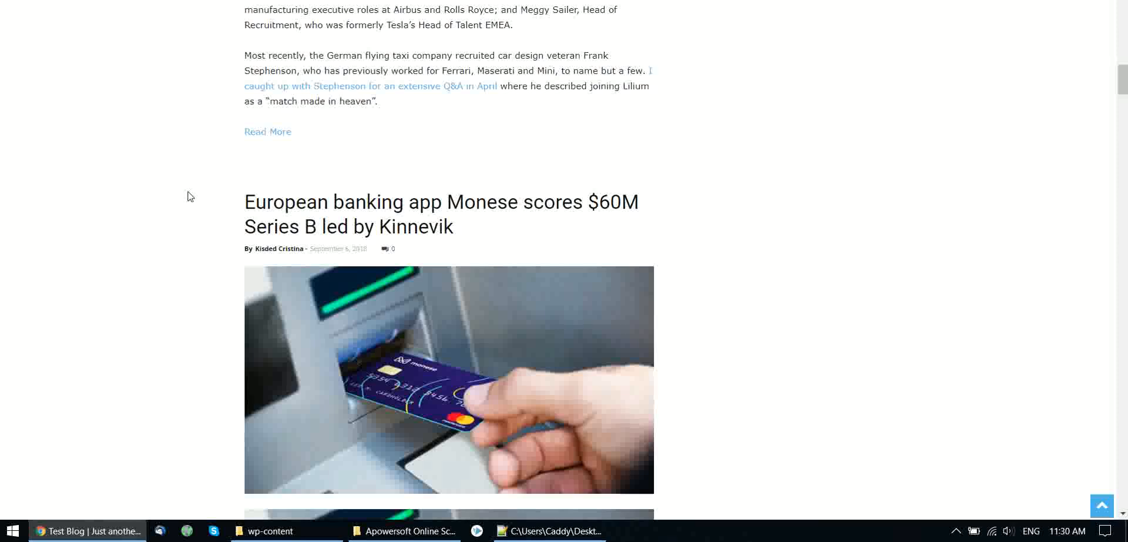
{"action": "scroll", "scroll_direction": "down", "scroll_amount": 3}
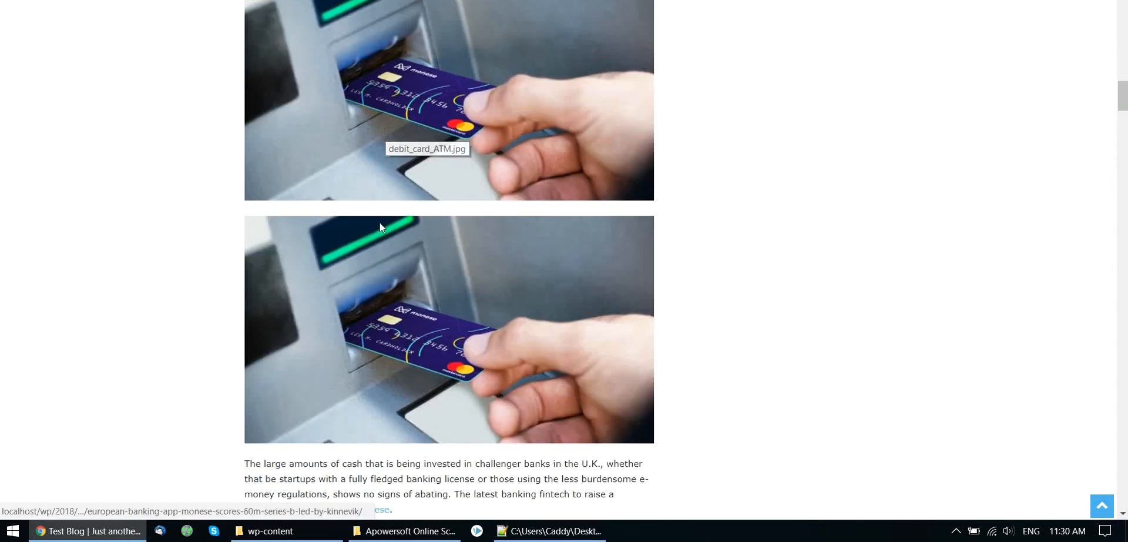
{"action": "scroll", "scroll_direction": "up", "scroll_amount": 3}
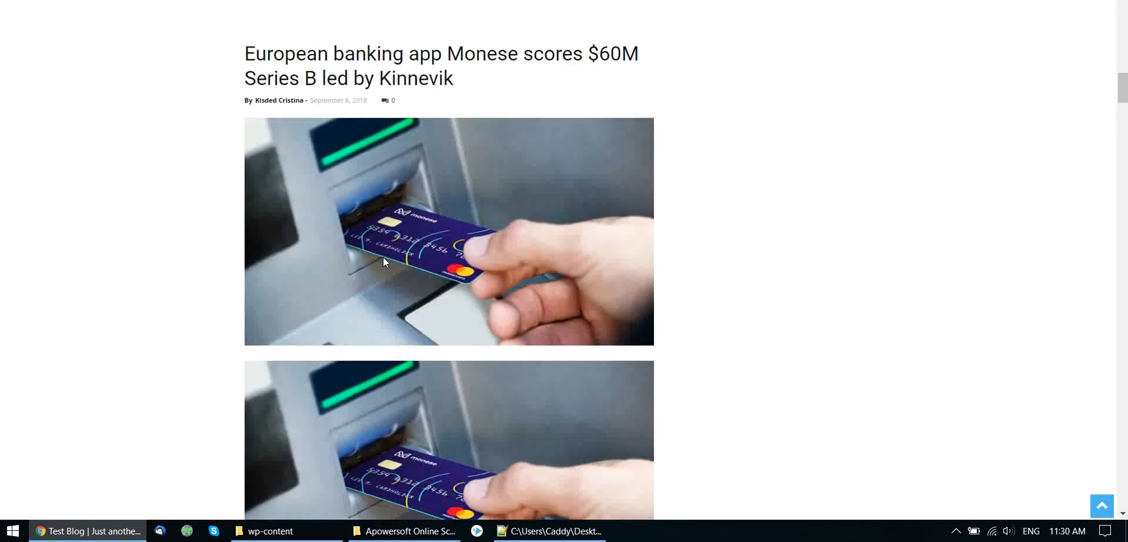
{"action": "mouse_move", "coordinate": [383, 178]}
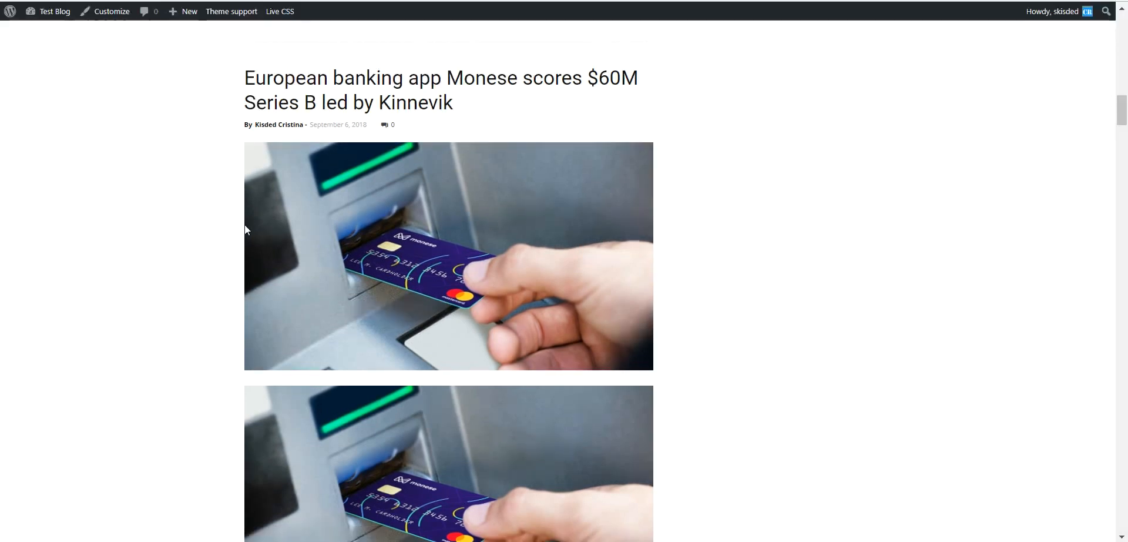
{"action": "mouse_move", "coordinate": [136, 136]}
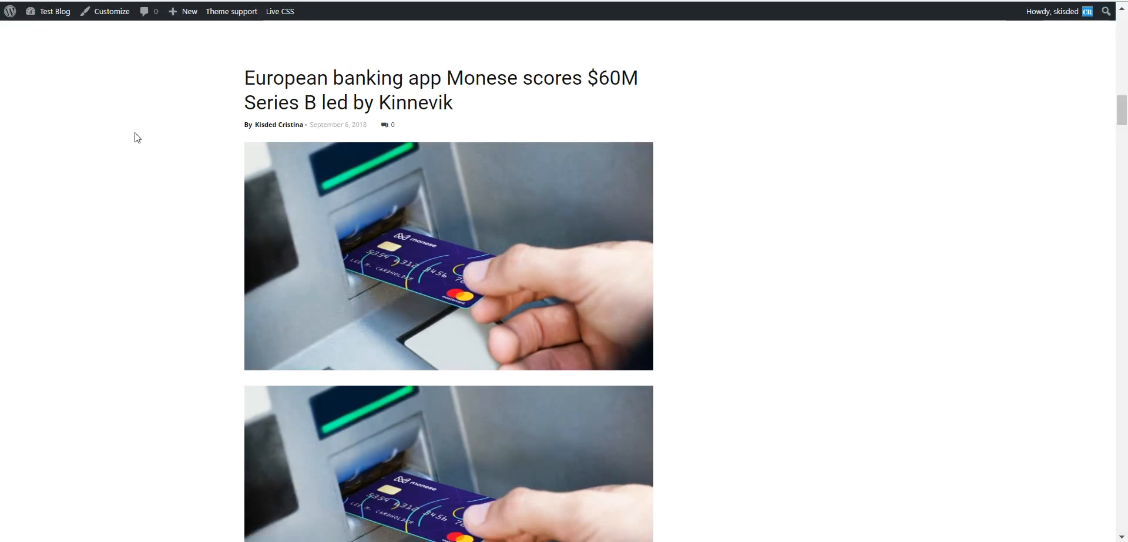
{"action": "mouse_move", "coordinate": [129, 169]}
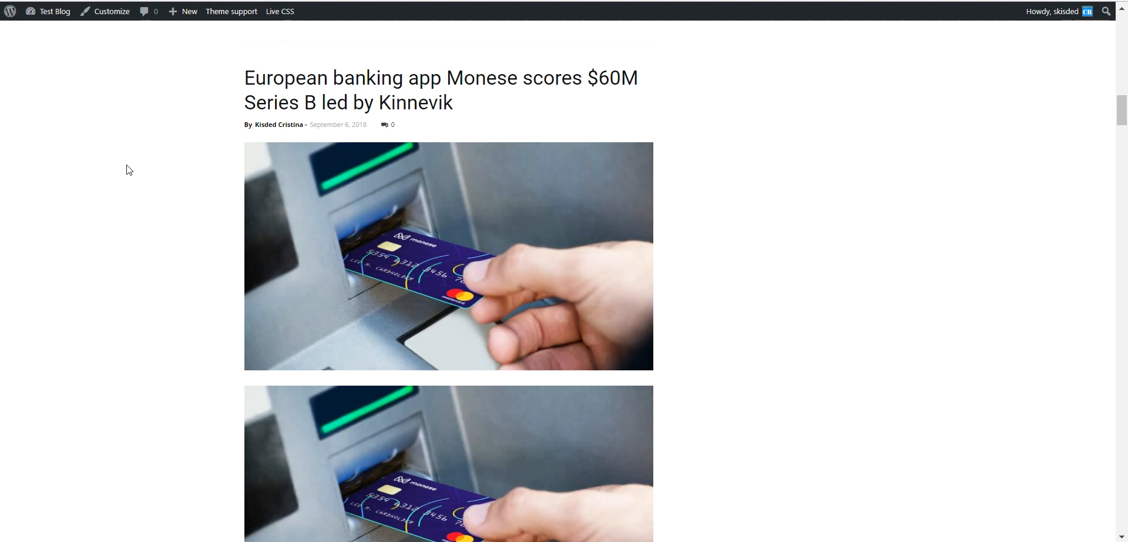
{"action": "mouse_move", "coordinate": [120, 126]}
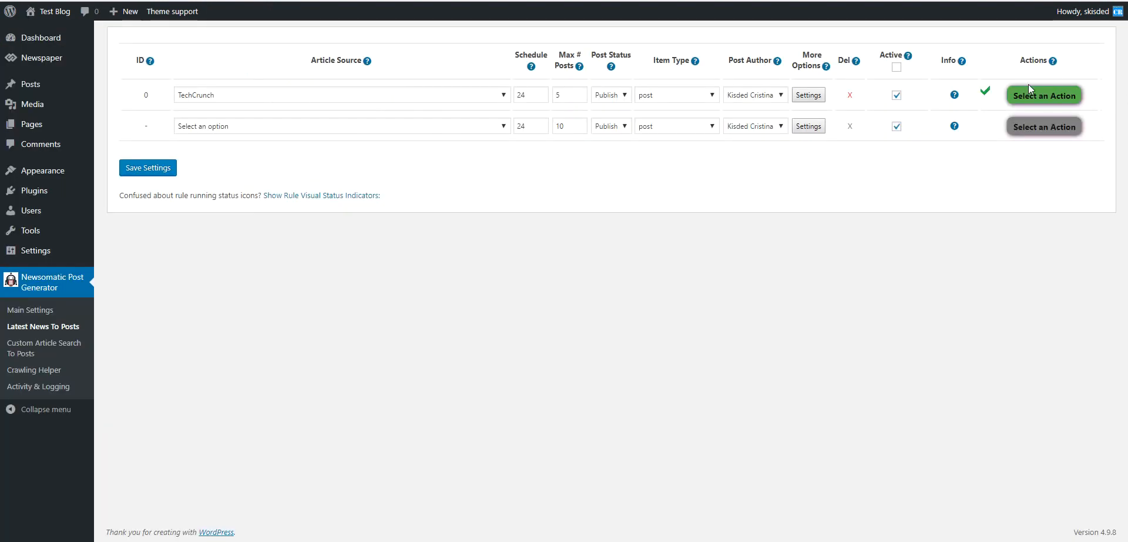
{"action": "mouse_move", "coordinate": [289, 66]}
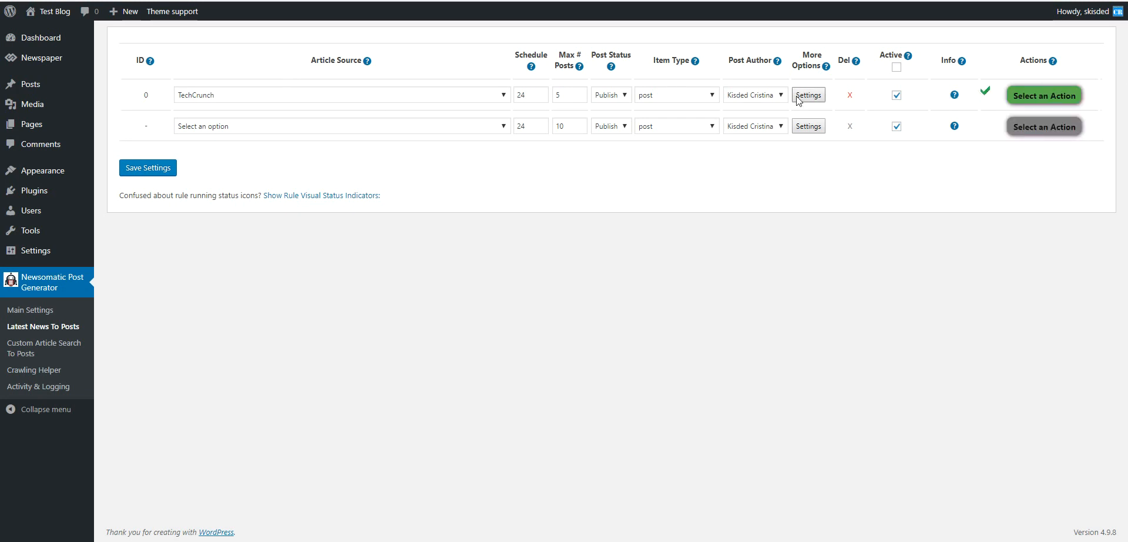
Step: Review the TechCrunch rule's advanced settings, then confirm running the rule again
{"action": "left_click", "coordinate": [808, 94]}
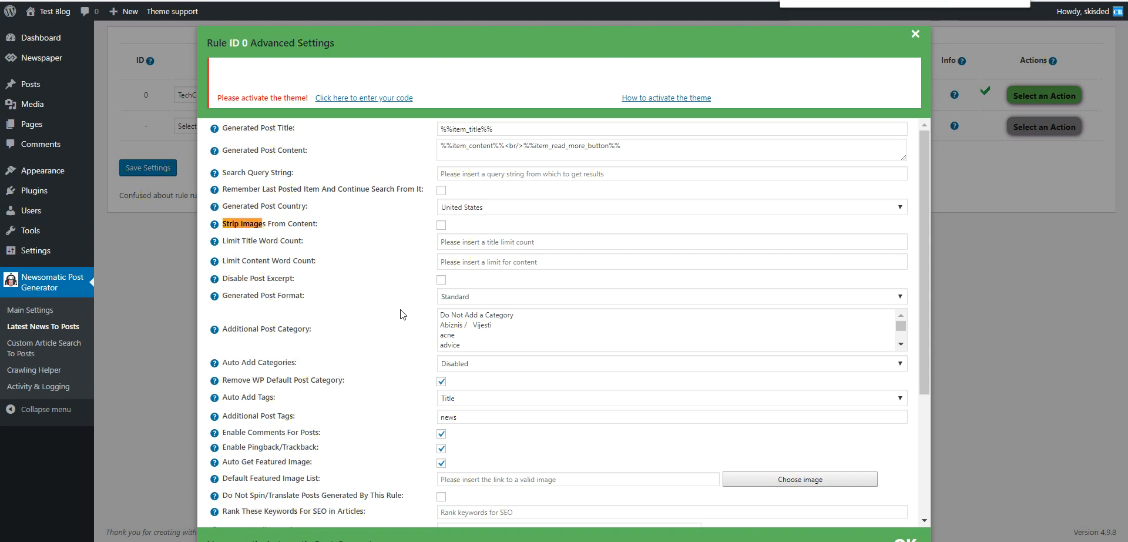
{"action": "left_click", "coordinate": [914, 34]}
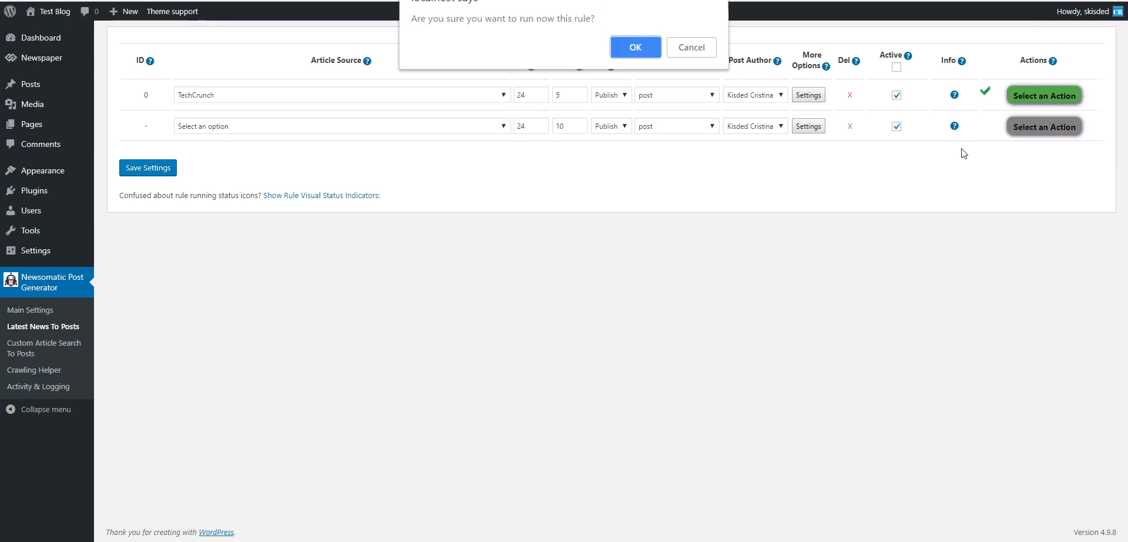
{"action": "left_click", "coordinate": [635, 47]}
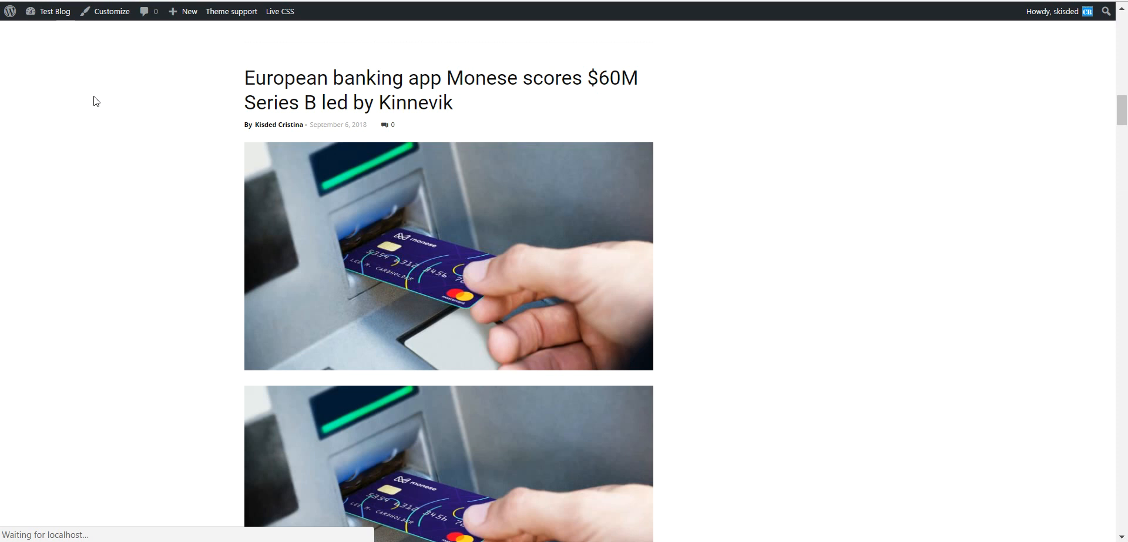
Step: Scroll through the reloaded blog down to the Monese post
{"action": "scroll", "scroll_direction": "up", "scroll_amount": 3}
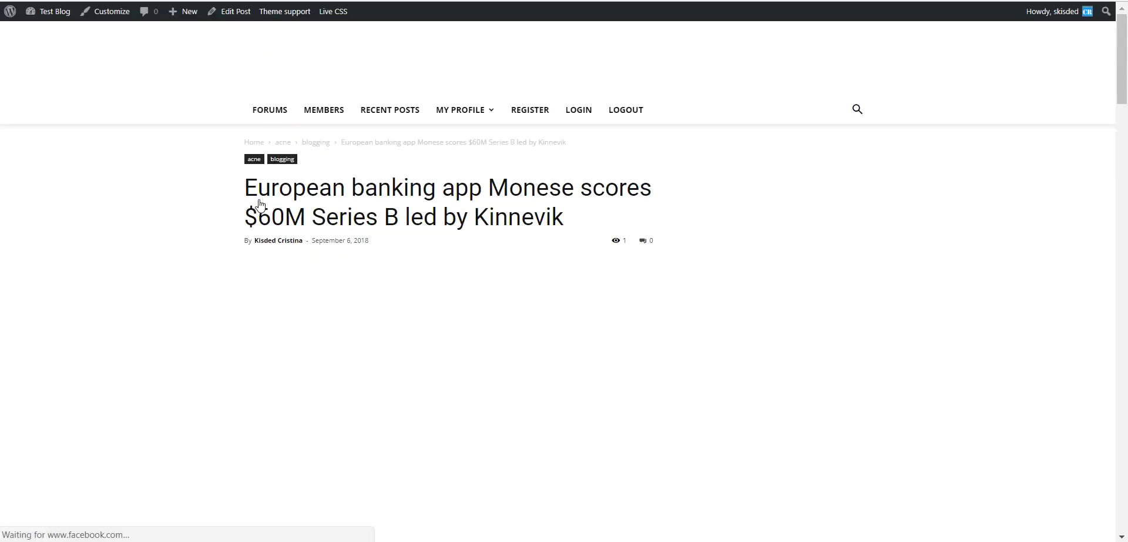
{"action": "scroll", "scroll_direction": "down", "scroll_amount": 3}
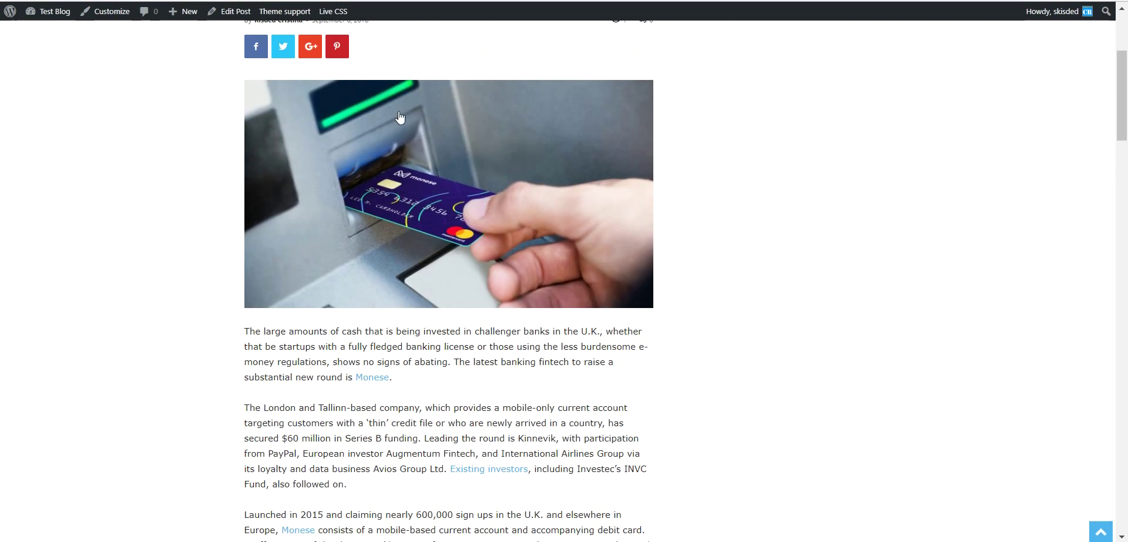
{"action": "mouse_move", "coordinate": [508, 155]}
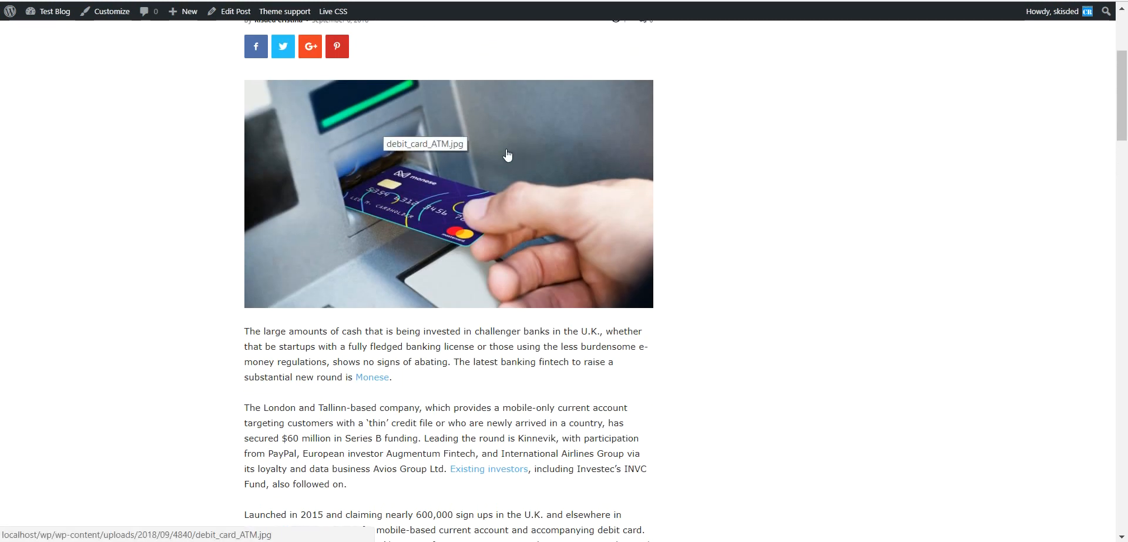
{"action": "scroll", "scroll_direction": "down", "scroll_amount": 3}
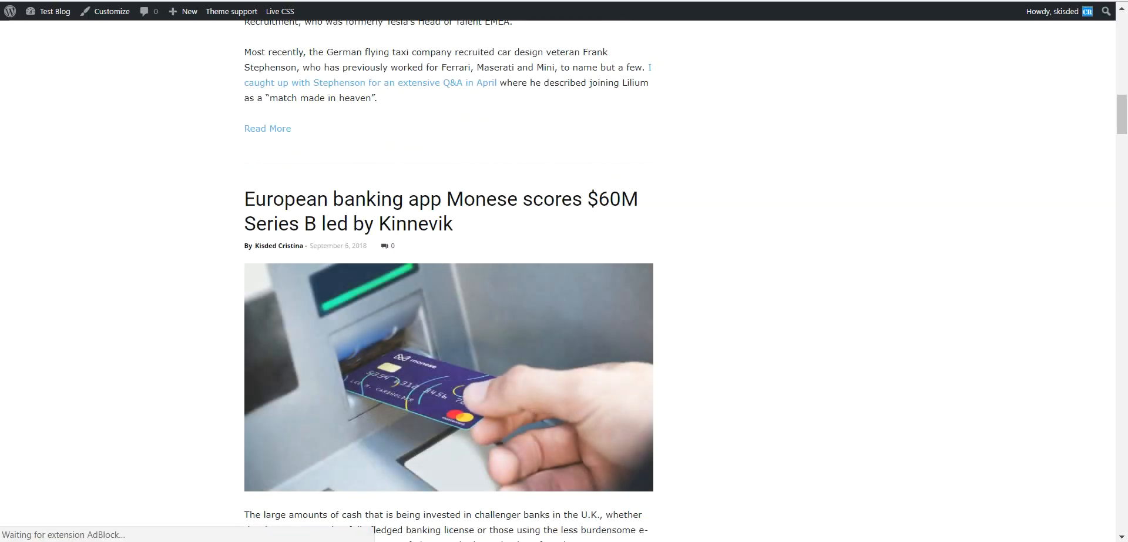
{"action": "scroll", "scroll_direction": "down", "scroll_amount": 3}
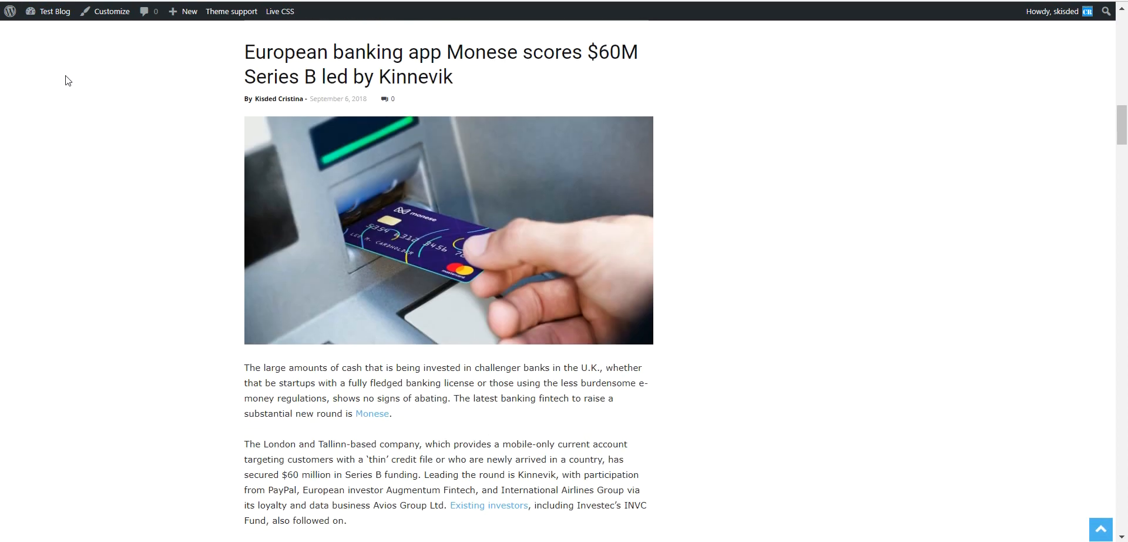
{"action": "mouse_move", "coordinate": [151, 219]}
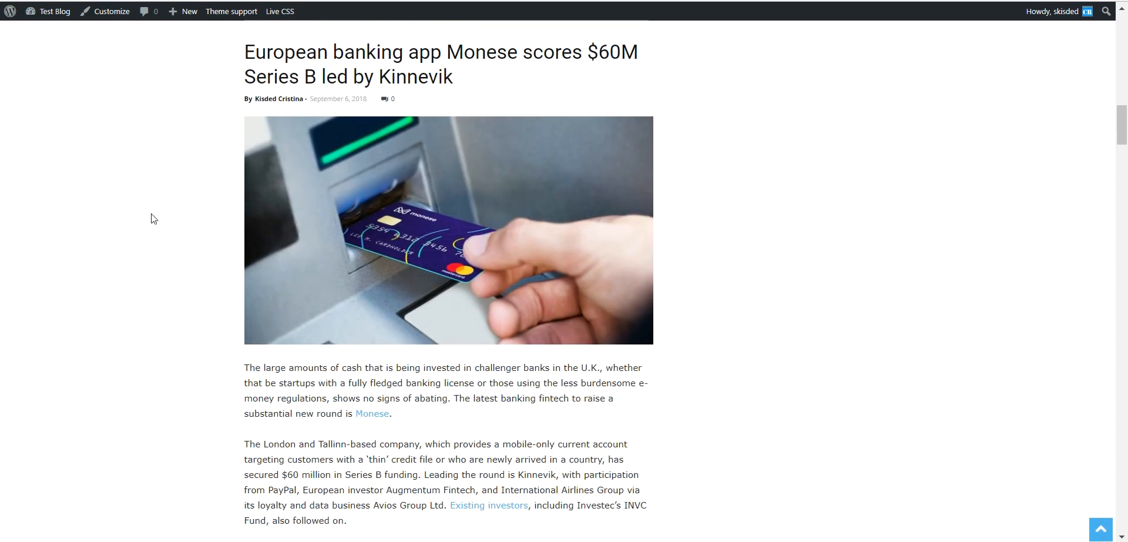
{"action": "scroll", "scroll_direction": "down", "scroll_amount": 3}
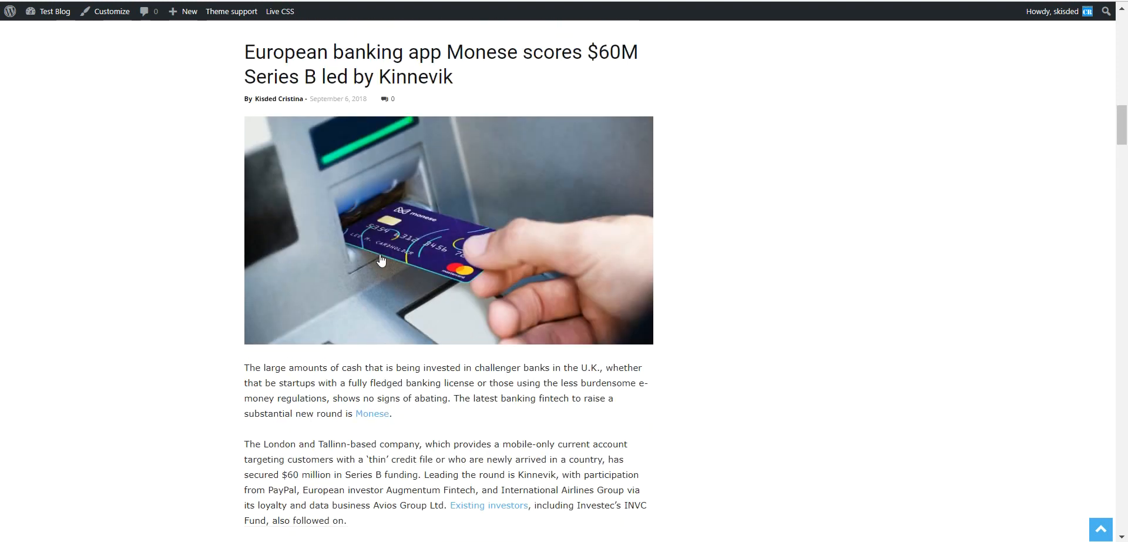
{"action": "mouse_move", "coordinate": [380, 259]}
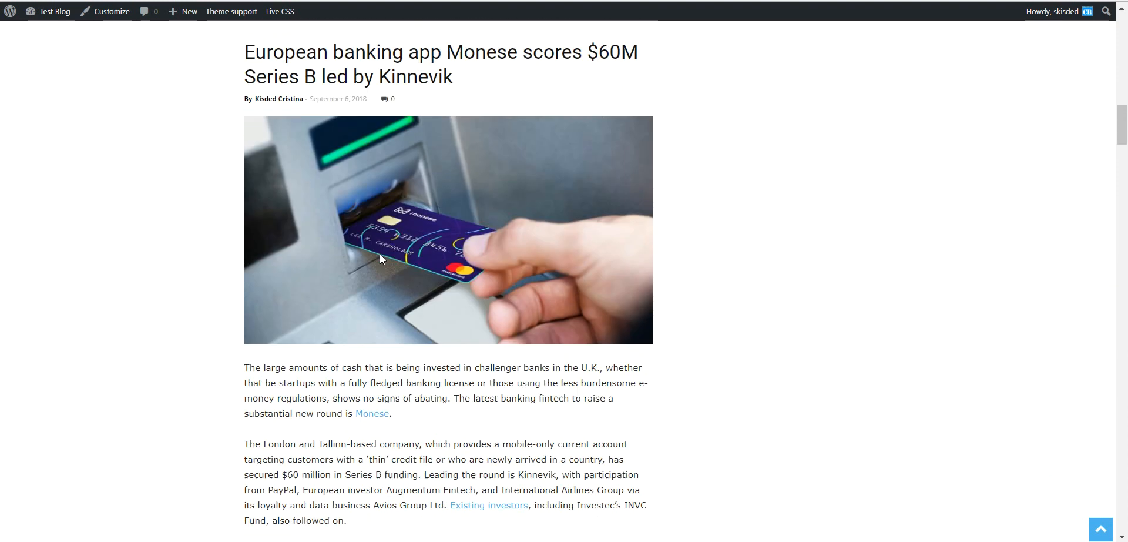
{"action": "mouse_move", "coordinate": [318, 147]}
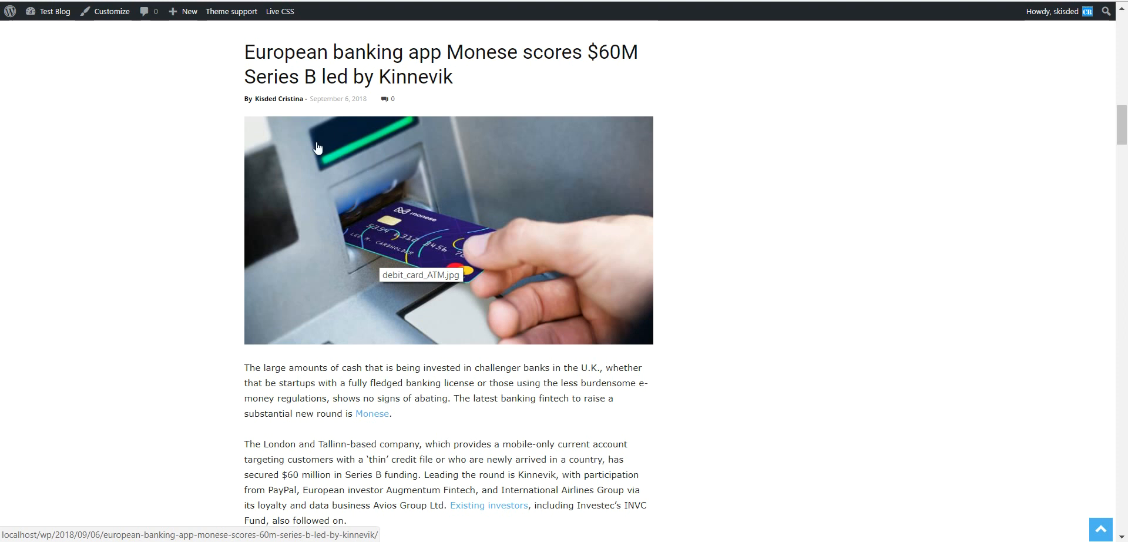
{"action": "scroll", "scroll_direction": "down", "scroll_amount": 3}
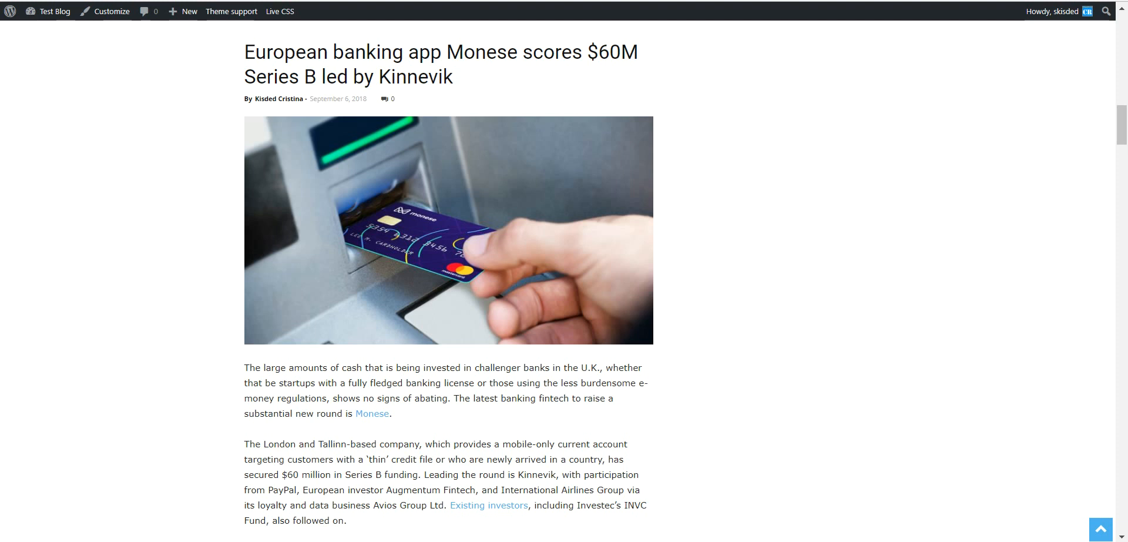
{"action": "mouse_move", "coordinate": [184, 294]}
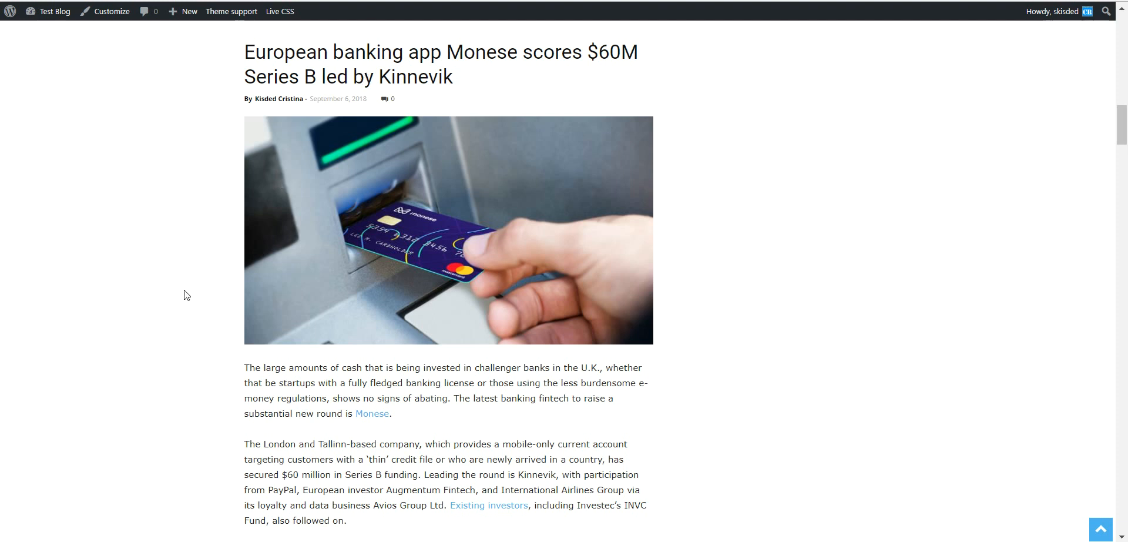
{"action": "scroll", "scroll_direction": "down", "scroll_amount": 3}
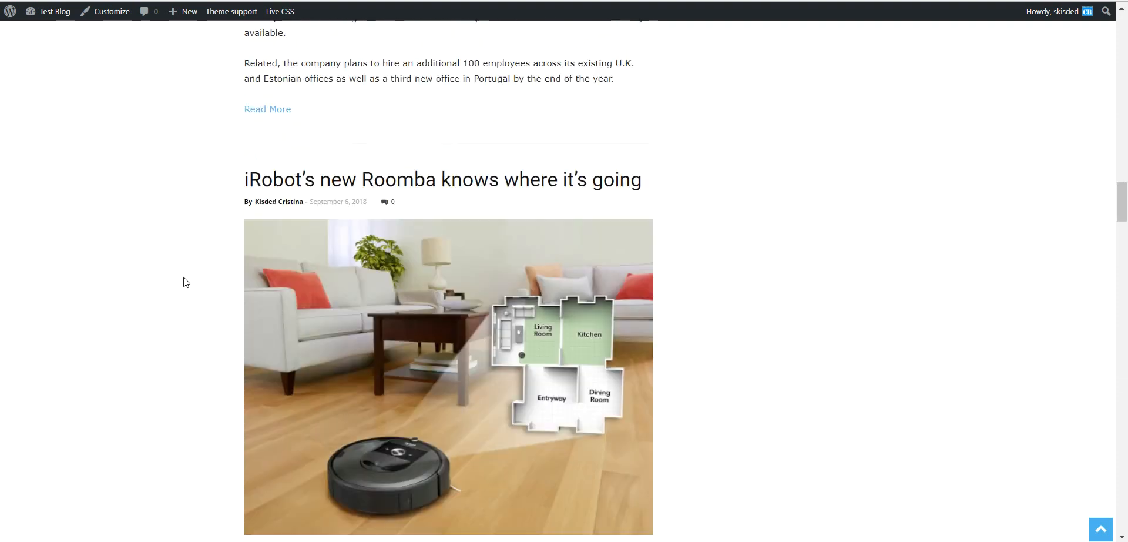
{"action": "scroll", "scroll_direction": "down", "scroll_amount": 3}
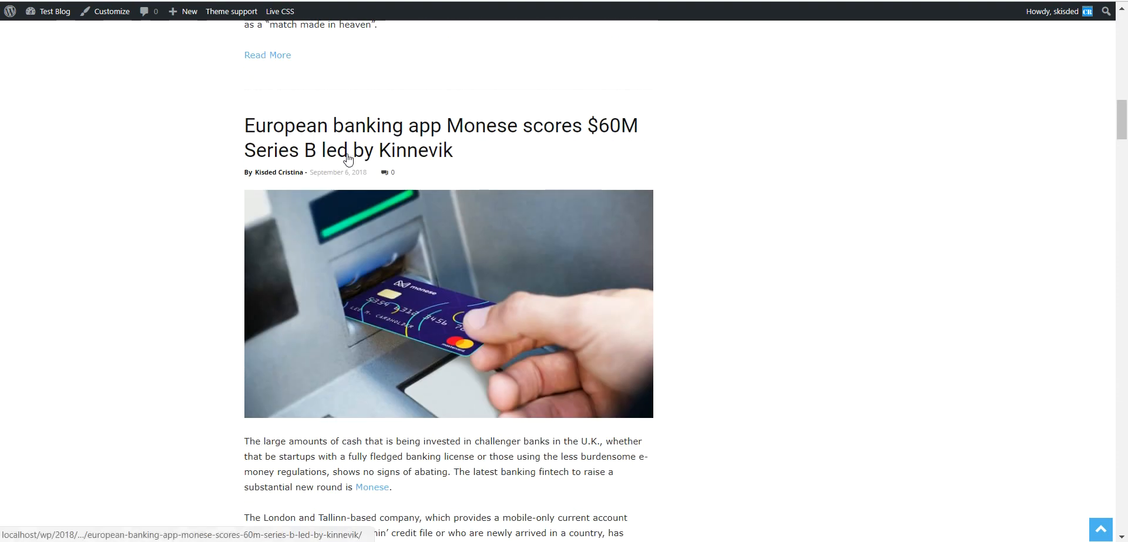
Step: View the Monese article on its own page to check the ATM photo appears once
{"action": "left_click", "coordinate": [348, 150]}
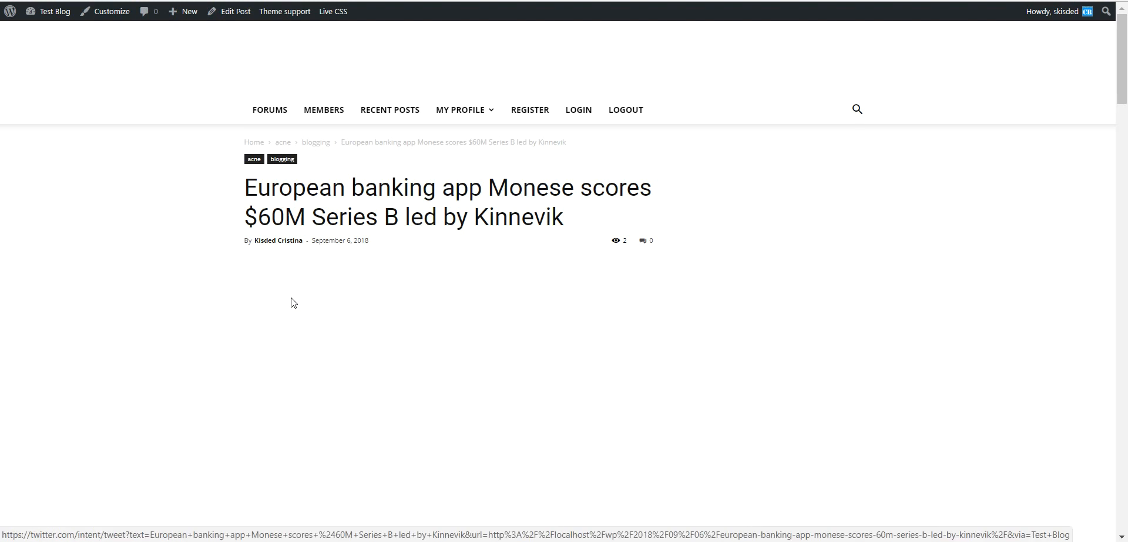
{"action": "scroll", "scroll_direction": "down", "scroll_amount": 3}
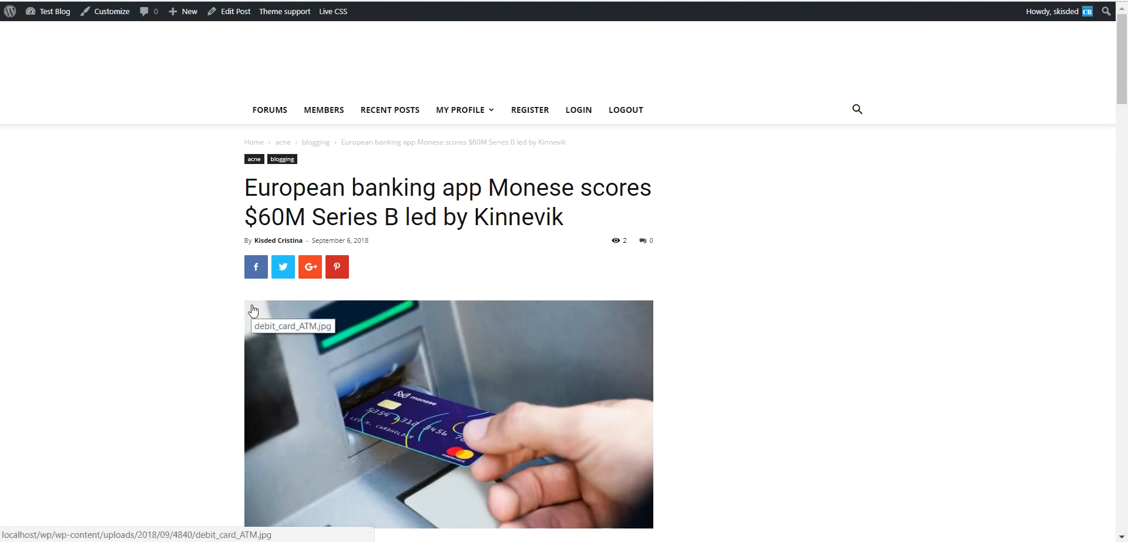
{"action": "scroll", "scroll_direction": "down", "scroll_amount": 3}
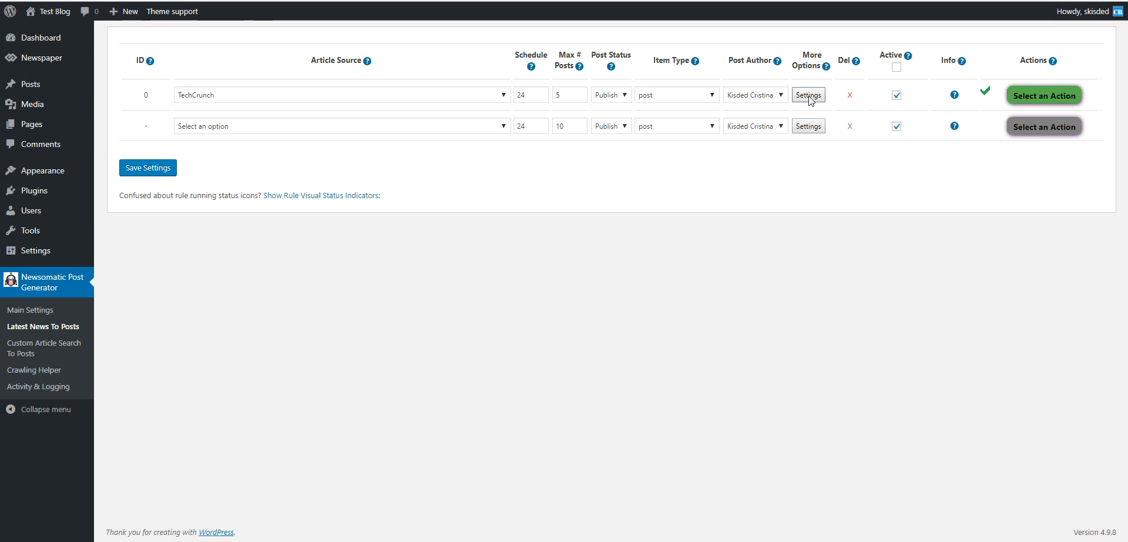
Step: Set the TechCrunch rule to translate content to German (Google Translate), source language Disabled, and close
{"action": "left_click", "coordinate": [808, 94]}
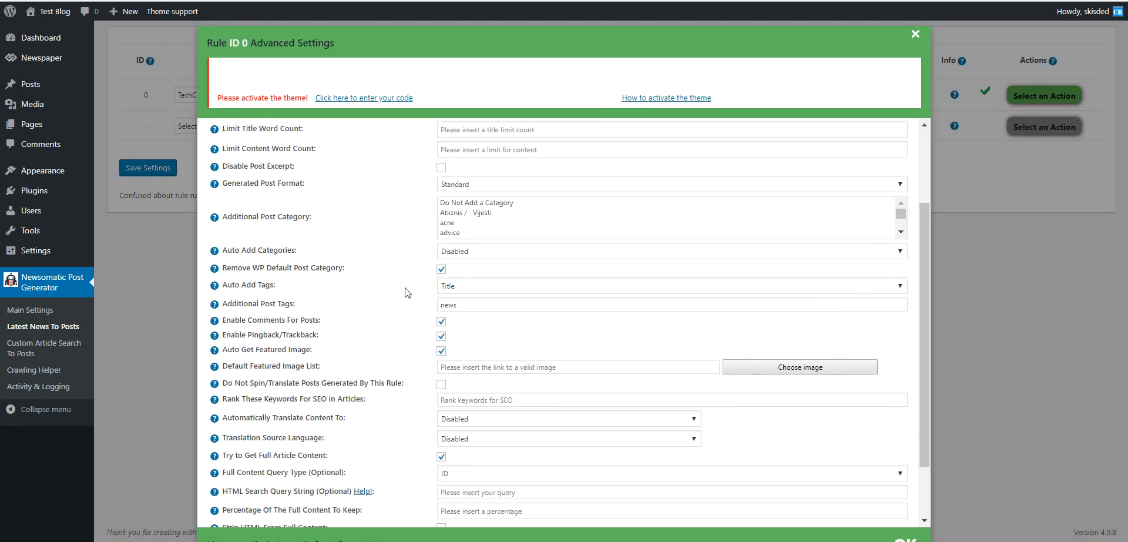
{"action": "scroll", "scroll_direction": "down", "scroll_amount": 3}
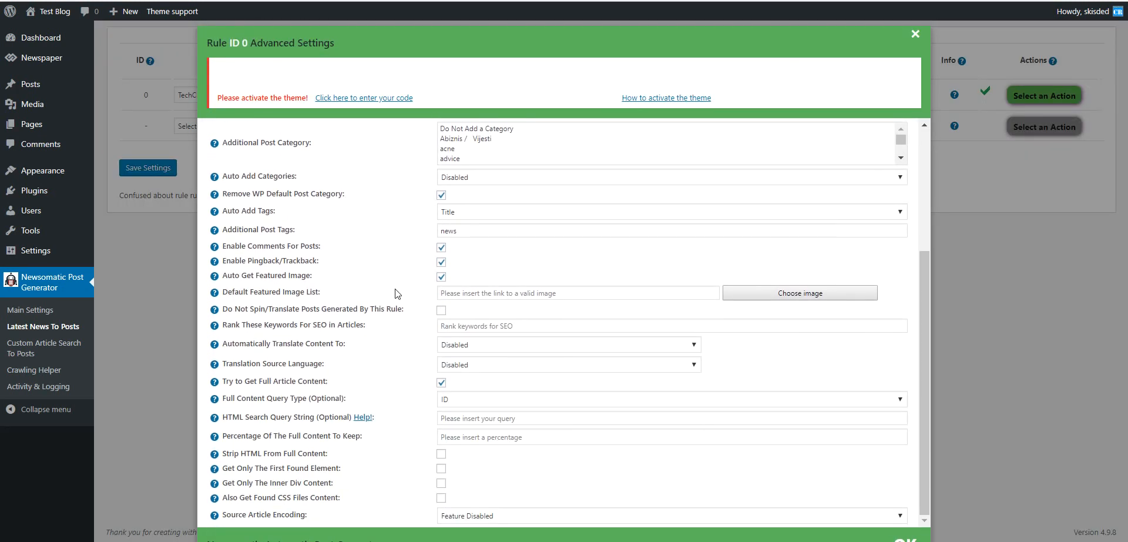
{"action": "mouse_move", "coordinate": [379, 333]}
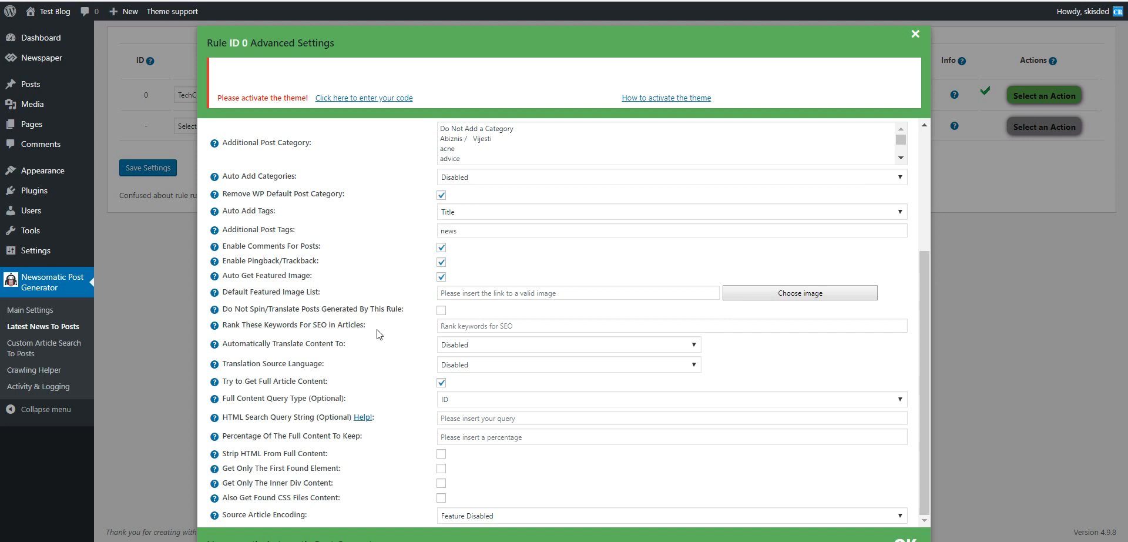
{"action": "mouse_move", "coordinate": [424, 347]}
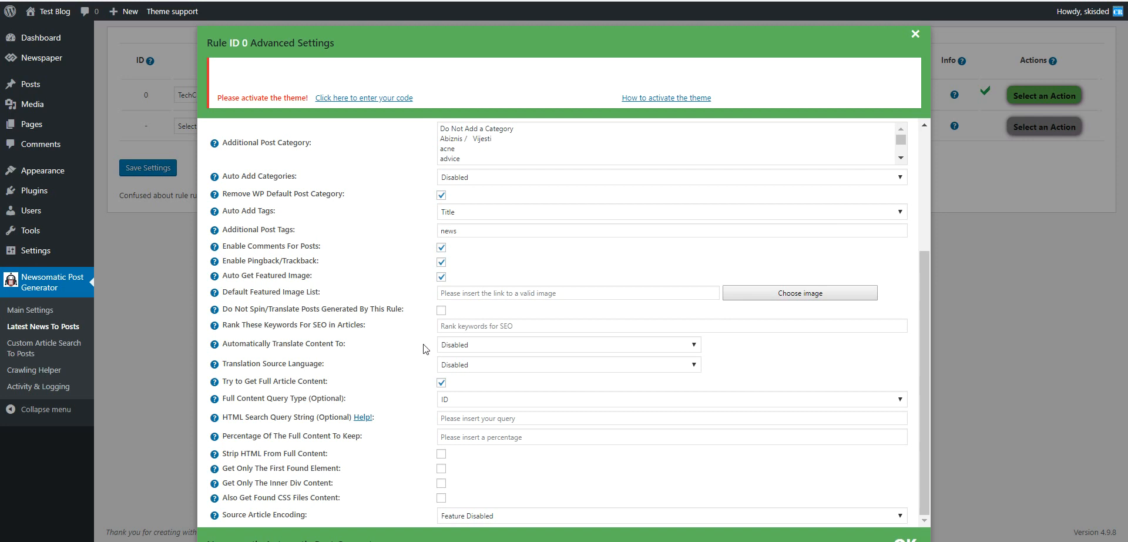
{"action": "left_click", "coordinate": [568, 344]}
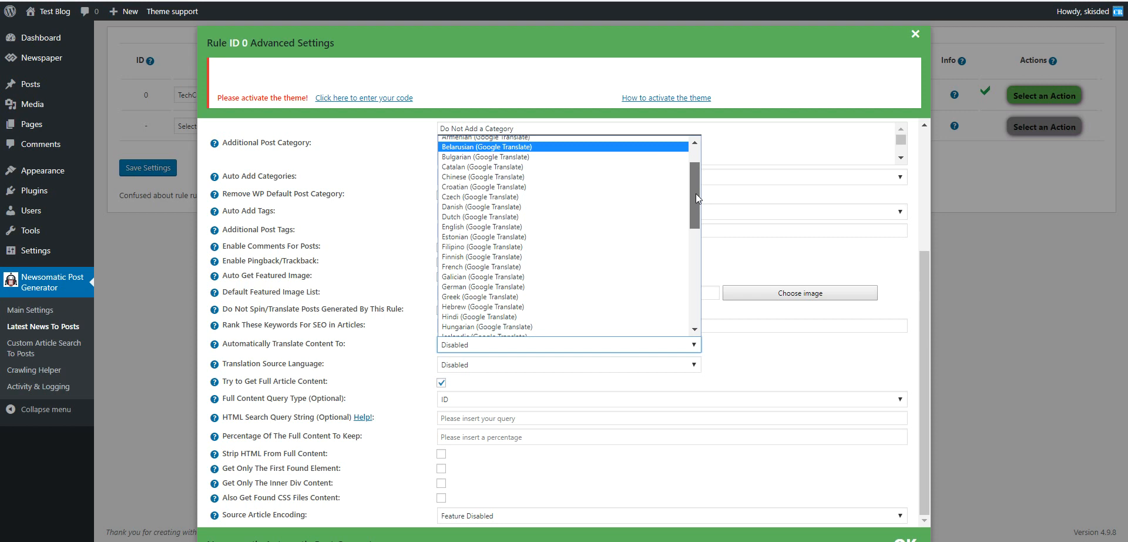
{"action": "scroll", "scroll_direction": "down", "scroll_amount": 3}
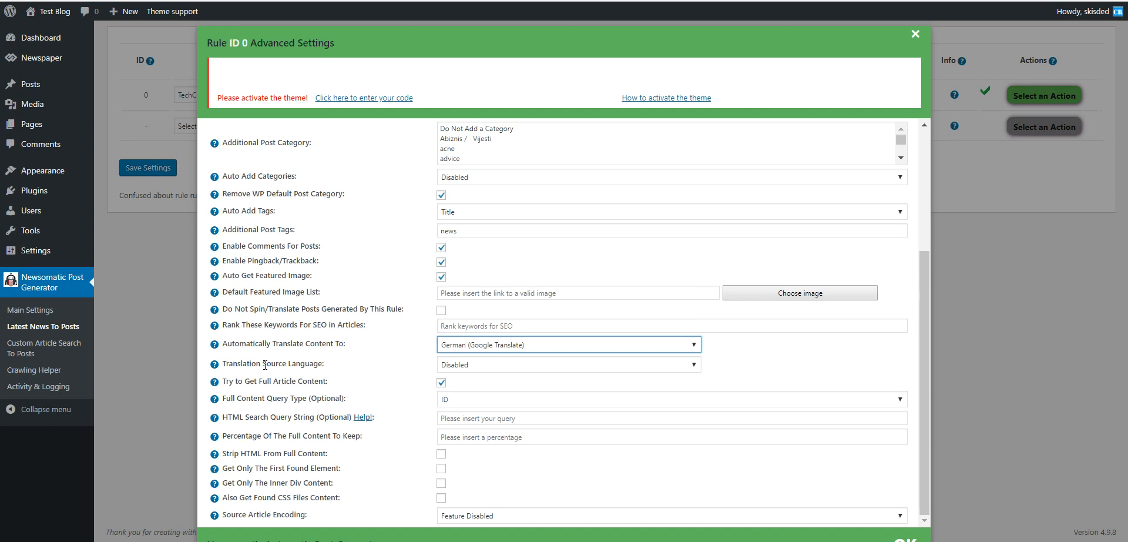
{"action": "mouse_move", "coordinate": [291, 340]}
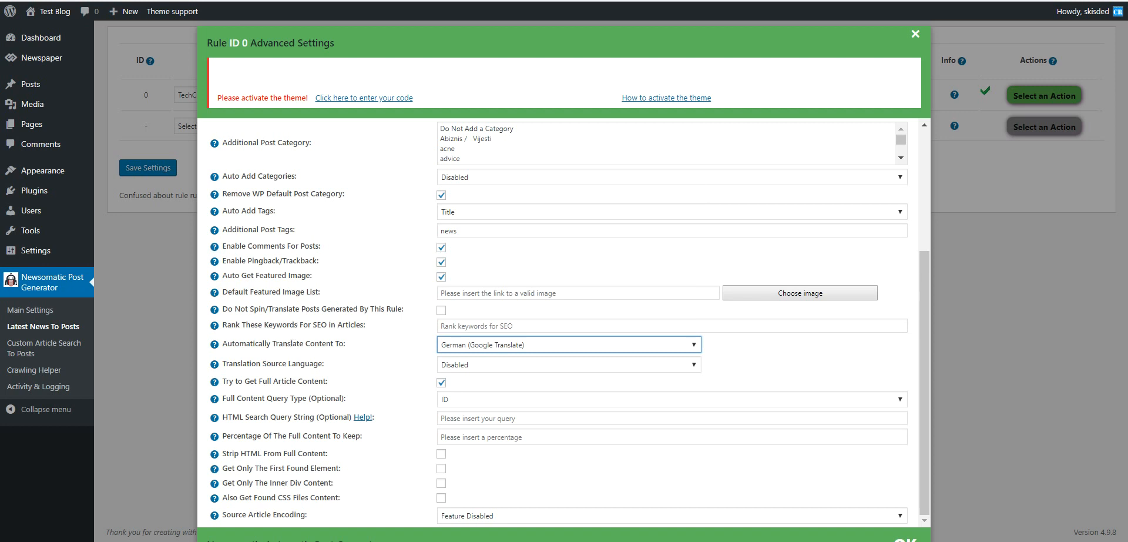
{"action": "mouse_move", "coordinate": [434, 368]}
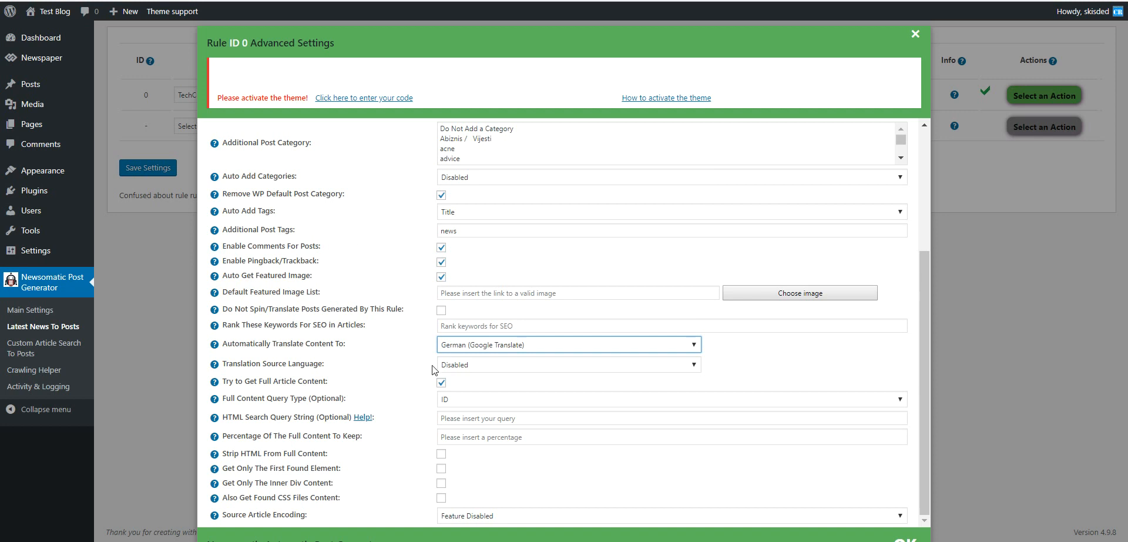
{"action": "left_click", "coordinate": [569, 364]}
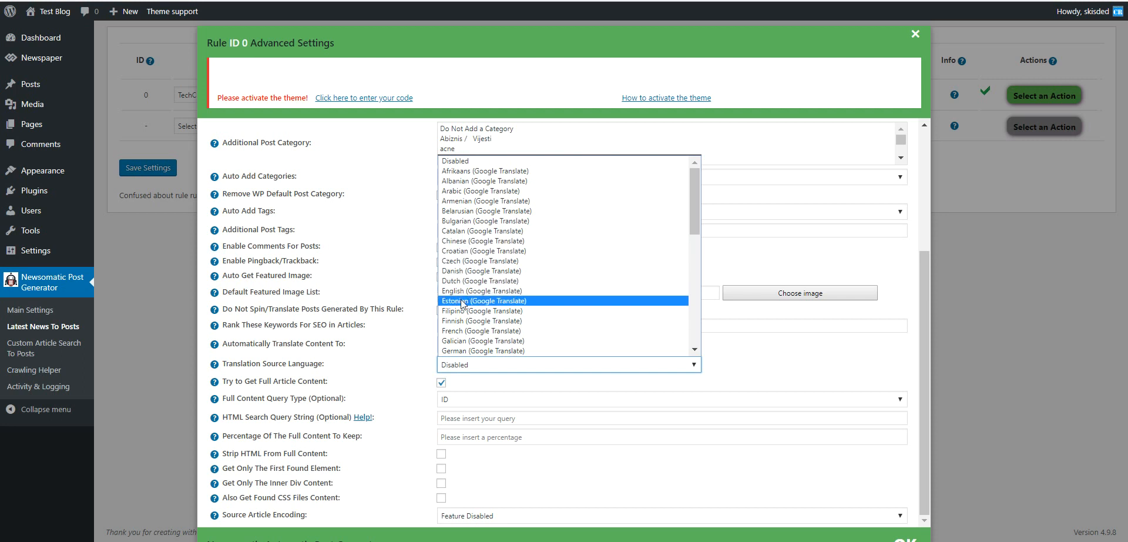
{"action": "left_click", "coordinate": [482, 350]}
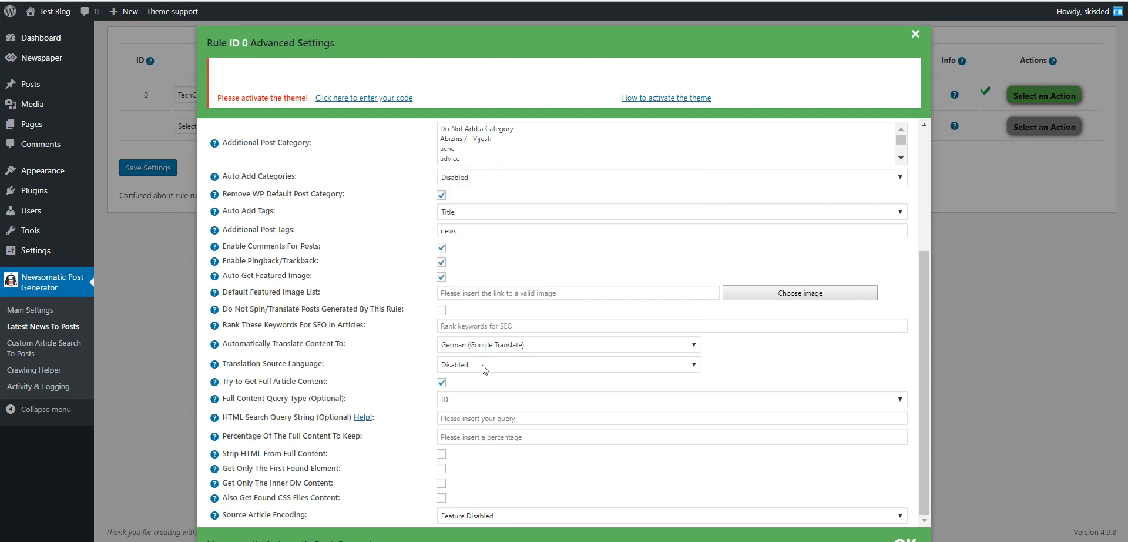
{"action": "mouse_move", "coordinate": [198, 179]}
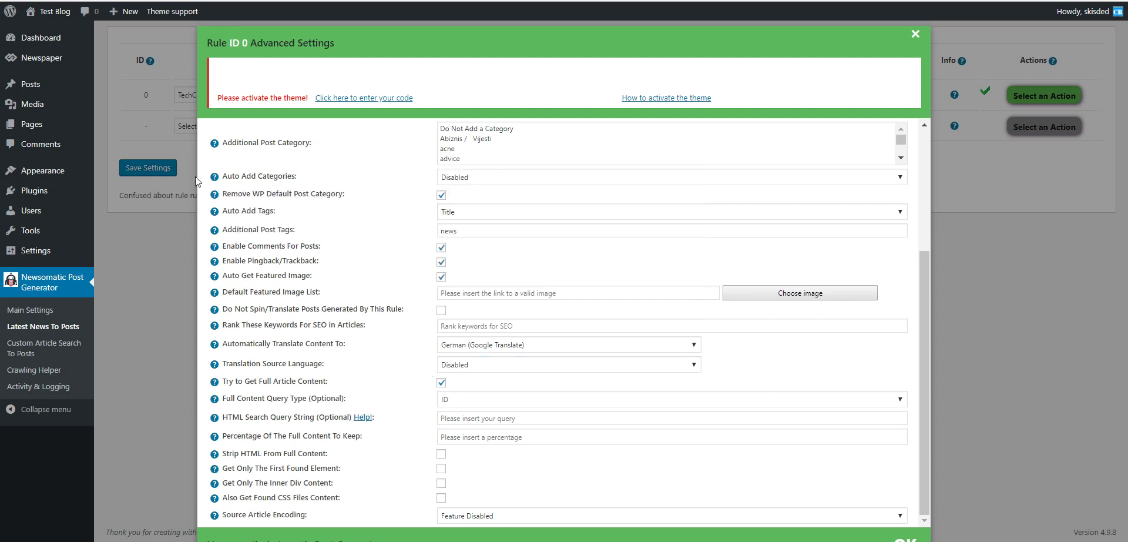
{"action": "left_click", "coordinate": [912, 33]}
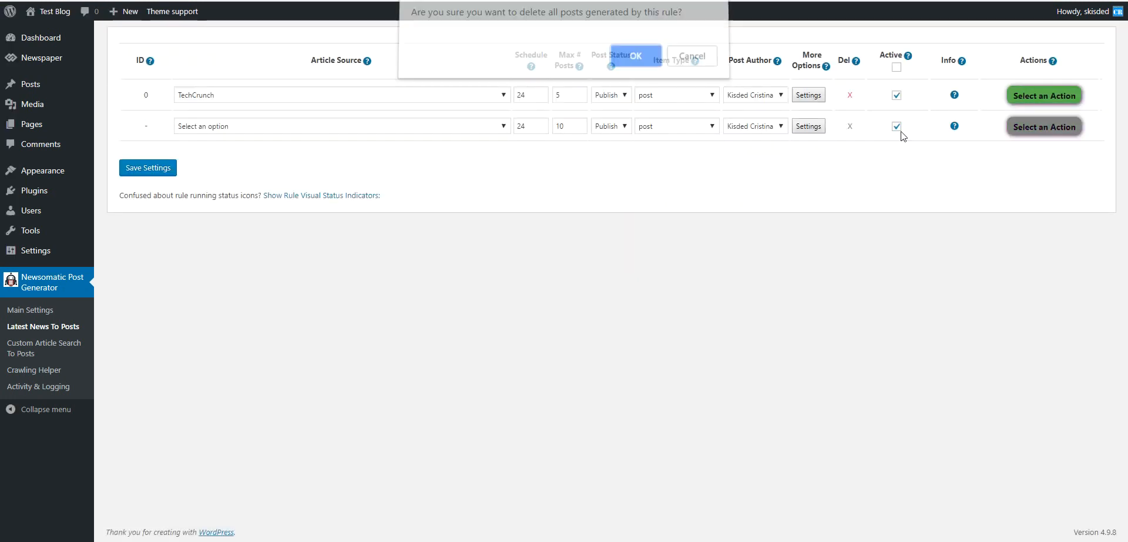
Step: Confirm deleting the rule's generated posts and run the TechCrunch rule now
{"action": "left_click", "coordinate": [635, 55]}
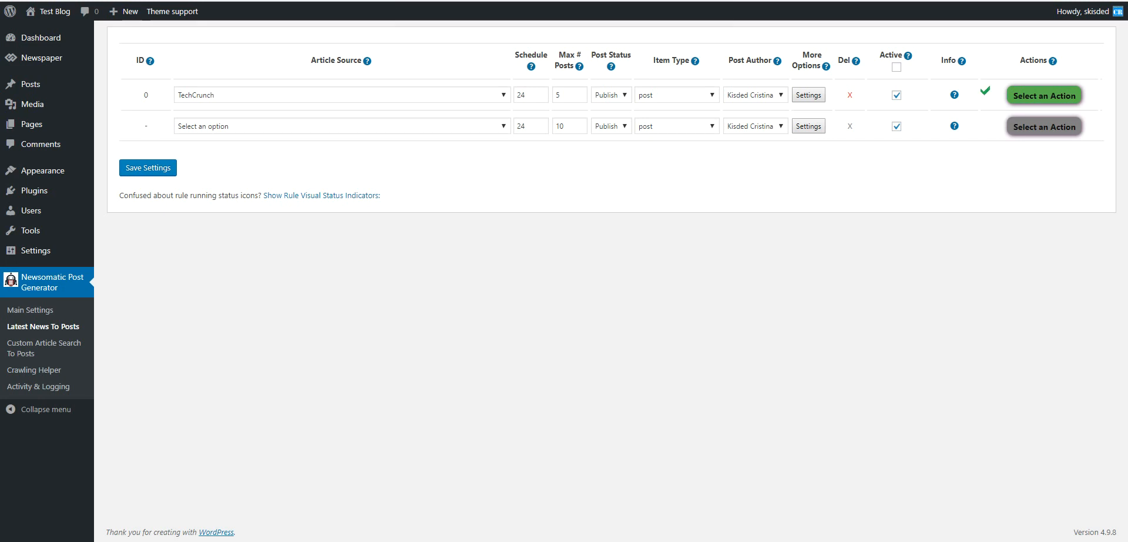
{"action": "left_click", "coordinate": [1044, 94]}
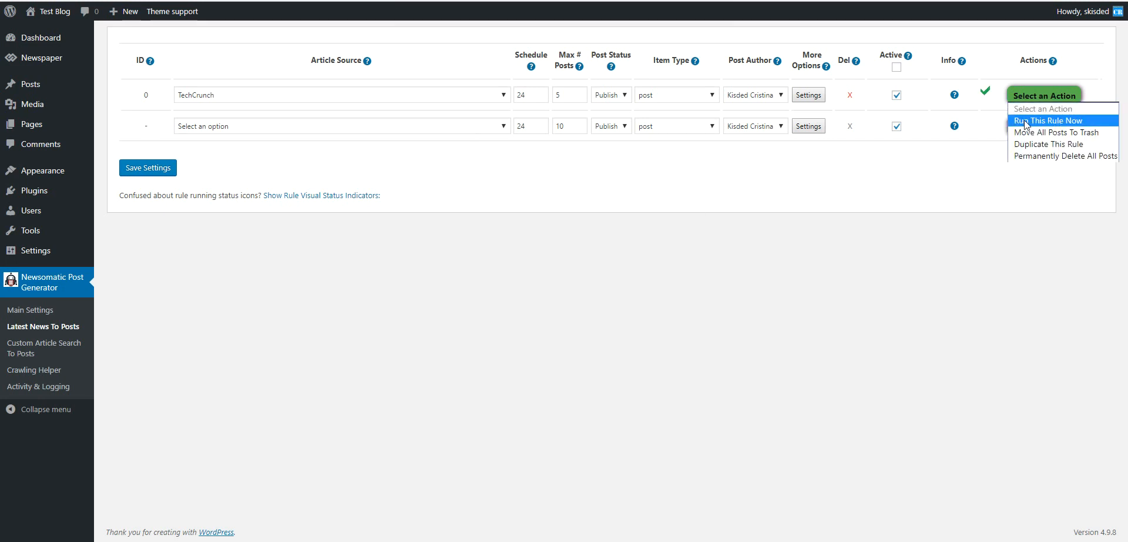
{"action": "left_click", "coordinate": [1043, 120]}
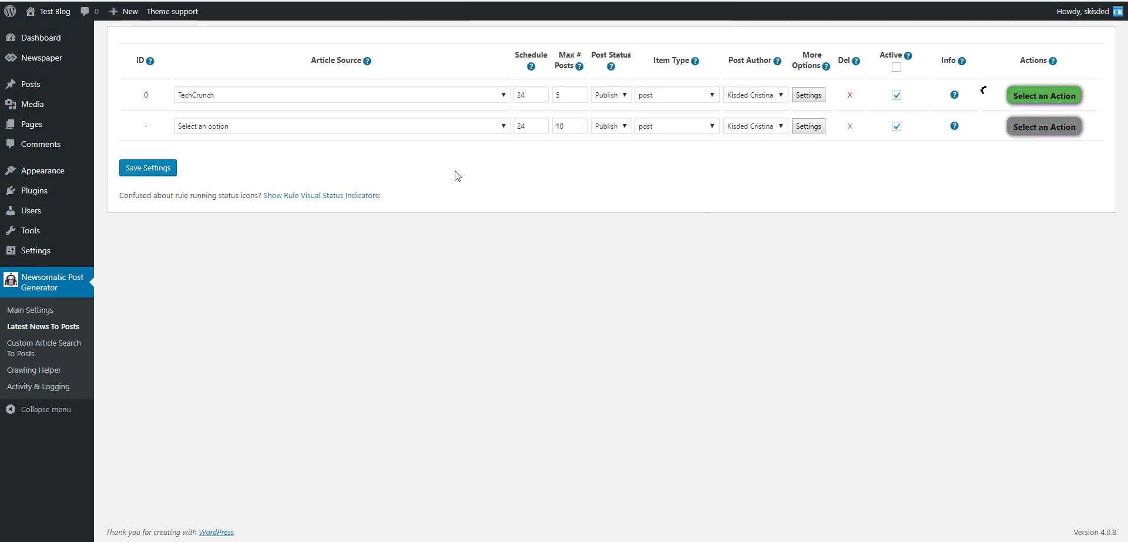
{"action": "mouse_move", "coordinate": [429, 163]}
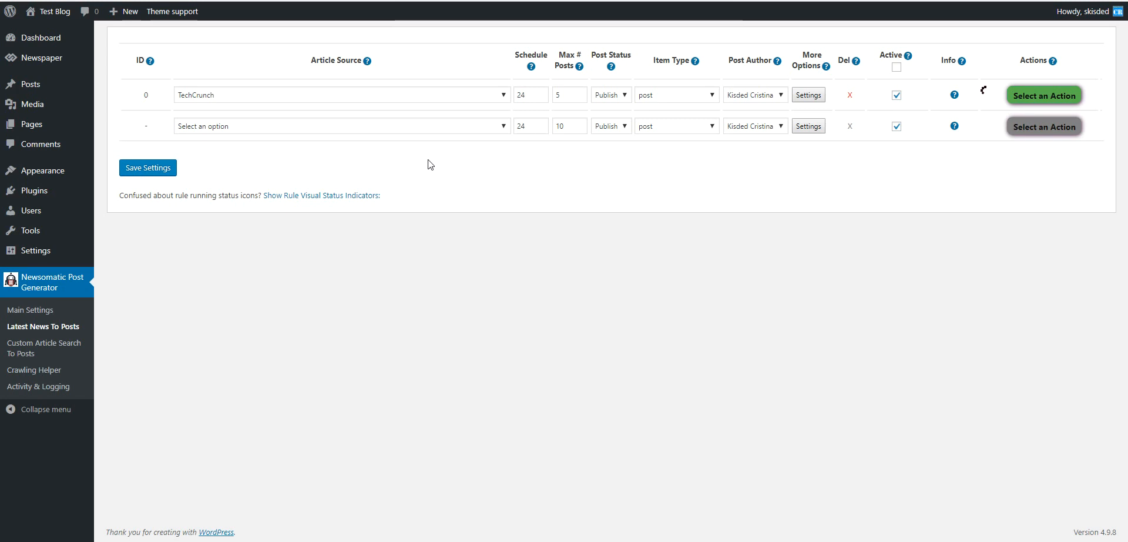
{"action": "mouse_move", "coordinate": [985, 93]}
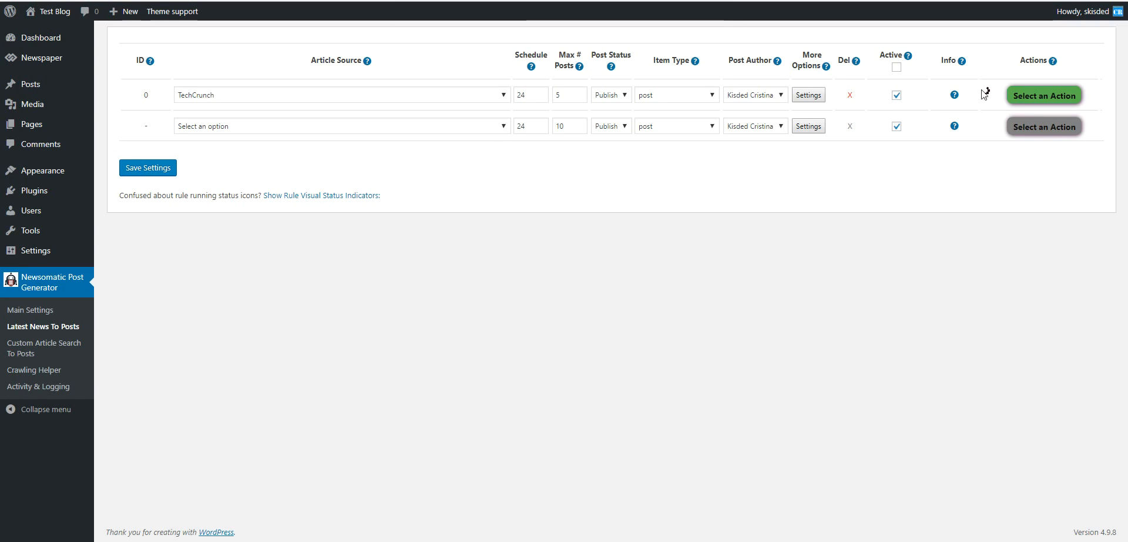
{"action": "mouse_move", "coordinate": [508, 331]}
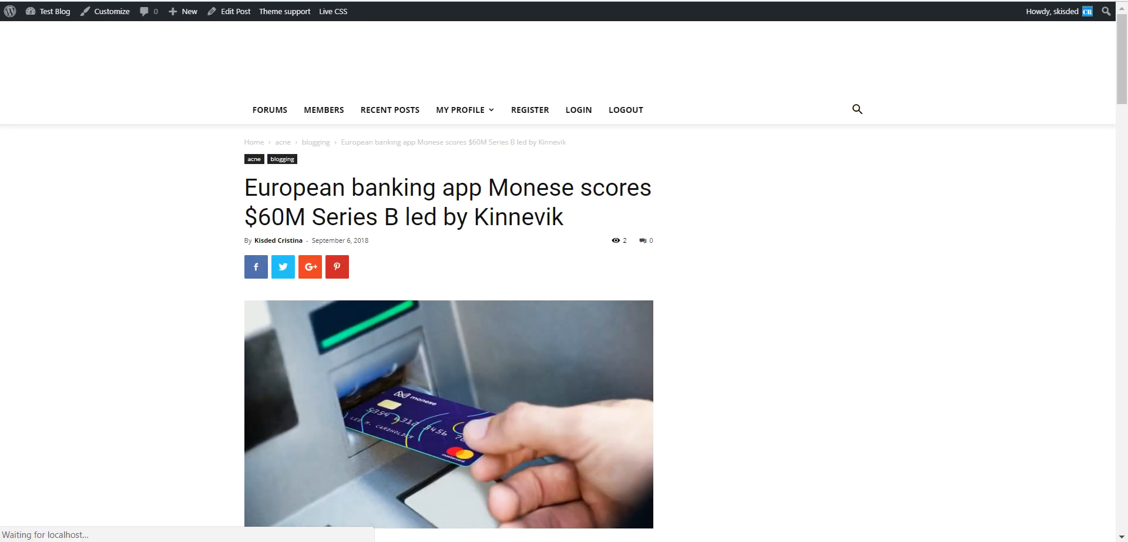
{"action": "mouse_move", "coordinate": [230, 184]}
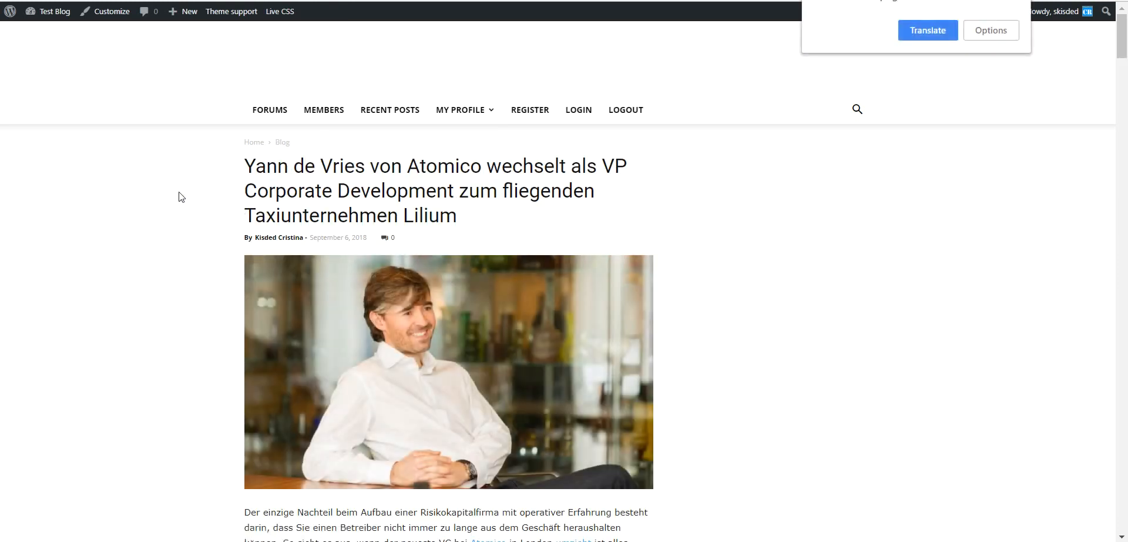
{"action": "mouse_move", "coordinate": [280, 170]}
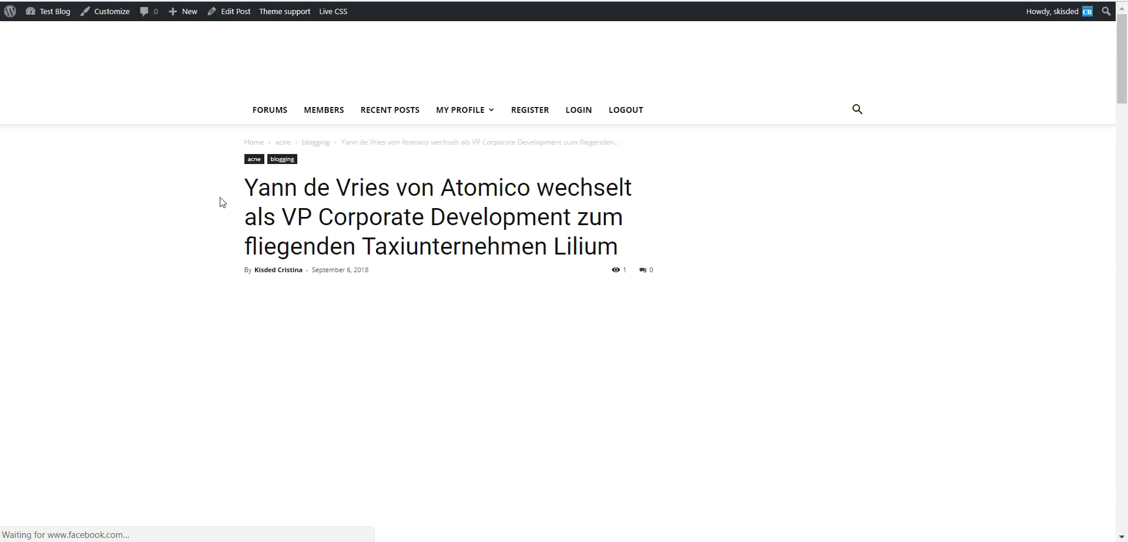
Step: Read the German 'Yann de Vries von Atomico' post and follow Read More to the TechCrunch original
{"action": "scroll", "scroll_direction": "down", "scroll_amount": 3}
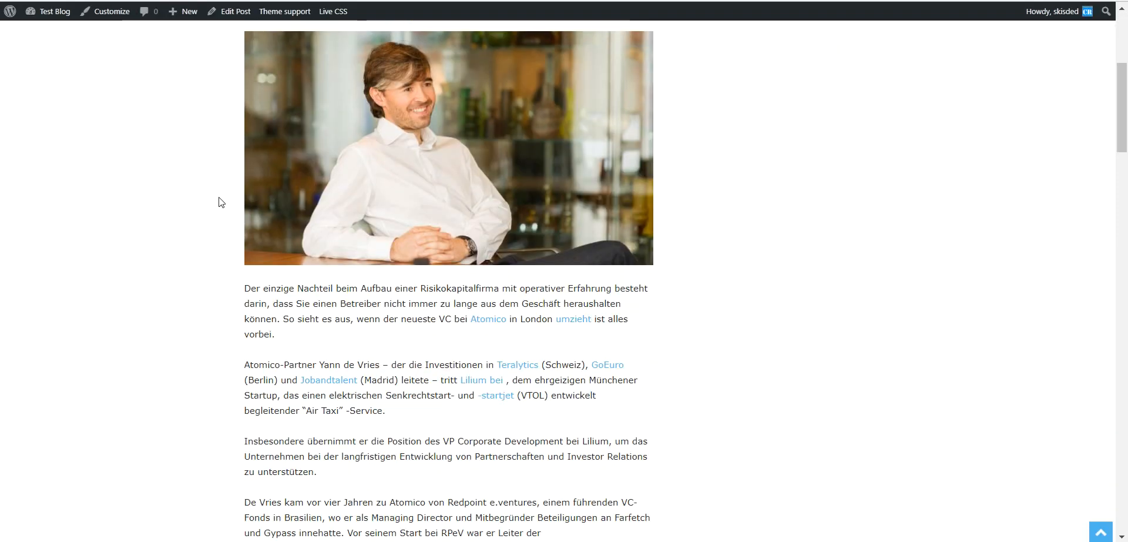
{"action": "scroll", "scroll_direction": "down", "scroll_amount": 3}
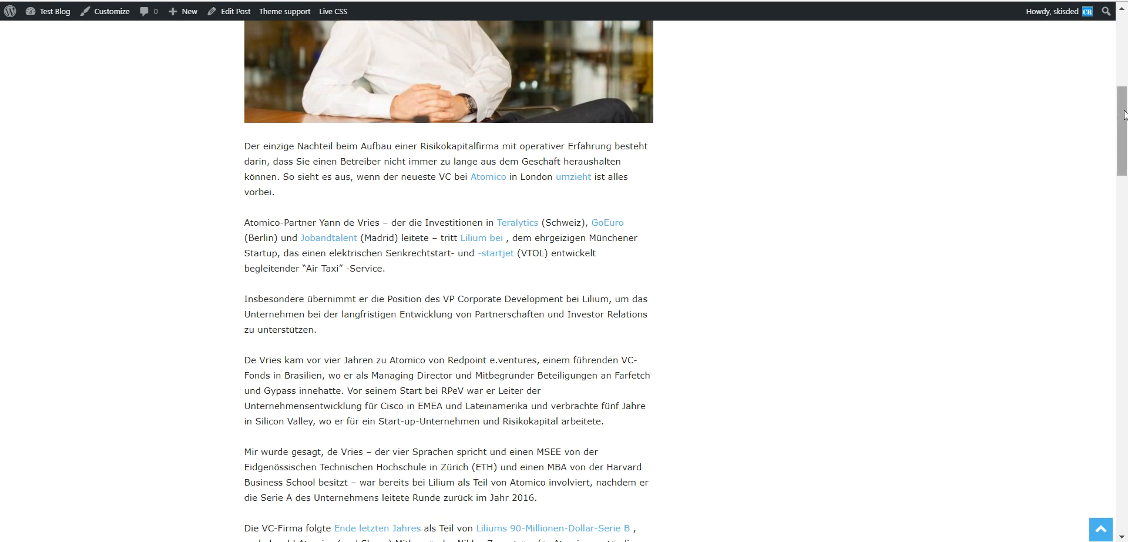
{"action": "scroll", "scroll_direction": "down", "scroll_amount": 3}
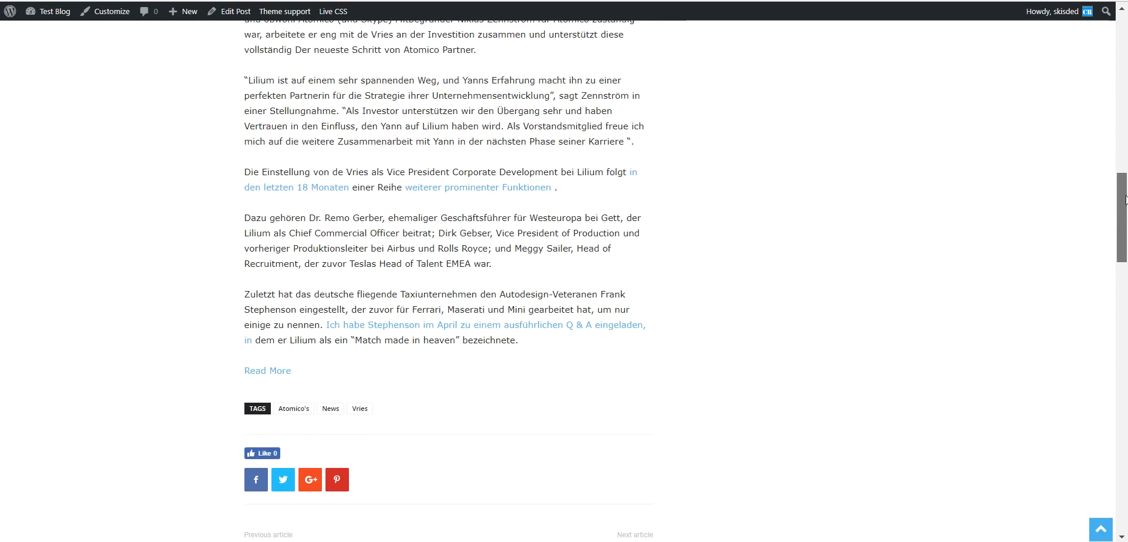
{"action": "mouse_move", "coordinate": [266, 376]}
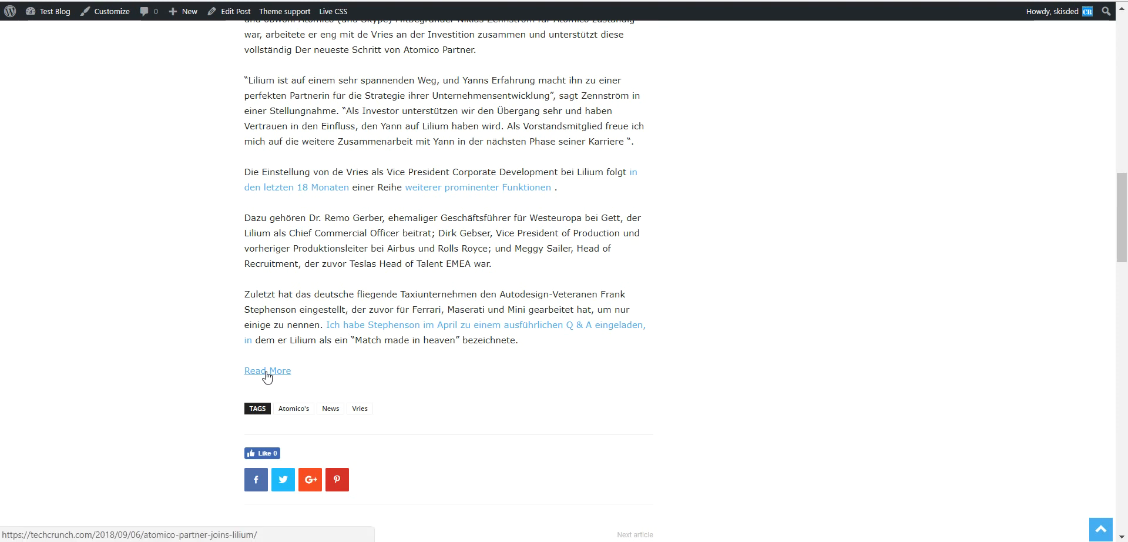
{"action": "mouse_move", "coordinate": [264, 373]}
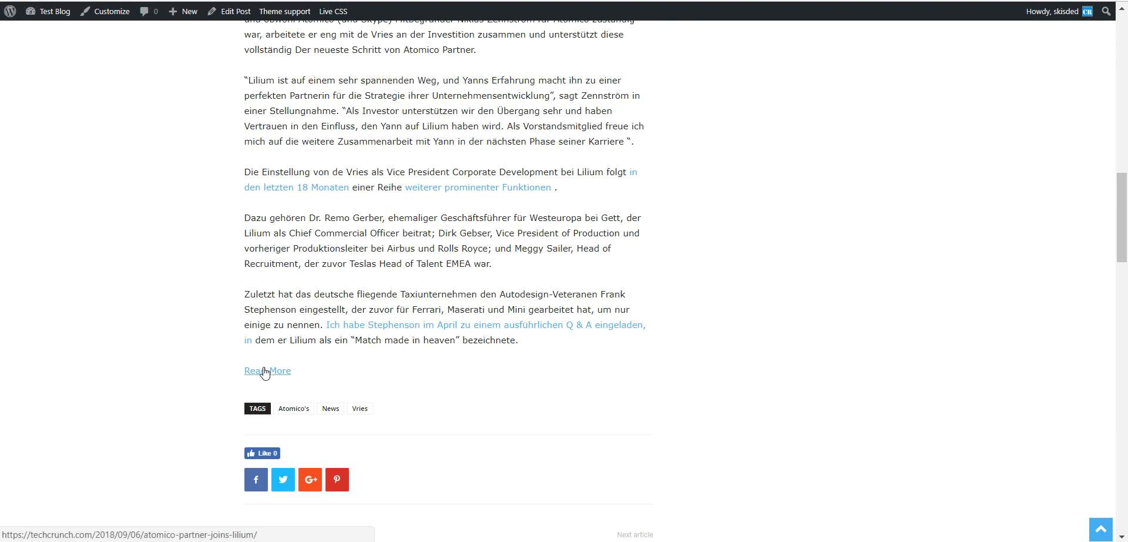
{"action": "left_click", "coordinate": [268, 370]}
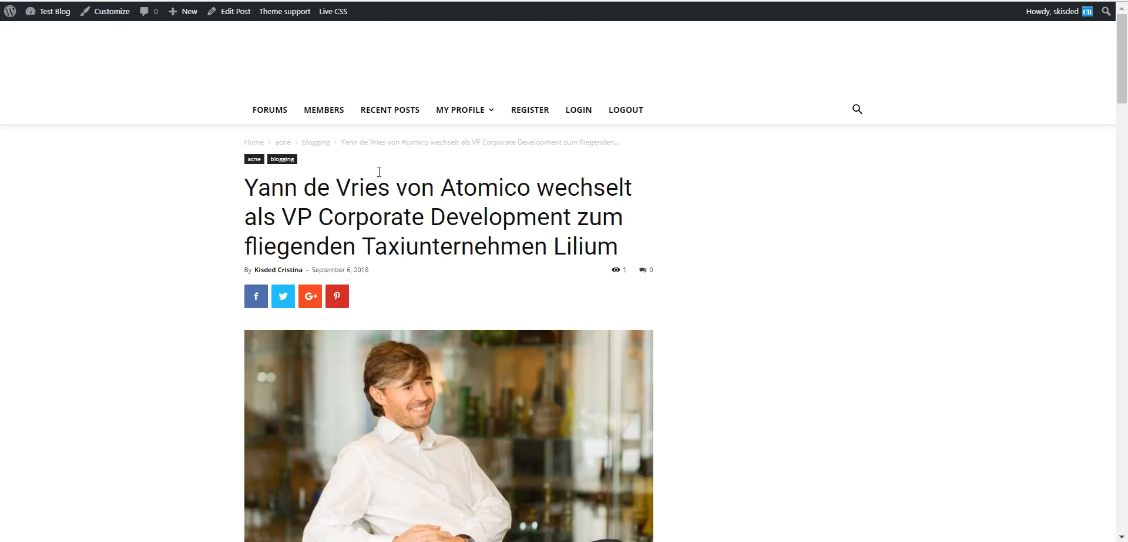
{"action": "scroll", "scroll_direction": "down", "scroll_amount": 3}
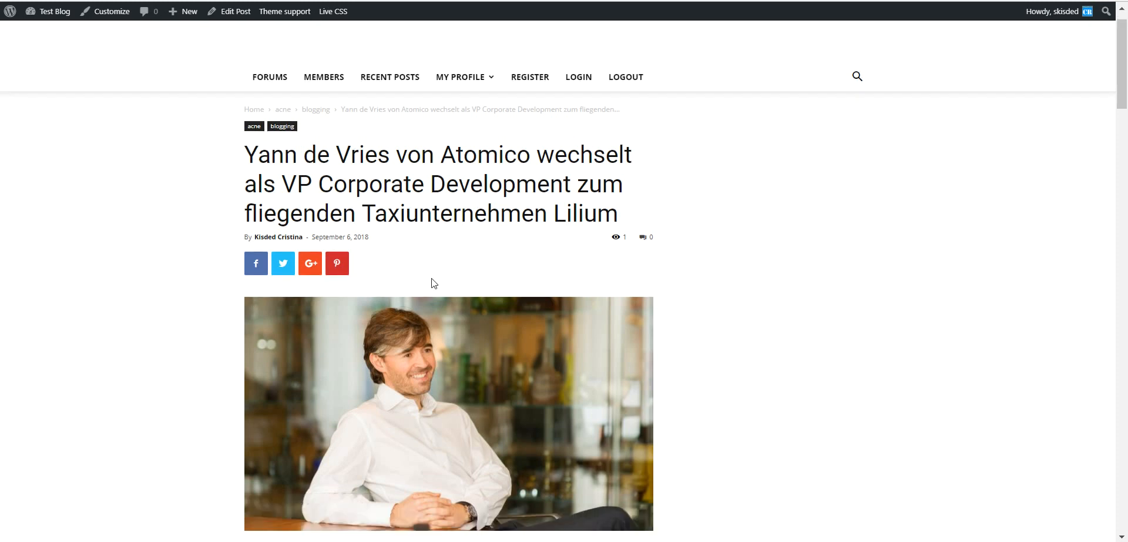
{"action": "scroll", "scroll_direction": "down", "scroll_amount": 3}
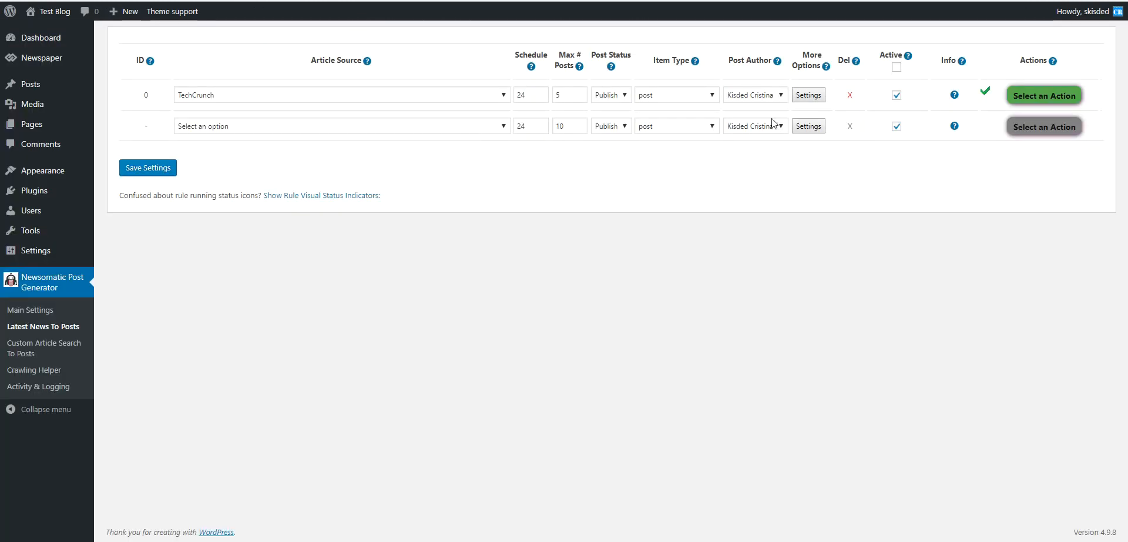
Step: Set the TechCrunch rule's automatic content translation back to Disabled and close its settings
{"action": "left_click", "coordinate": [1043, 95]}
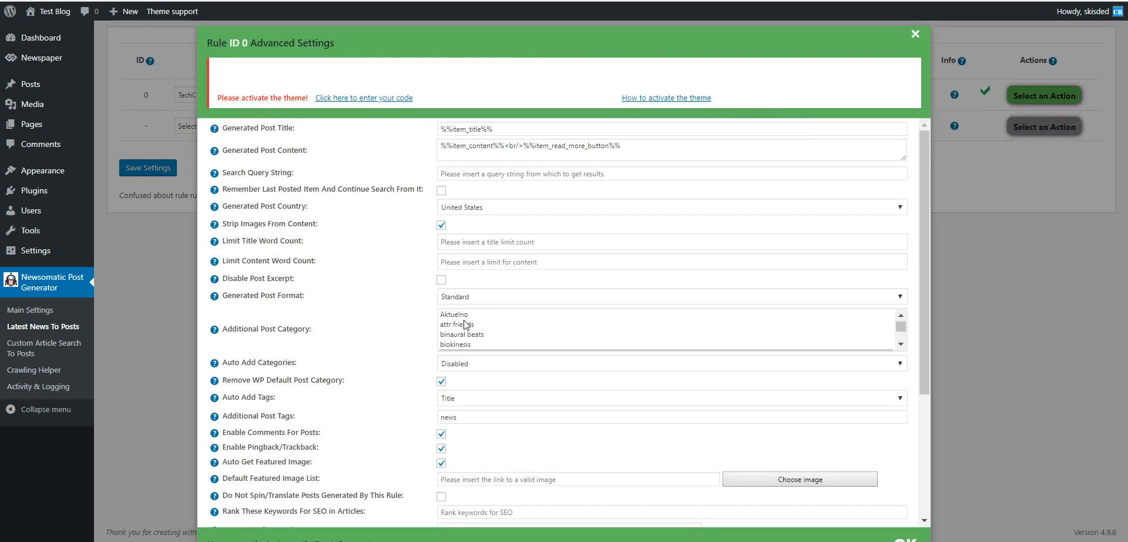
{"action": "left_click", "coordinate": [568, 344]}
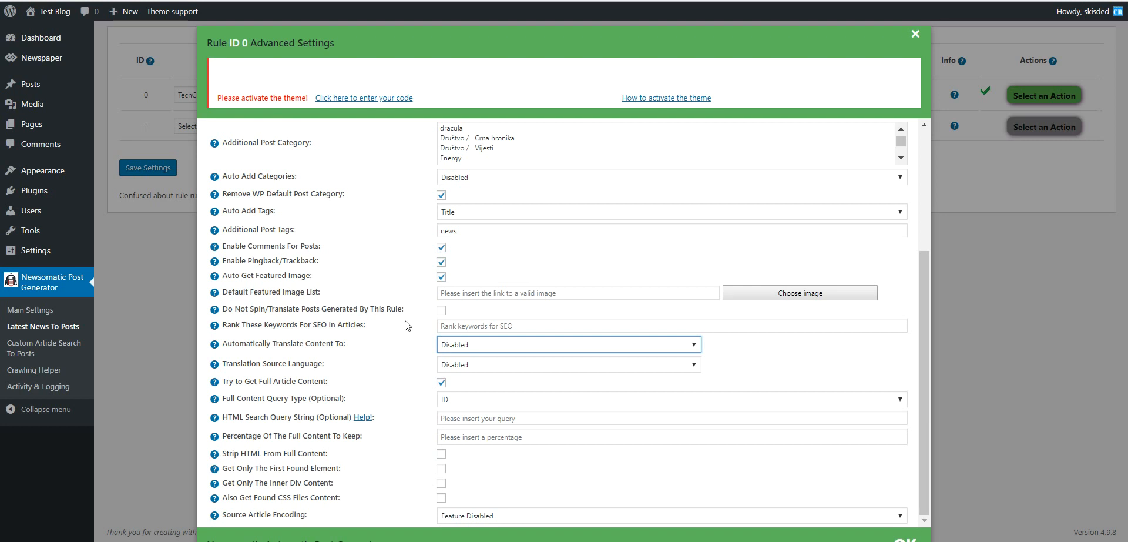
{"action": "mouse_move", "coordinate": [371, 312]}
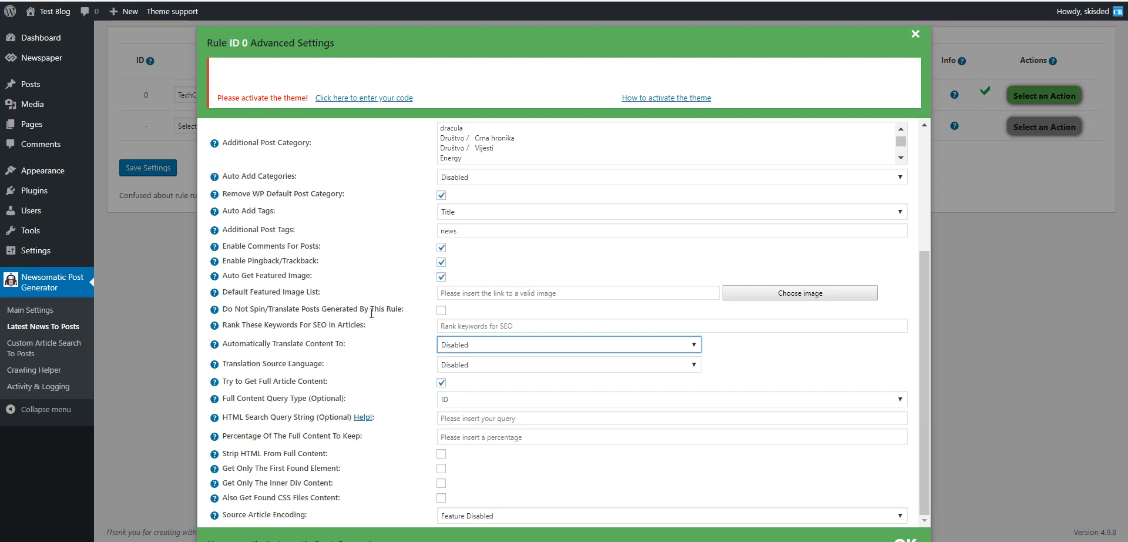
{"action": "left_click", "coordinate": [912, 34]}
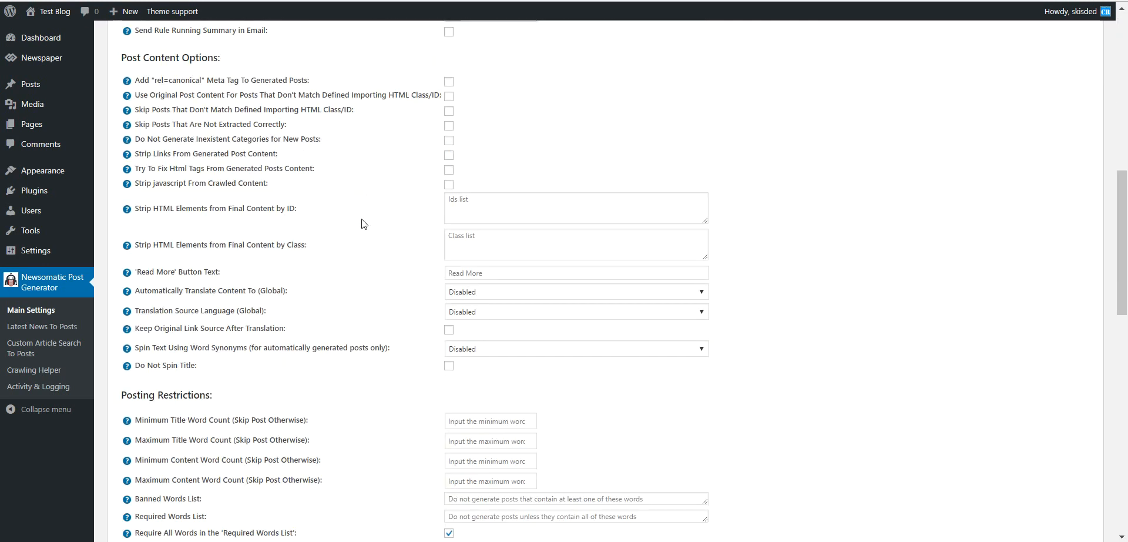
Step: Try The Best Spinner and SpinRewriter, then settle on Built-in - Medium Quality - Free for word-synonym spinning
{"action": "scroll", "scroll_direction": "down", "scroll_amount": 3}
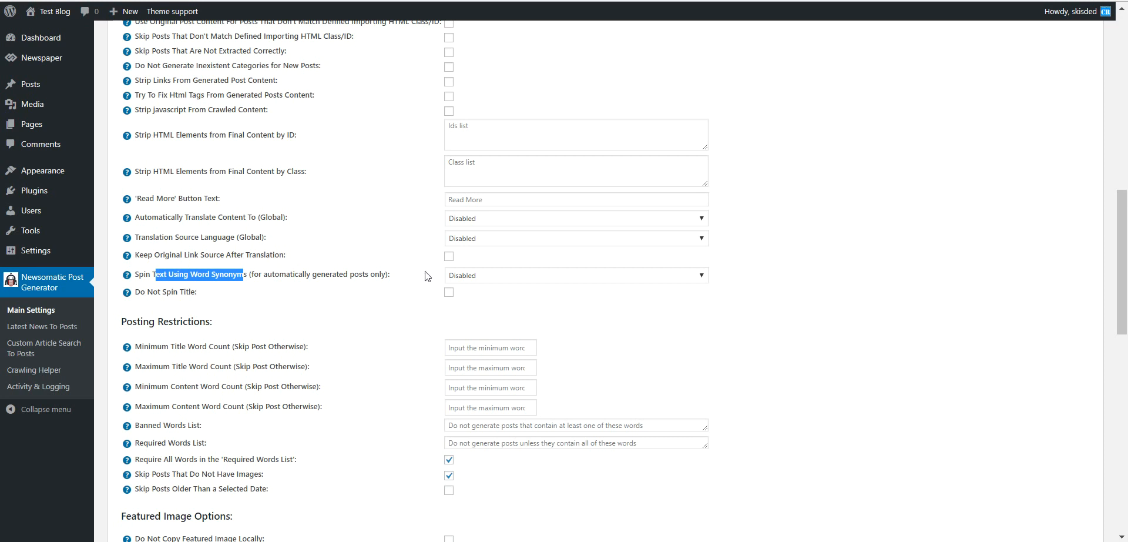
{"action": "left_click", "coordinate": [576, 275]}
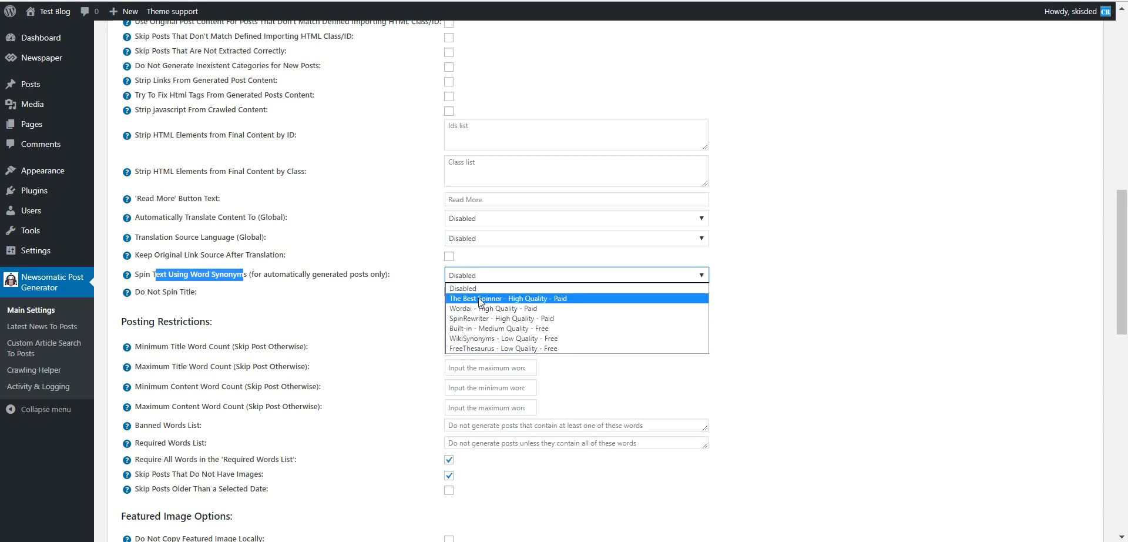
{"action": "left_click", "coordinate": [507, 297]}
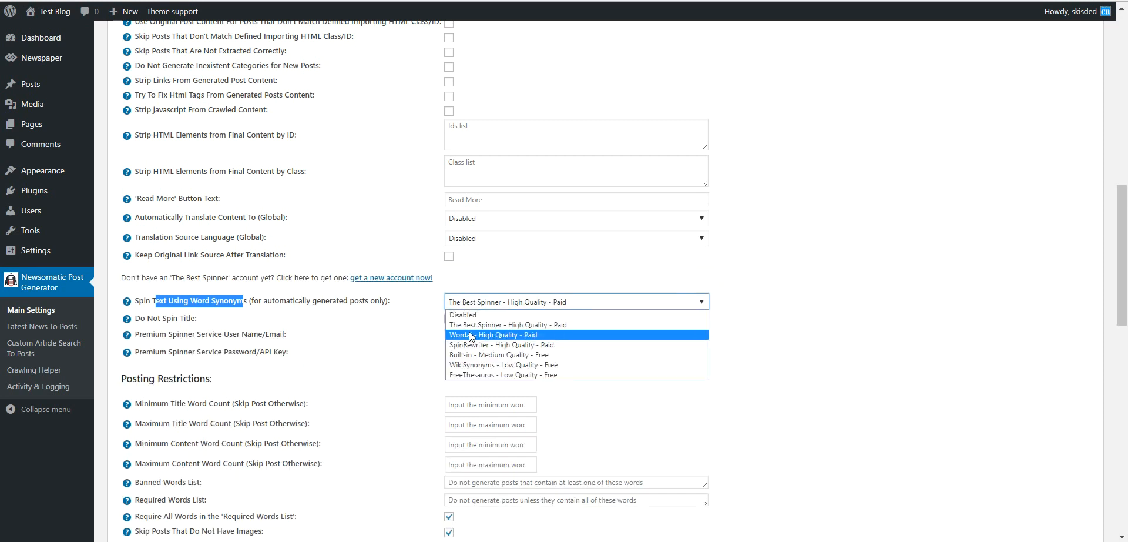
{"action": "left_click", "coordinate": [484, 344]}
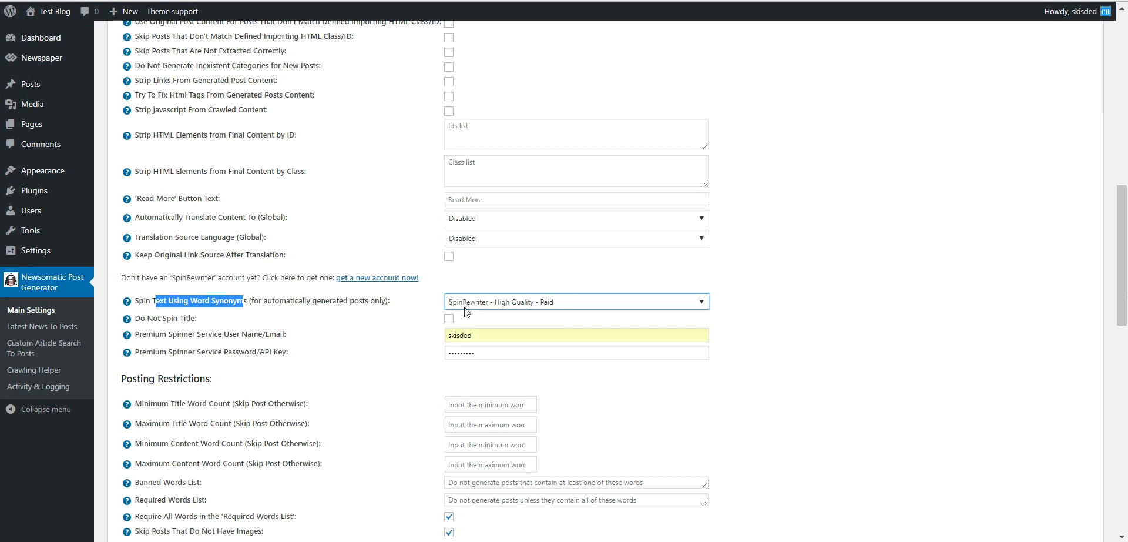
{"action": "left_click", "coordinate": [576, 301]}
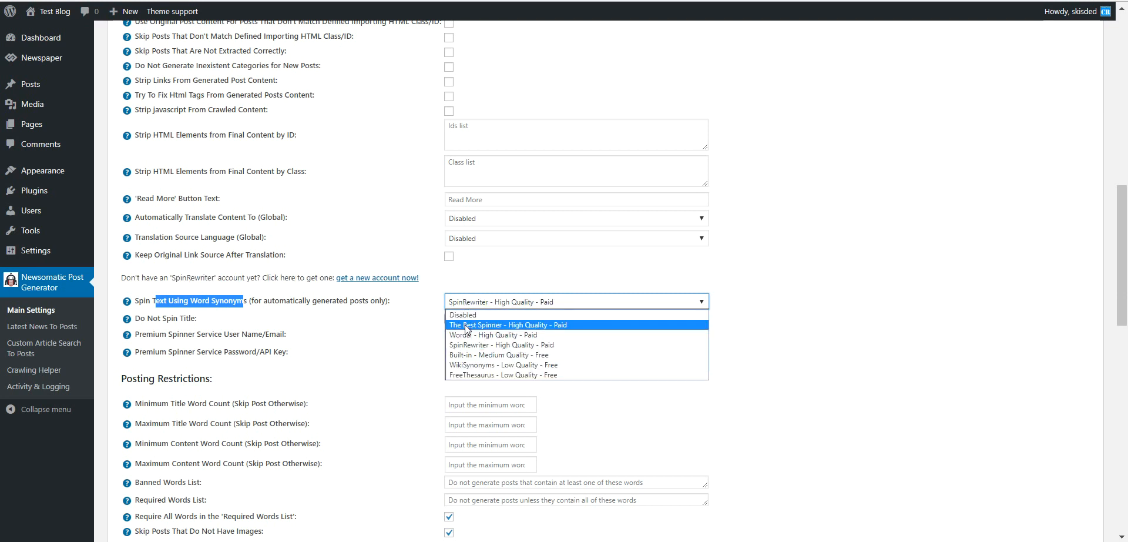
{"action": "mouse_move", "coordinate": [483, 329]}
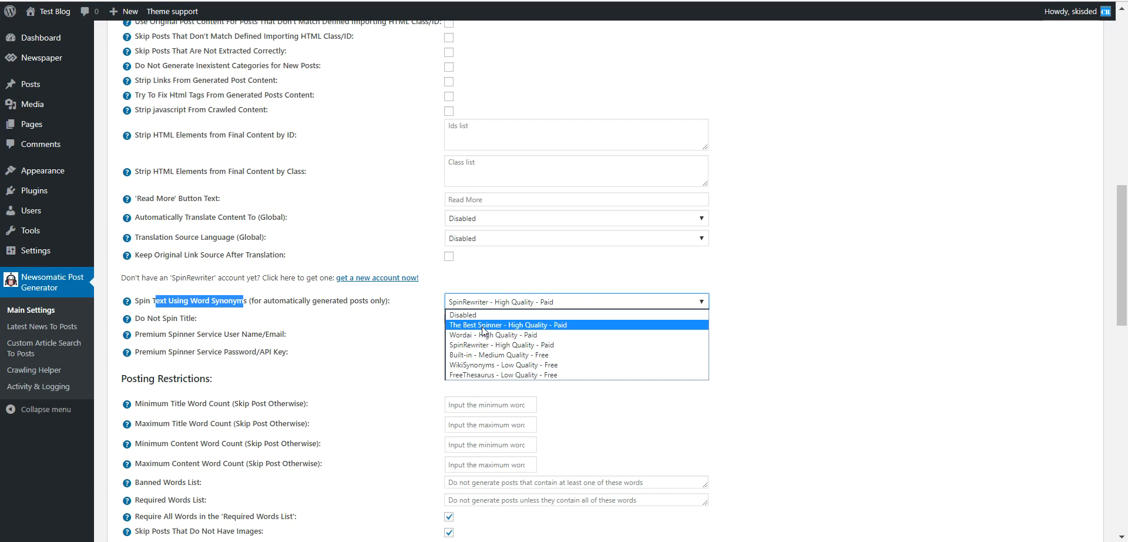
{"action": "left_click", "coordinate": [491, 354]}
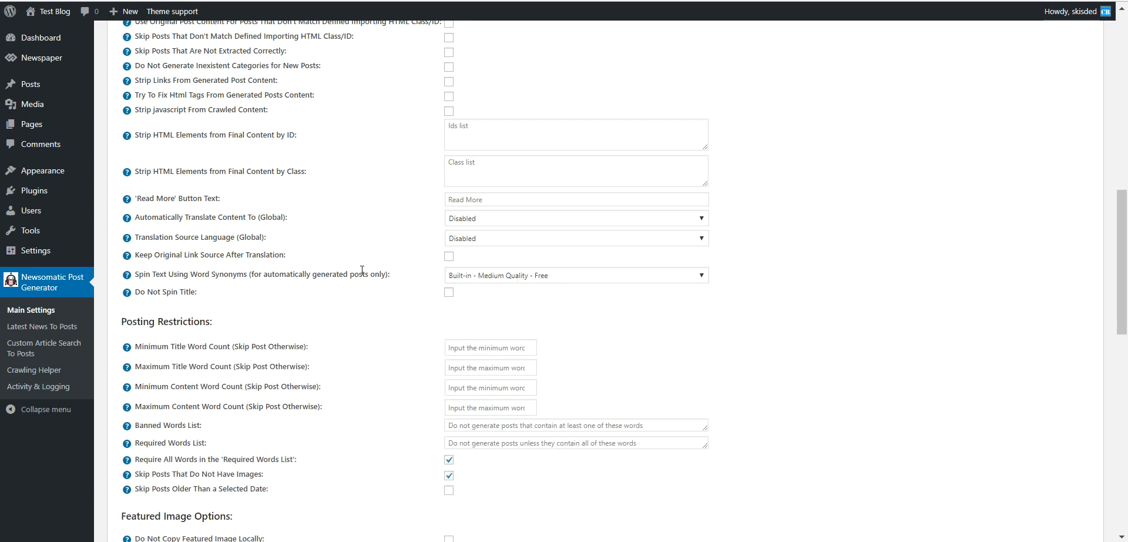
{"action": "left_click", "coordinate": [576, 275]}
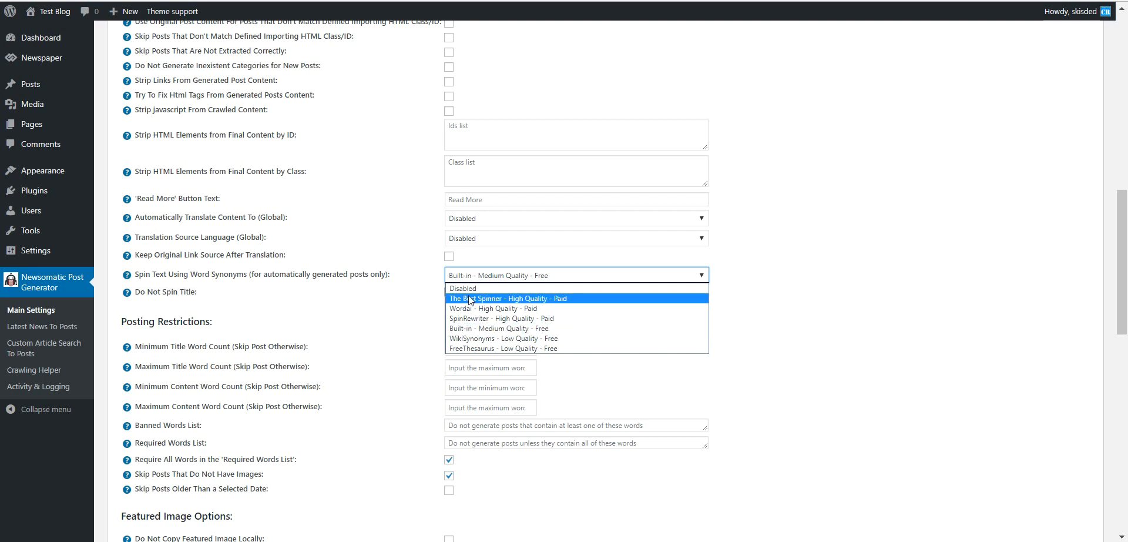
{"action": "mouse_move", "coordinate": [475, 310]}
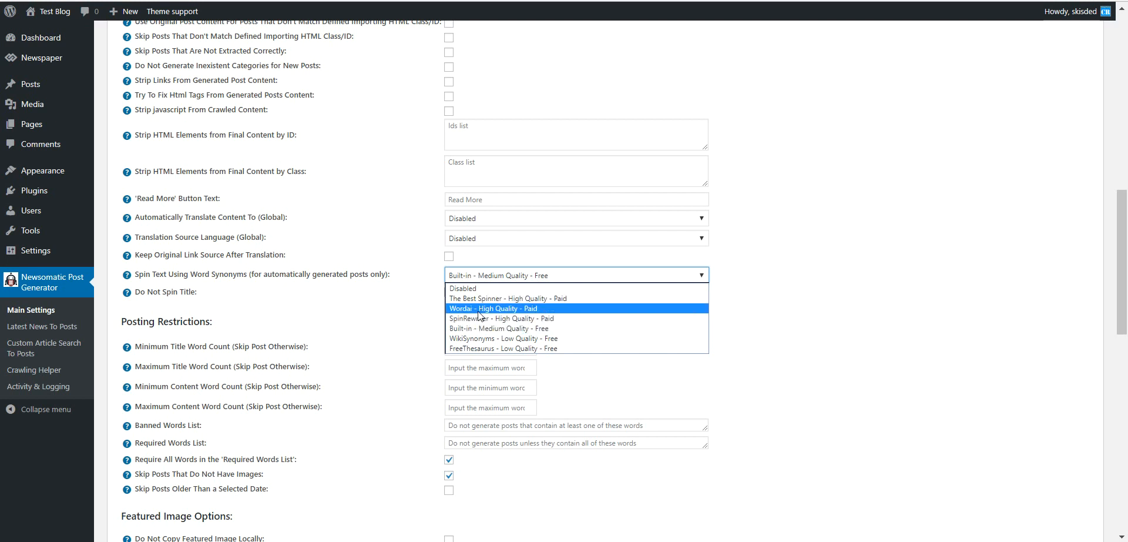
{"action": "mouse_move", "coordinate": [468, 320]}
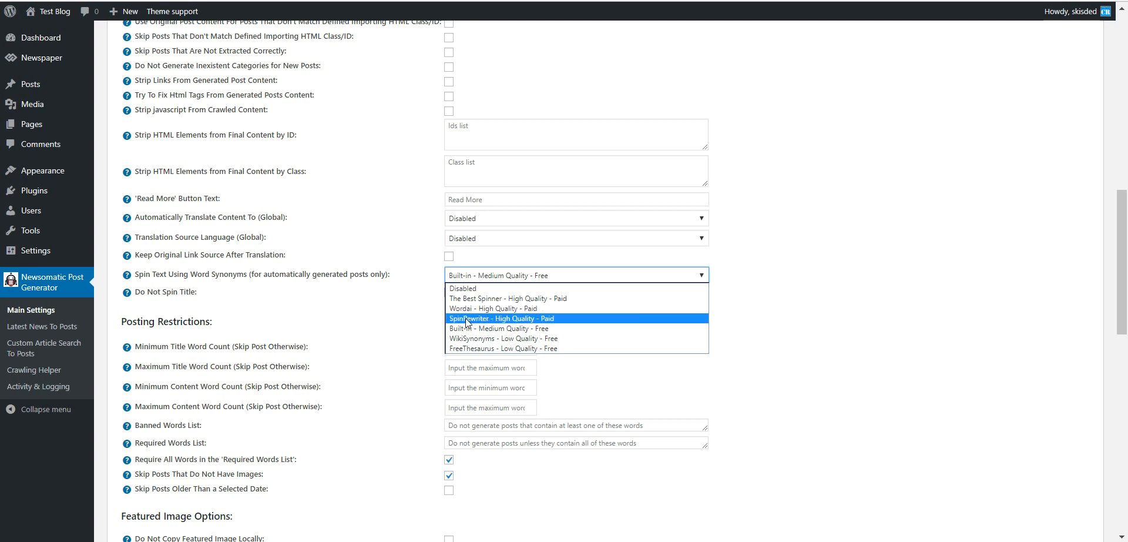
{"action": "mouse_move", "coordinate": [474, 308]}
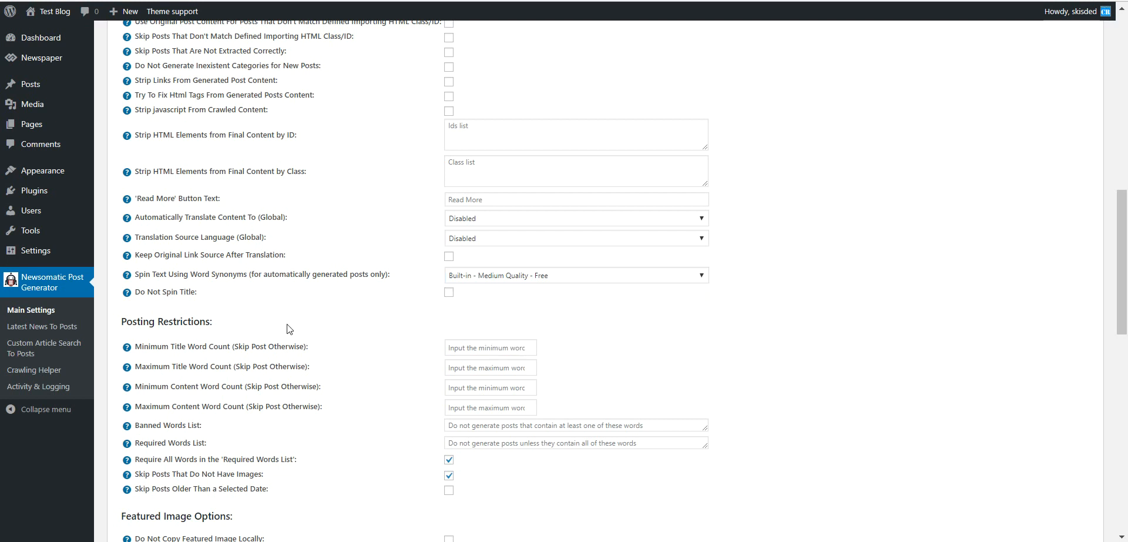
Step: Go from Main Settings back to the Latest News To Posts rules list
{"action": "scroll", "scroll_direction": "down", "scroll_amount": 3}
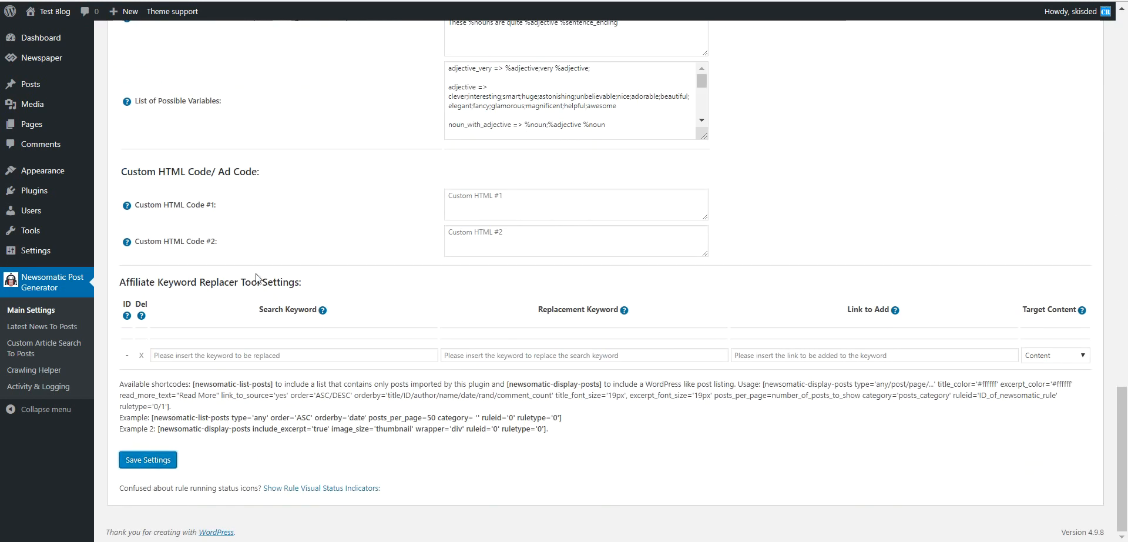
{"action": "left_click", "coordinate": [148, 459]}
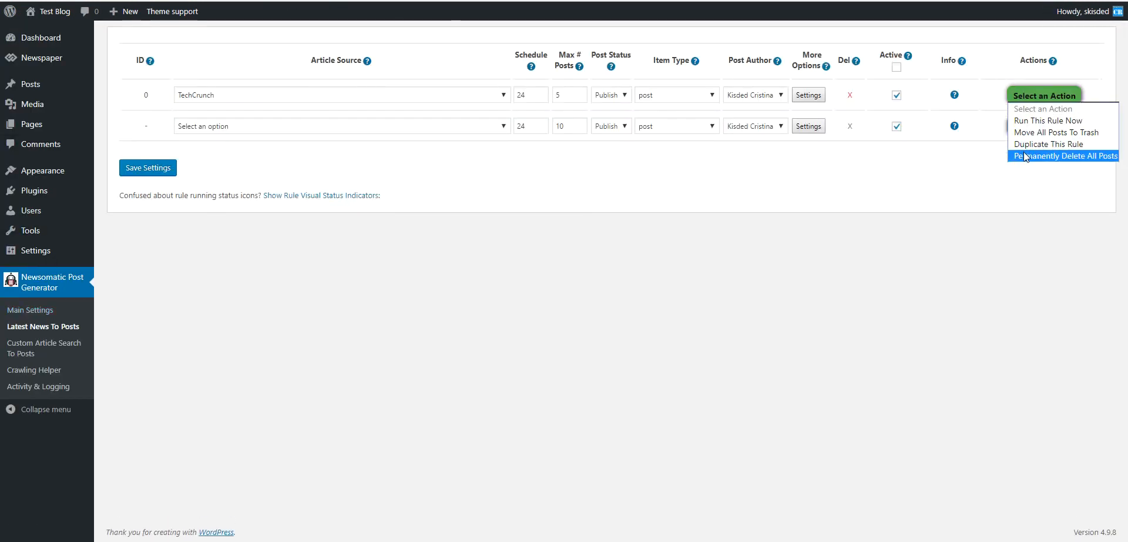
Step: Run the TechCrunch rule's chosen action and re-enter 24 as its schedule value
{"action": "left_click", "coordinate": [1064, 155]}
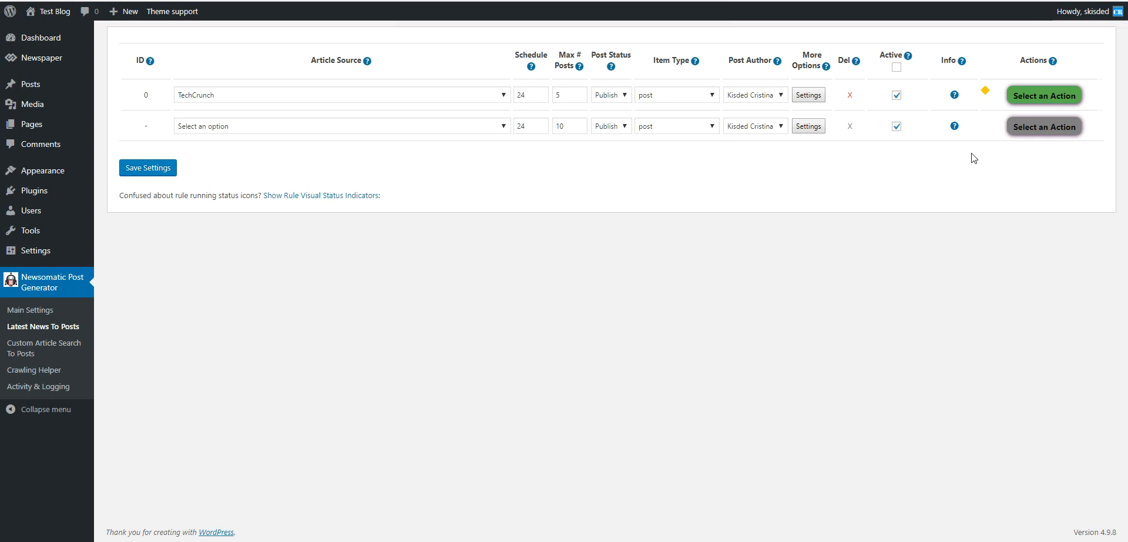
{"action": "mouse_move", "coordinate": [926, 205]}
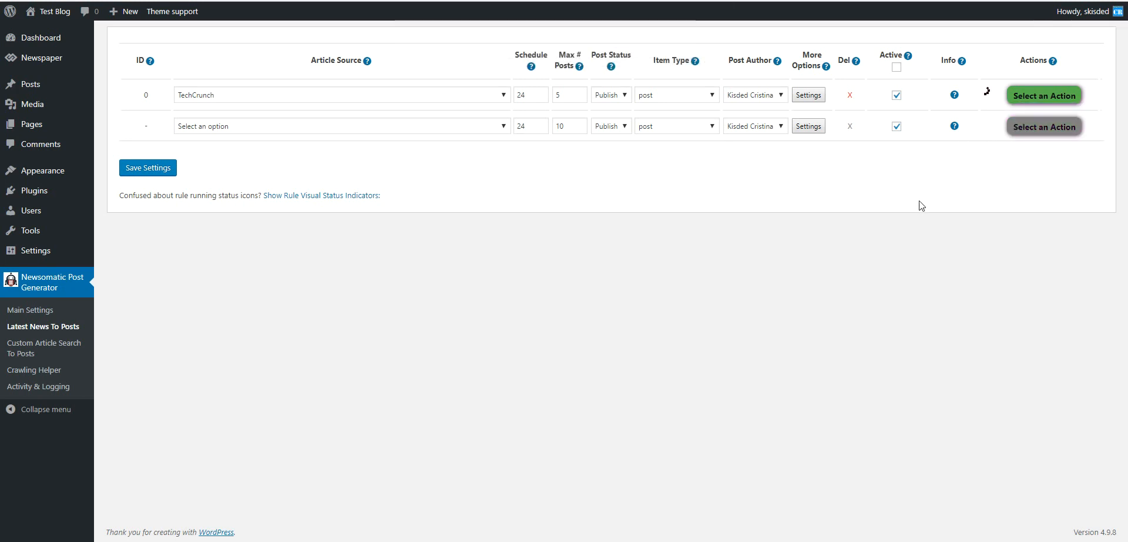
{"action": "mouse_move", "coordinate": [1036, 99]}
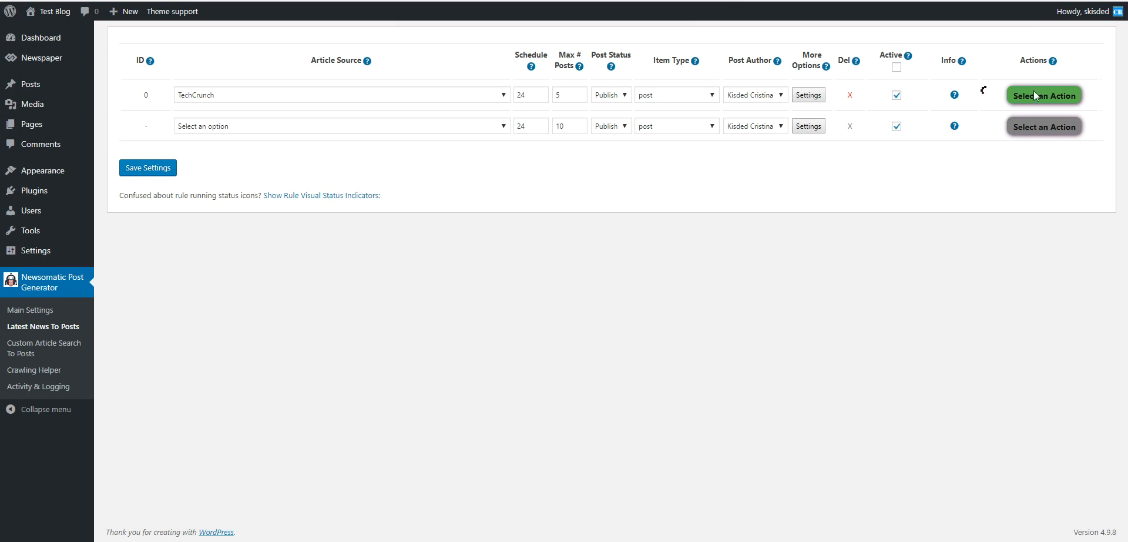
{"action": "mouse_move", "coordinate": [965, 110]}
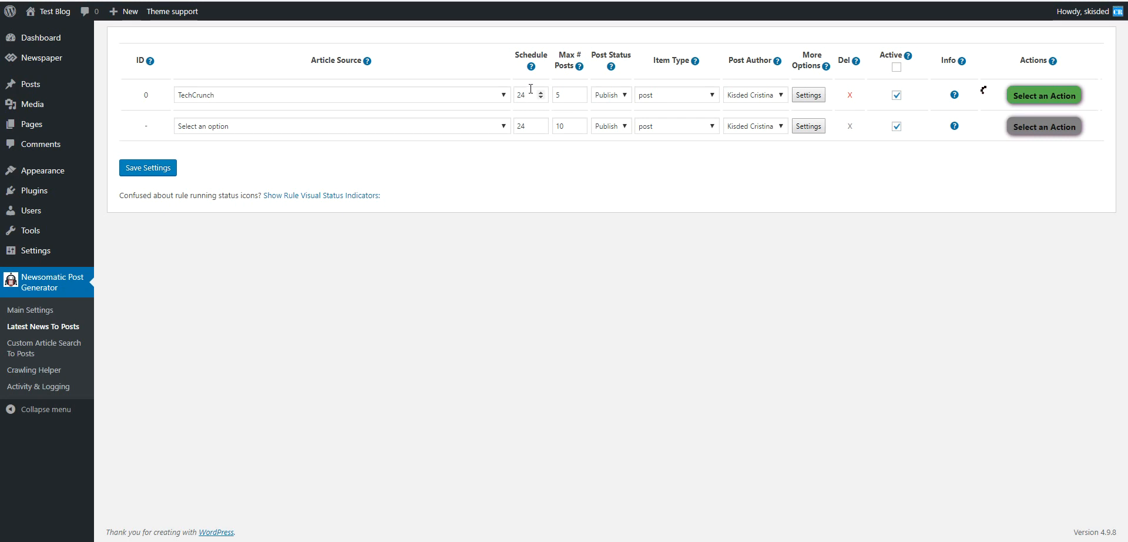
{"action": "left_click", "coordinate": [524, 94]}
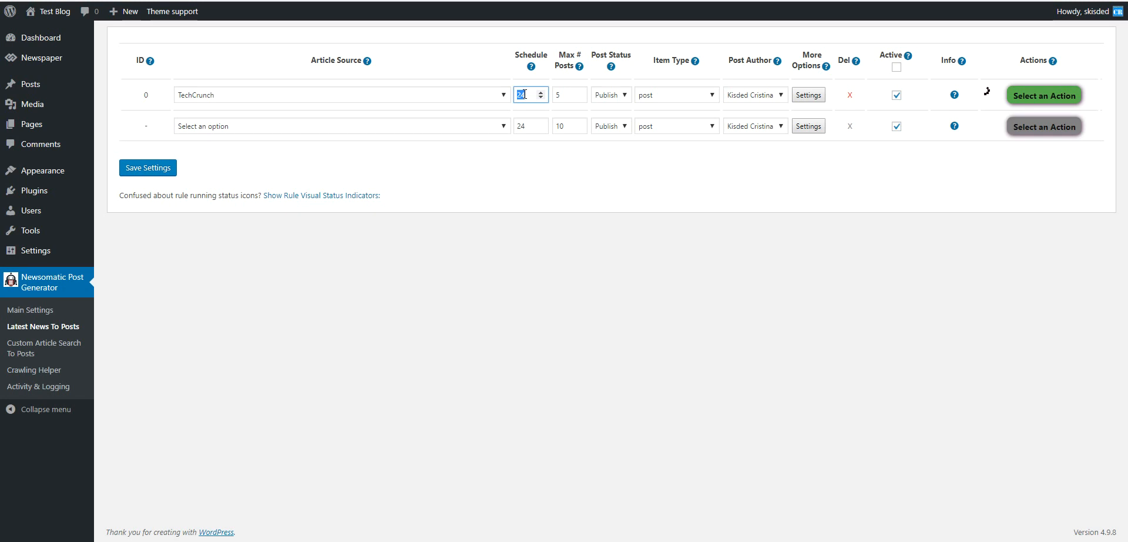
{"action": "type", "text": "1"}
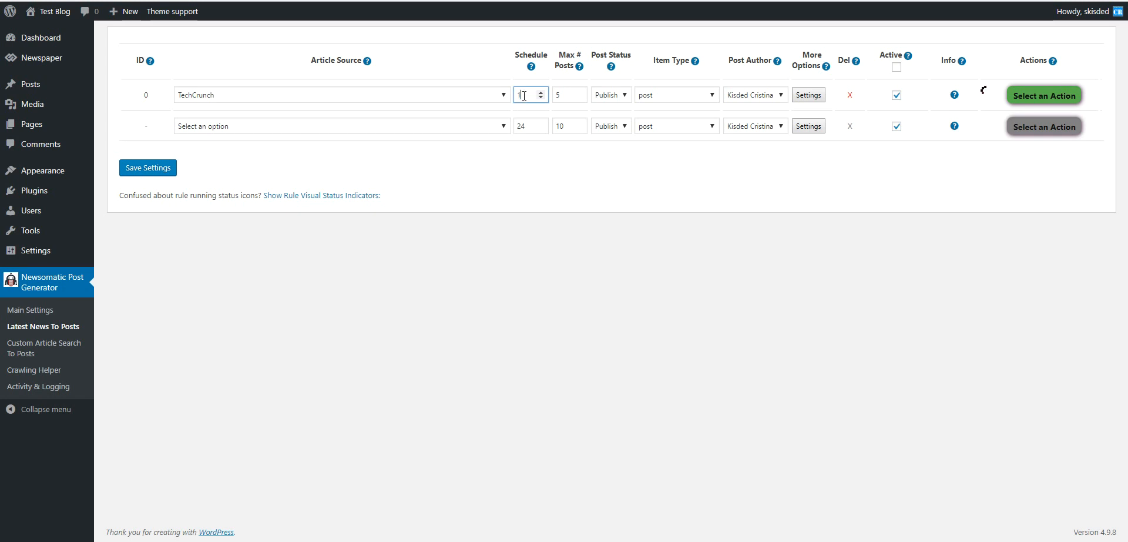
{"action": "type", "text": "24"}
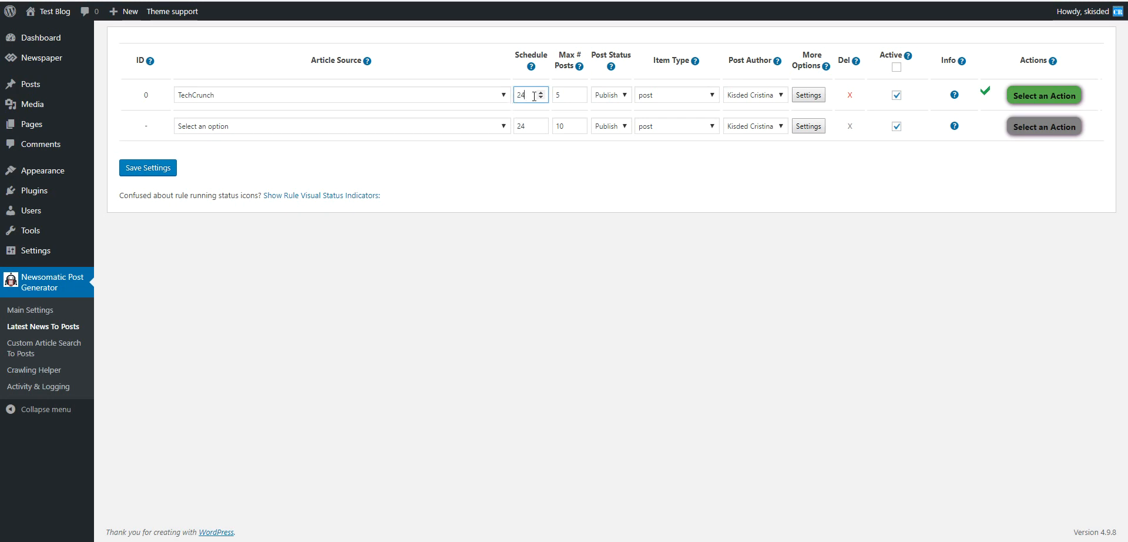
{"action": "left_click", "coordinate": [567, 94]}
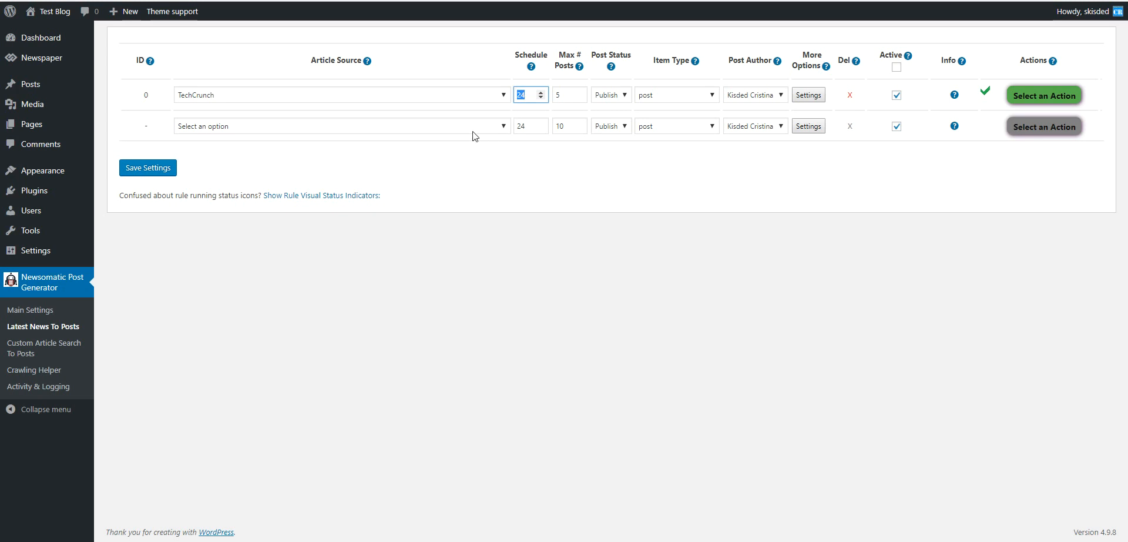
{"action": "left_click", "coordinate": [338, 126]}
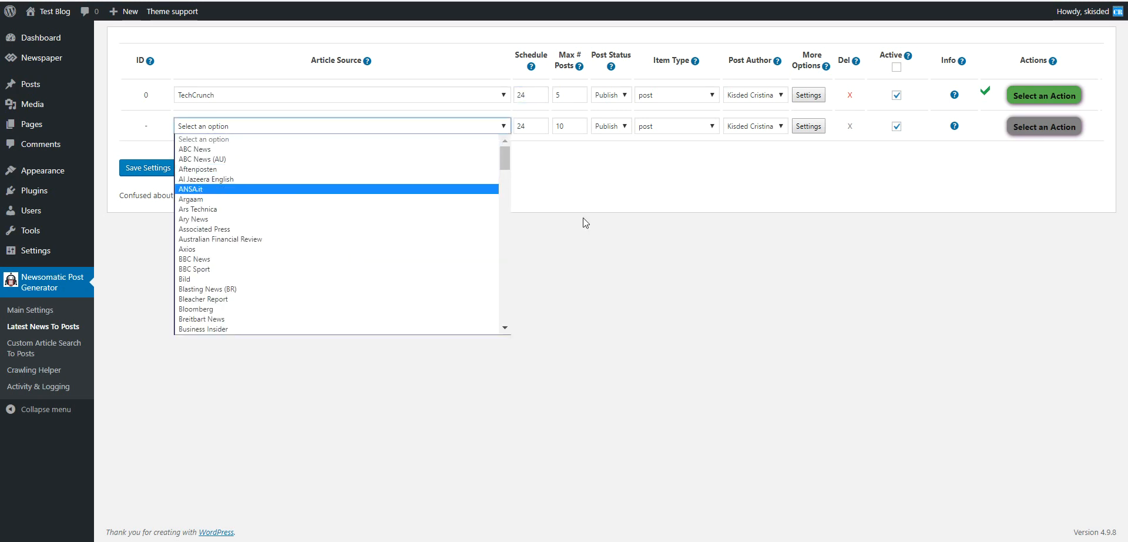
Step: Dismiss the Article Source list and view the imported 'Fb is opening its first recordsdata middle in Asia' post
{"action": "left_click", "coordinate": [329, 126]}
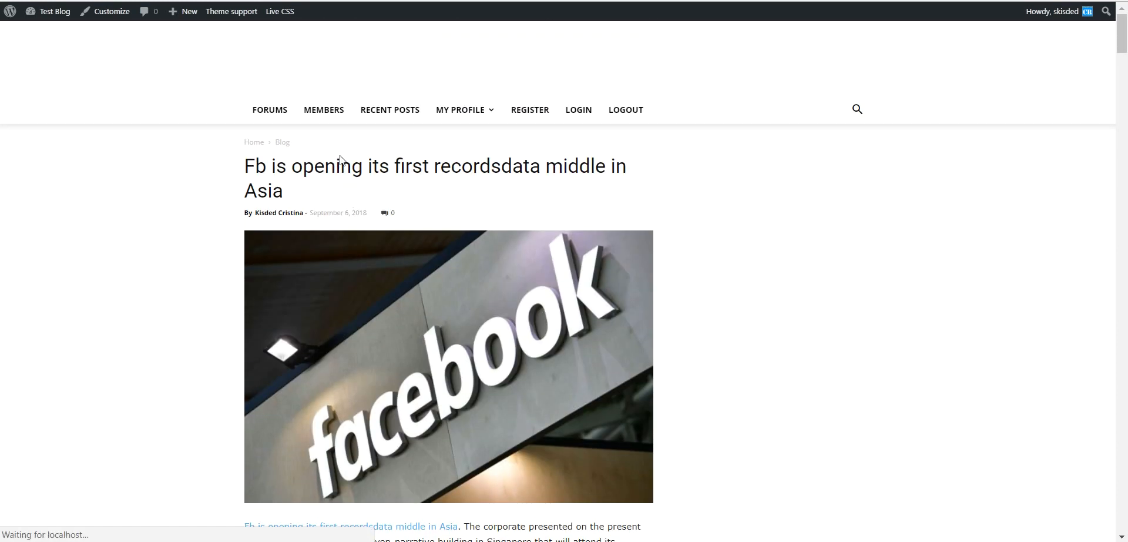
Step: Read through the spun Facebook post, compare with the original TechCrunch article, and return to Main Settings
{"action": "scroll", "scroll_direction": "down", "scroll_amount": 3}
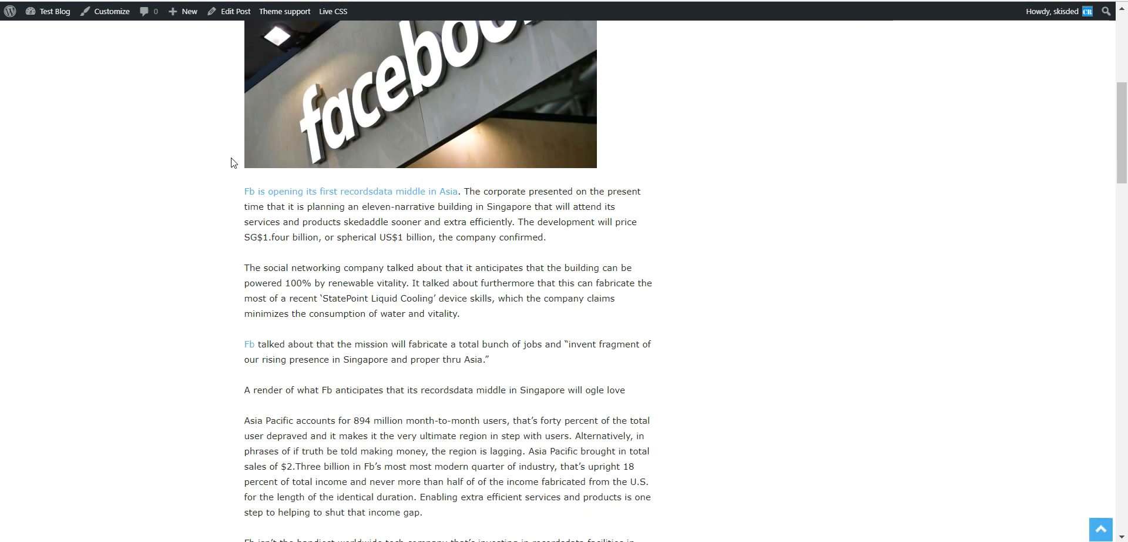
{"action": "scroll", "scroll_direction": "down", "scroll_amount": 3}
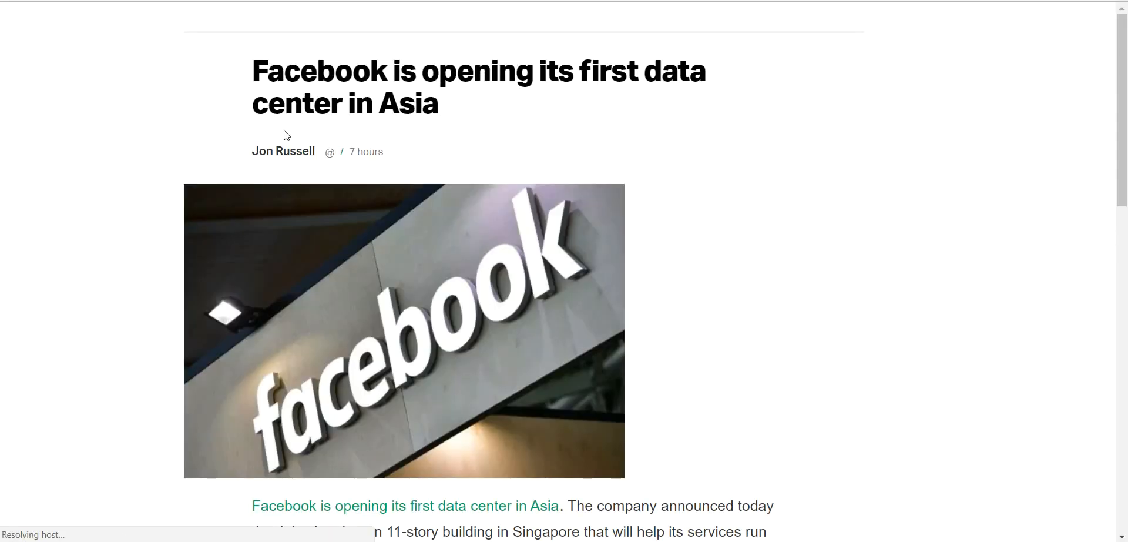
{"action": "scroll", "scroll_direction": "down", "scroll_amount": 3}
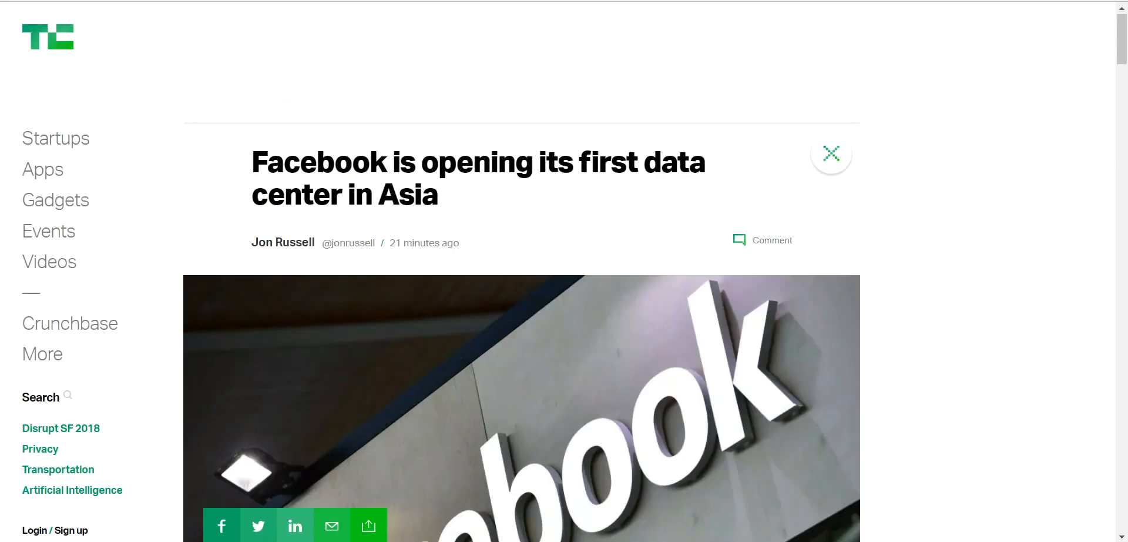
{"action": "scroll", "scroll_direction": "down", "scroll_amount": 3}
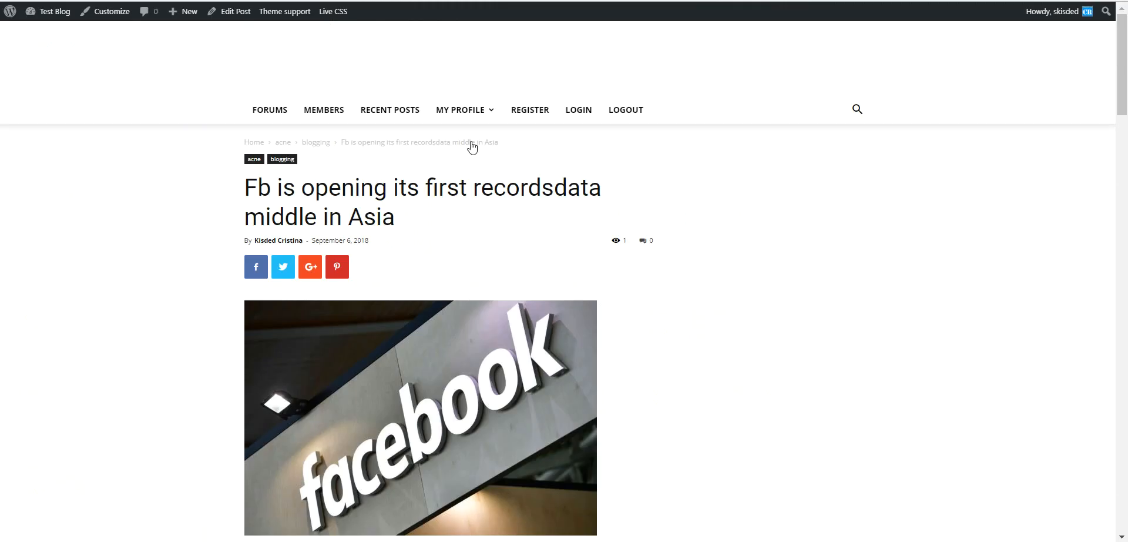
{"action": "scroll", "scroll_direction": "down", "scroll_amount": 3}
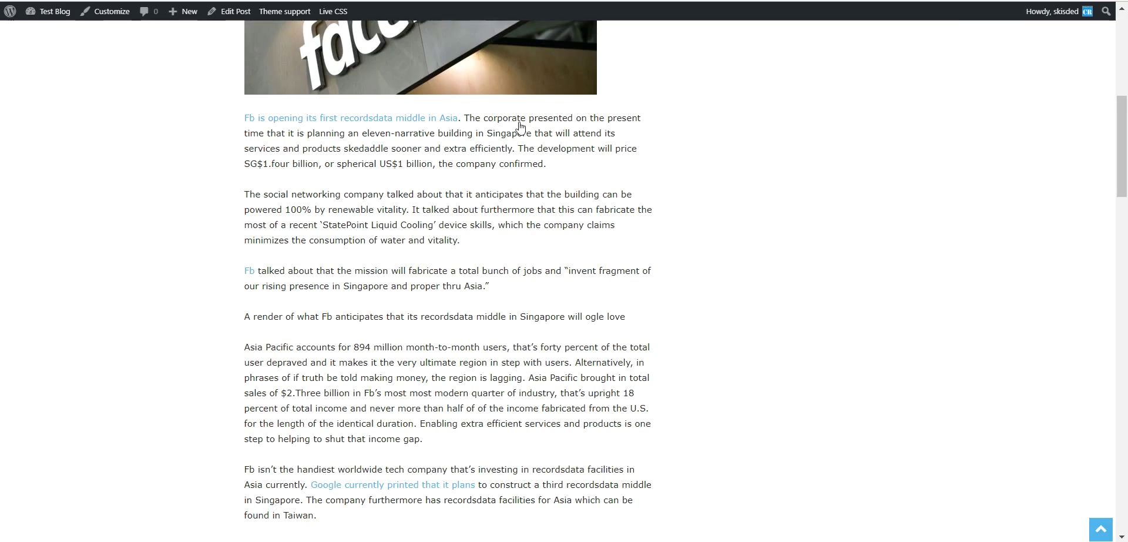
{"action": "left_click_drag", "start_coordinate": [466, 118], "coordinate": [553, 117]}
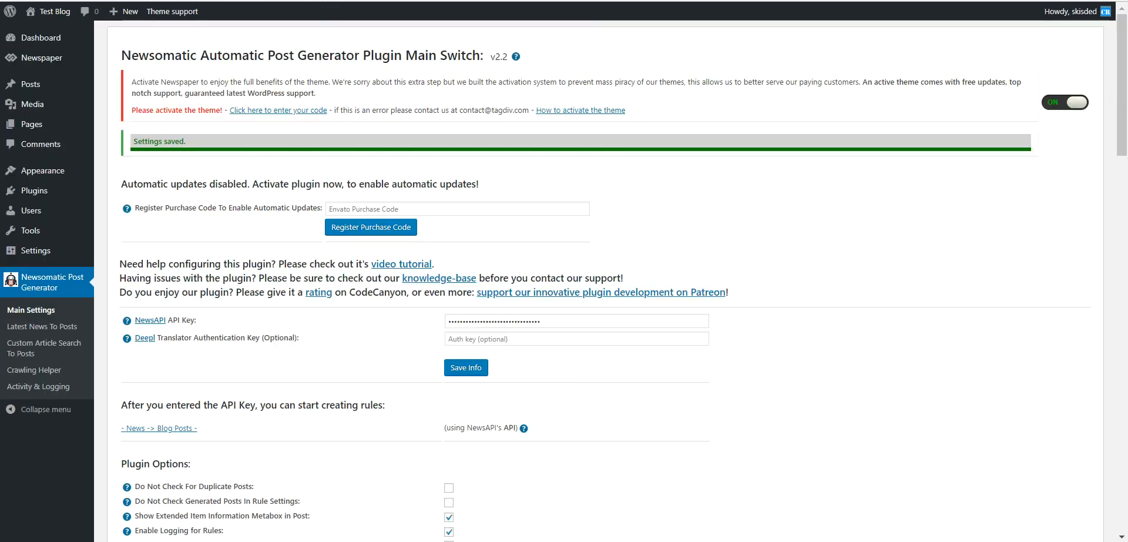
Step: Look through WordAi and other premium services and choose SpinRewriter as the text spinning service
{"action": "scroll", "scroll_direction": "down", "scroll_amount": 3}
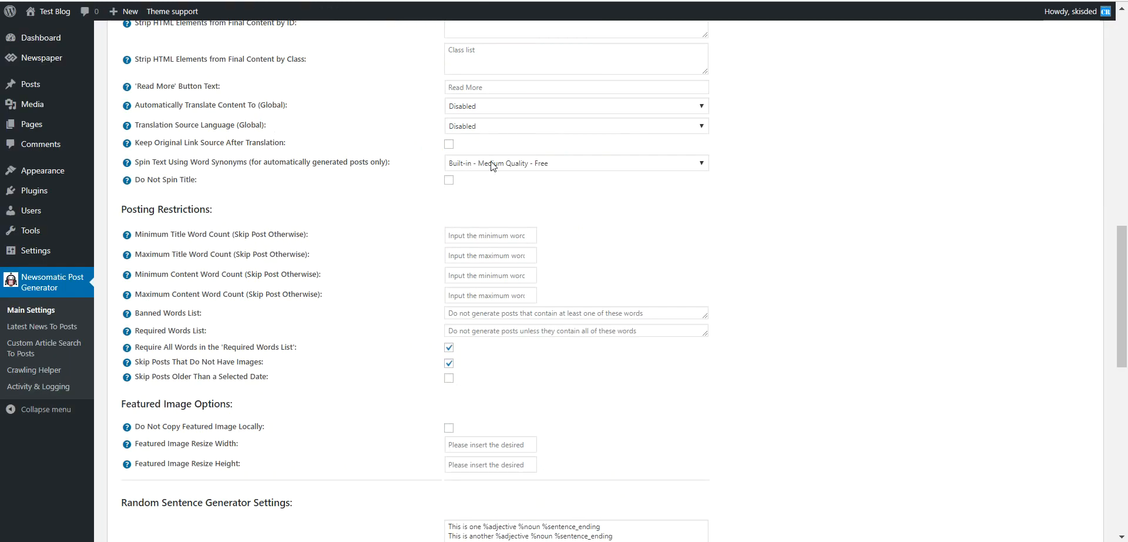
{"action": "mouse_move", "coordinate": [414, 166]}
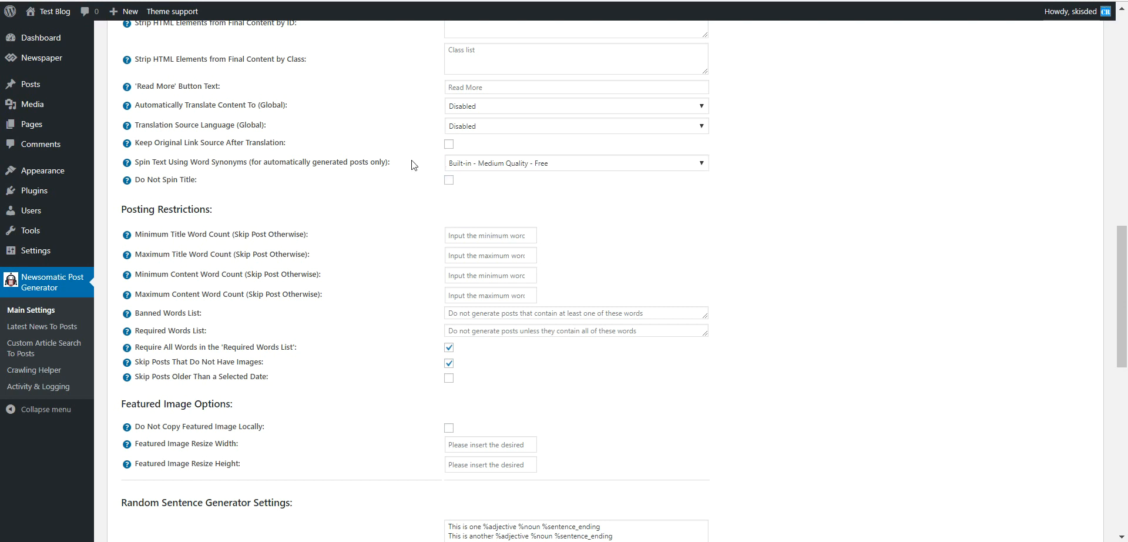
{"action": "left_click", "coordinate": [576, 162]}
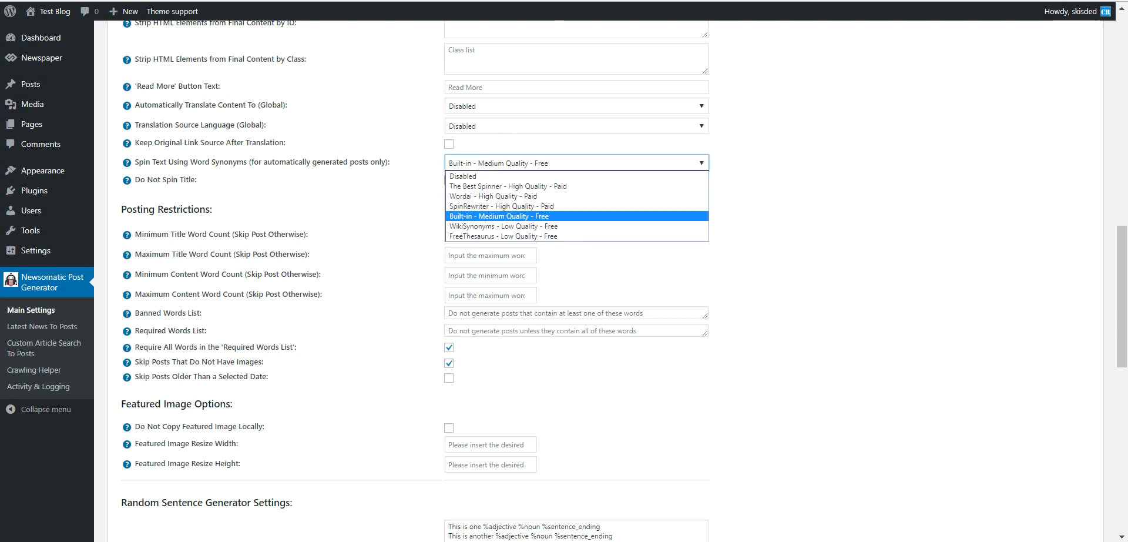
{"action": "mouse_move", "coordinate": [480, 199]}
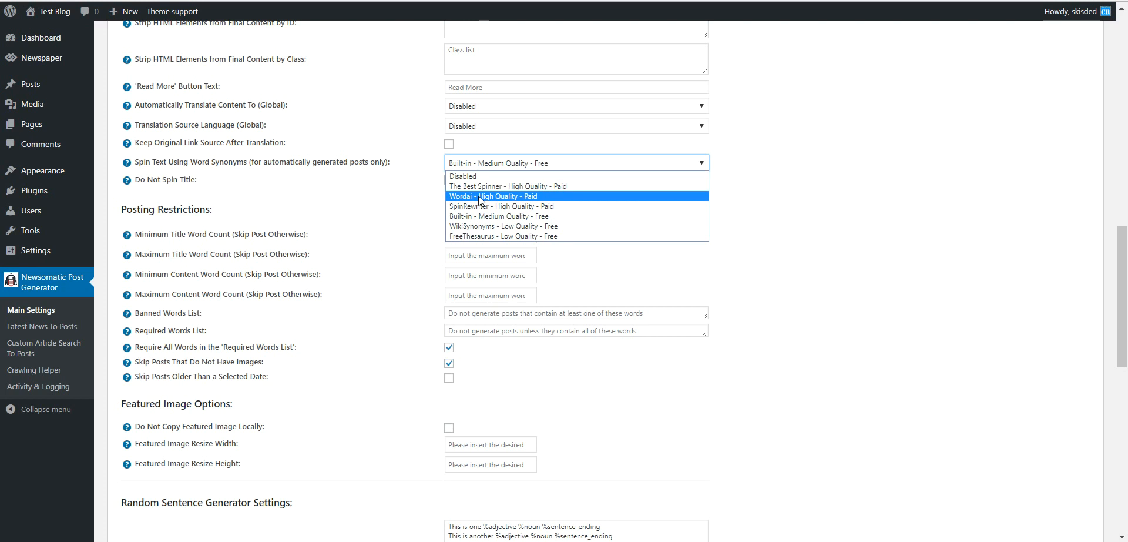
{"action": "mouse_move", "coordinate": [479, 191]}
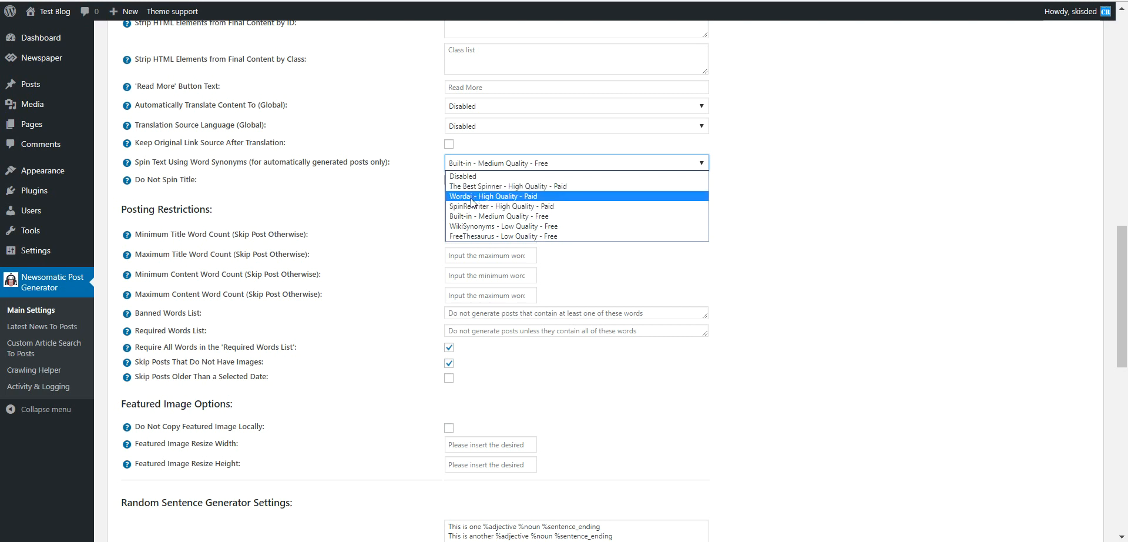
{"action": "mouse_move", "coordinate": [472, 206]}
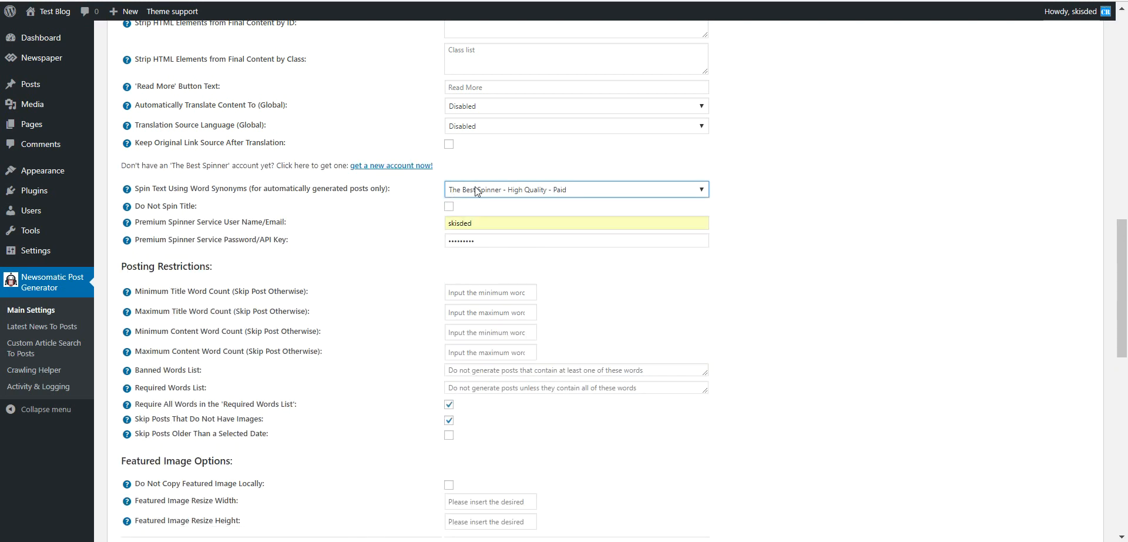
{"action": "left_click", "coordinate": [576, 188]}
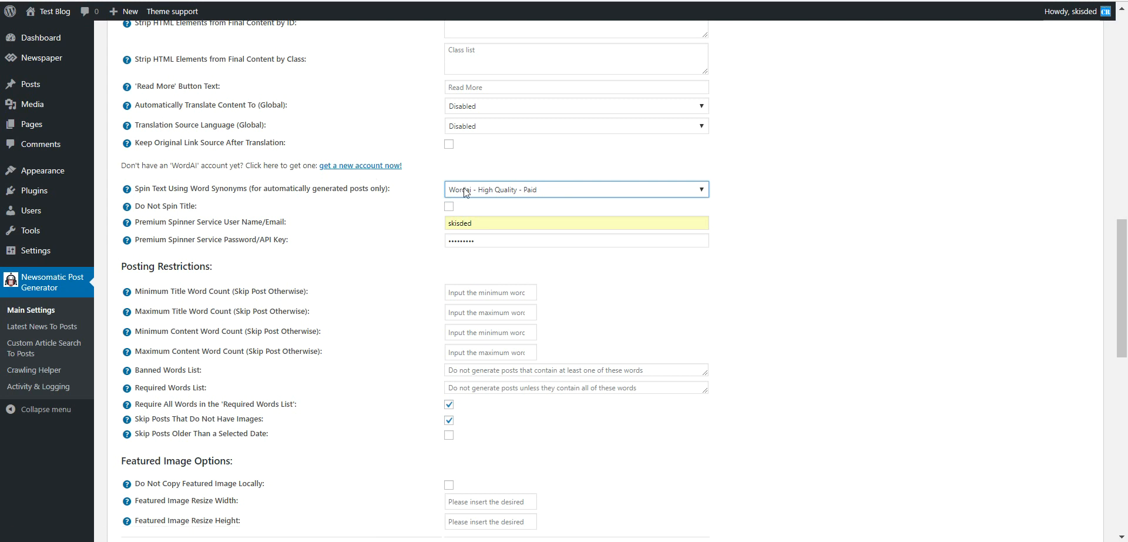
{"action": "left_click", "coordinate": [576, 188]}
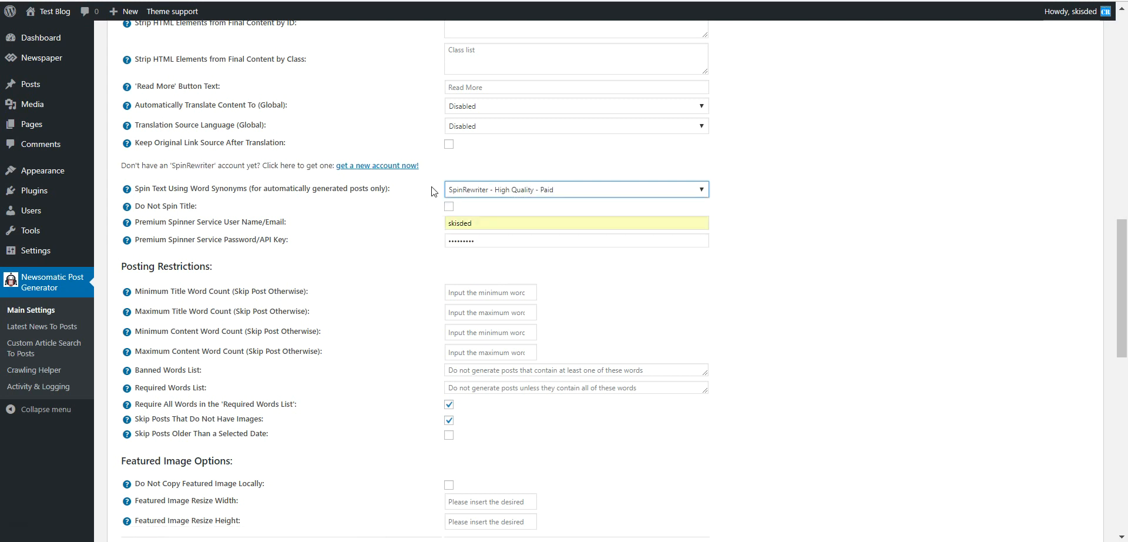
{"action": "left_click", "coordinate": [576, 188]}
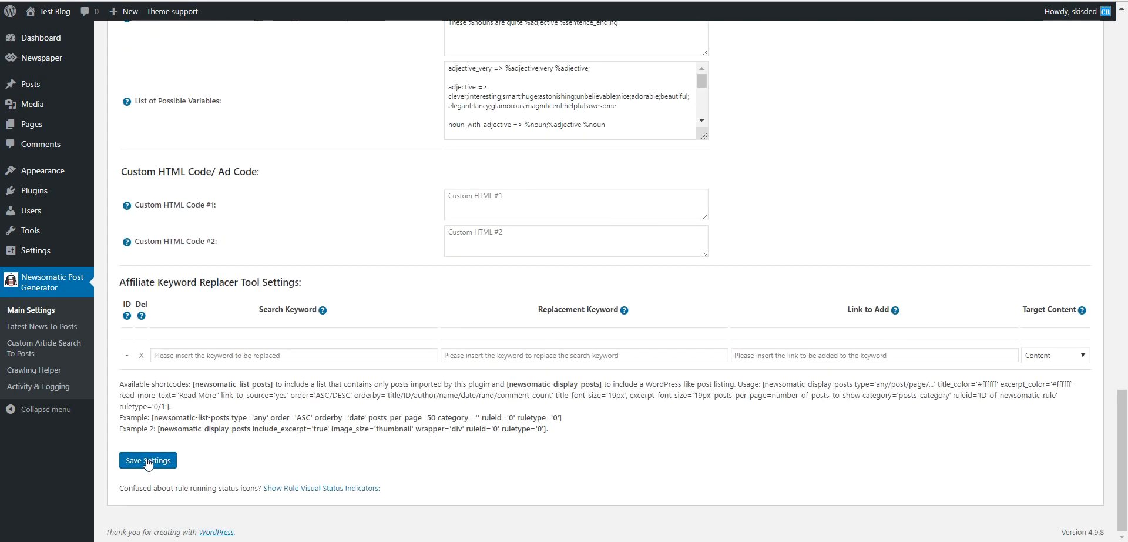
Step: Save the Main Settings and return to the Latest News To Posts rules list
{"action": "left_click", "coordinate": [147, 459]}
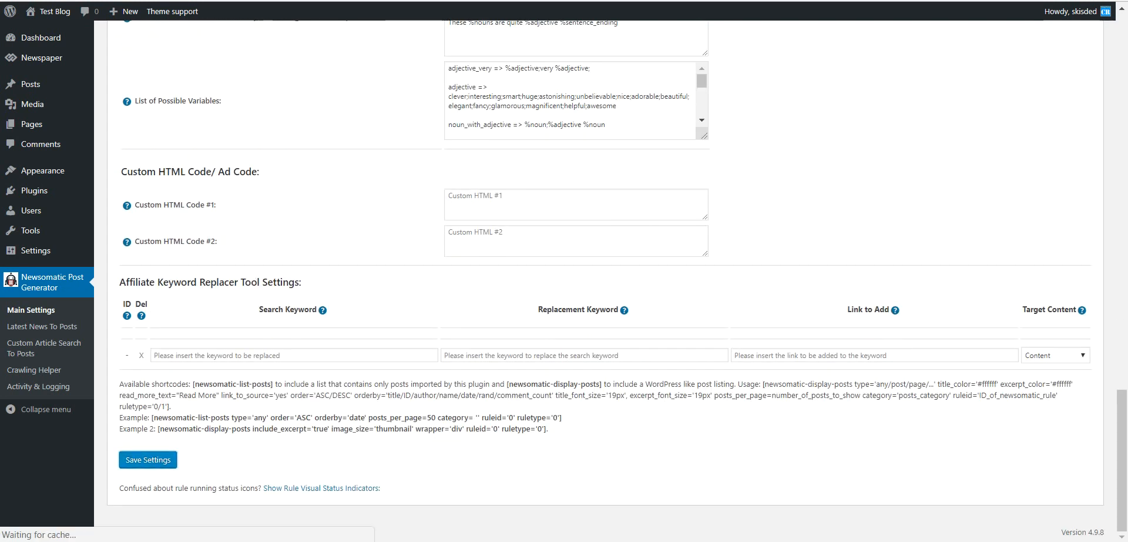
{"action": "left_click", "coordinate": [43, 325]}
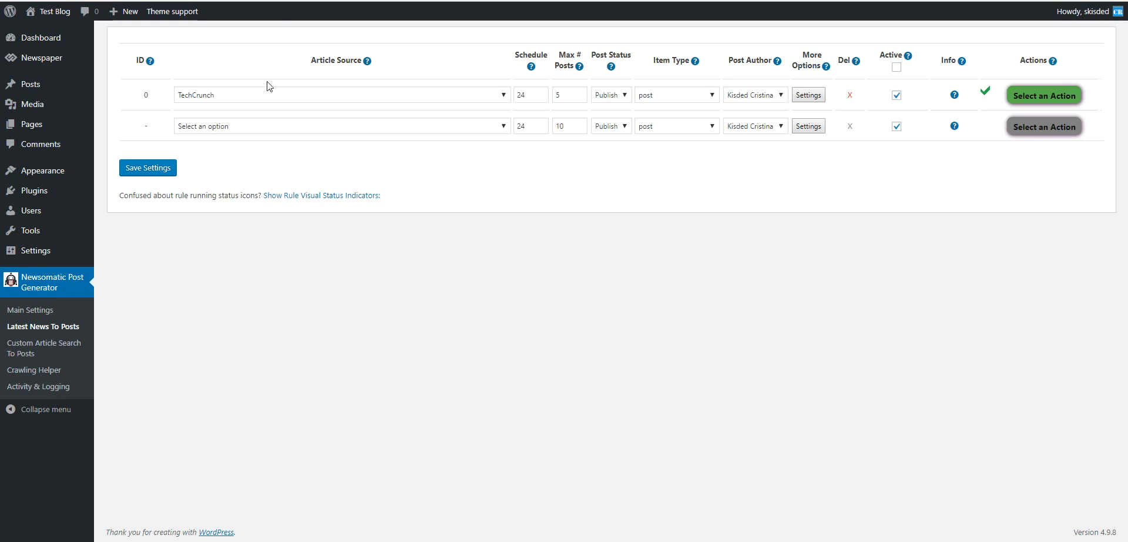
Step: Delete the TechCrunch rule, set the new rule's article source to Any, and bring up its advanced settings
{"action": "left_click", "coordinate": [1043, 95]}
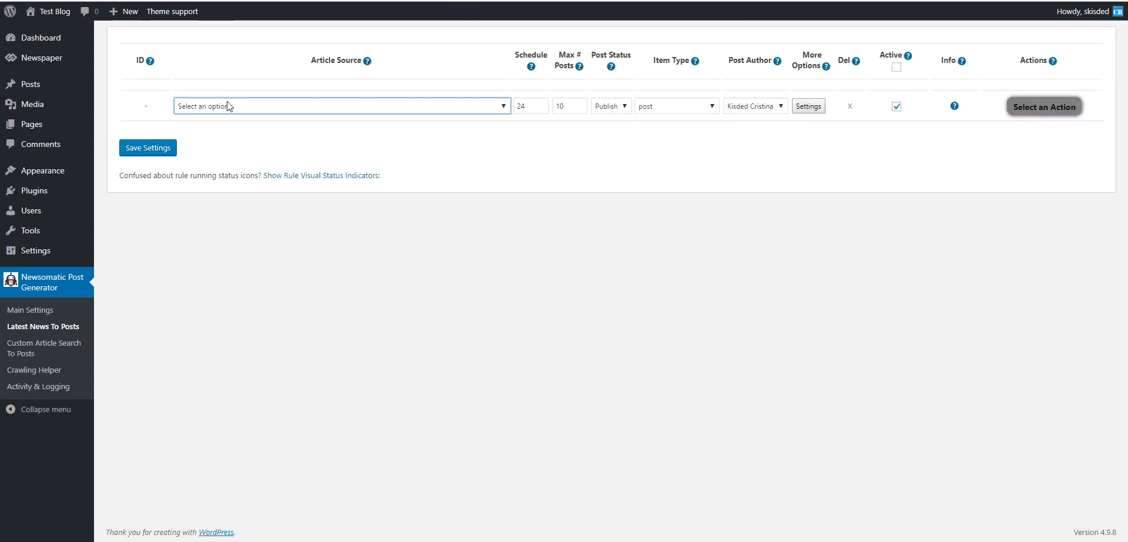
{"action": "left_click", "coordinate": [341, 106]}
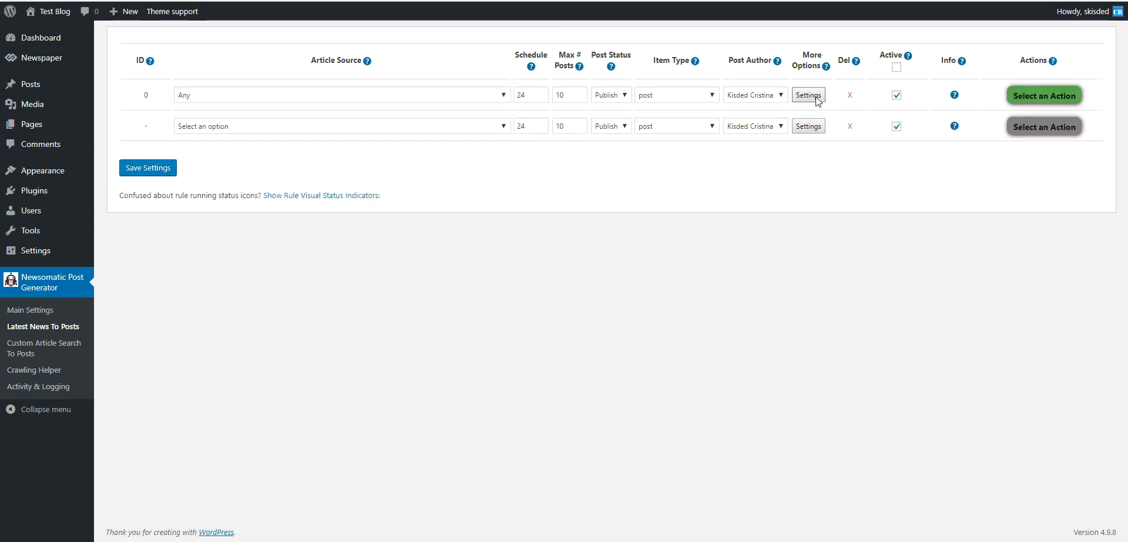
{"action": "left_click", "coordinate": [808, 94]}
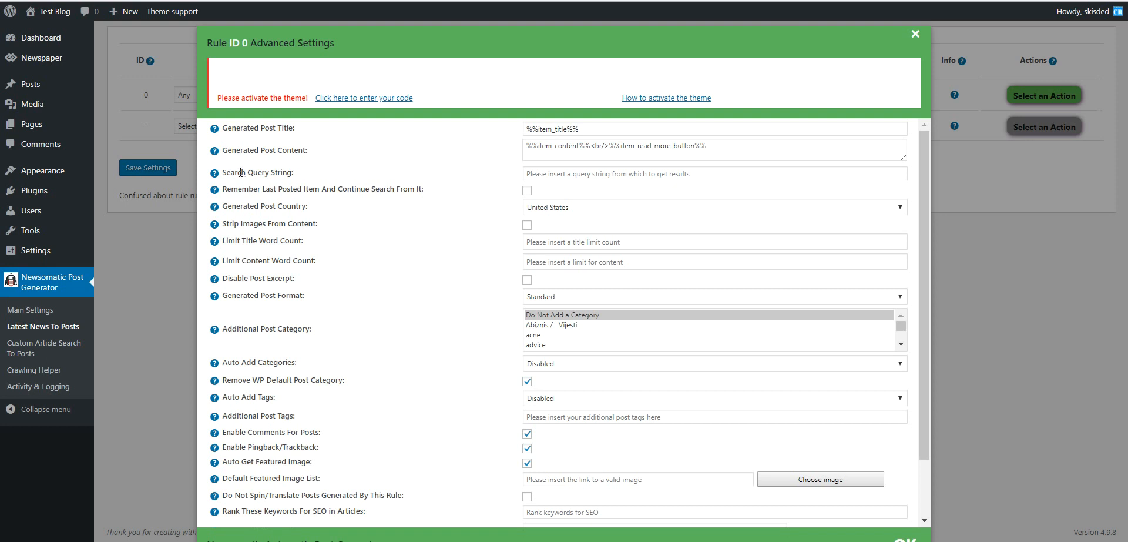
Step: Enter 'facebook' as rule 0's Search Query String
{"action": "double_click", "coordinate": [253, 172]}
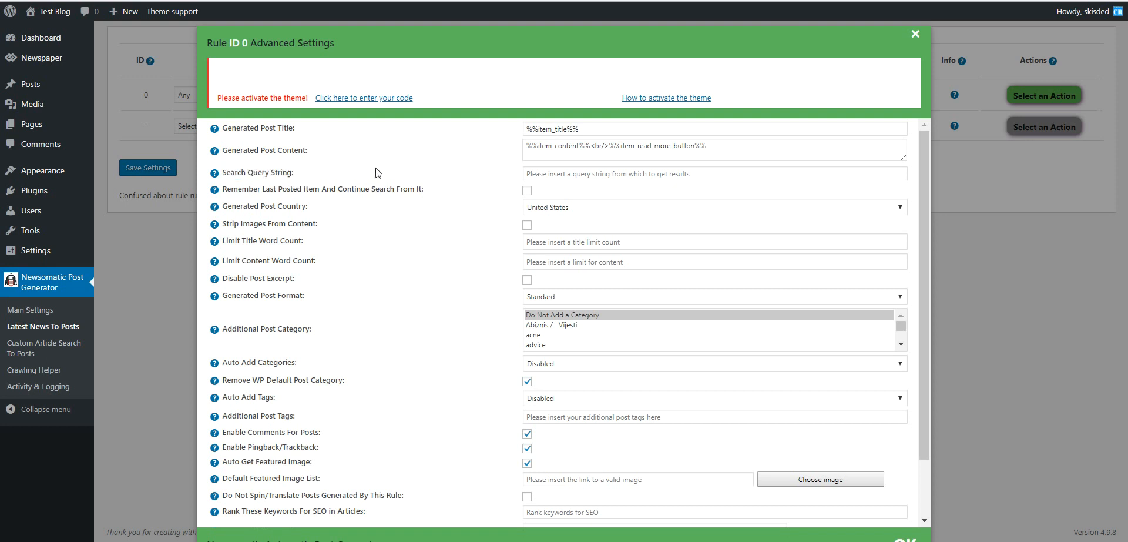
{"action": "left_click", "coordinate": [714, 173]}
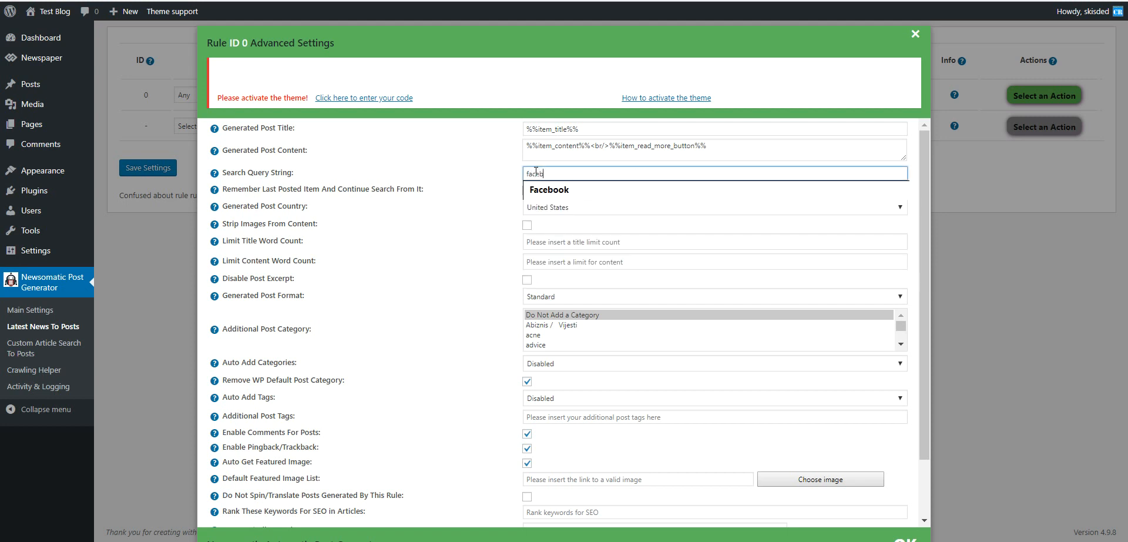
{"action": "type", "text": "facebook"}
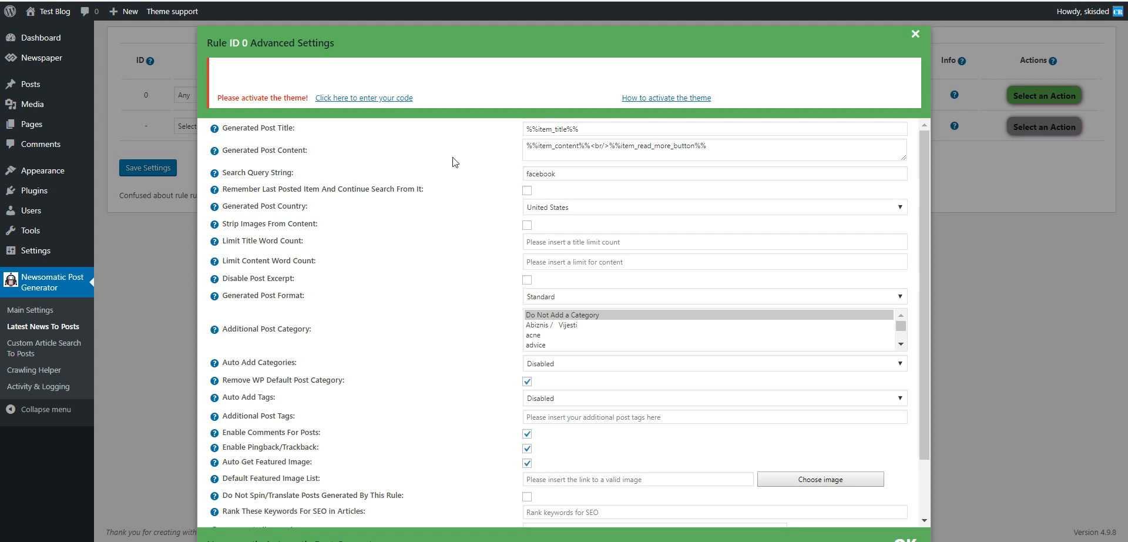
{"action": "mouse_move", "coordinate": [274, 173]}
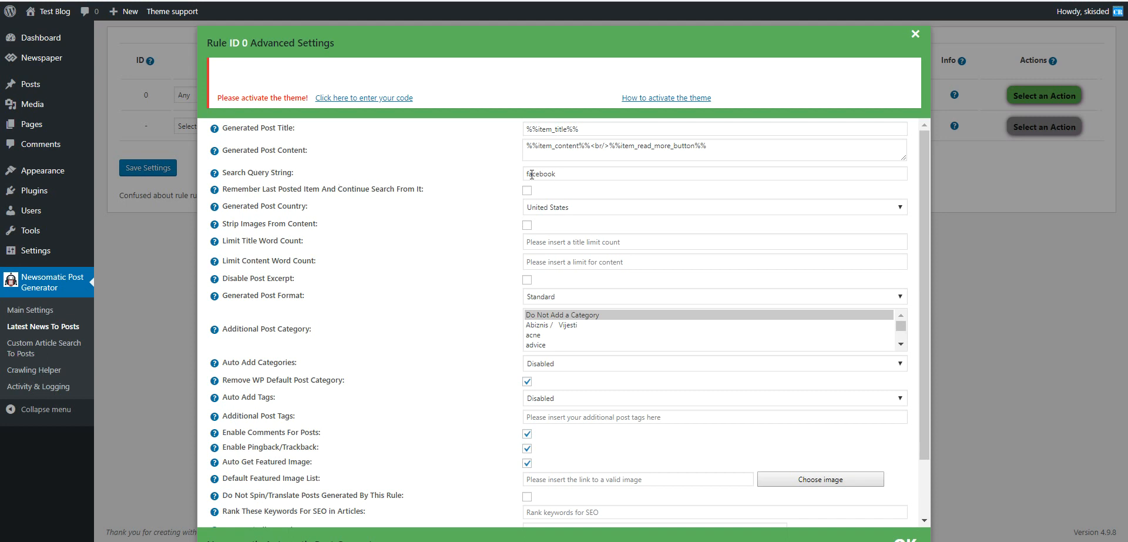
Step: Keep the advanced settings with OK and confirm Run This Rule Now for rule 0
{"action": "left_click", "coordinate": [912, 33]}
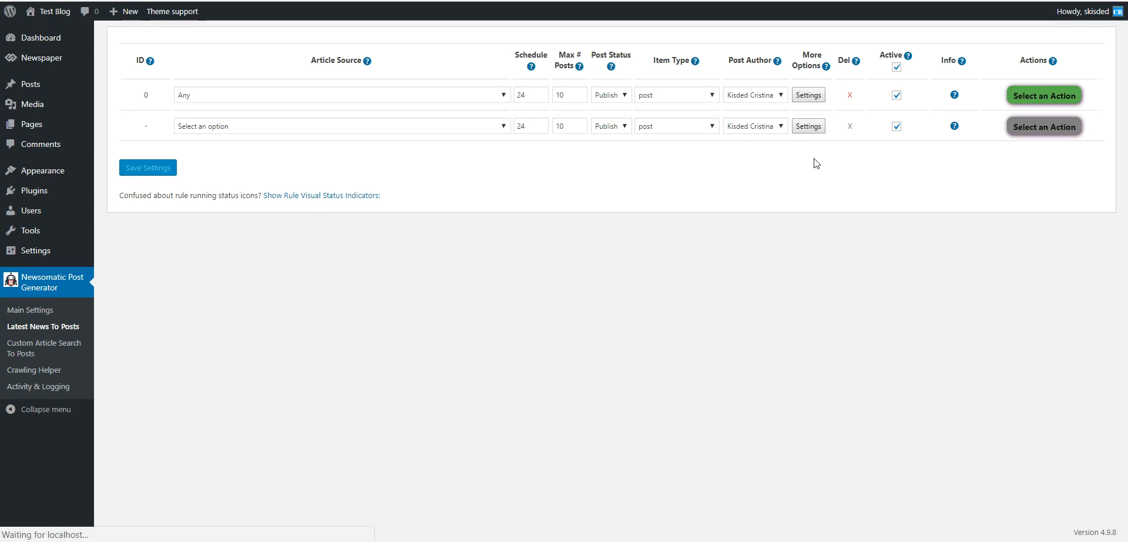
{"action": "left_click", "coordinate": [1043, 126]}
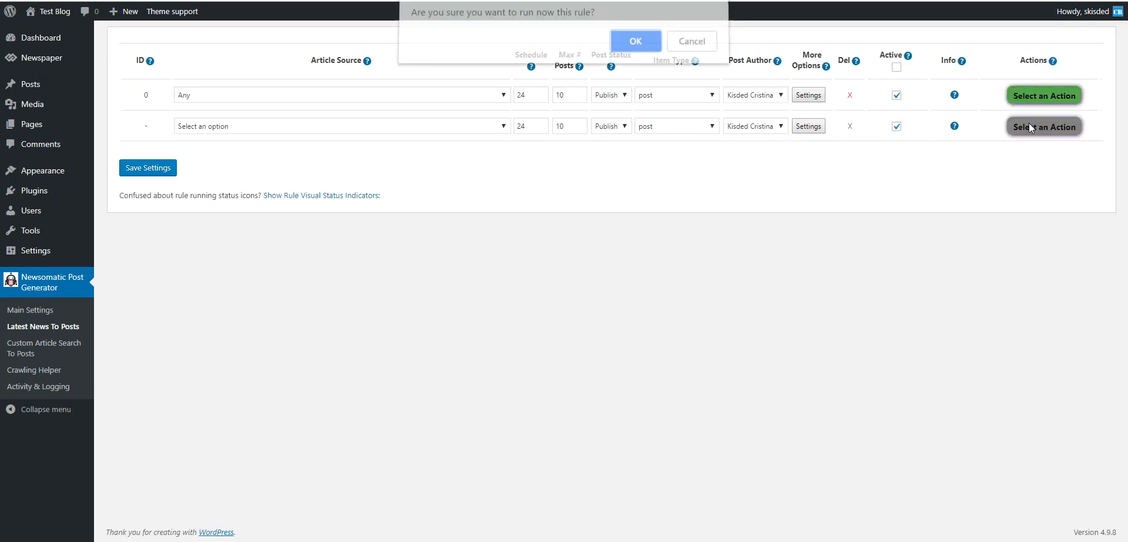
{"action": "left_click", "coordinate": [635, 40]}
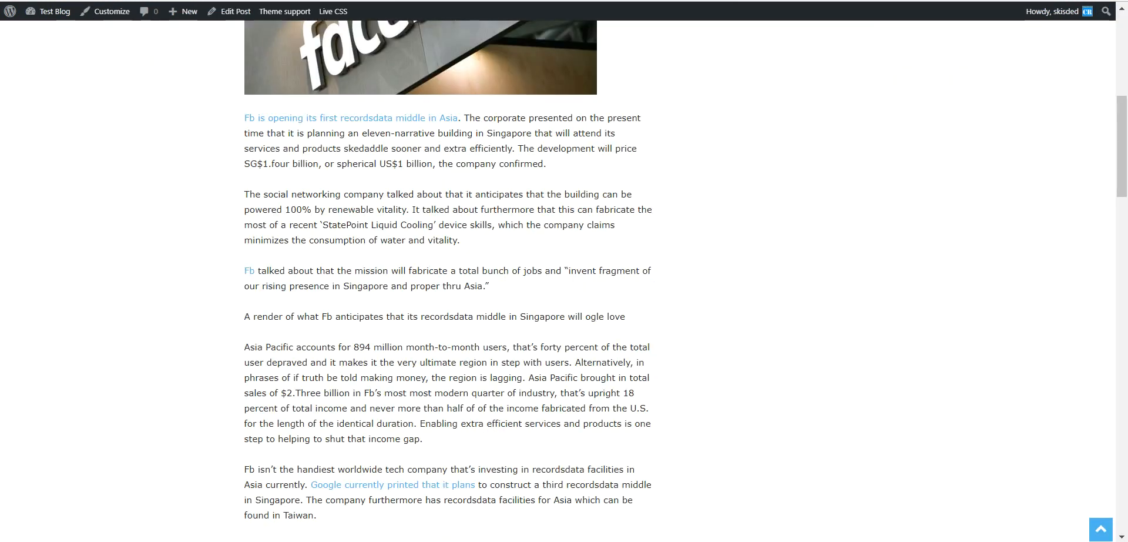
Step: Browse the newly imported posts and read the Hurricane Florence post on the blog front end
{"action": "scroll", "scroll_direction": "up", "scroll_amount": 3}
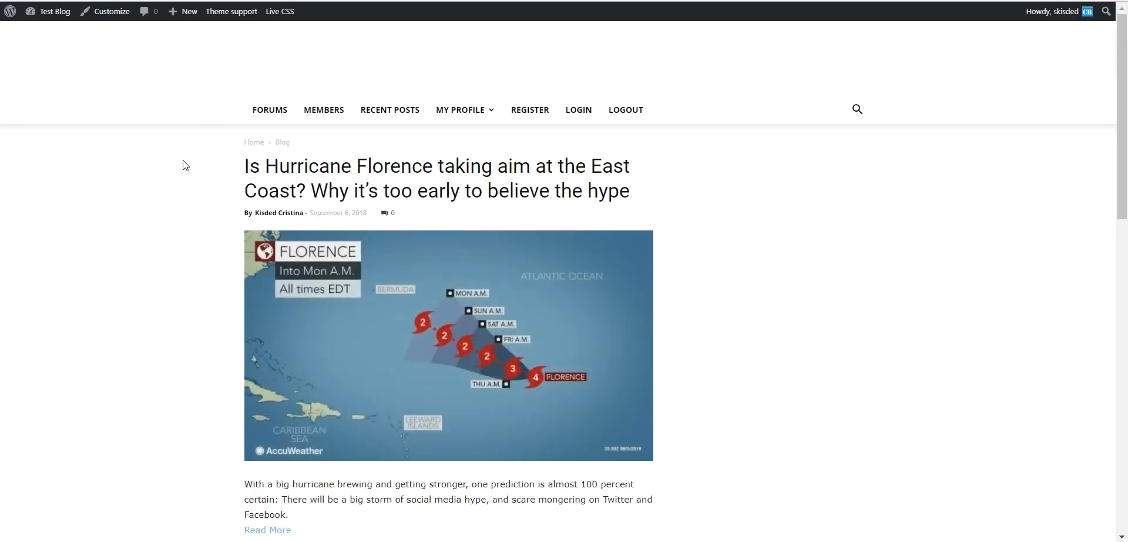
{"action": "scroll", "scroll_direction": "down", "scroll_amount": 3}
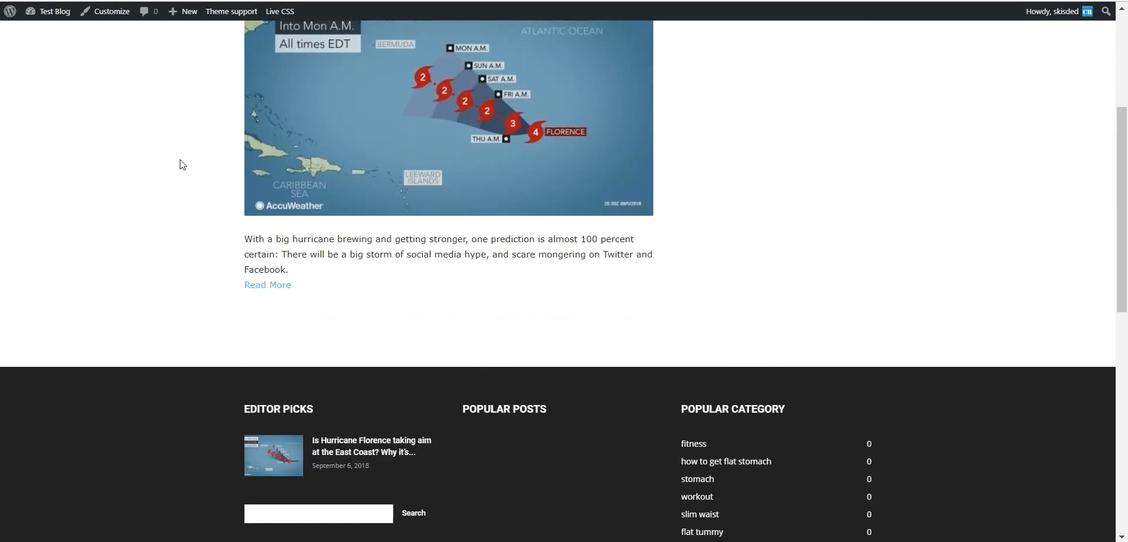
{"action": "left_click", "coordinate": [268, 285]}
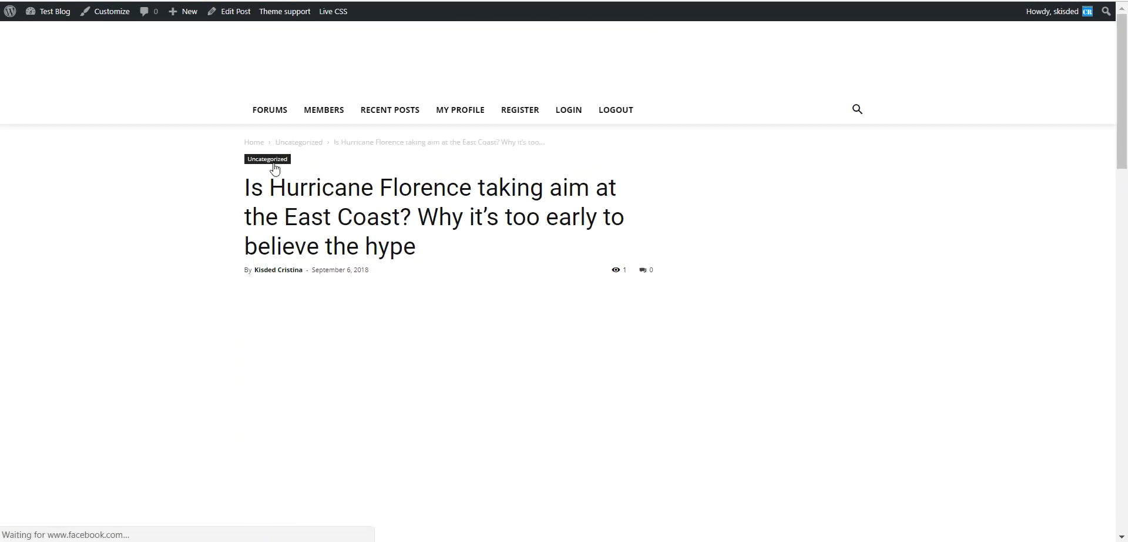
{"action": "scroll", "scroll_direction": "down", "scroll_amount": 3}
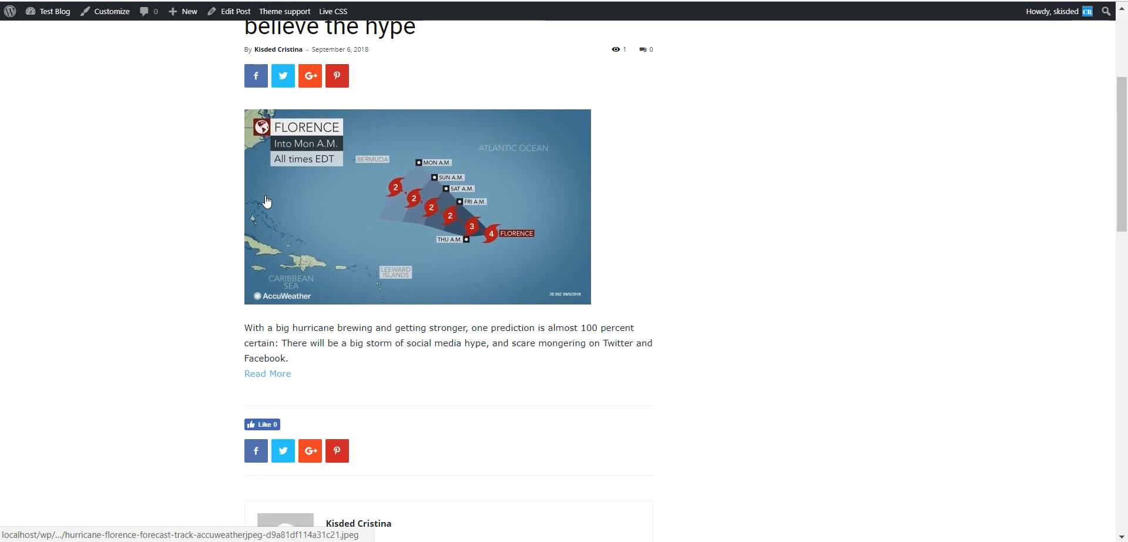
{"action": "double_click", "coordinate": [264, 357]}
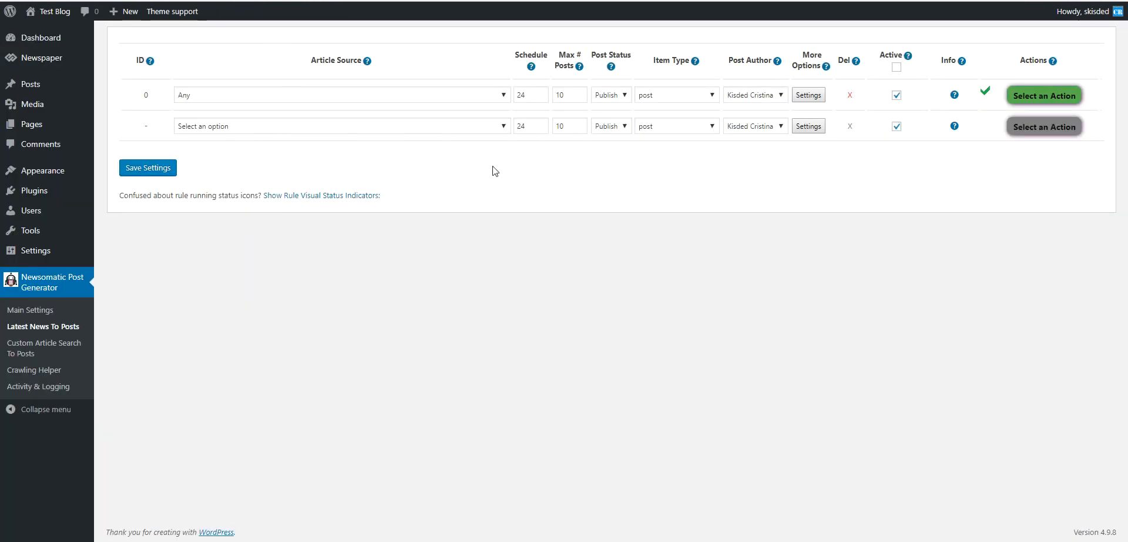
{"action": "mouse_move", "coordinate": [451, 168]}
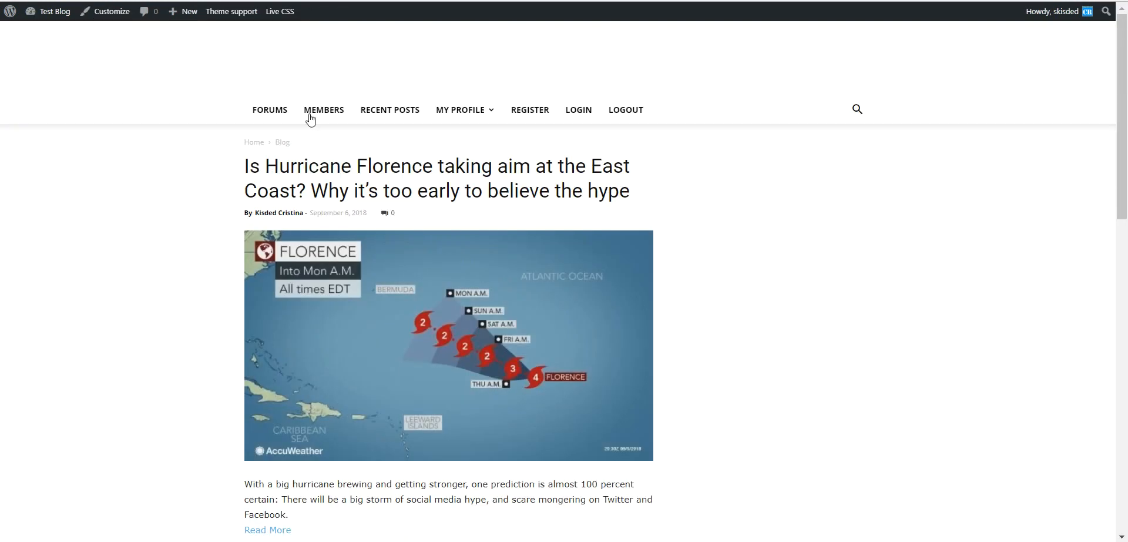
{"action": "mouse_move", "coordinate": [243, 170]}
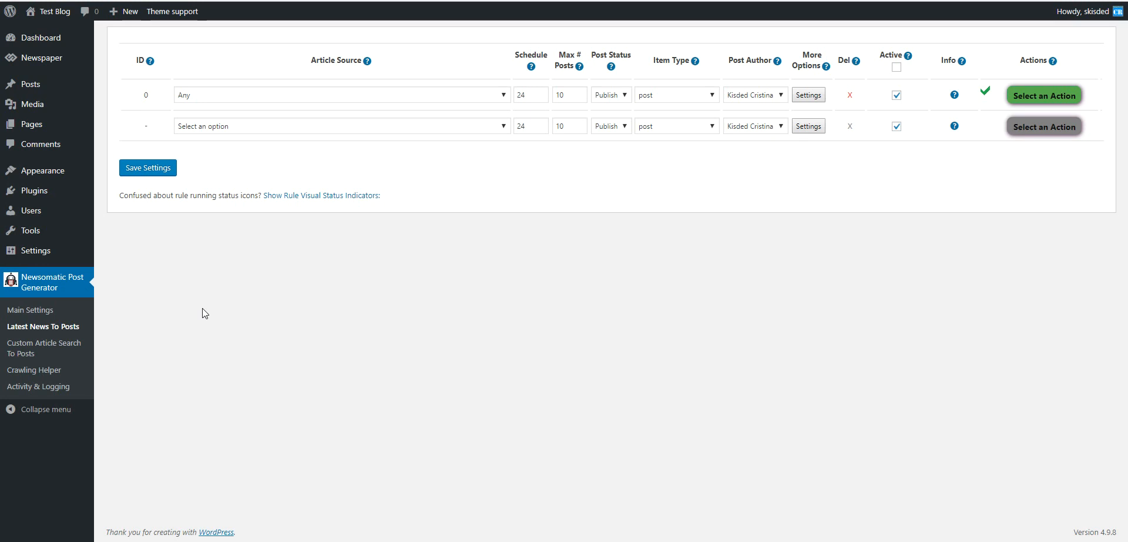
{"action": "mouse_move", "coordinate": [75, 329]}
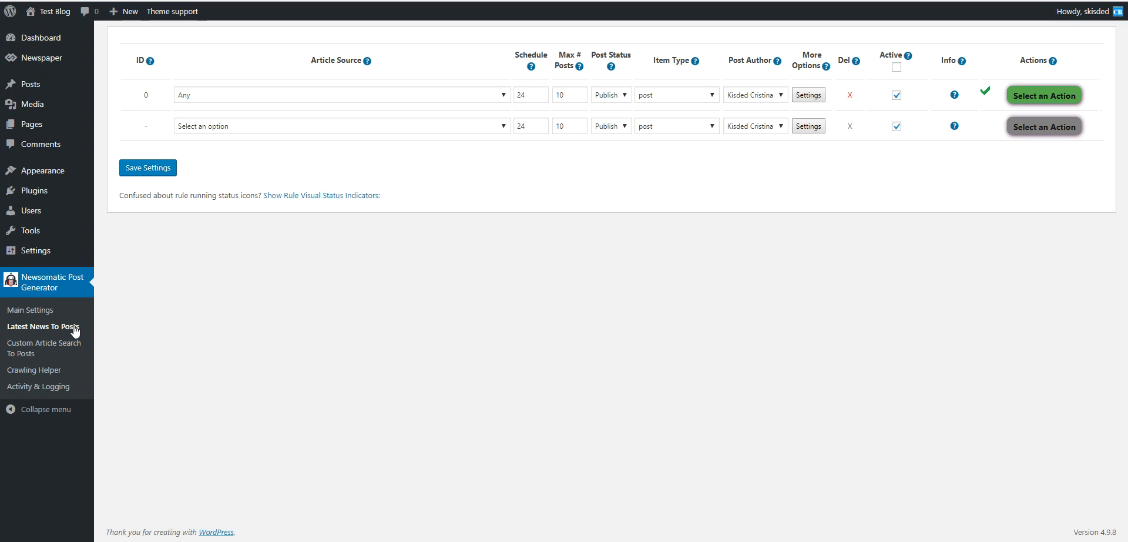
Step: Save a new custom article search rule with source Any and search query 'facebook'
{"action": "left_click", "coordinate": [44, 348]}
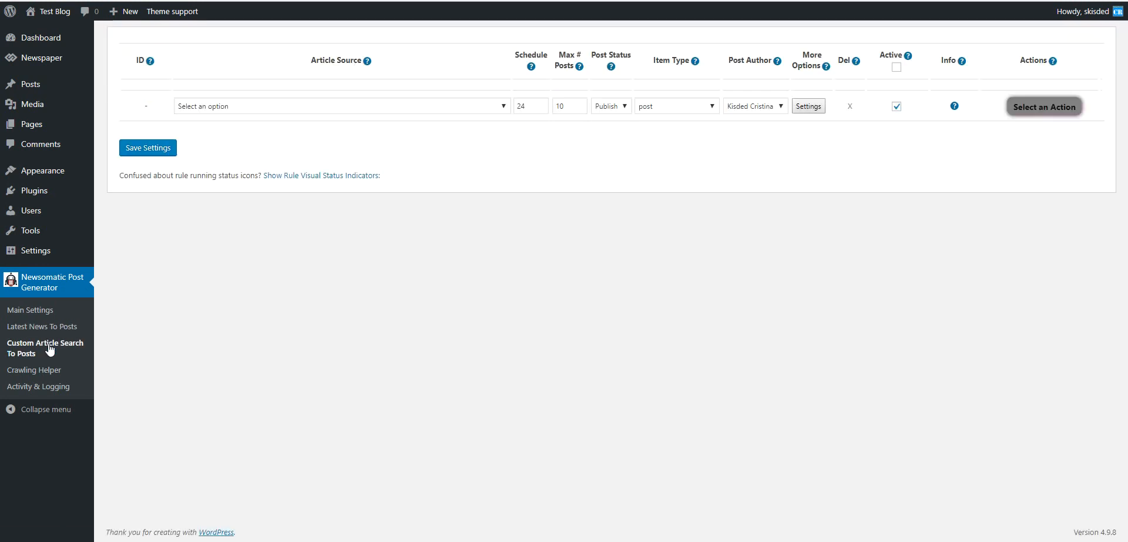
{"action": "left_click", "coordinate": [341, 106]}
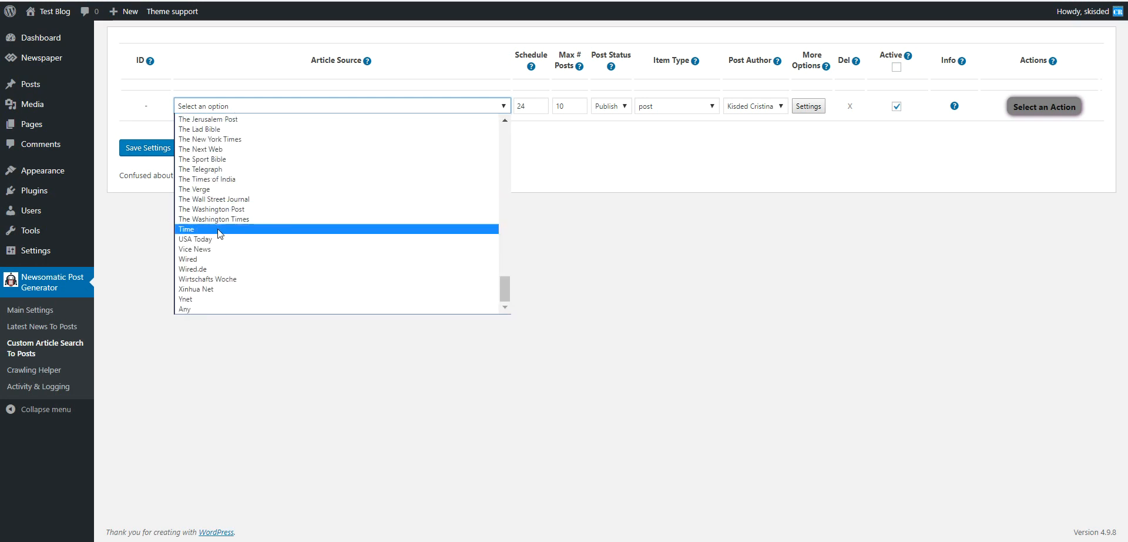
{"action": "left_click", "coordinate": [185, 308]}
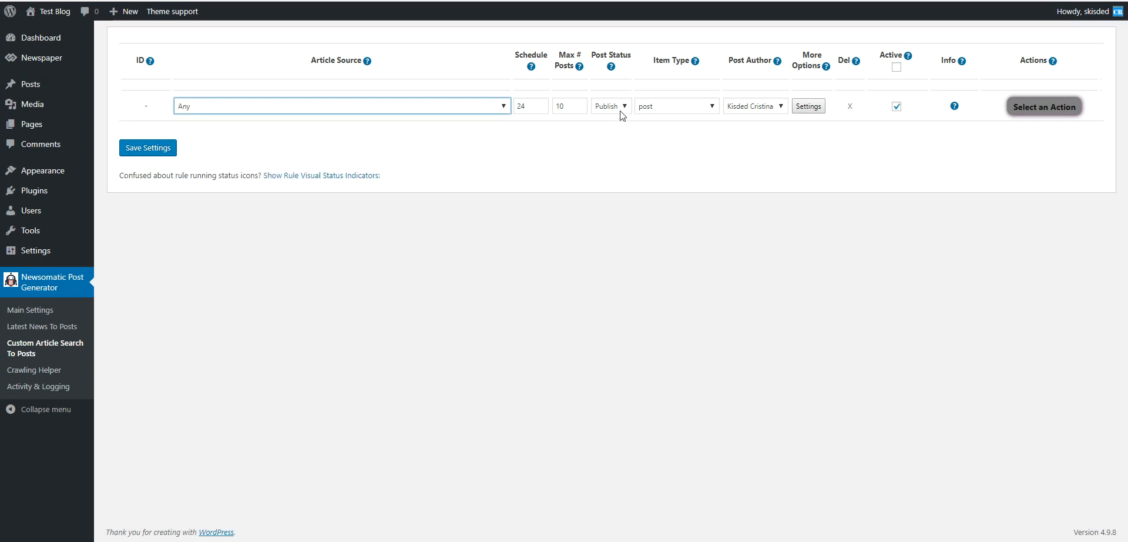
{"action": "left_click", "coordinate": [808, 106]}
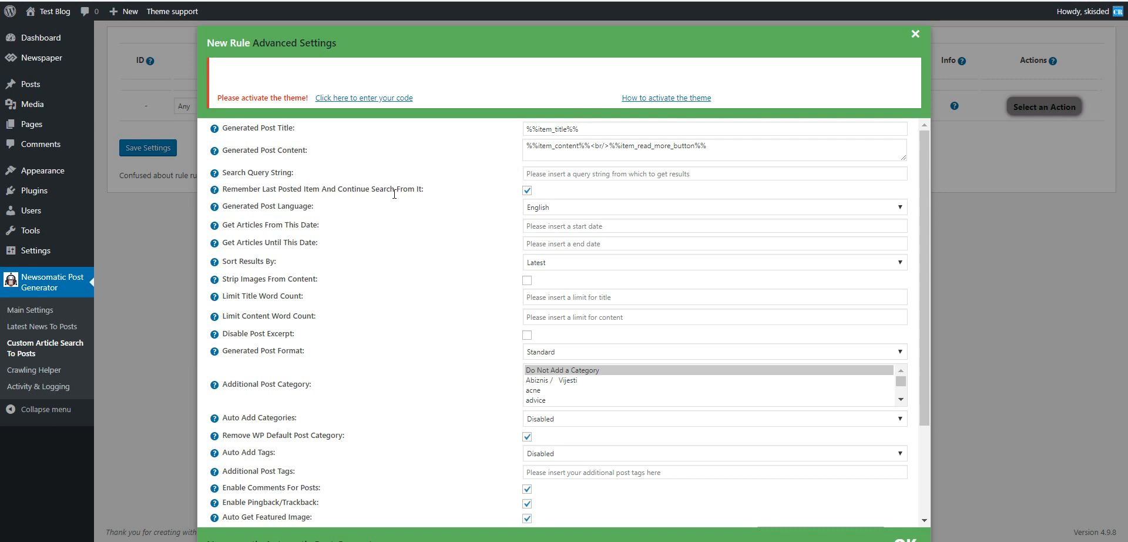
{"action": "type", "text": "facebook"}
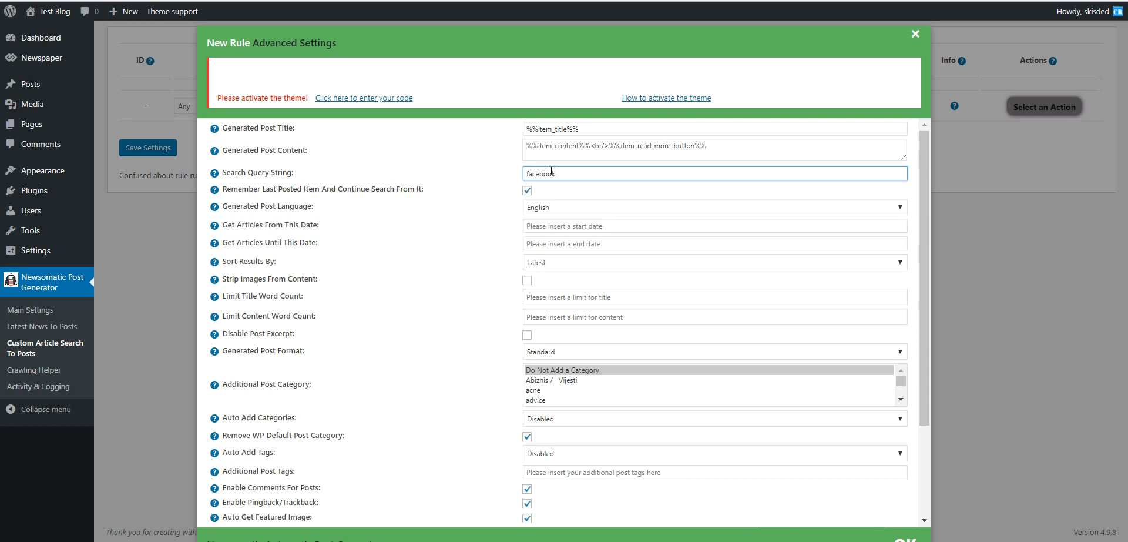
{"action": "left_click", "coordinate": [913, 33]}
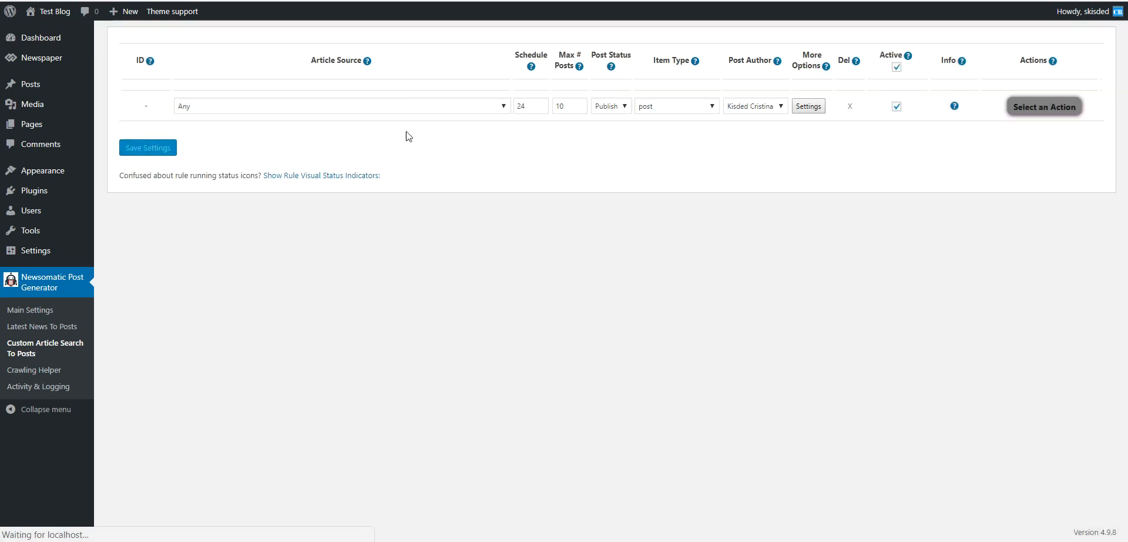
{"action": "left_click", "coordinate": [808, 106]}
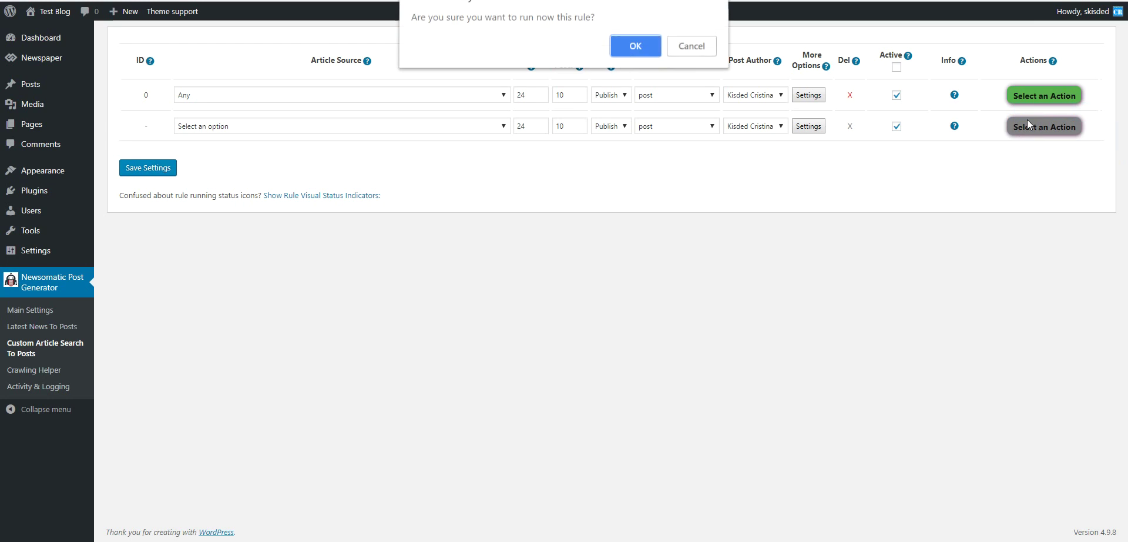
Step: Run the rule now and review the imported Facebook news posts on the blog front page
{"action": "left_click", "coordinate": [634, 46]}
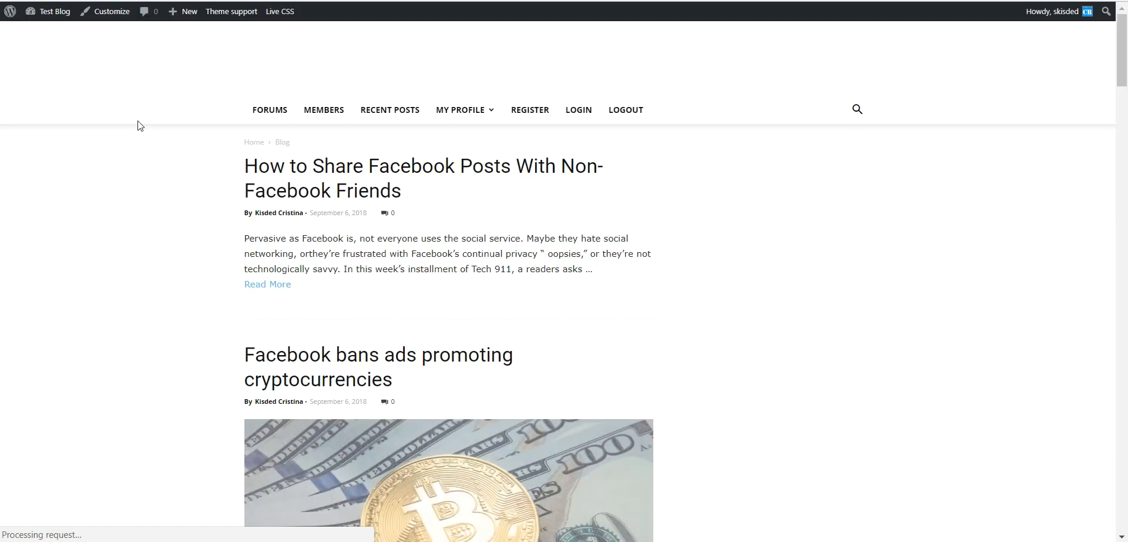
{"action": "scroll", "scroll_direction": "down", "scroll_amount": 3}
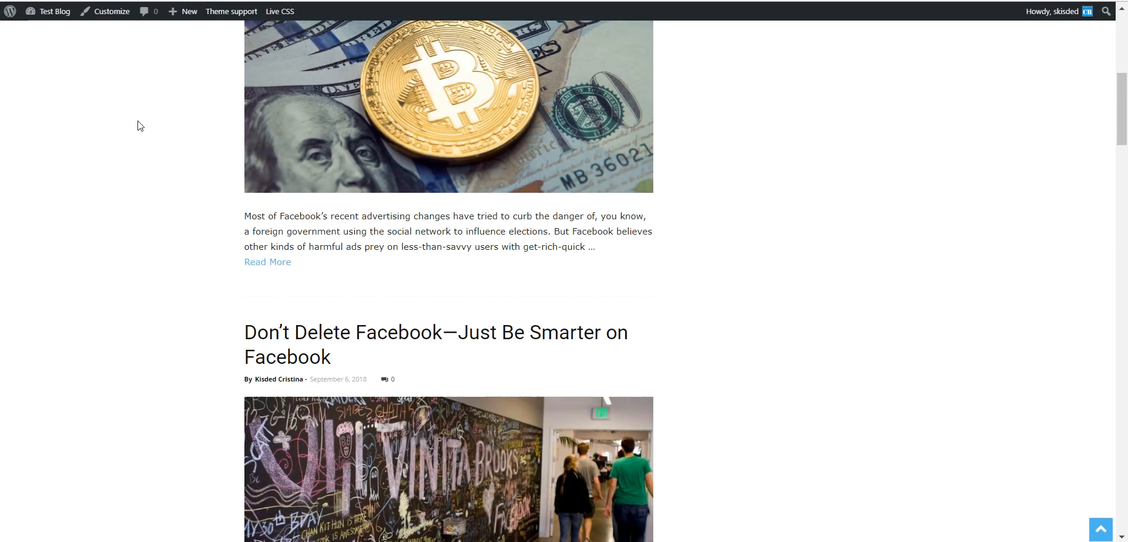
{"action": "scroll", "scroll_direction": "down", "scroll_amount": 3}
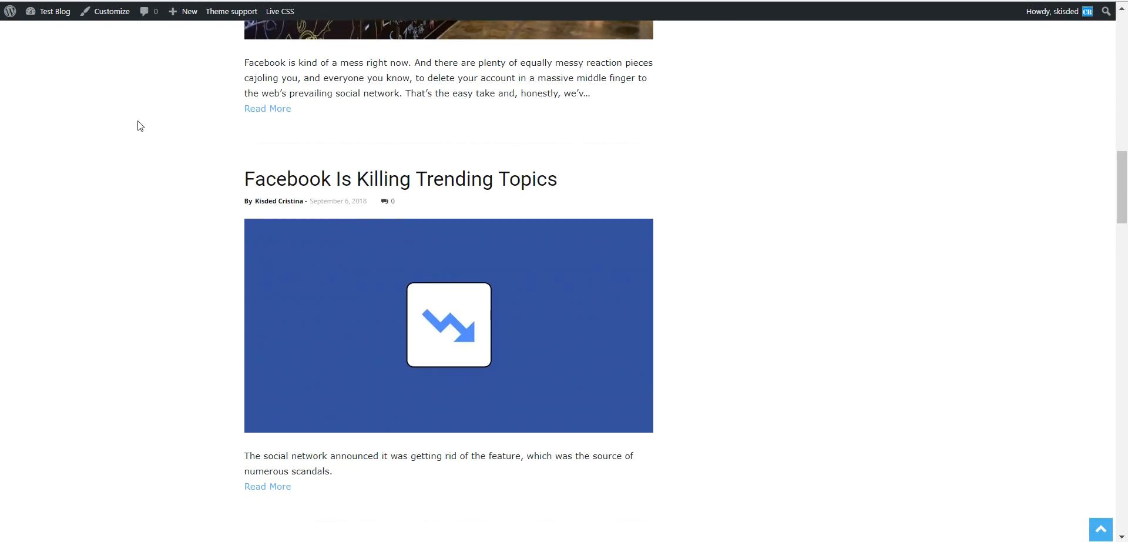
{"action": "scroll", "scroll_direction": "up", "scroll_amount": 3}
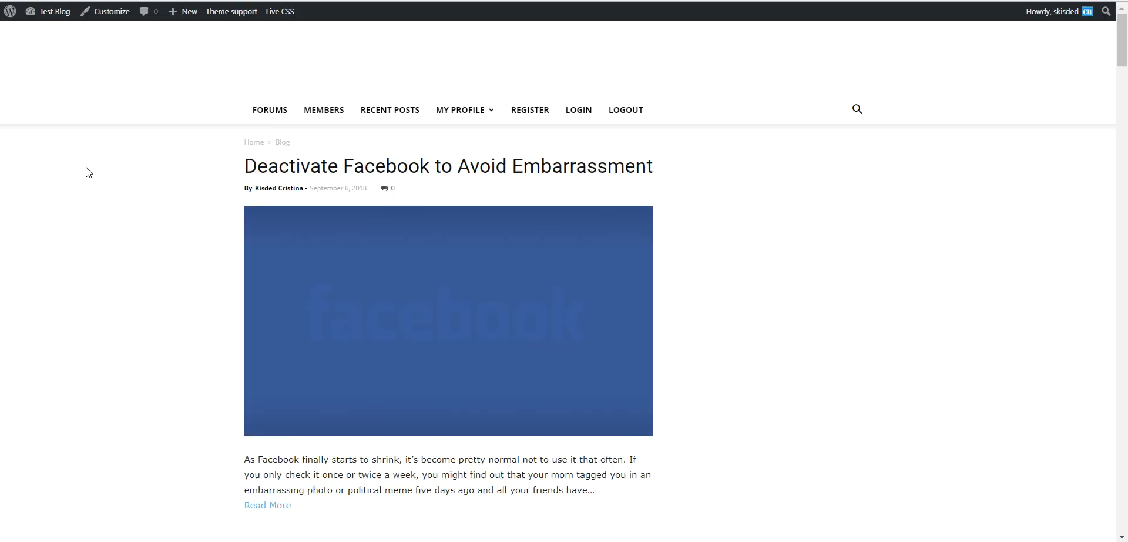
{"action": "scroll", "scroll_direction": "down", "scroll_amount": 3}
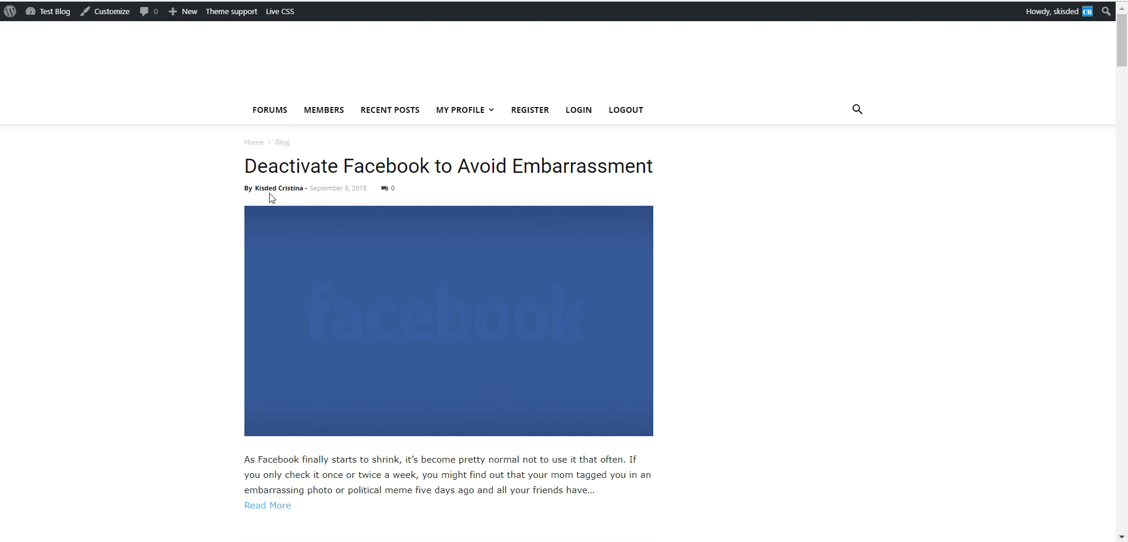
{"action": "scroll", "scroll_direction": "down", "scroll_amount": 3}
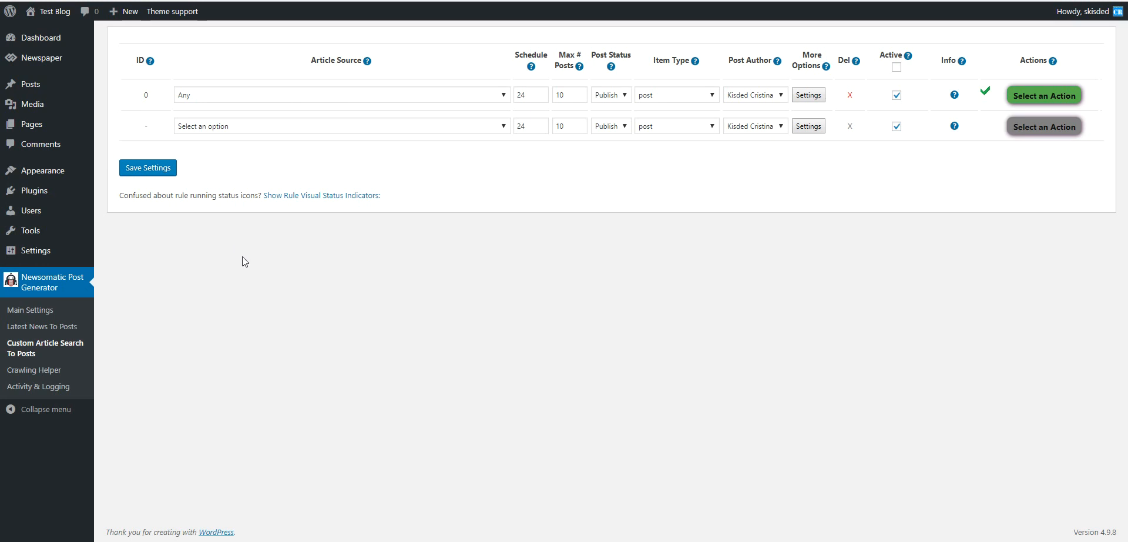
{"action": "mouse_move", "coordinate": [47, 329]}
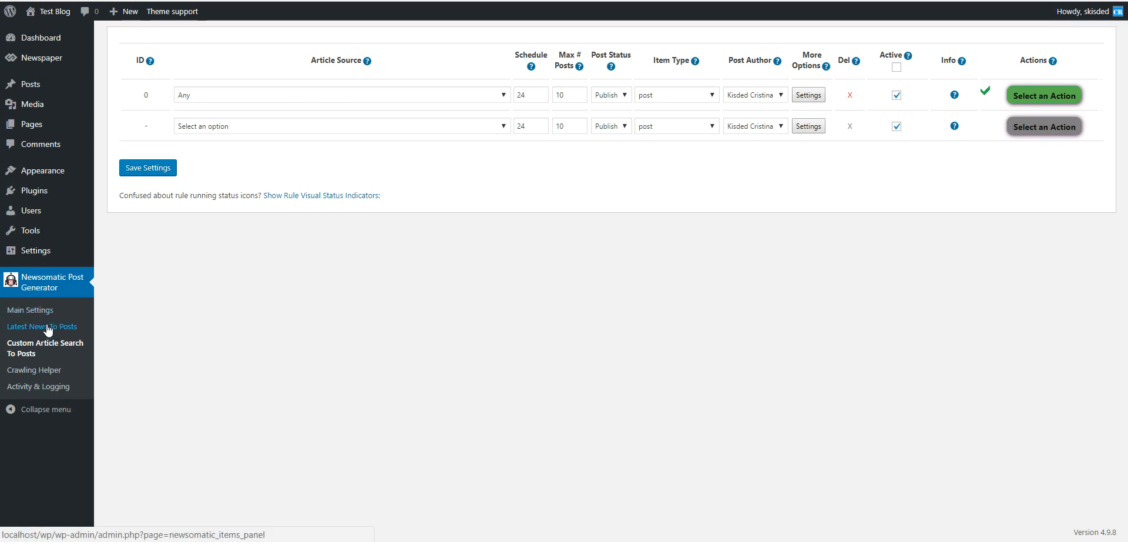
{"action": "mouse_move", "coordinate": [40, 334]}
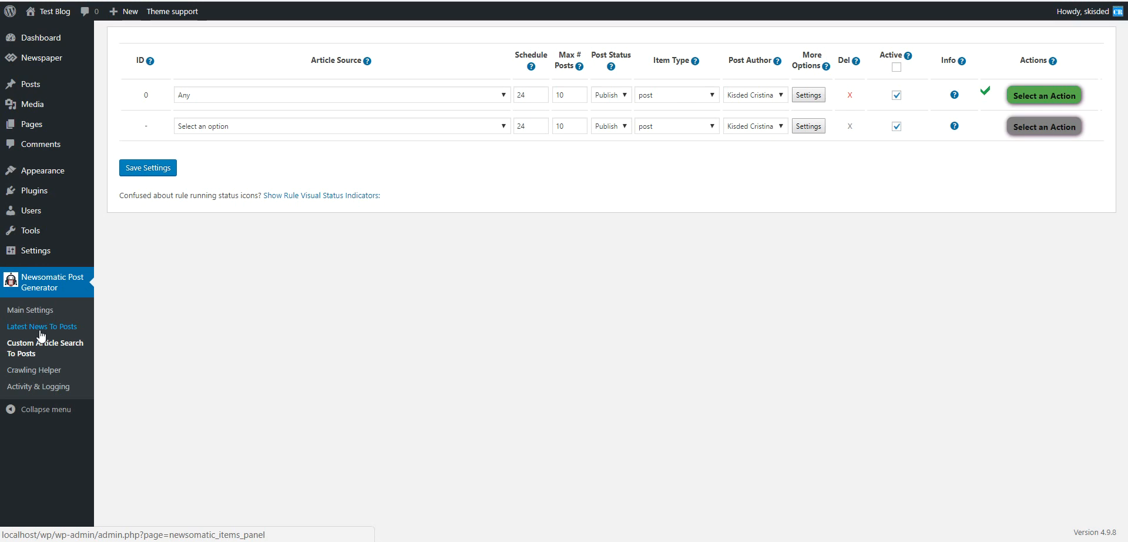
Step: Return to Newsomatic Main Settings and scroll through the plugin switch and NewsAPI key options
{"action": "left_click", "coordinate": [31, 309]}
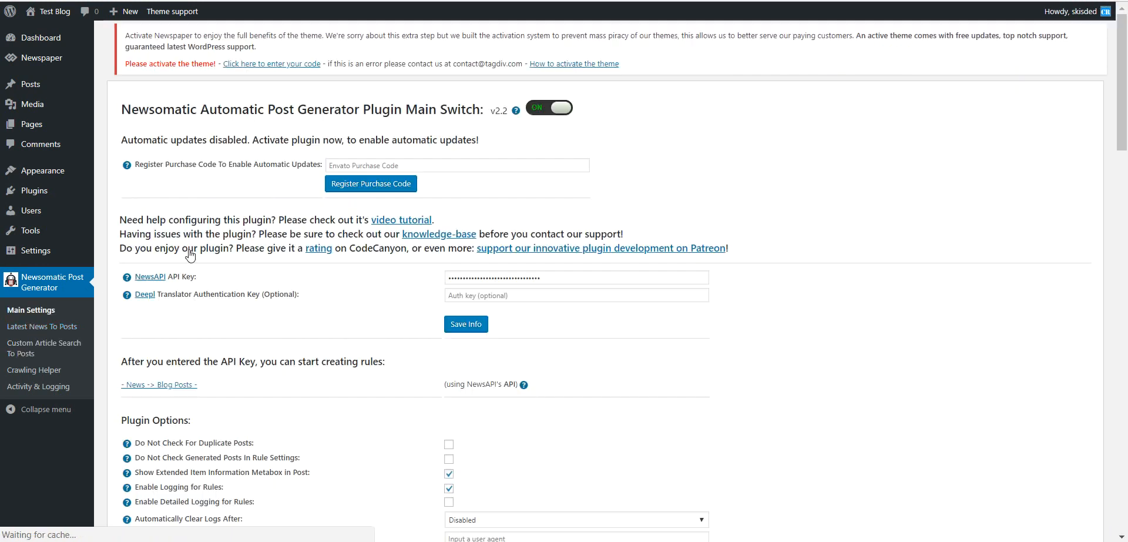
{"action": "scroll", "scroll_direction": "down", "scroll_amount": 3}
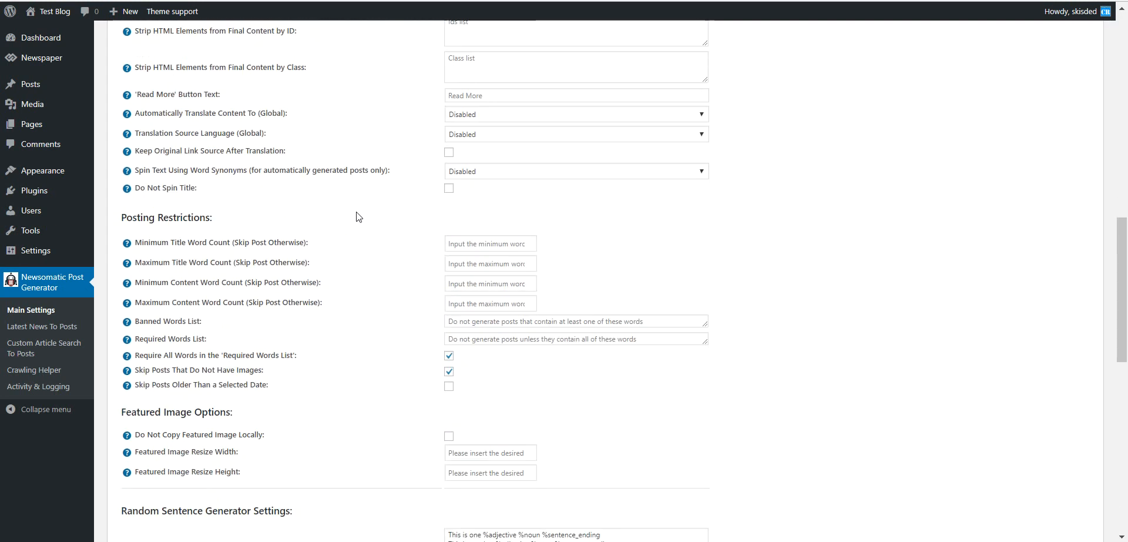
{"action": "scroll", "scroll_direction": "down", "scroll_amount": 3}
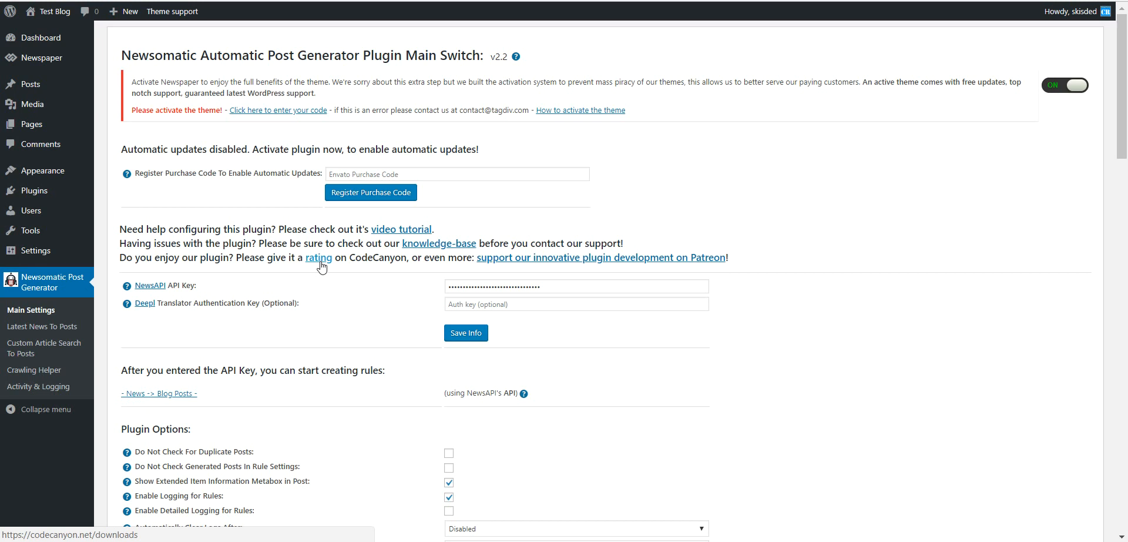
{"action": "mouse_move", "coordinate": [33, 369]}
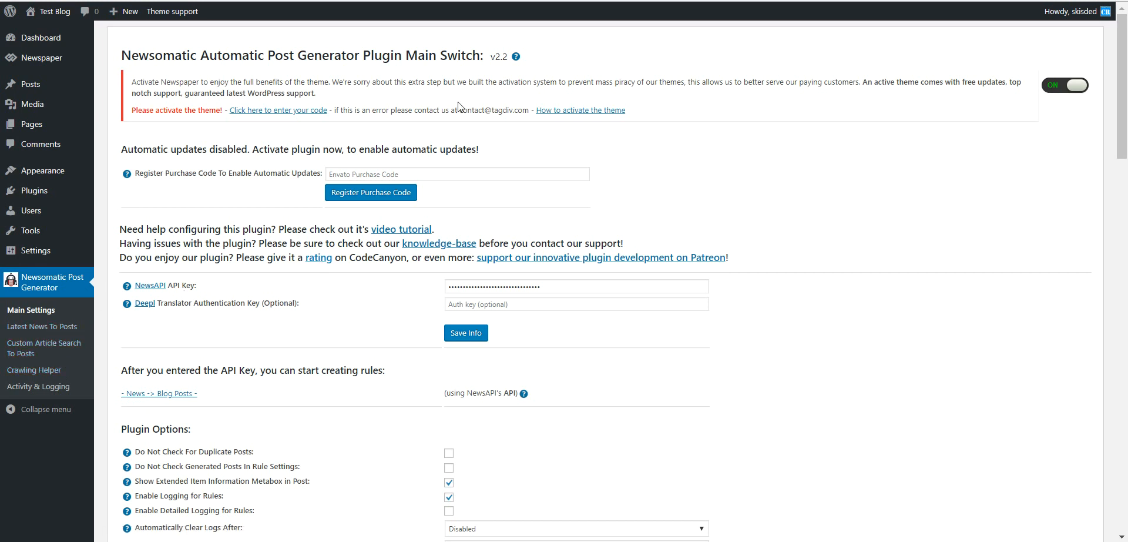
{"action": "mouse_move", "coordinate": [446, 140]}
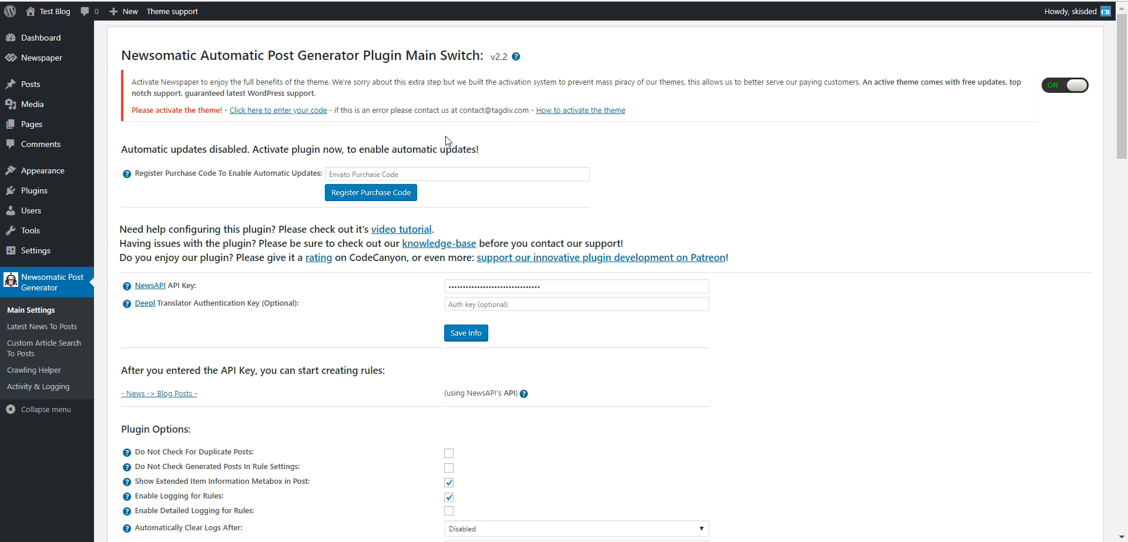
{"action": "mouse_move", "coordinate": [114, 109]}
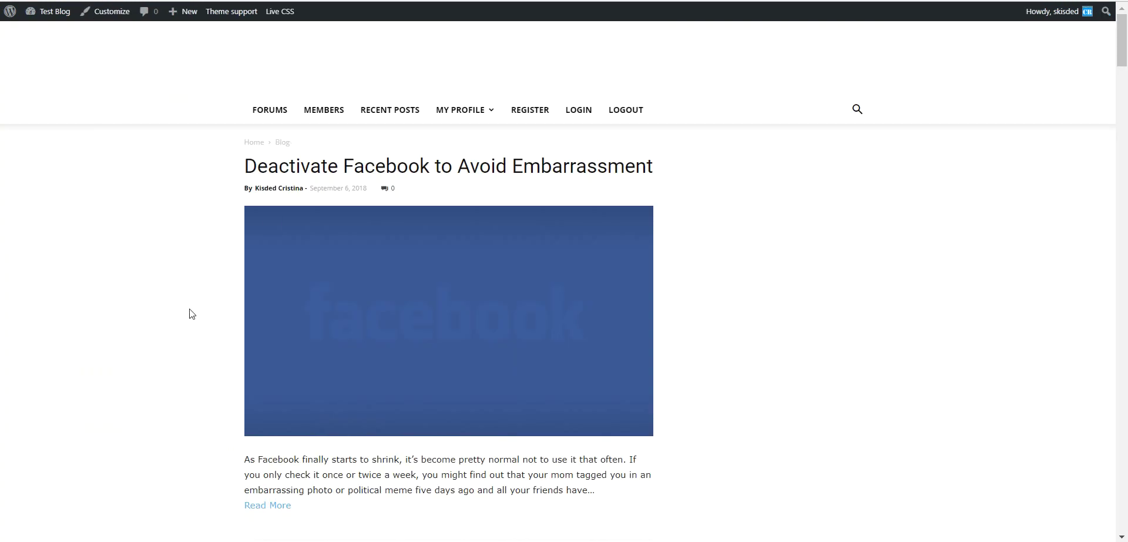
{"action": "mouse_move", "coordinate": [221, 55]}
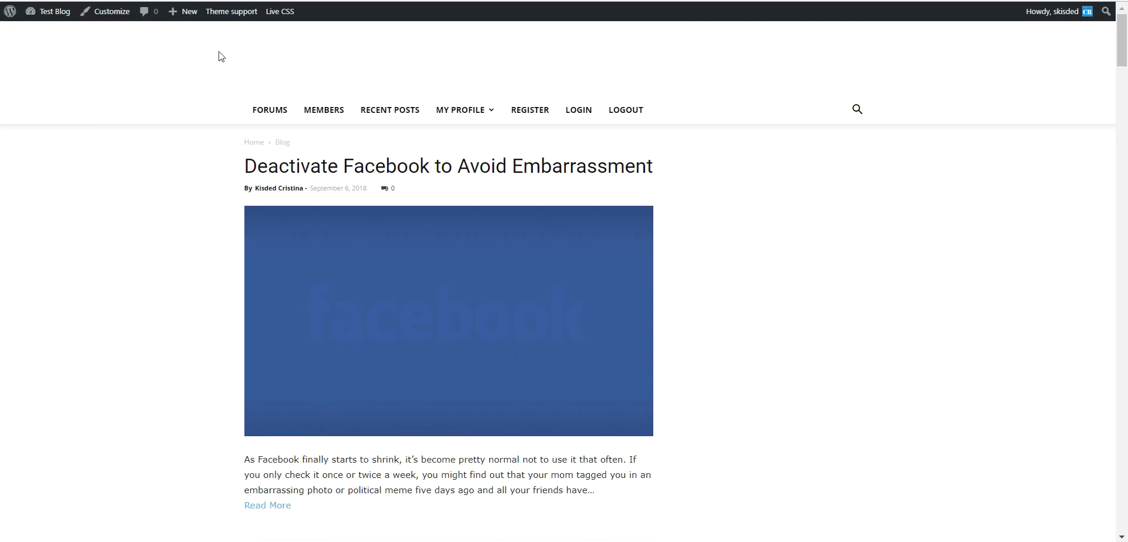
{"action": "mouse_move", "coordinate": [191, 69]}
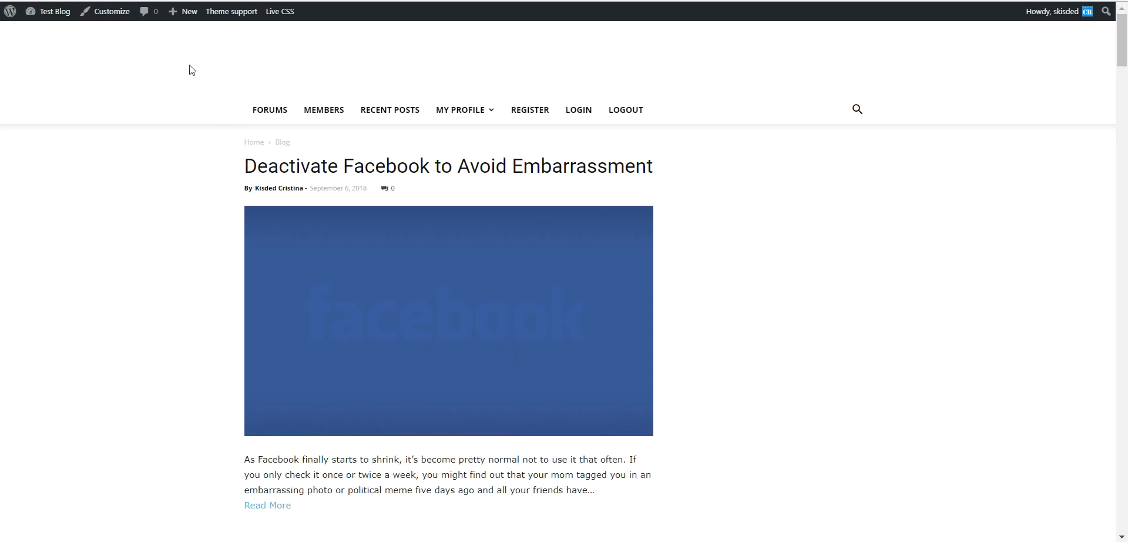
{"action": "scroll", "scroll_direction": "down", "scroll_amount": 3}
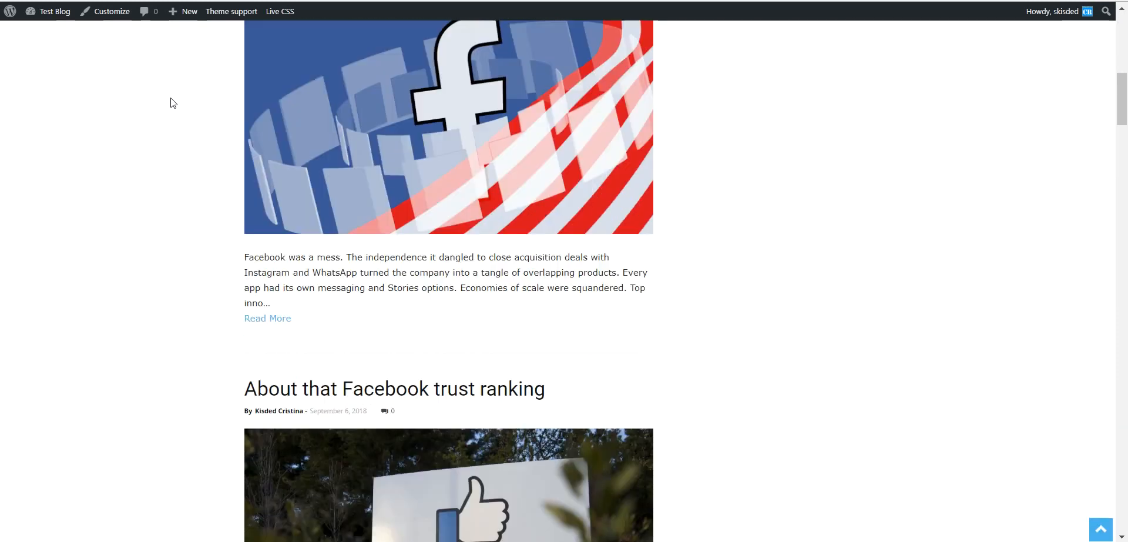
{"action": "scroll", "scroll_direction": "down", "scroll_amount": 3}
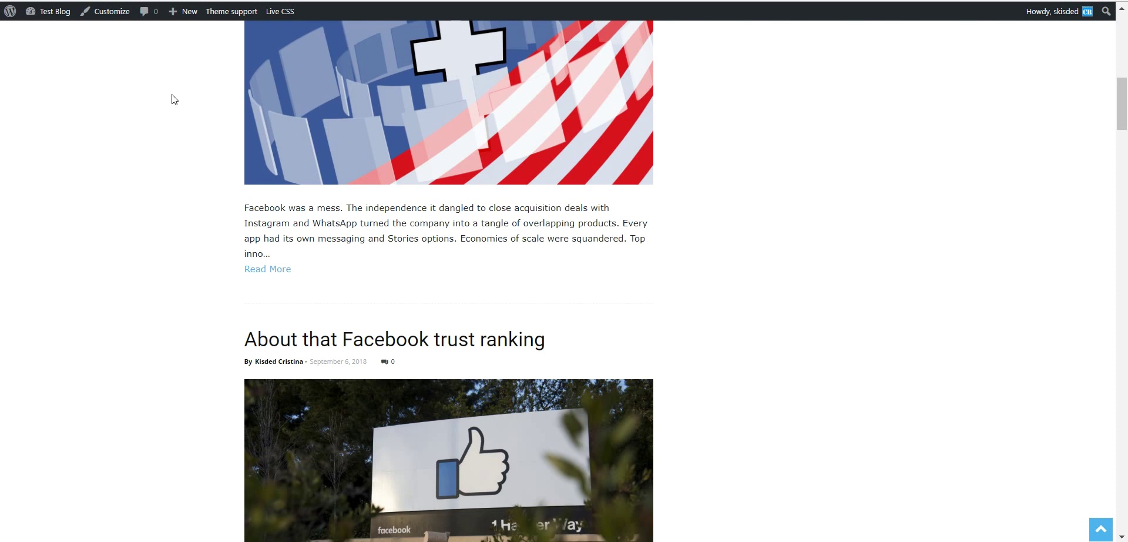
{"action": "scroll", "scroll_direction": "down", "scroll_amount": 3}
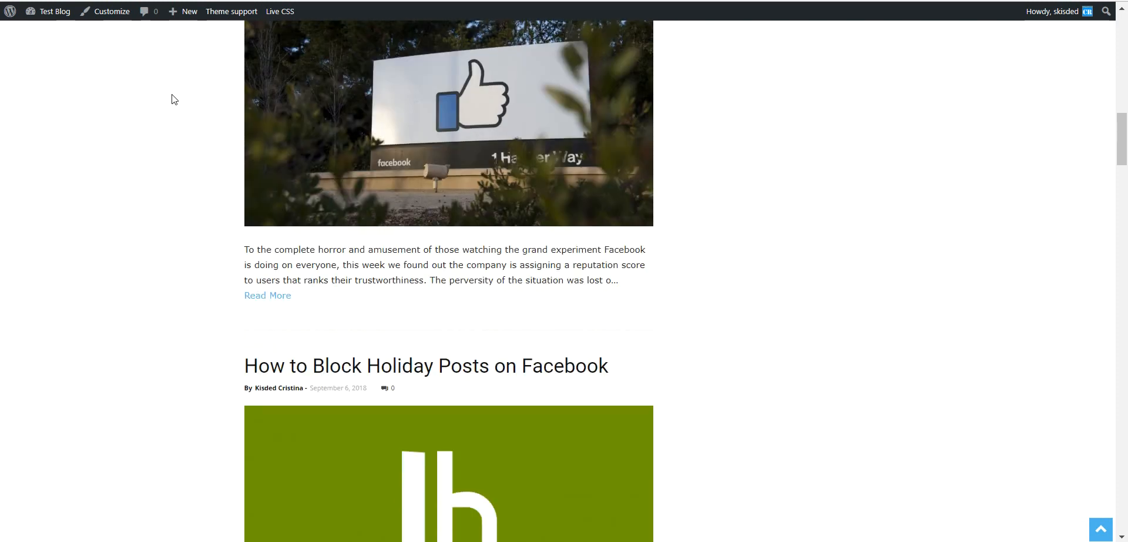
{"action": "scroll", "scroll_direction": "down", "scroll_amount": 3}
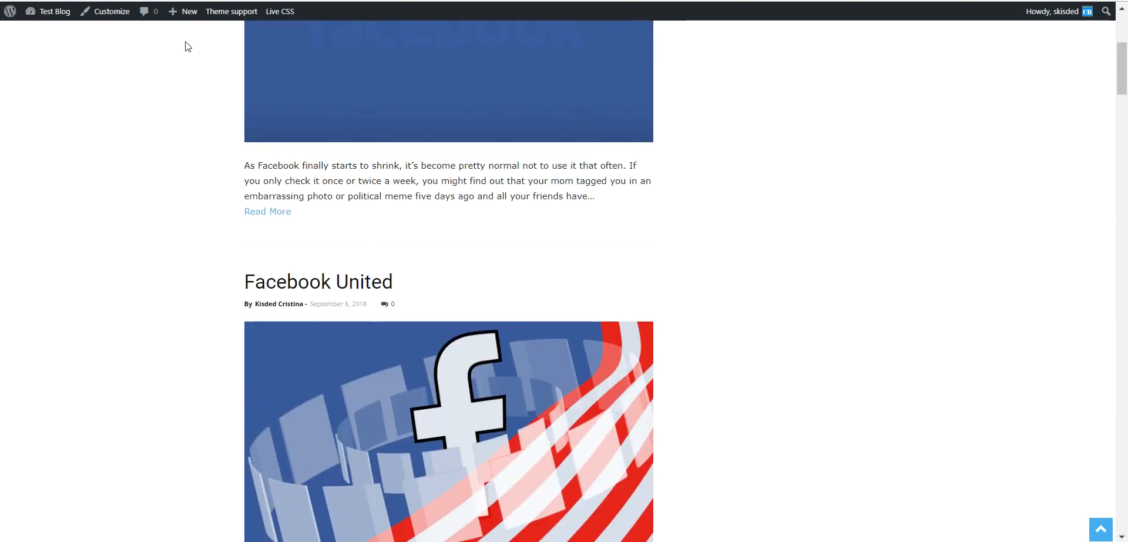
{"action": "scroll", "scroll_direction": "up", "scroll_amount": 3}
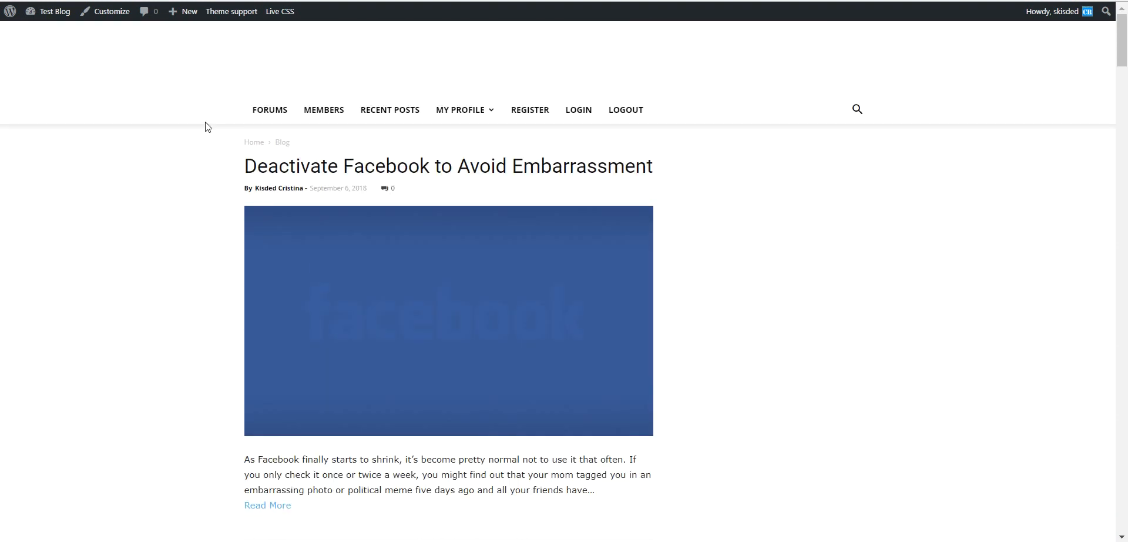